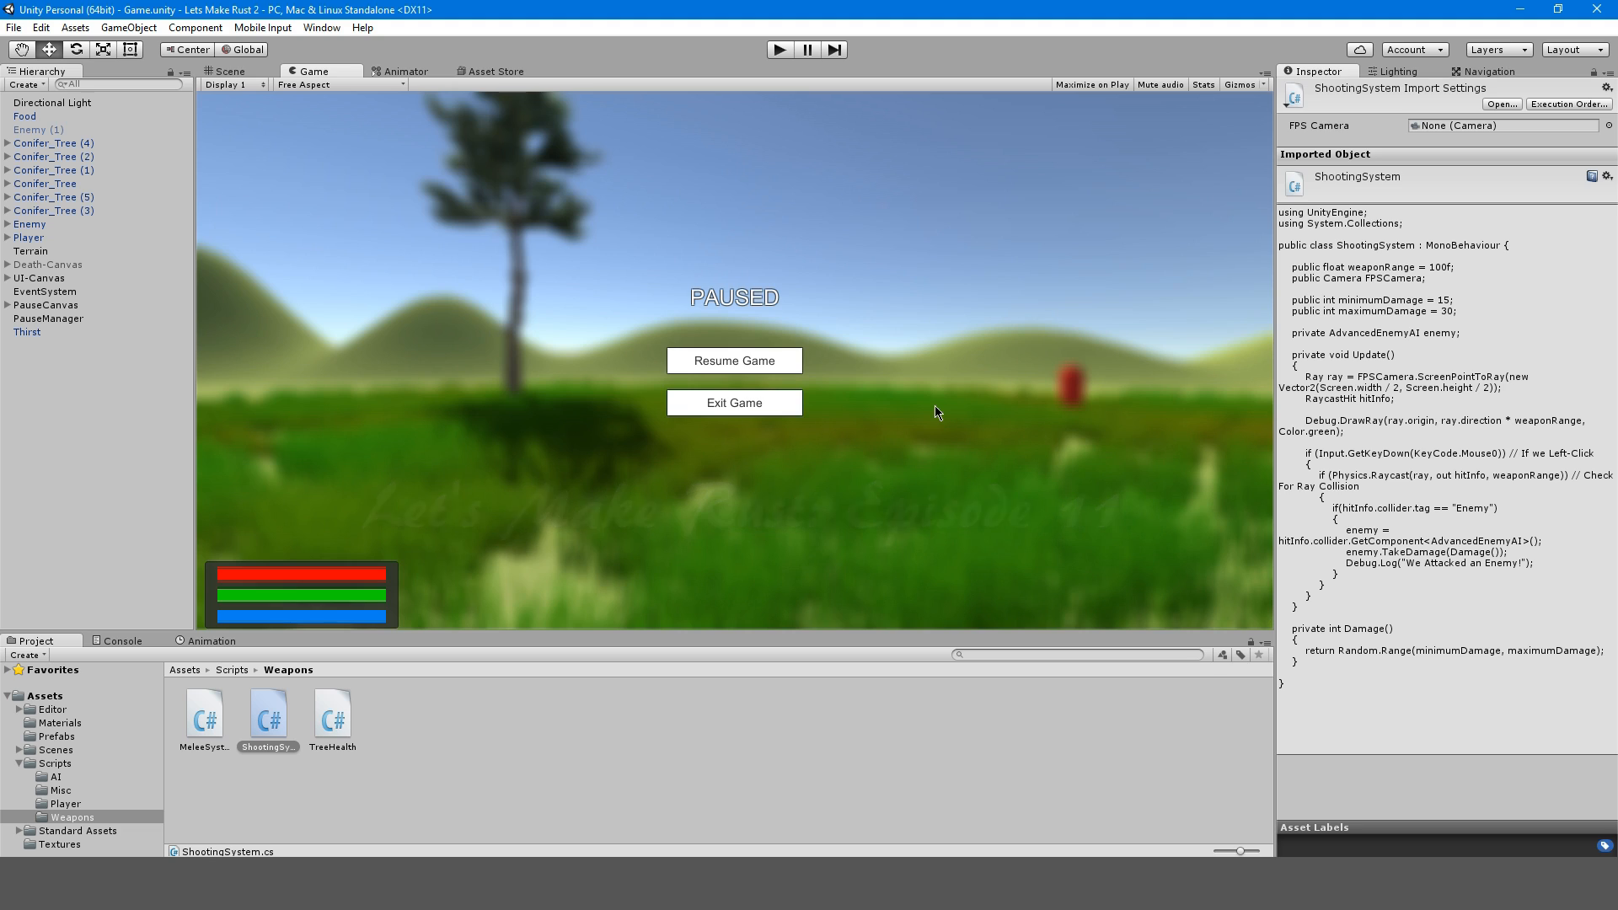
pyautogui.moveTo(856, 707)
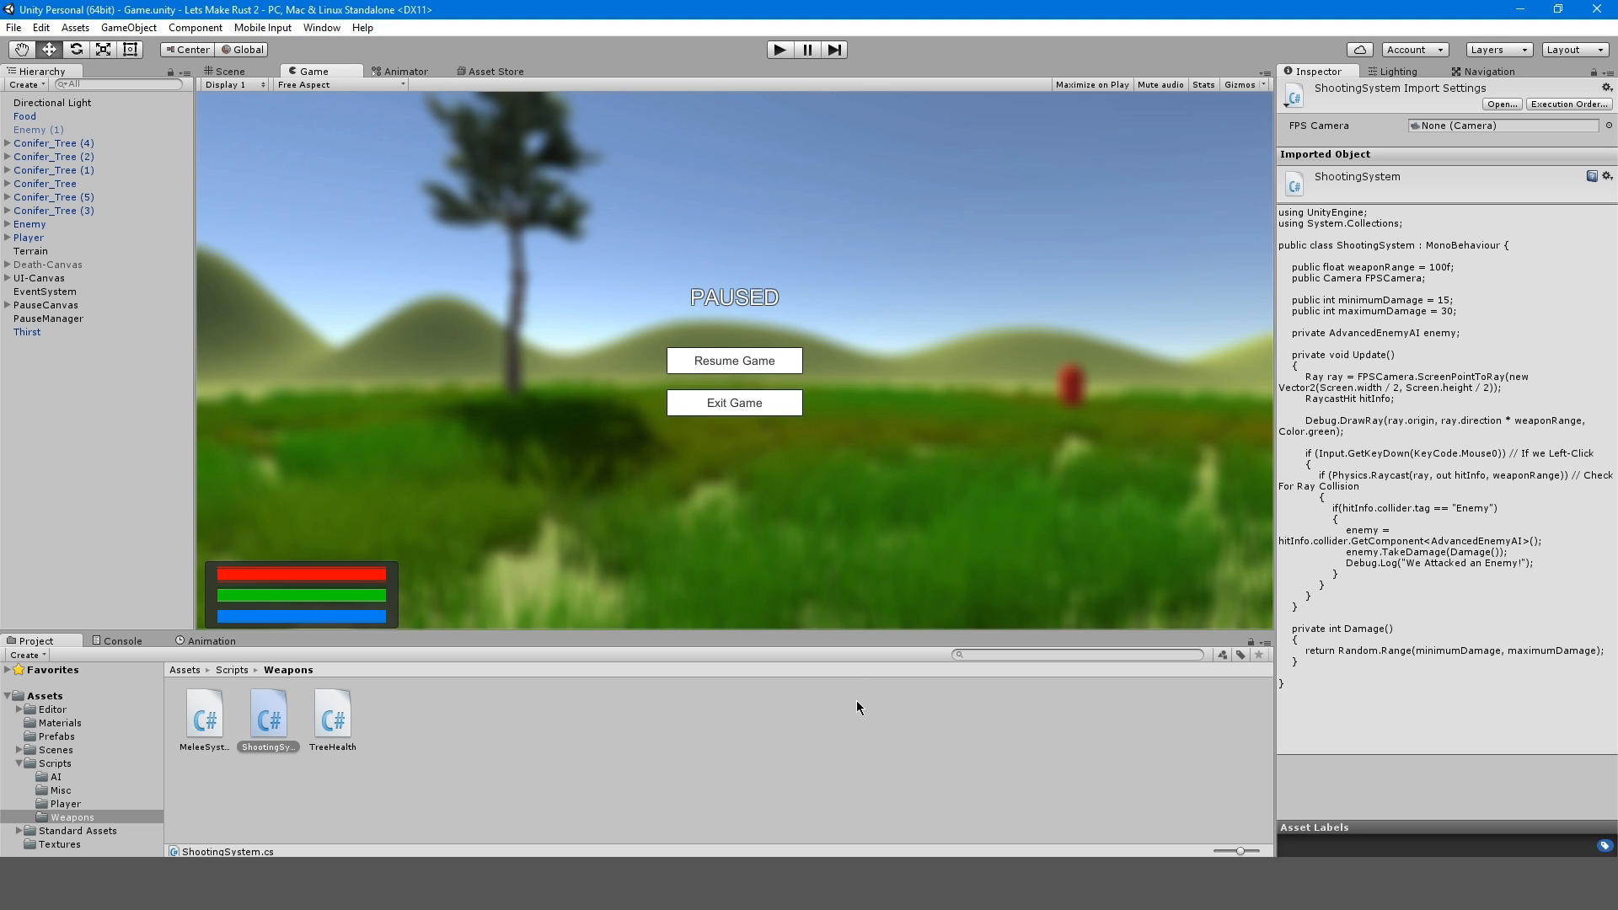
pyautogui.moveTo(845, 703)
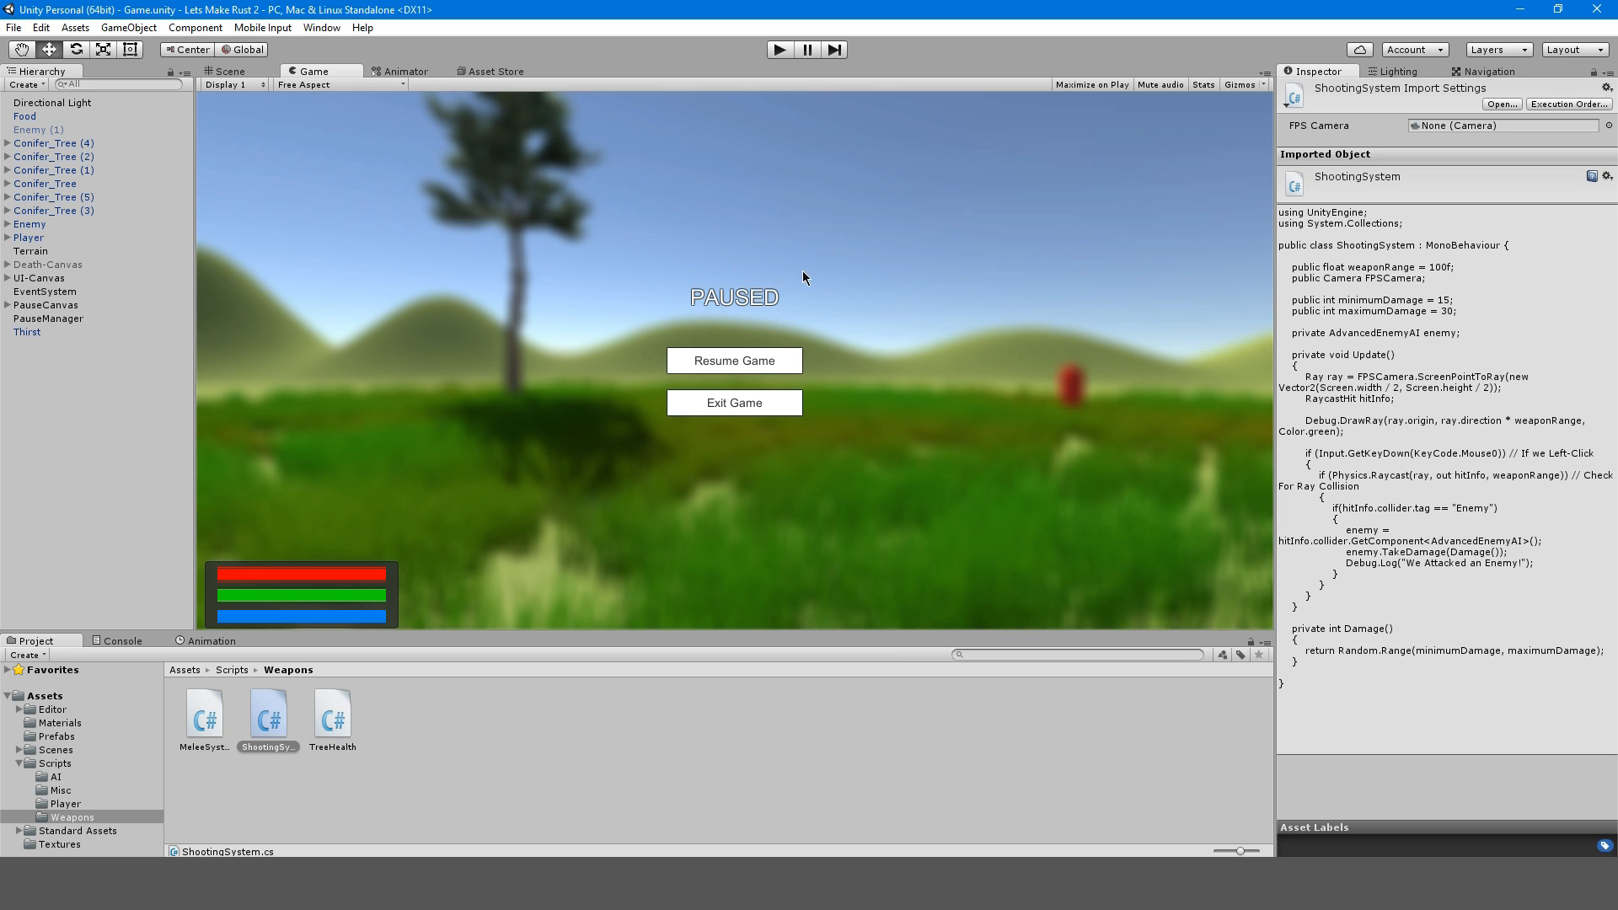
pyautogui.moveTo(805, 350)
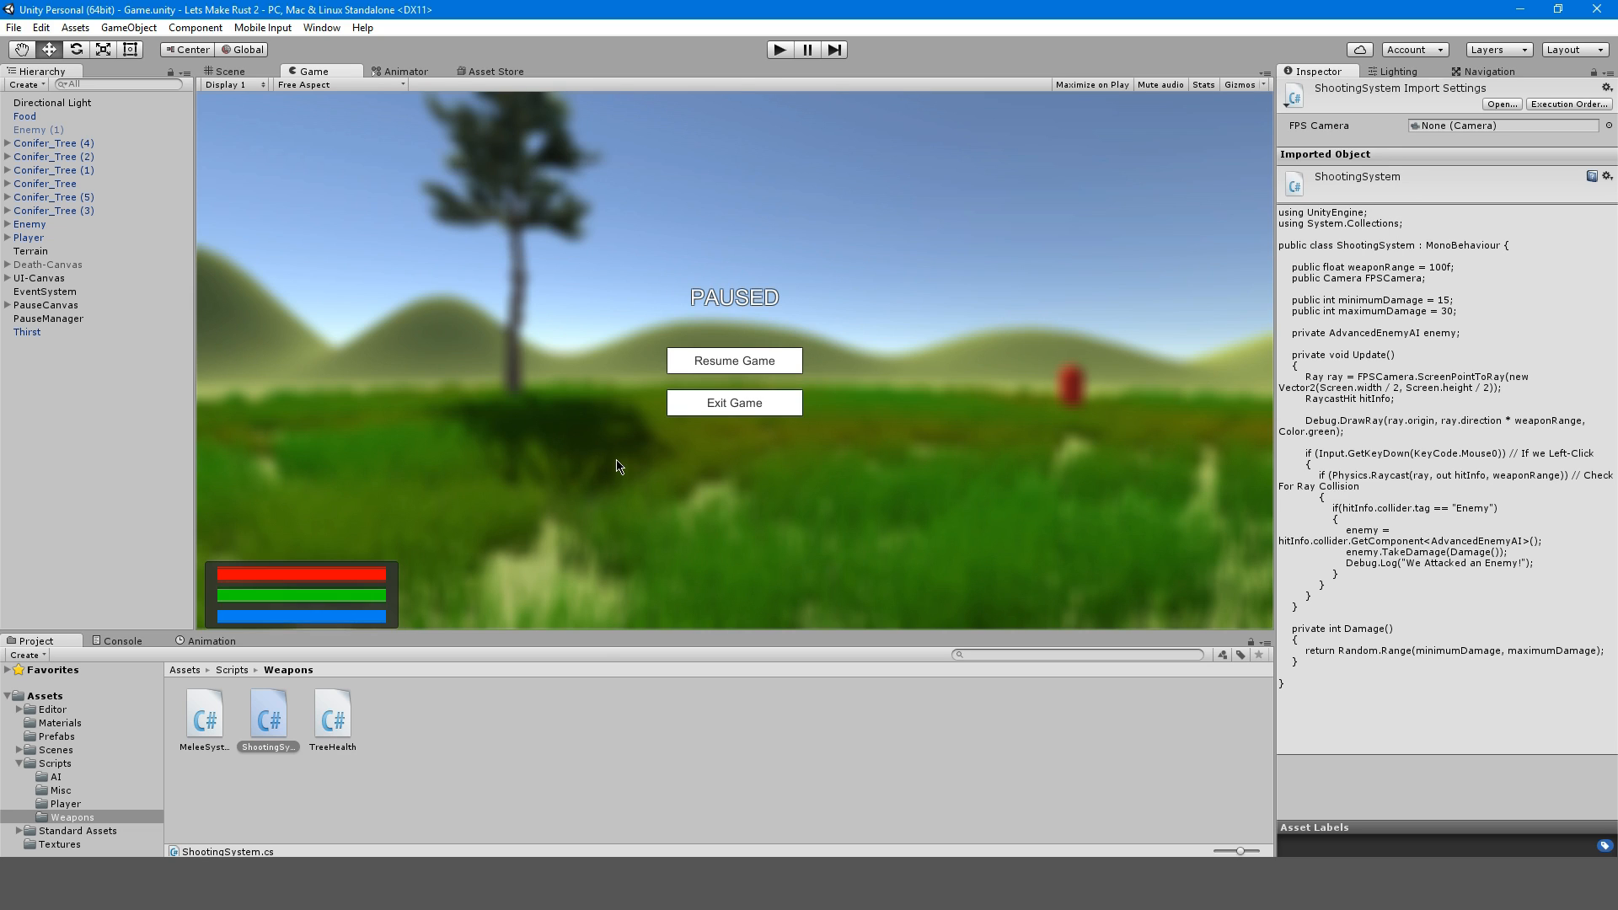
pyautogui.moveTo(596, 497)
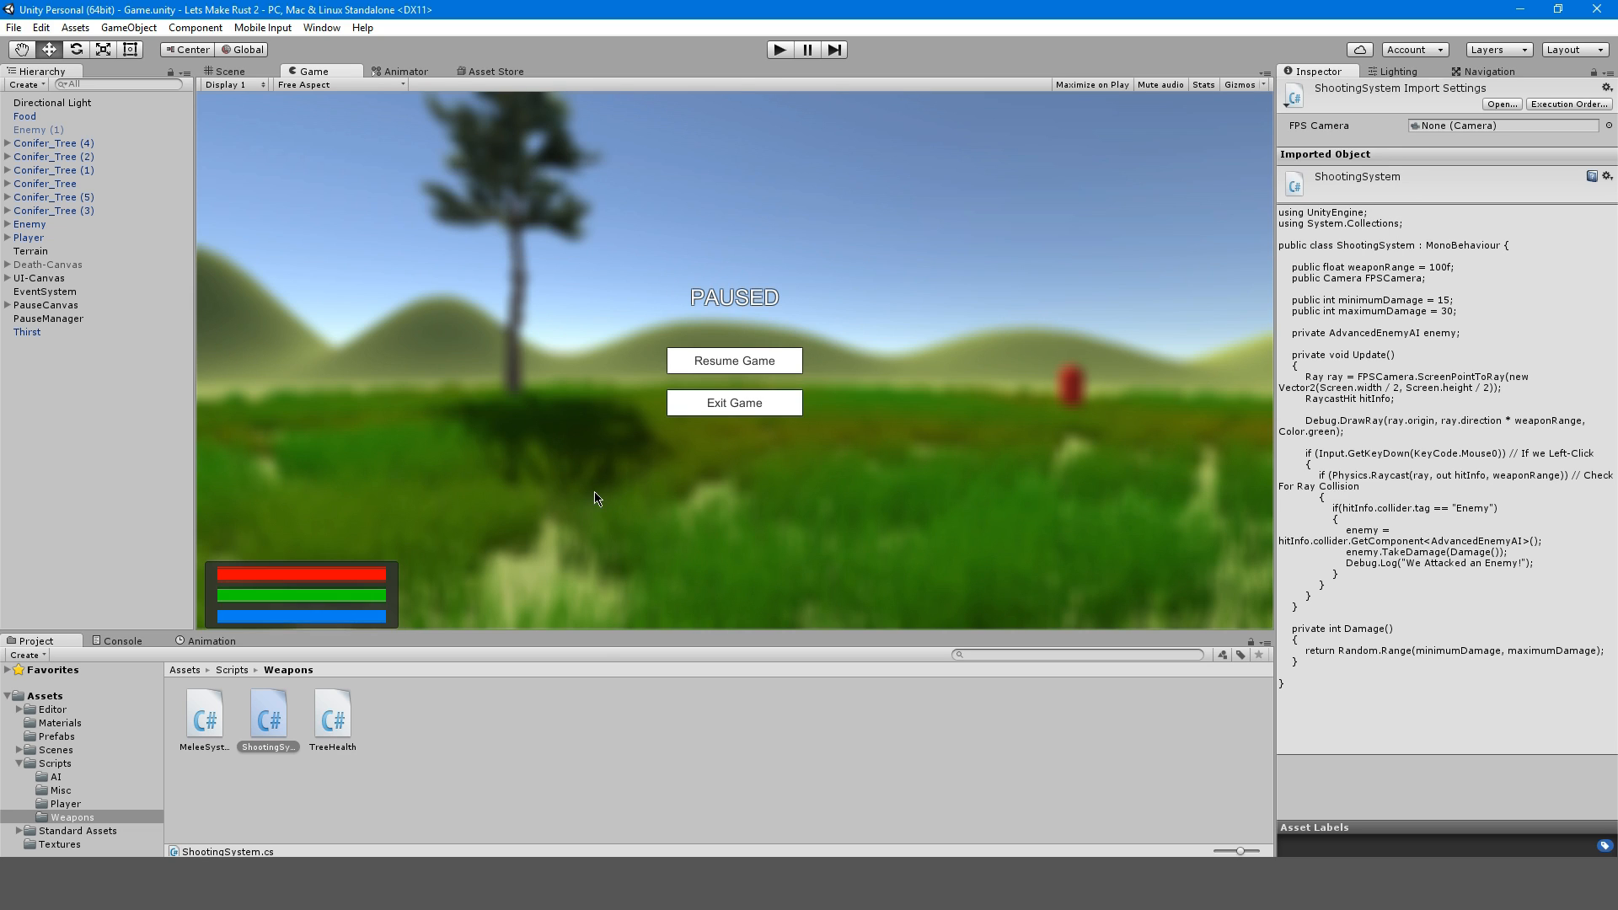
pyautogui.moveTo(606, 846)
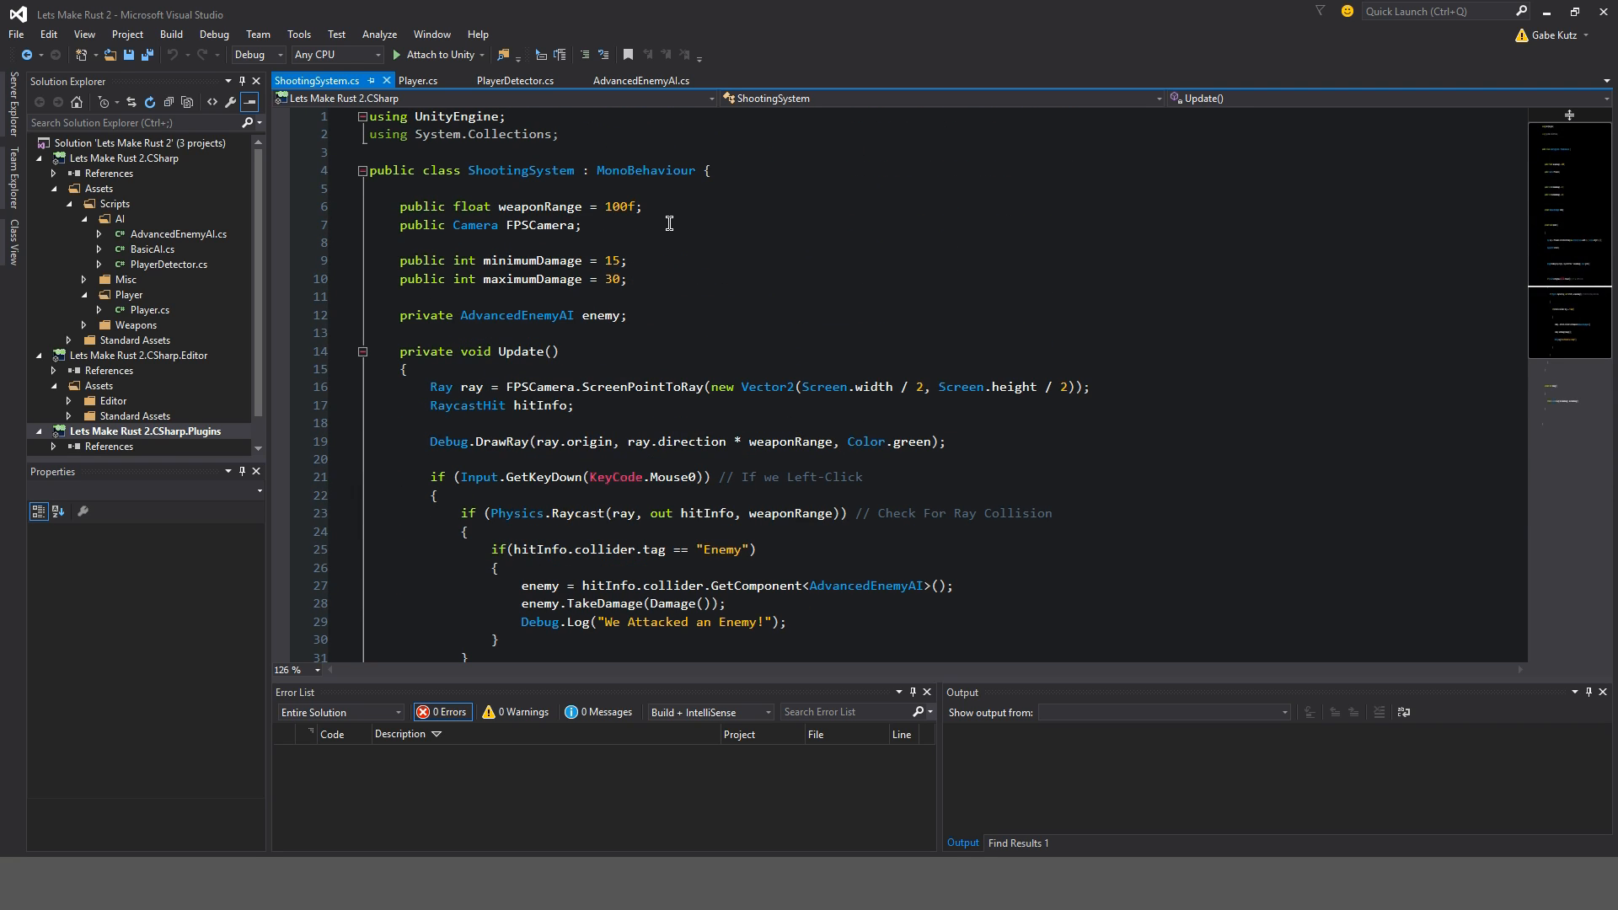
# - In Player.cs, comment the CheckDeath() call as '// Check For Death Method.'
pyautogui.click(437, 495)
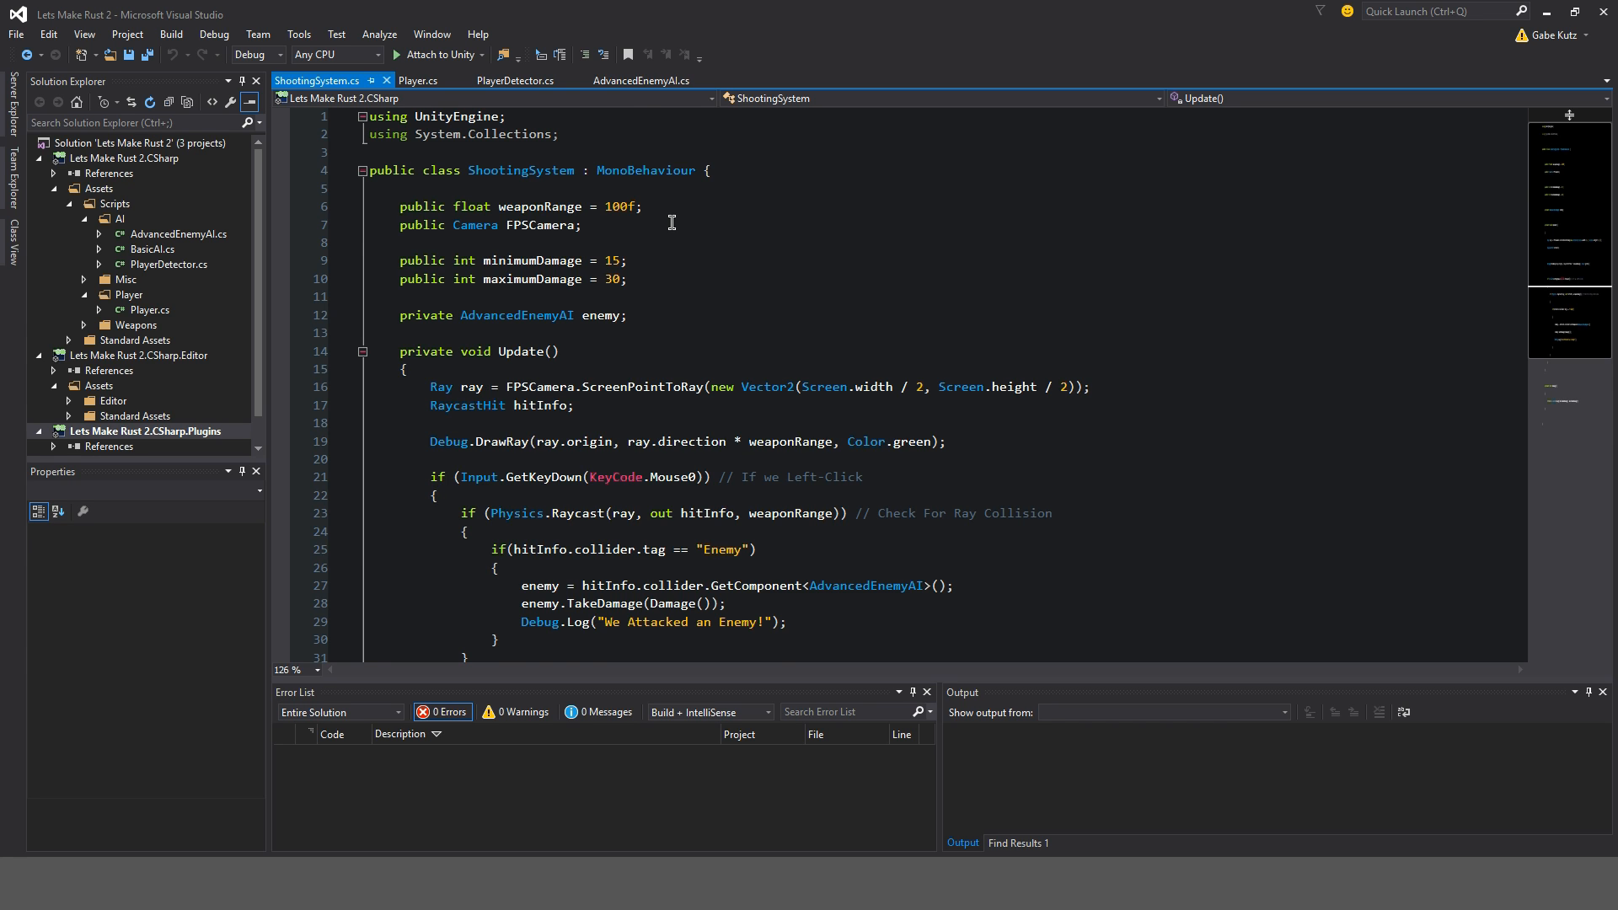
pyautogui.scroll(-3)
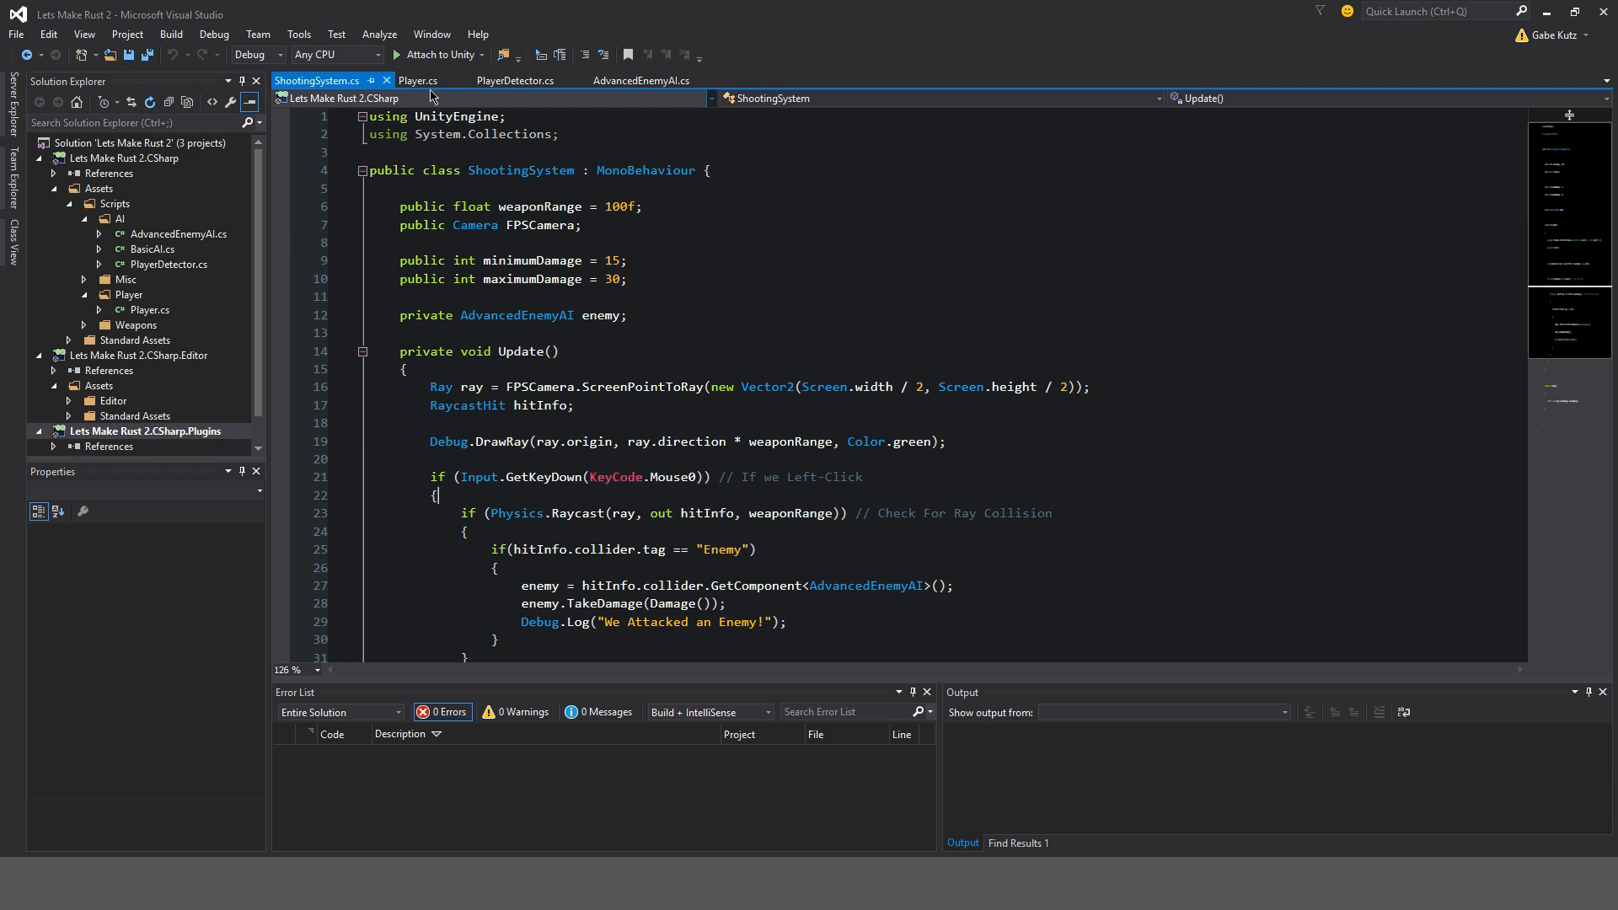
pyautogui.click(418, 81)
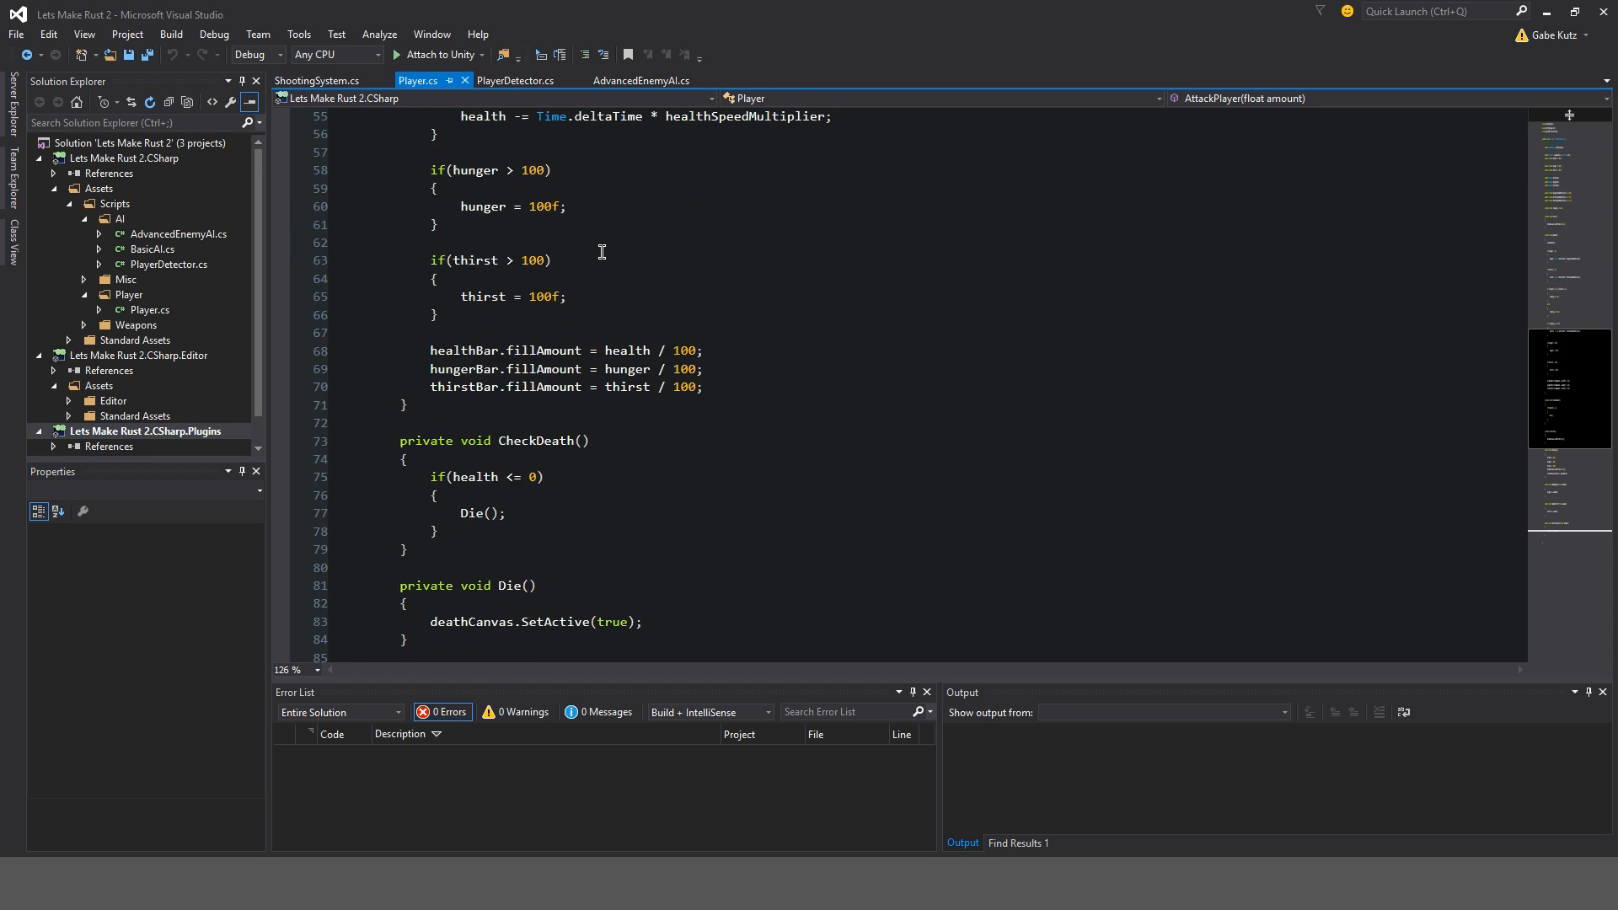
pyautogui.scroll(3)
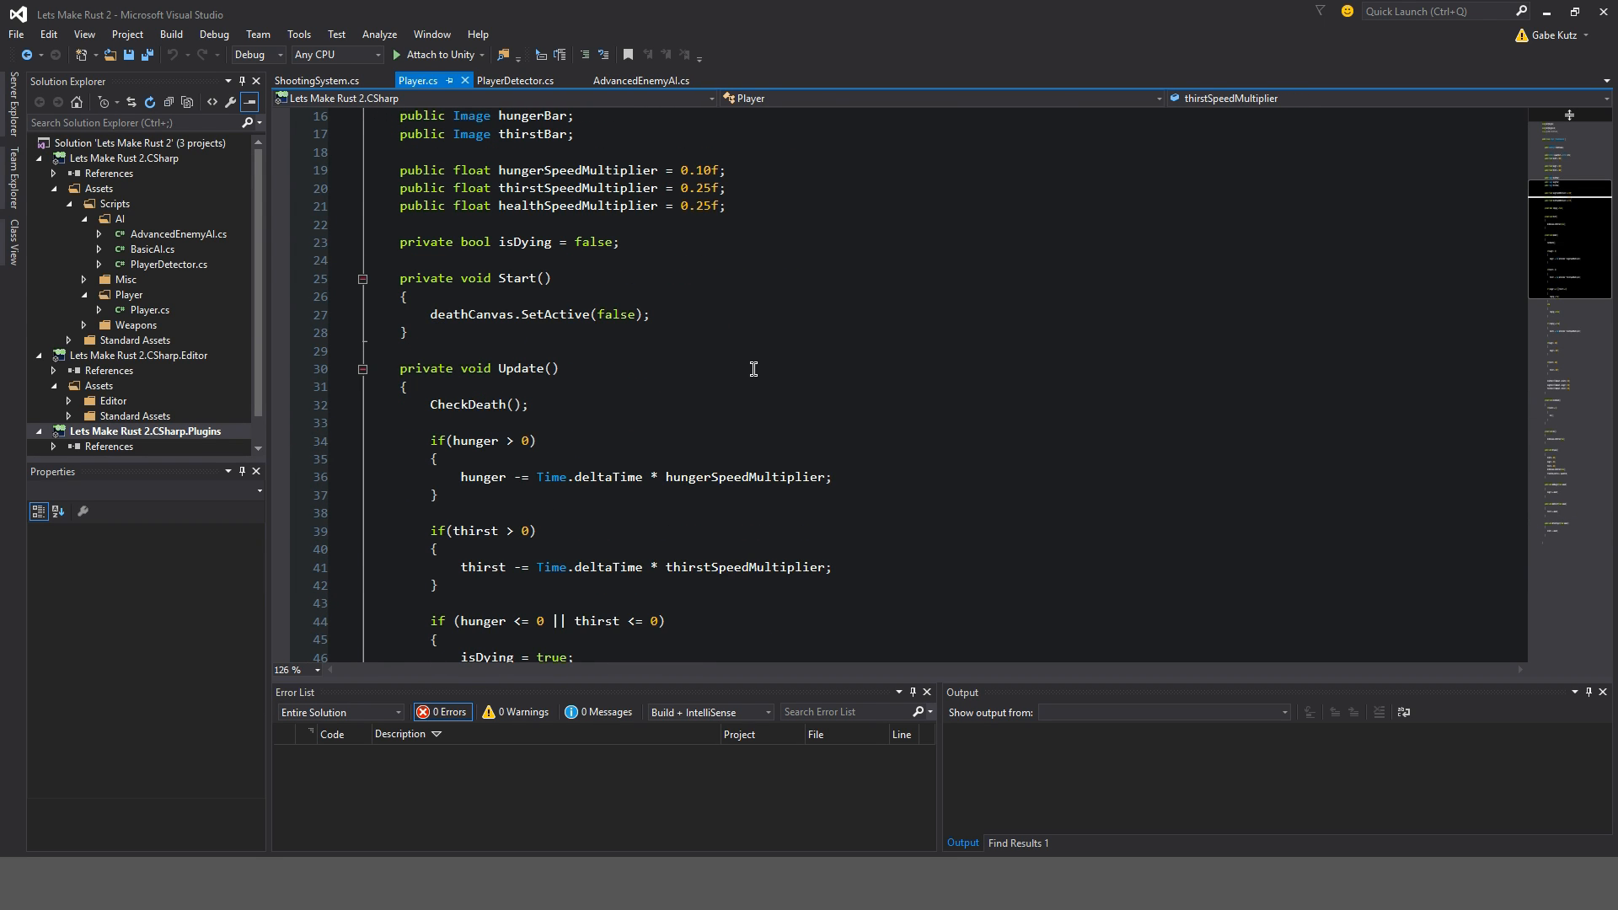
pyautogui.write('// c')
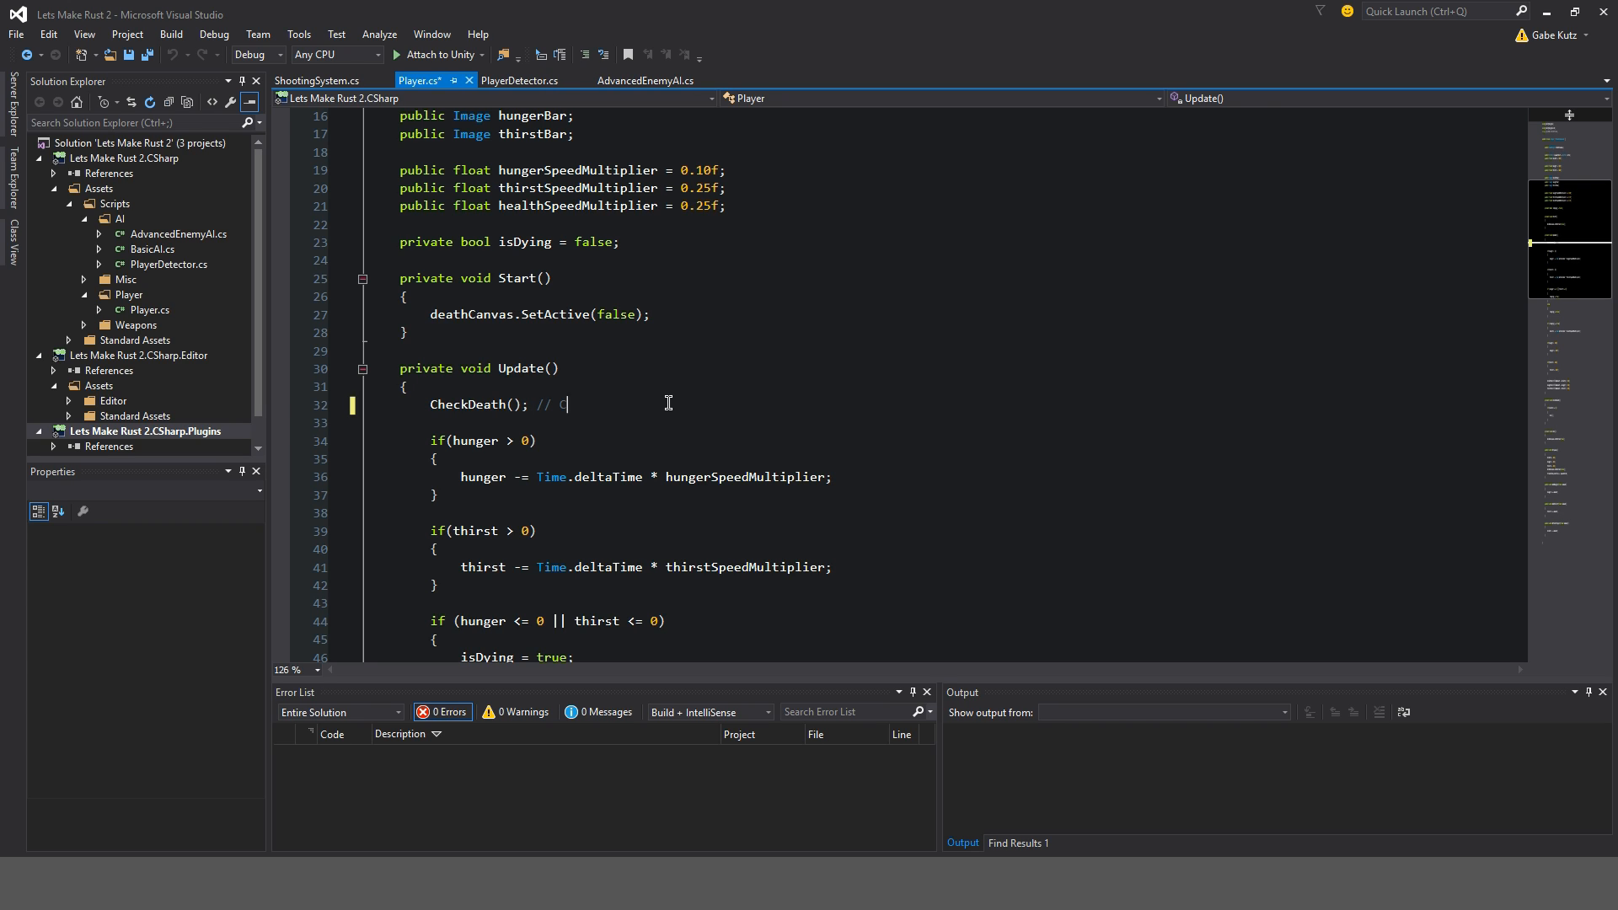
pyautogui.write('heck For Death')
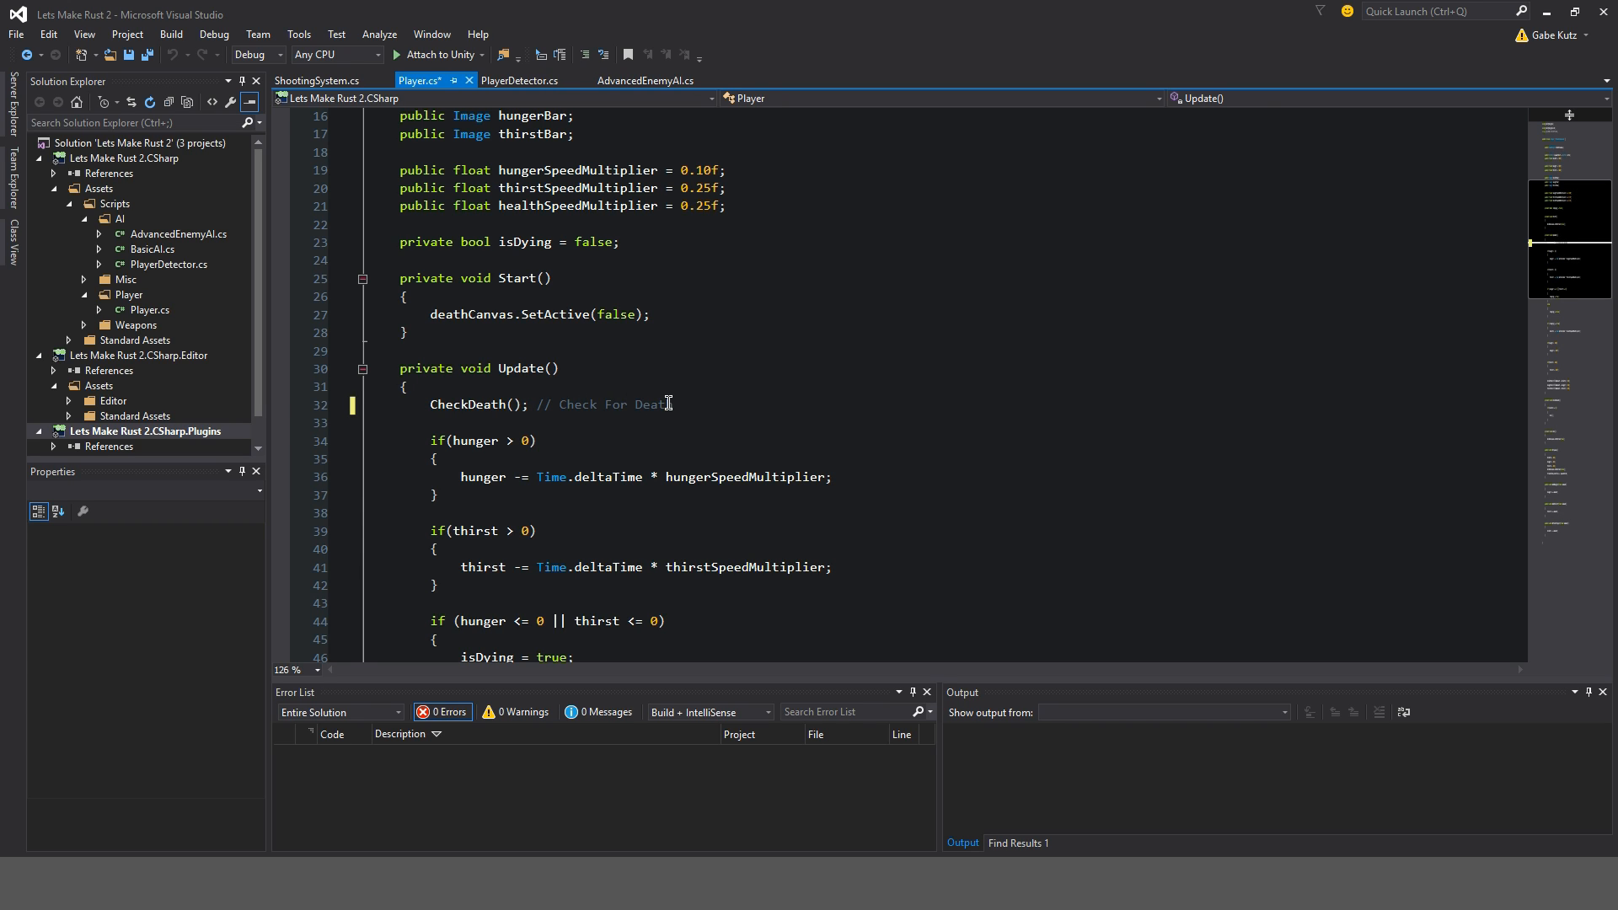
pyautogui.write('Method.')
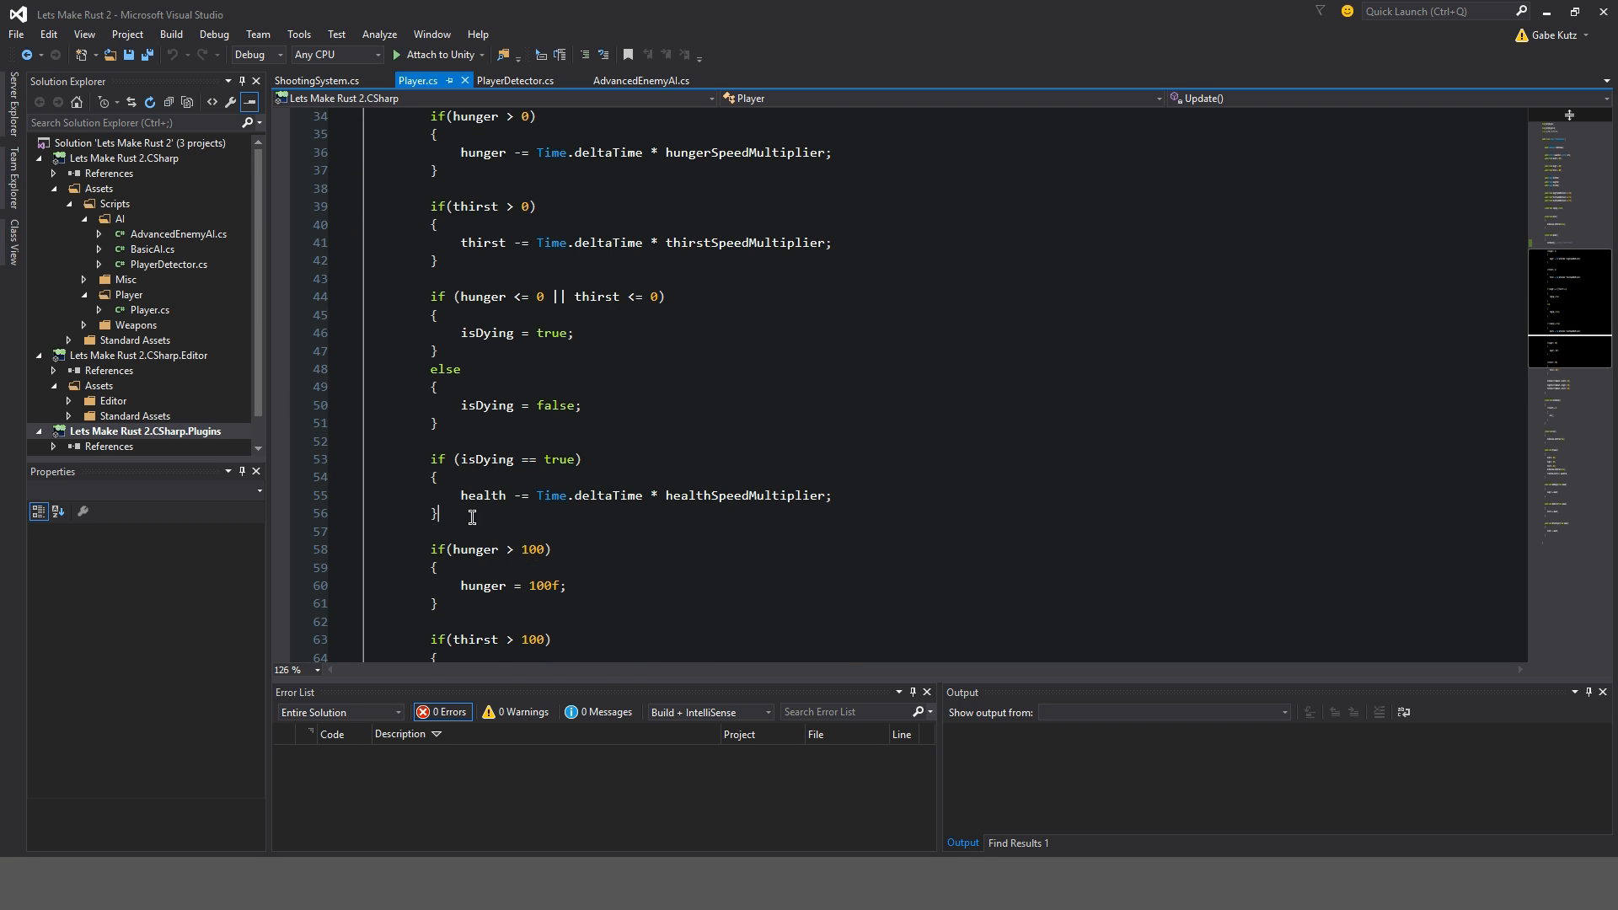
# - Add a private void CheckStats() method, call it, and comment 'Check for Hunger, Thirst, Health'
pyautogui.scroll(-3)
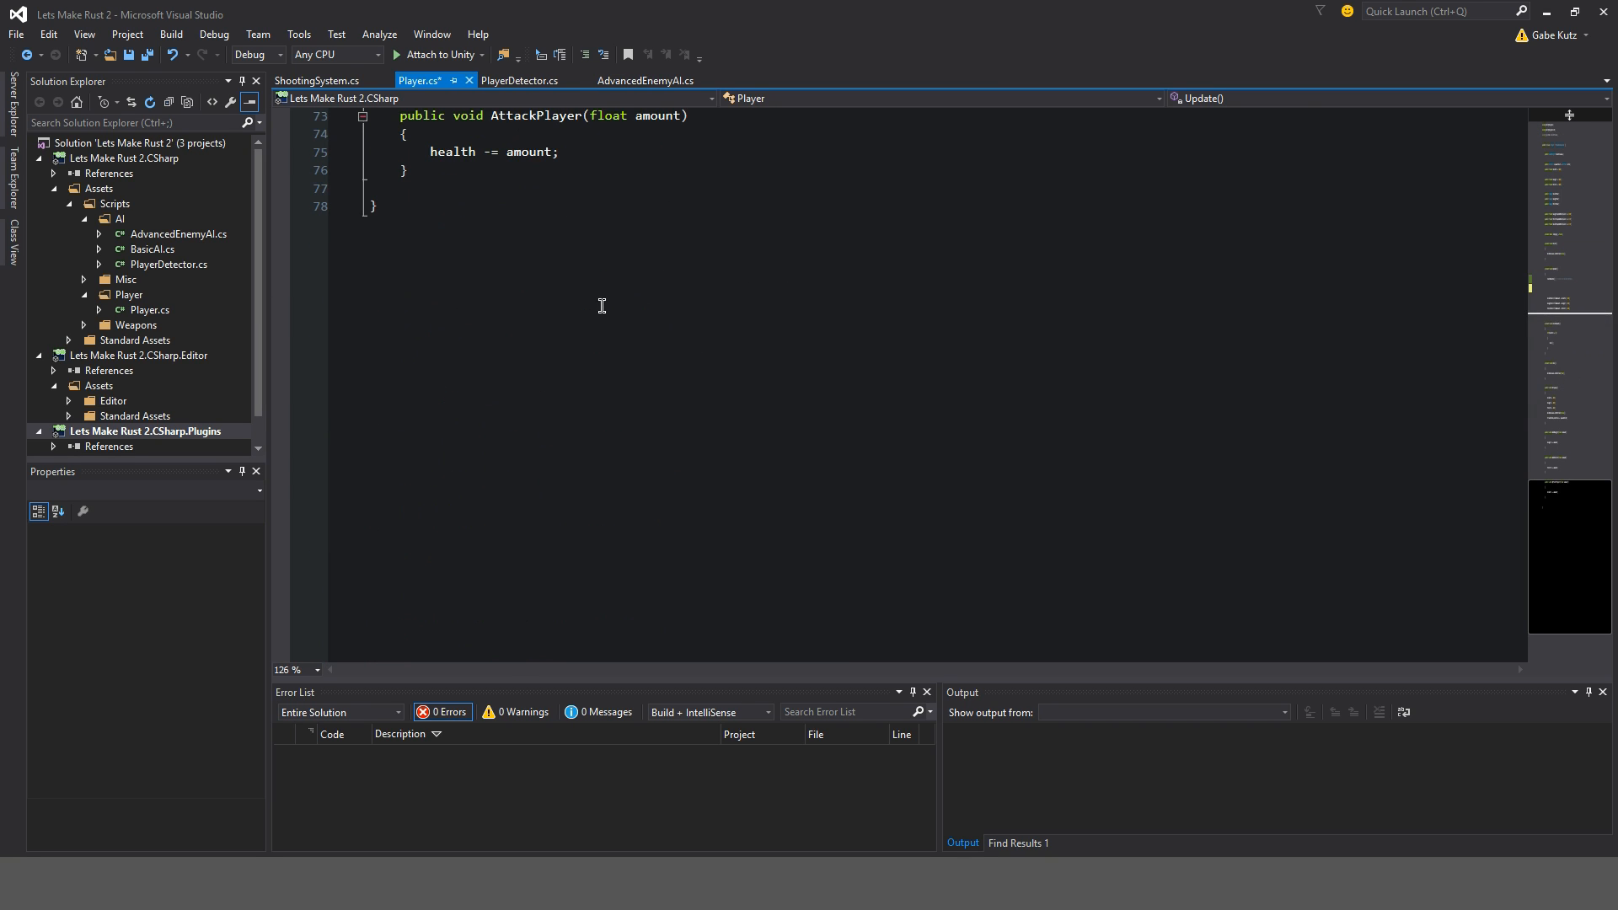
pyautogui.write('private')
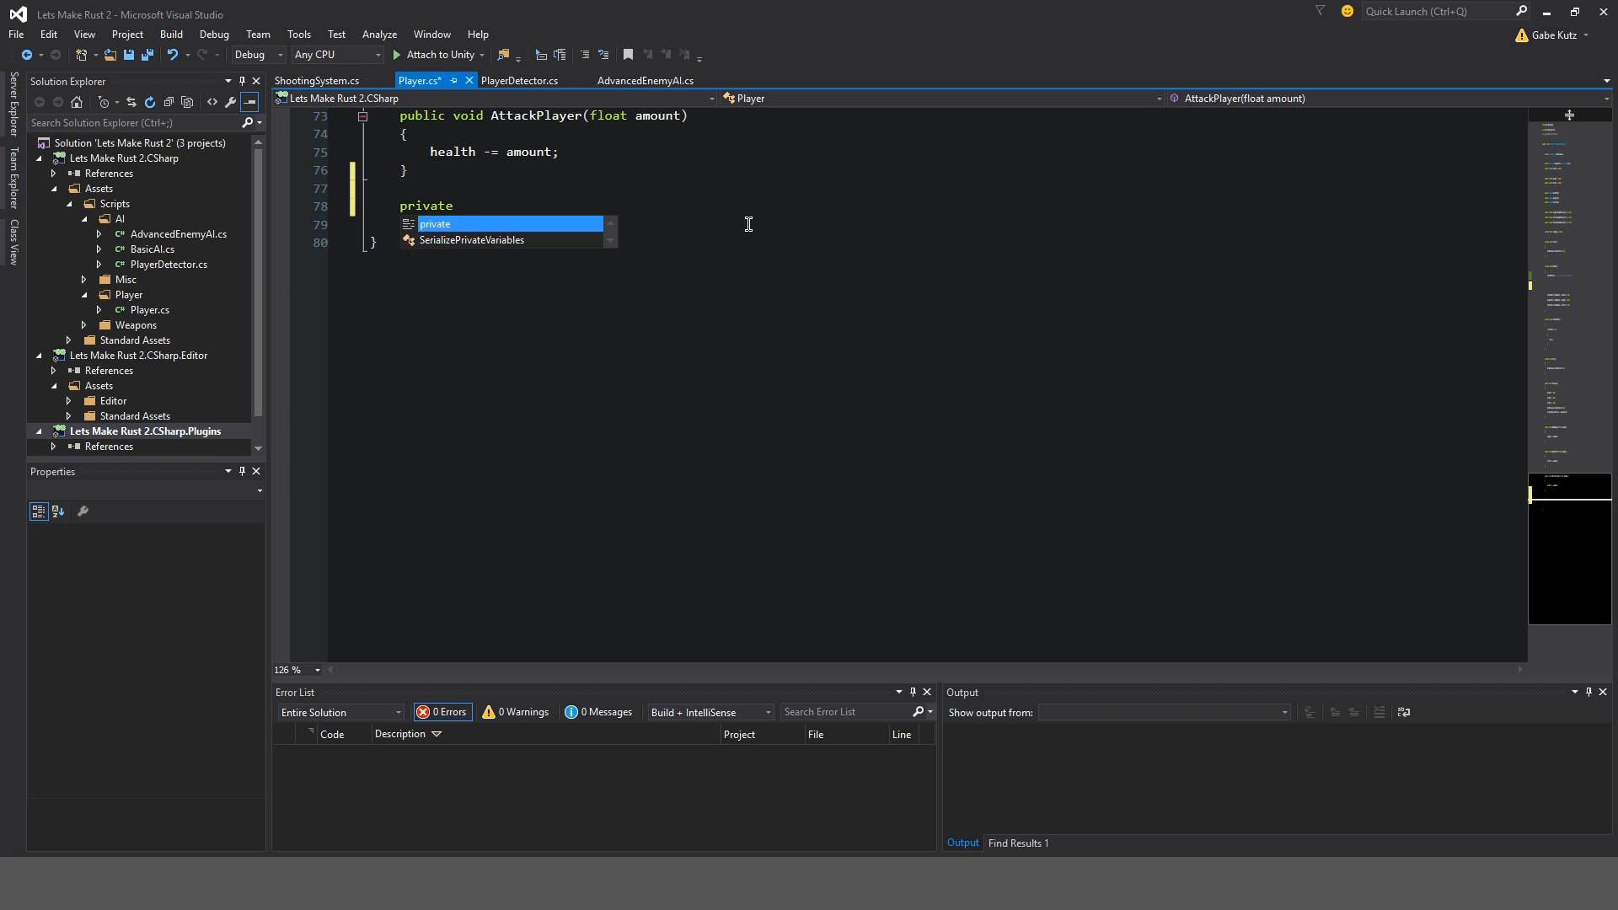
pyautogui.write('void Check')
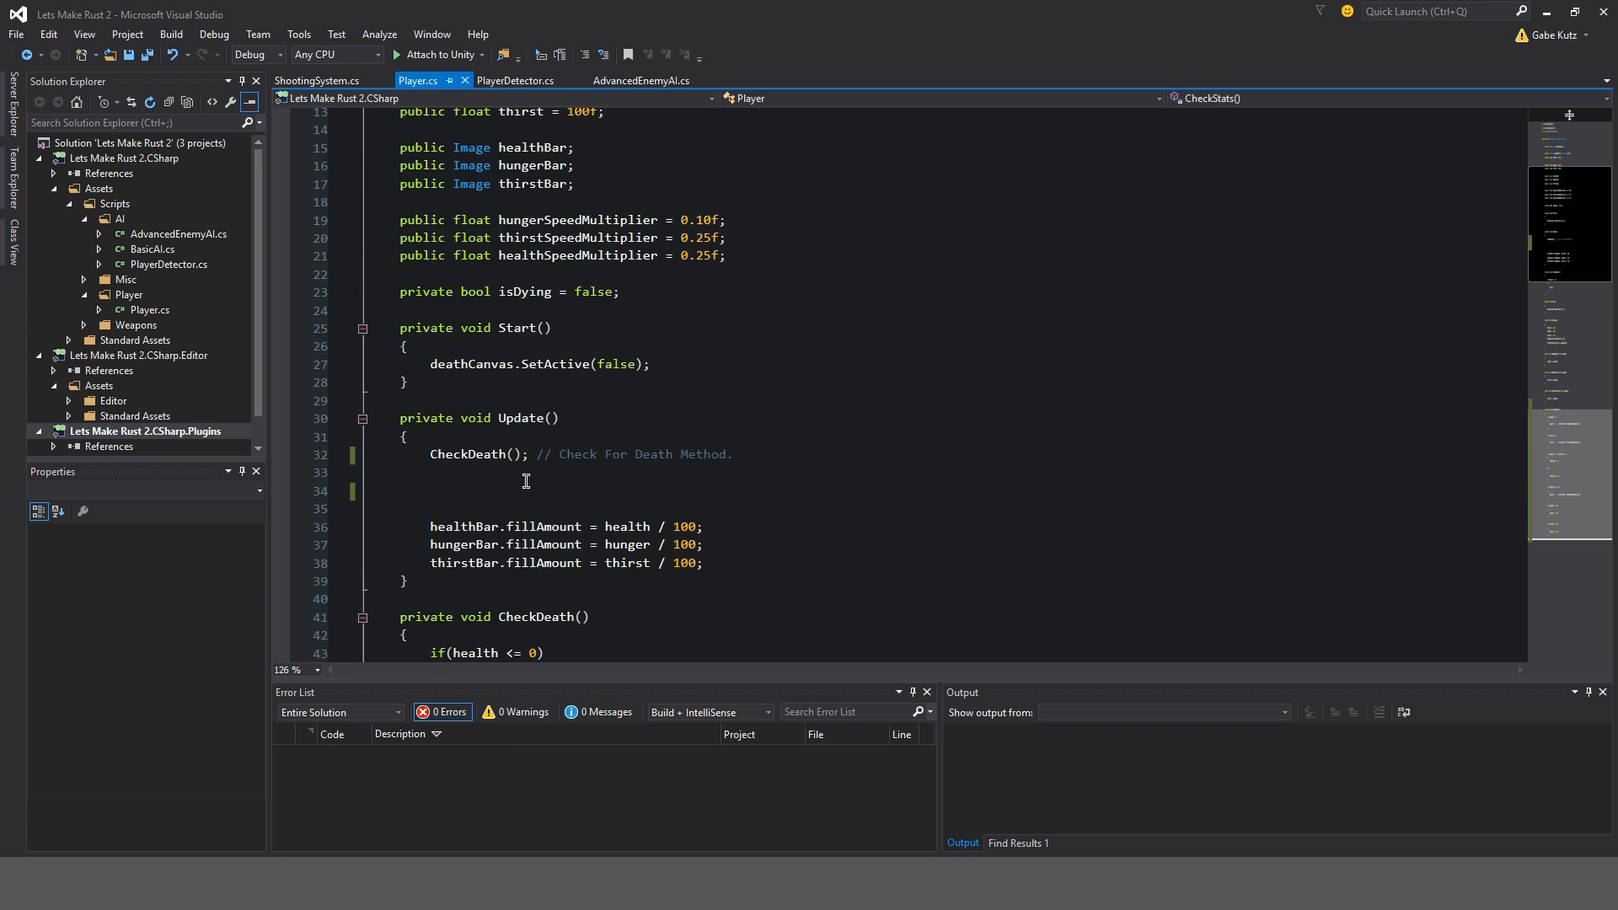
pyautogui.write('CheckStats(); // Chec')
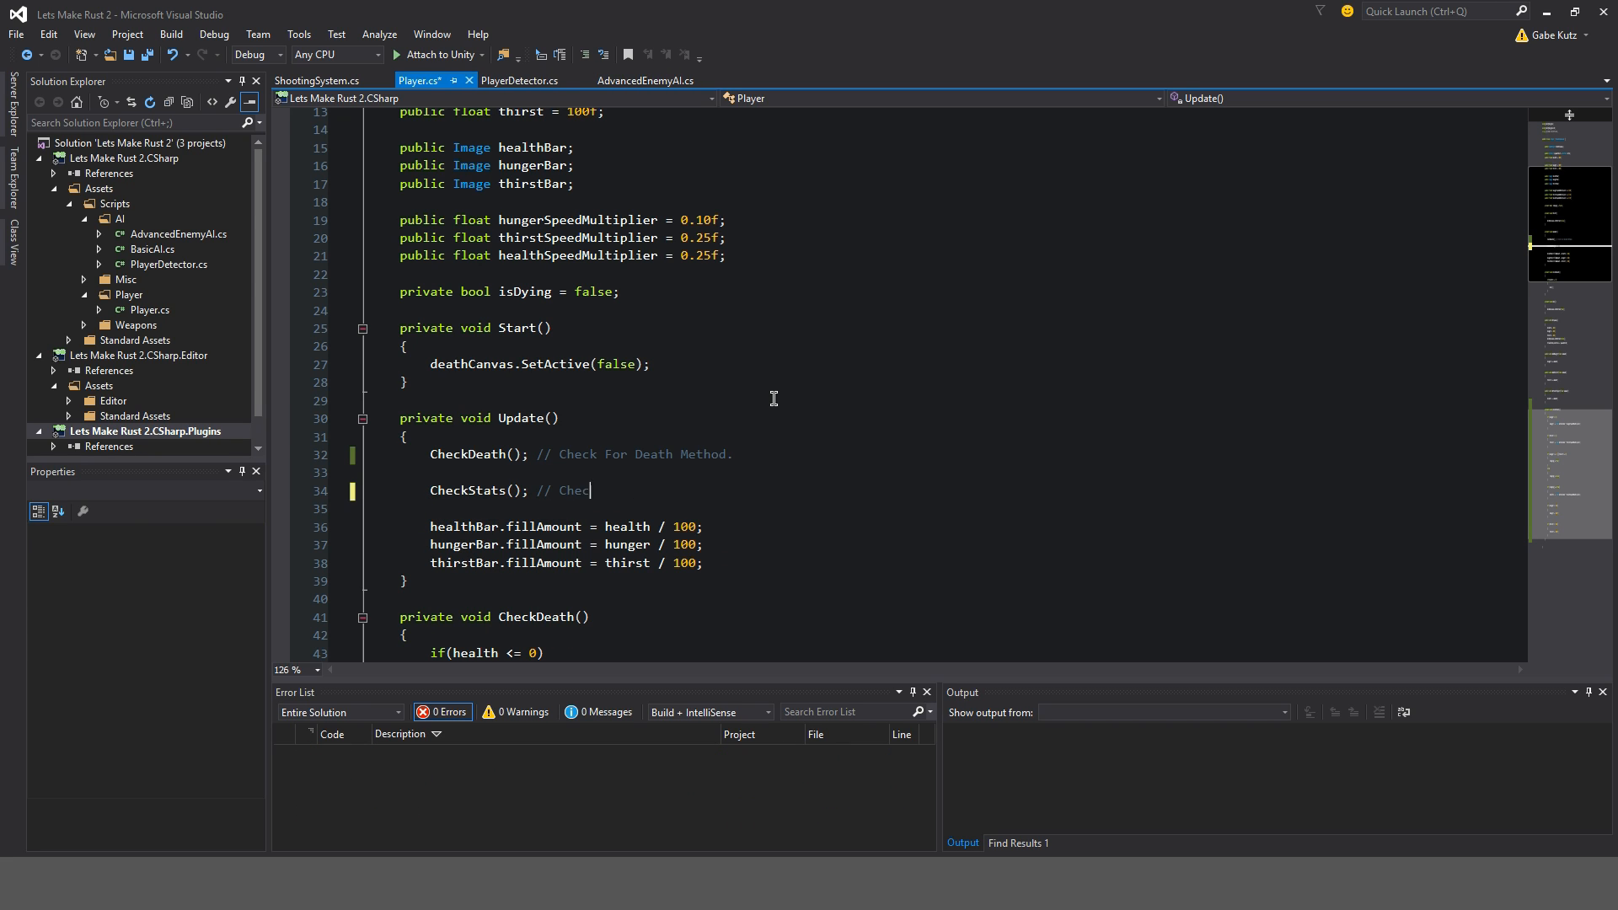
pyautogui.write('k for Hunger,')
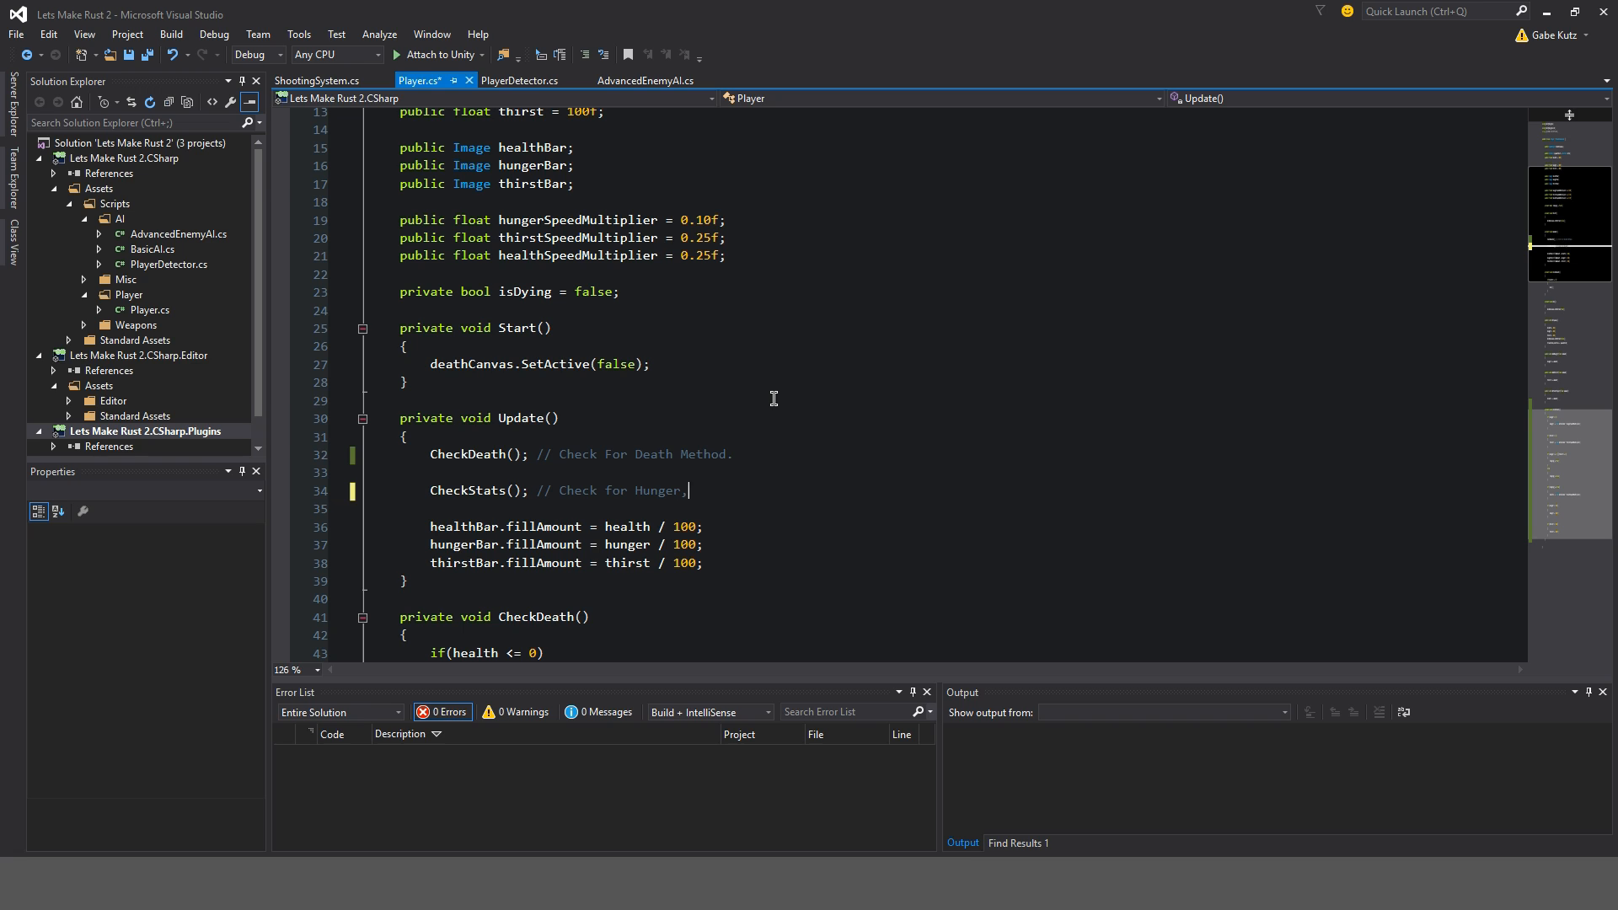
pyautogui.write('Thirst, Health, etc.')
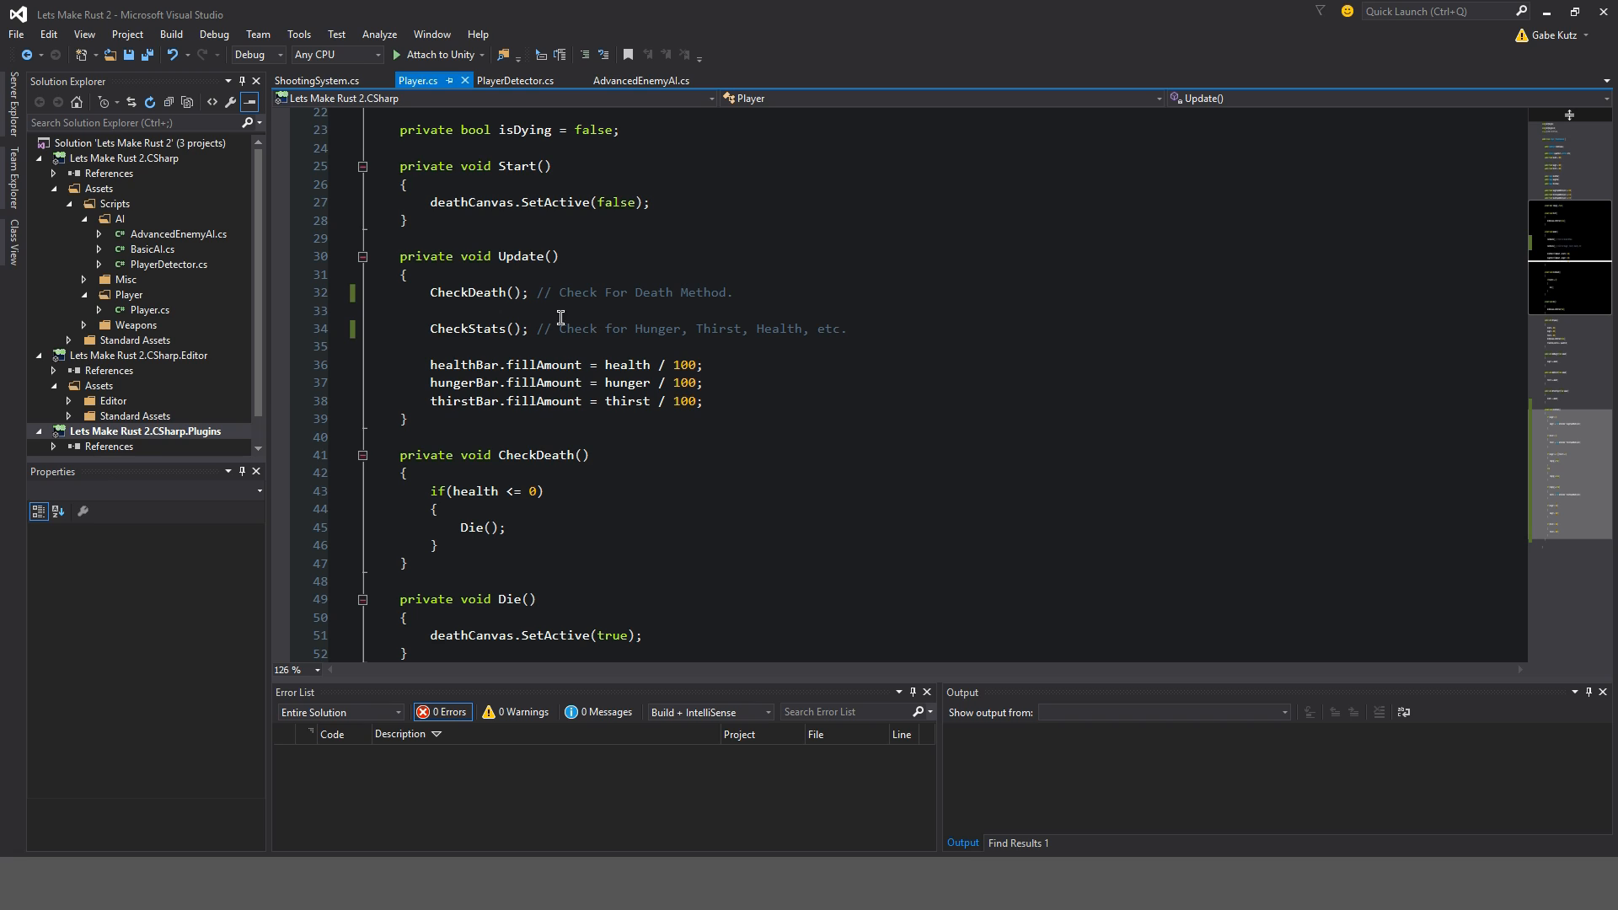
# - Wrap the UI bar fill-amount lines in a collapsed '#region UIBarFillAmount'
pyautogui.write('#region')
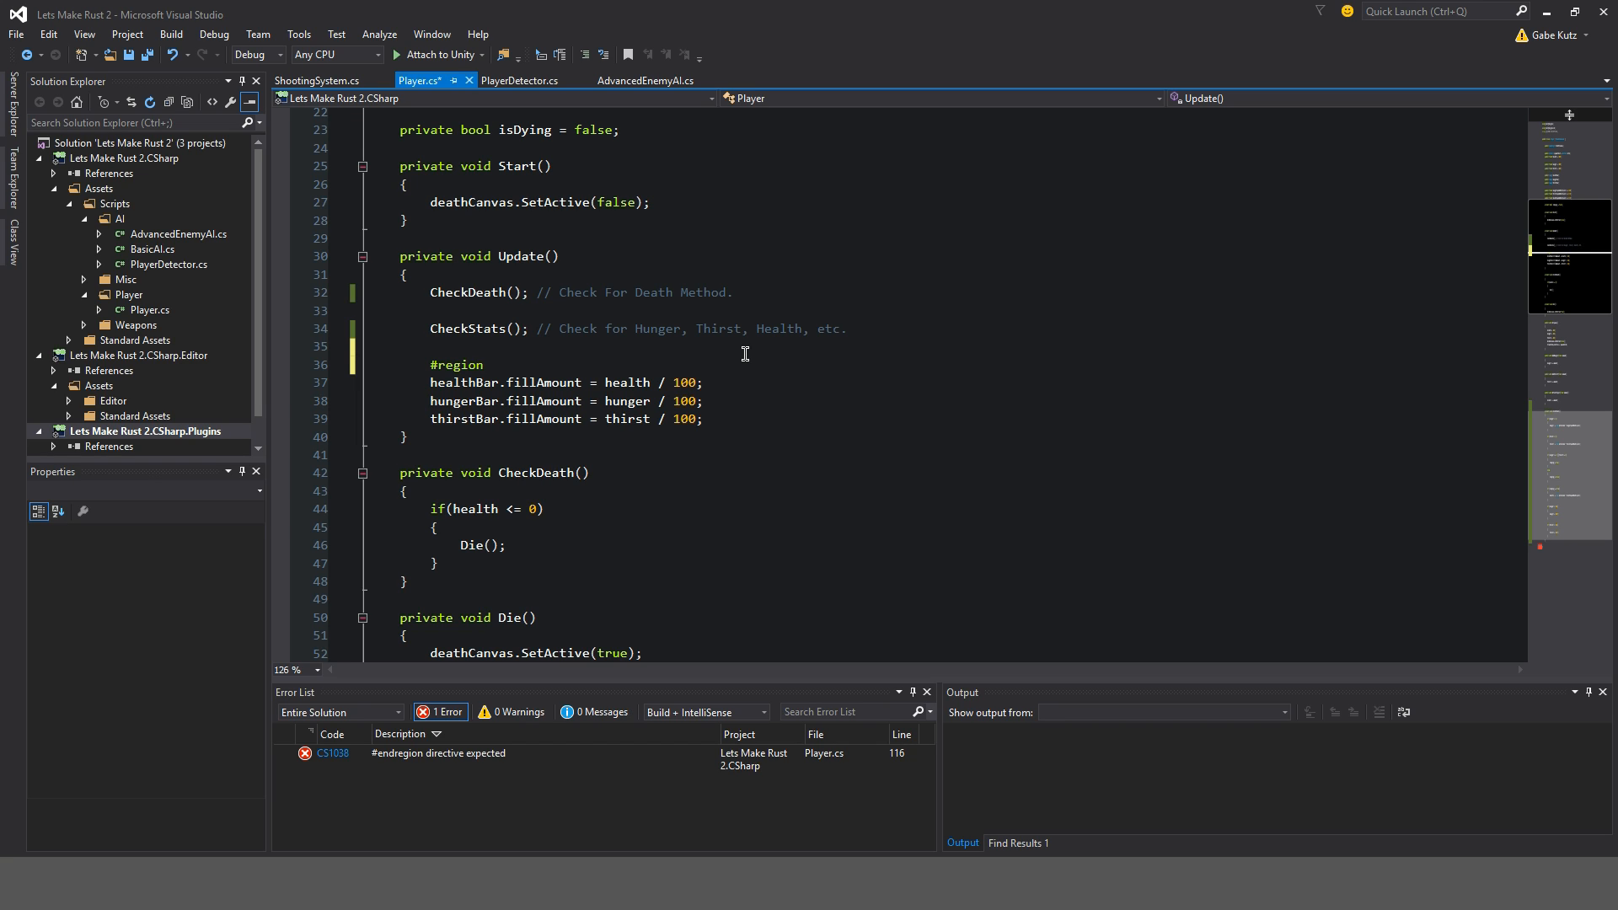
pyautogui.write('Fi')
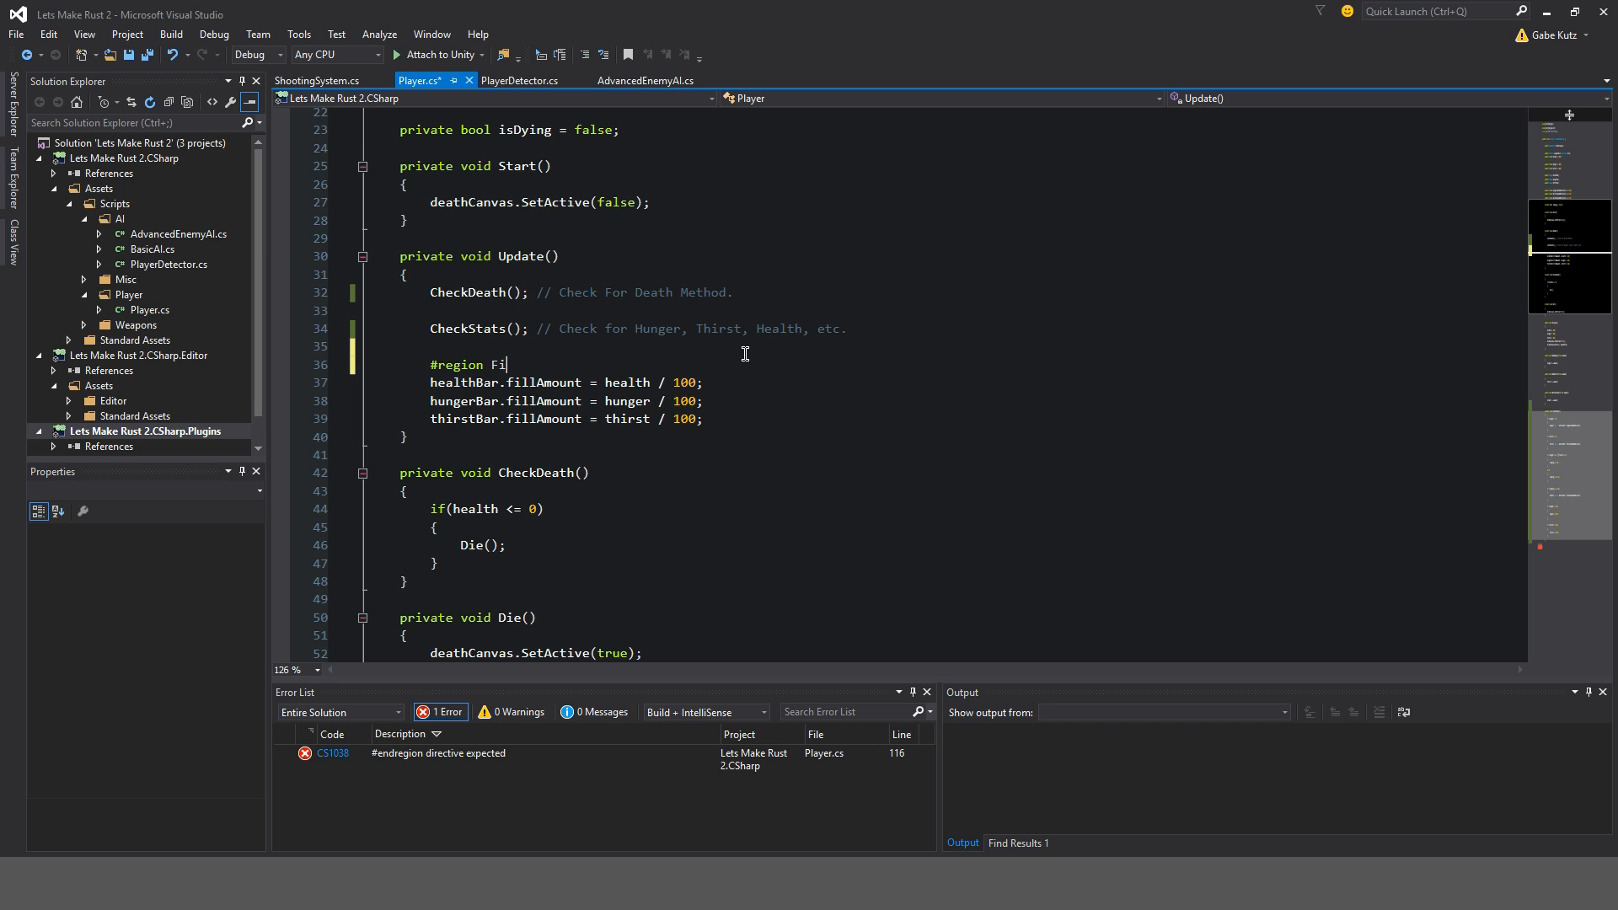
pyautogui.press('Backspace')
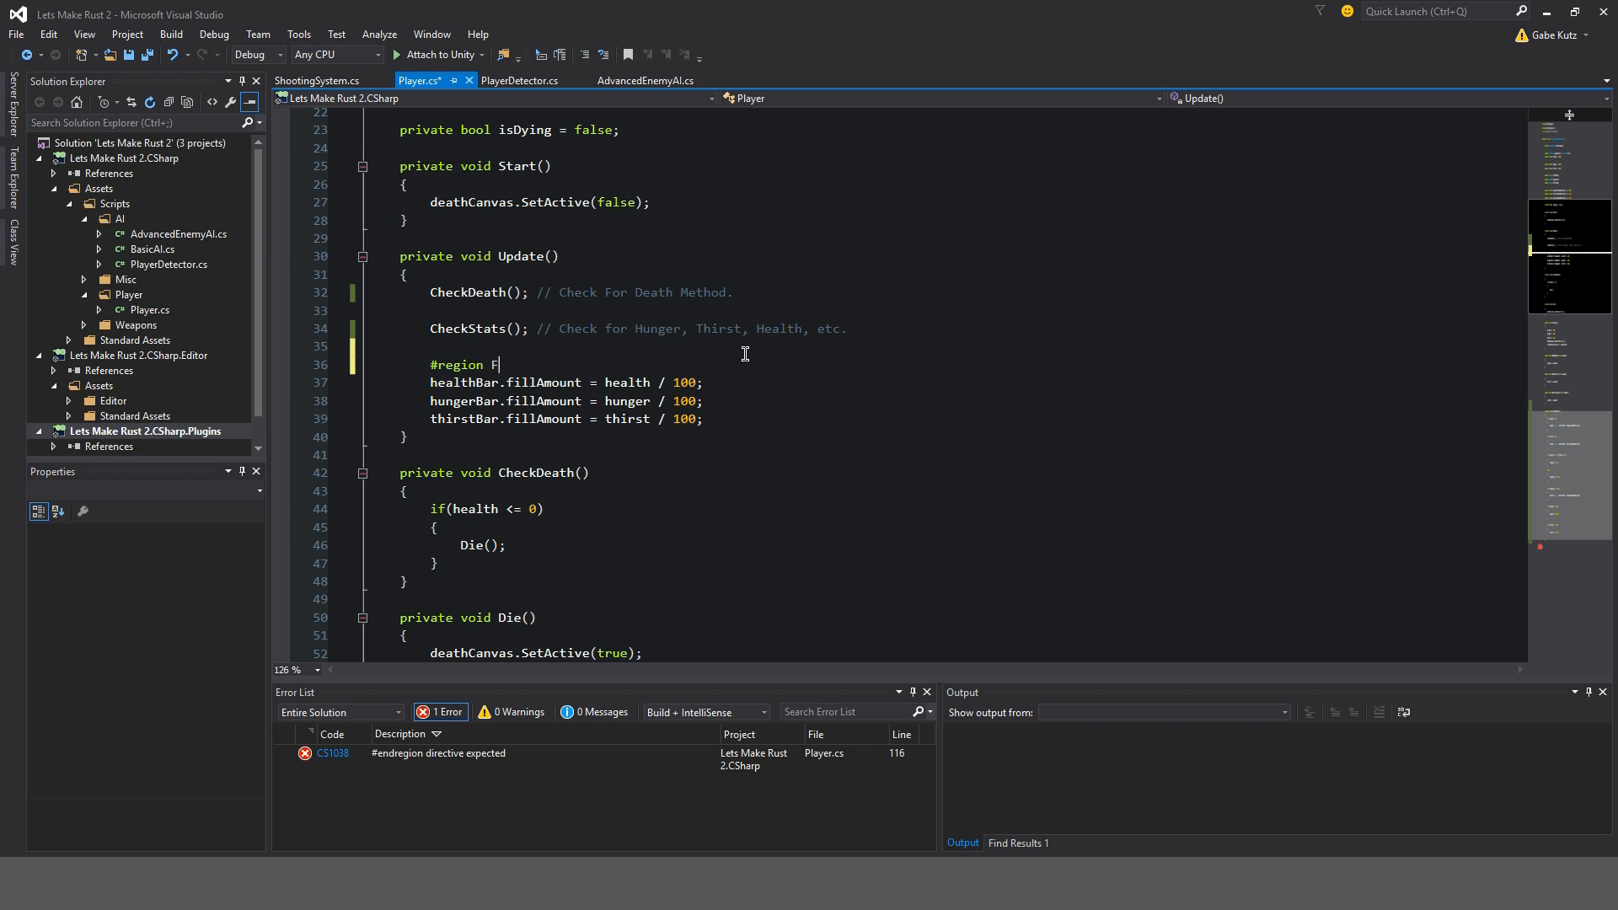
pyautogui.press('backspace')
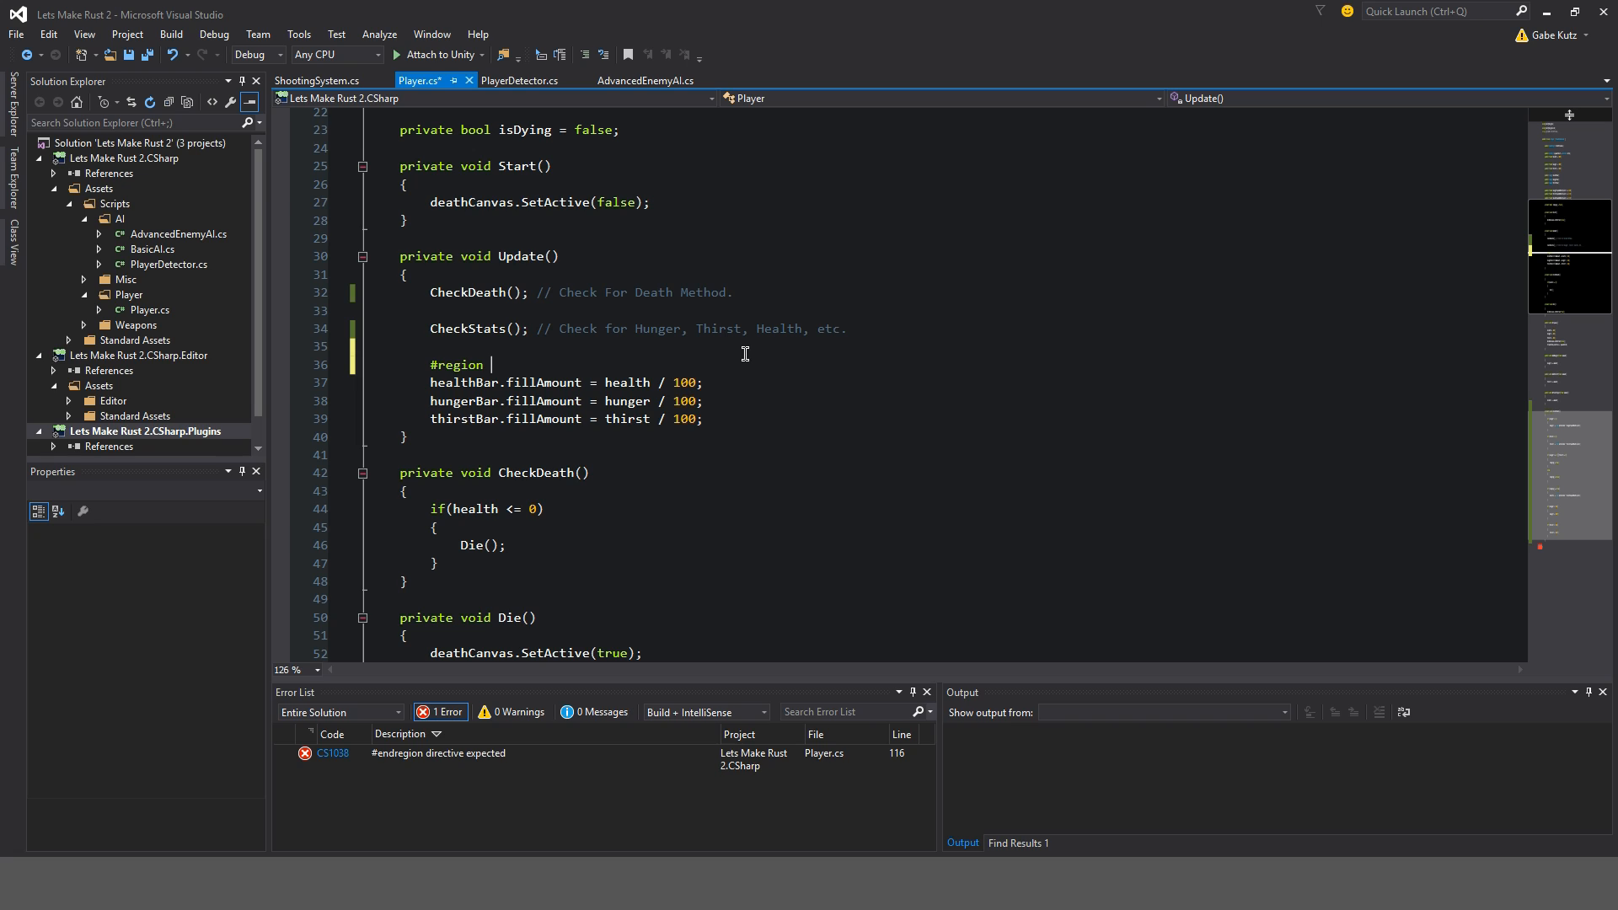
pyautogui.write('UIBar')
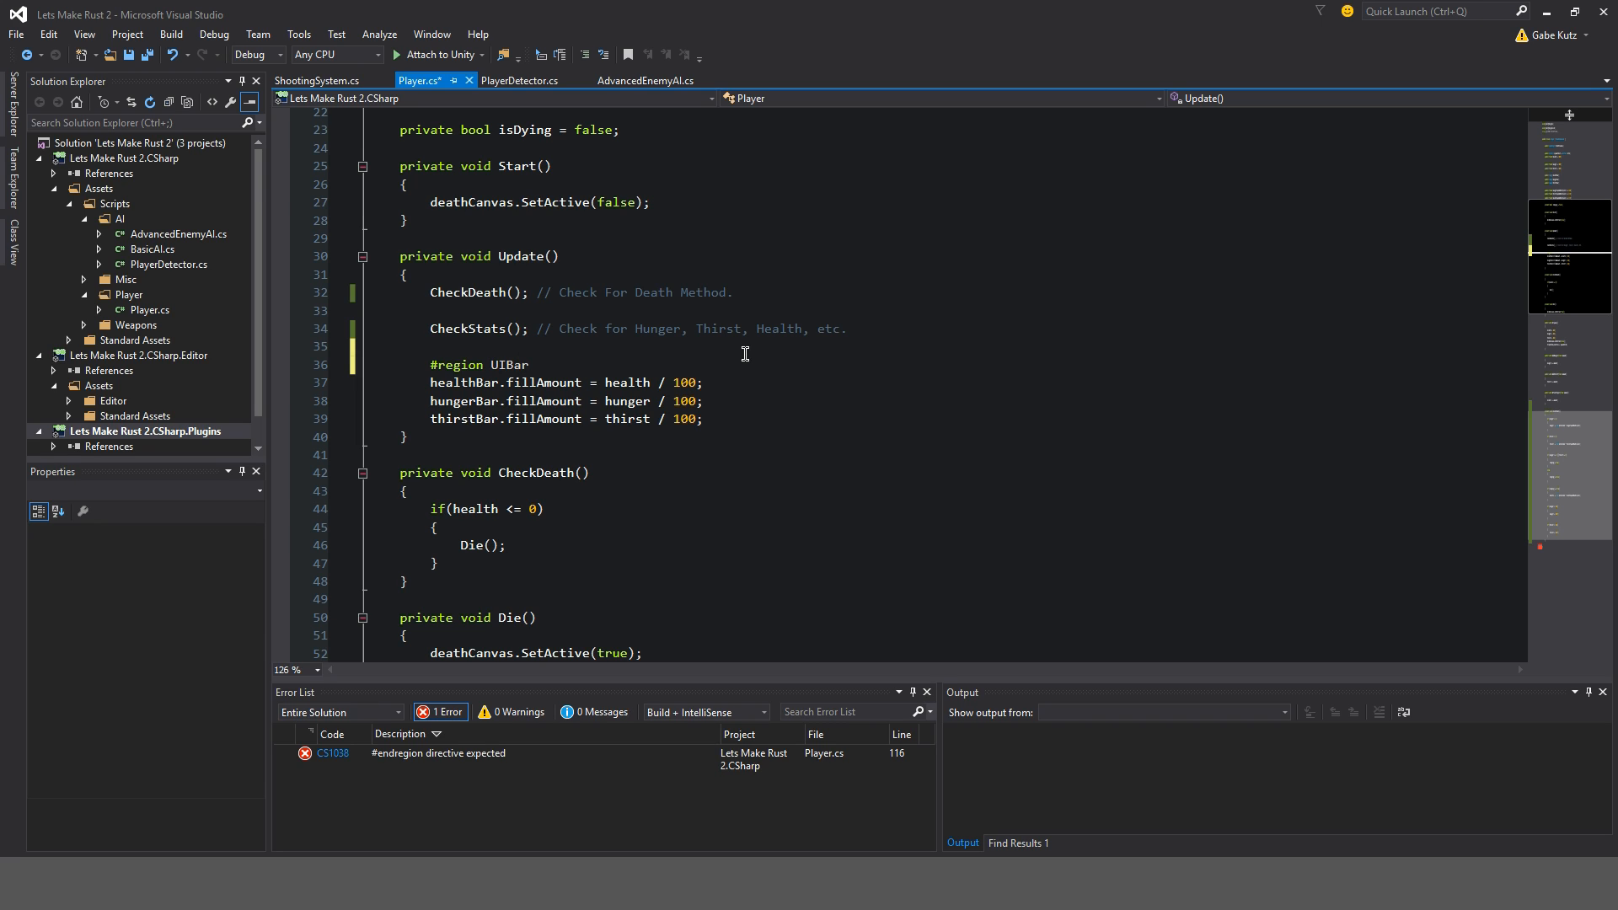
pyautogui.write('FillAmount')
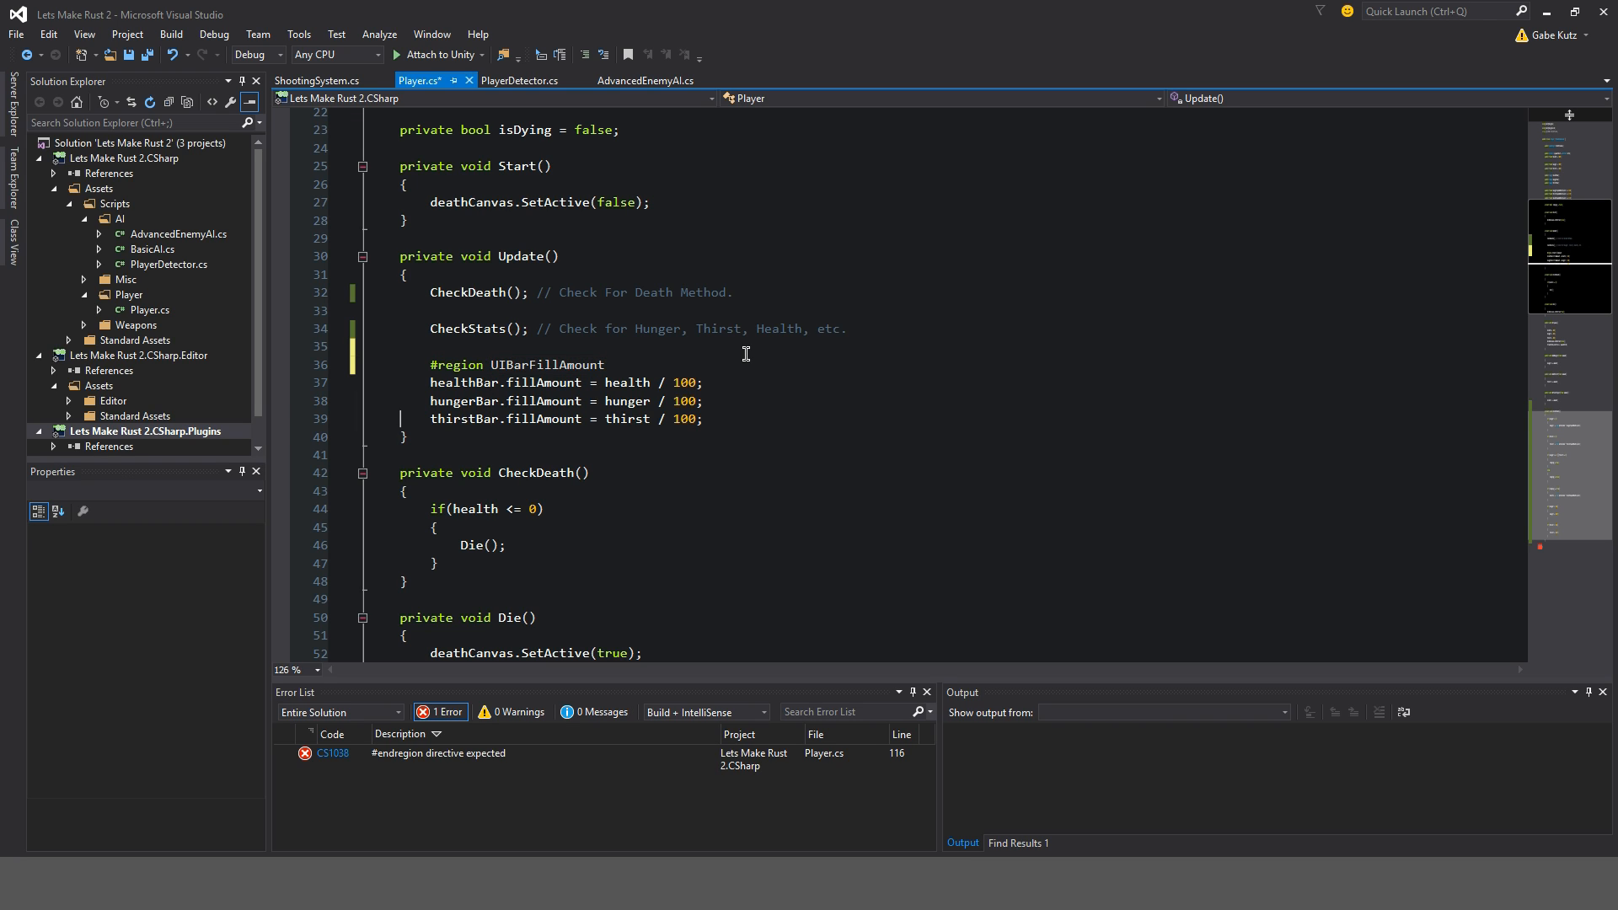
pyautogui.write('#endregion UIBarFillAmount')
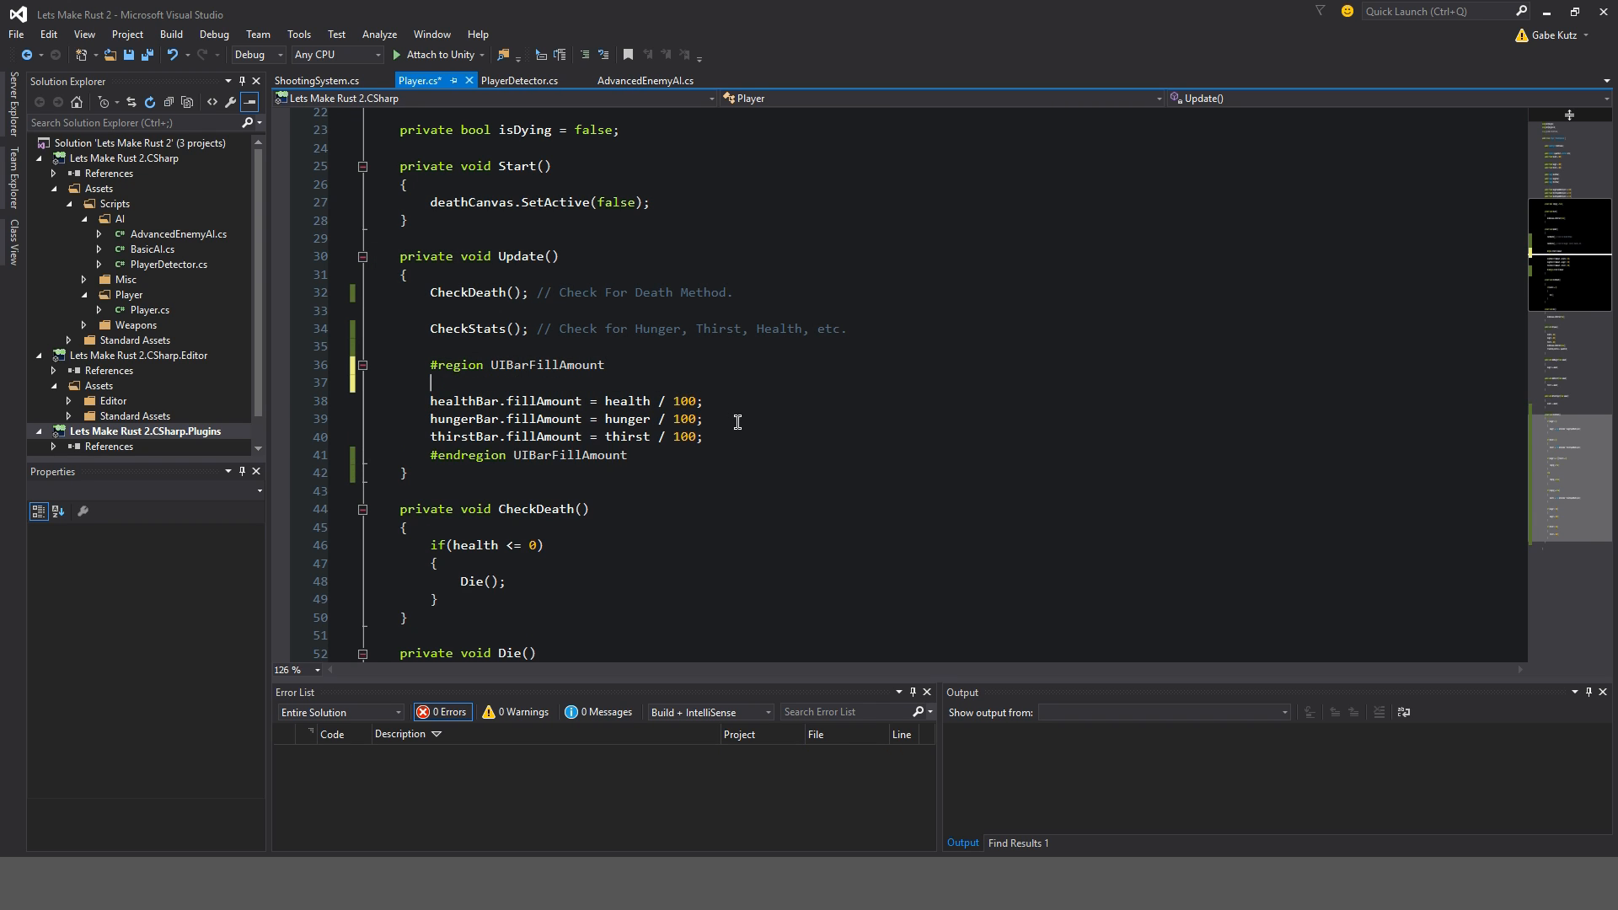
pyautogui.click(363, 364)
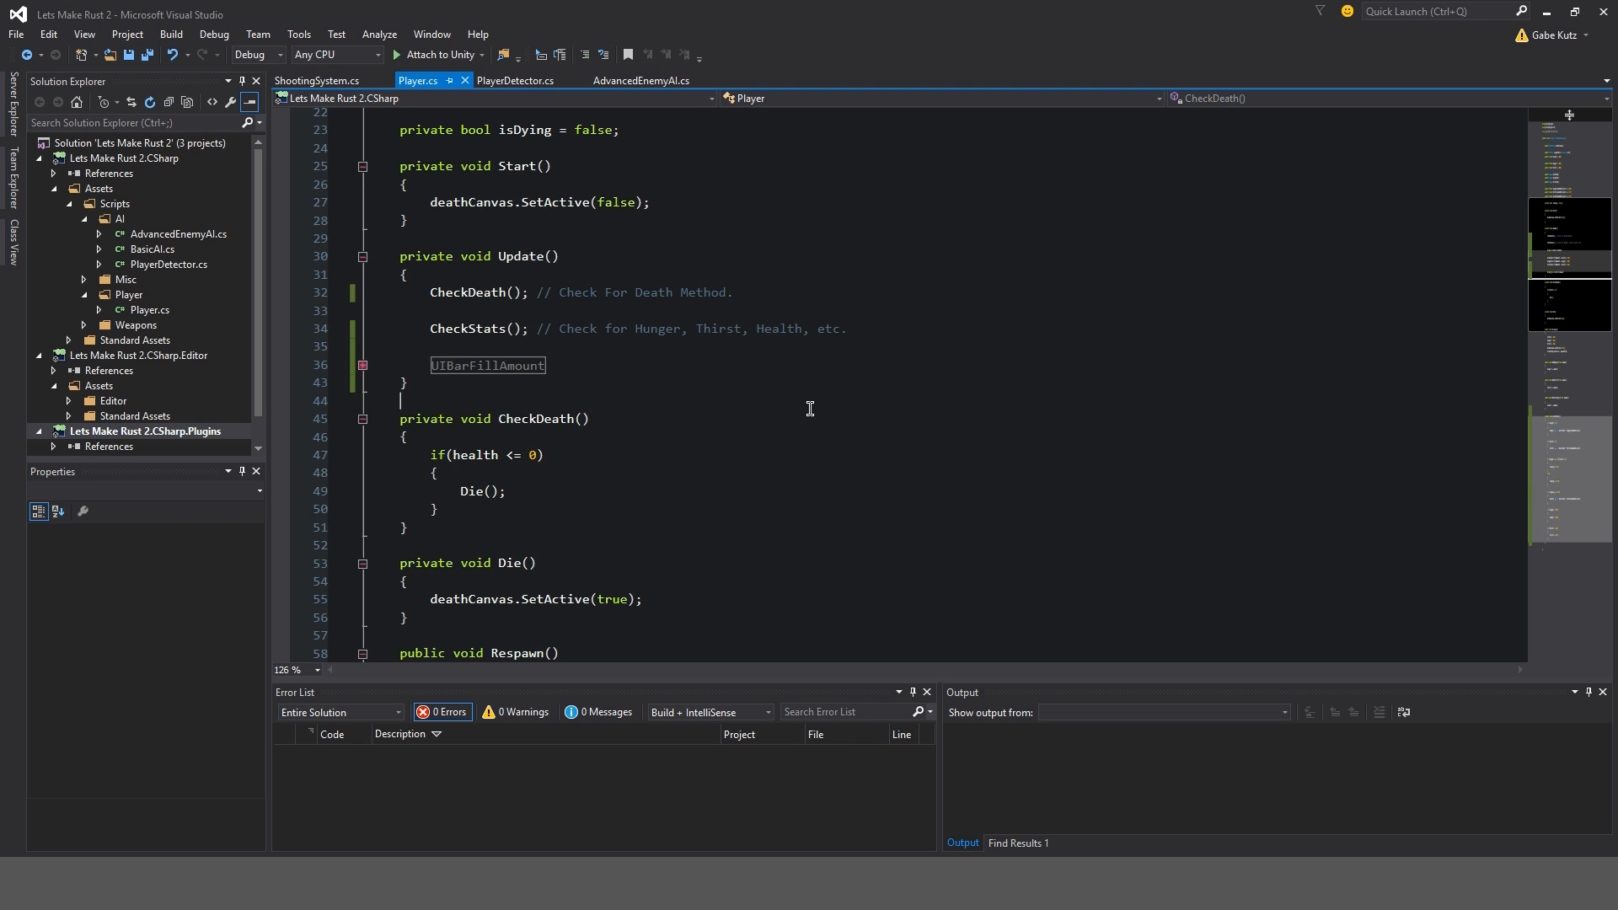
# - Scroll to Respawn() and place the cursor after the health = 100; line
pyautogui.scroll(-3)
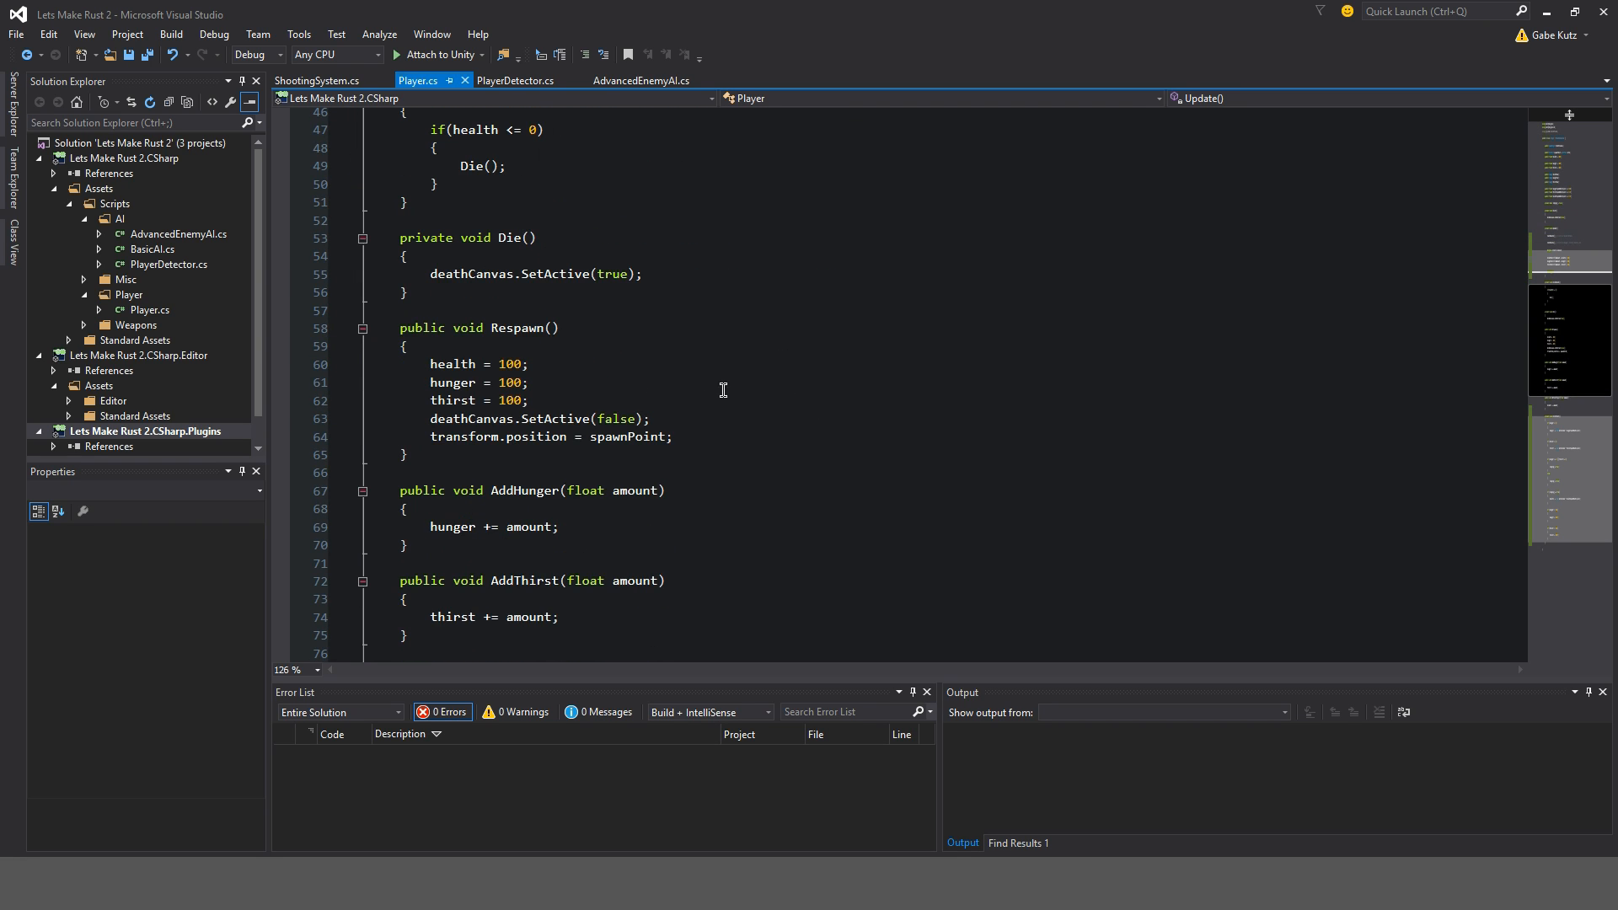
pyautogui.scroll(-3)
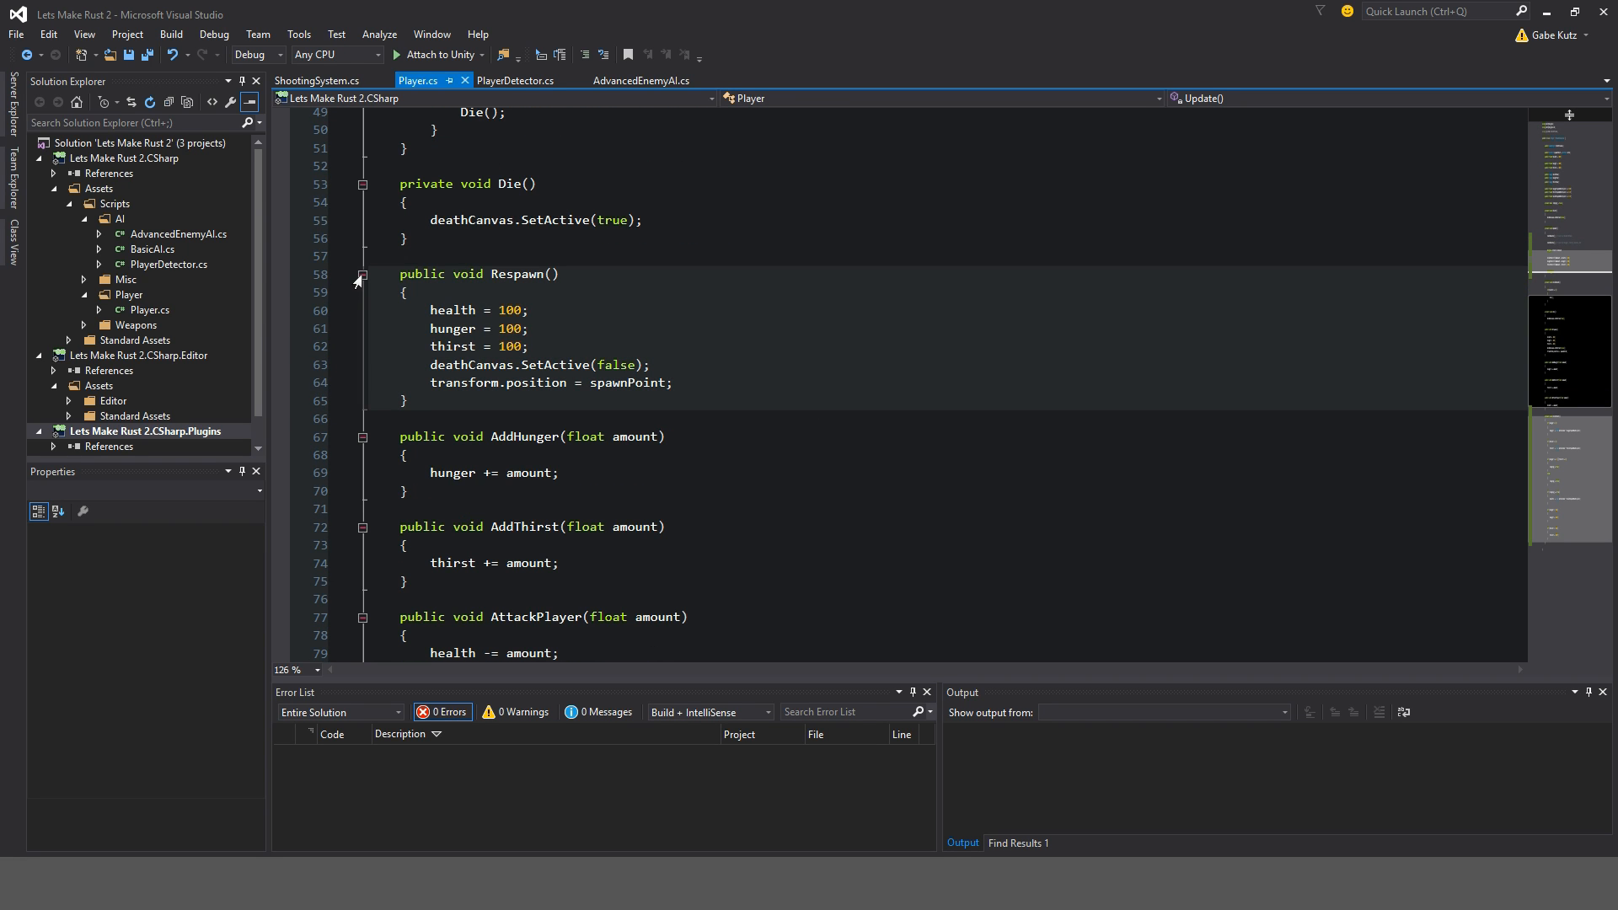
pyautogui.click(571, 332)
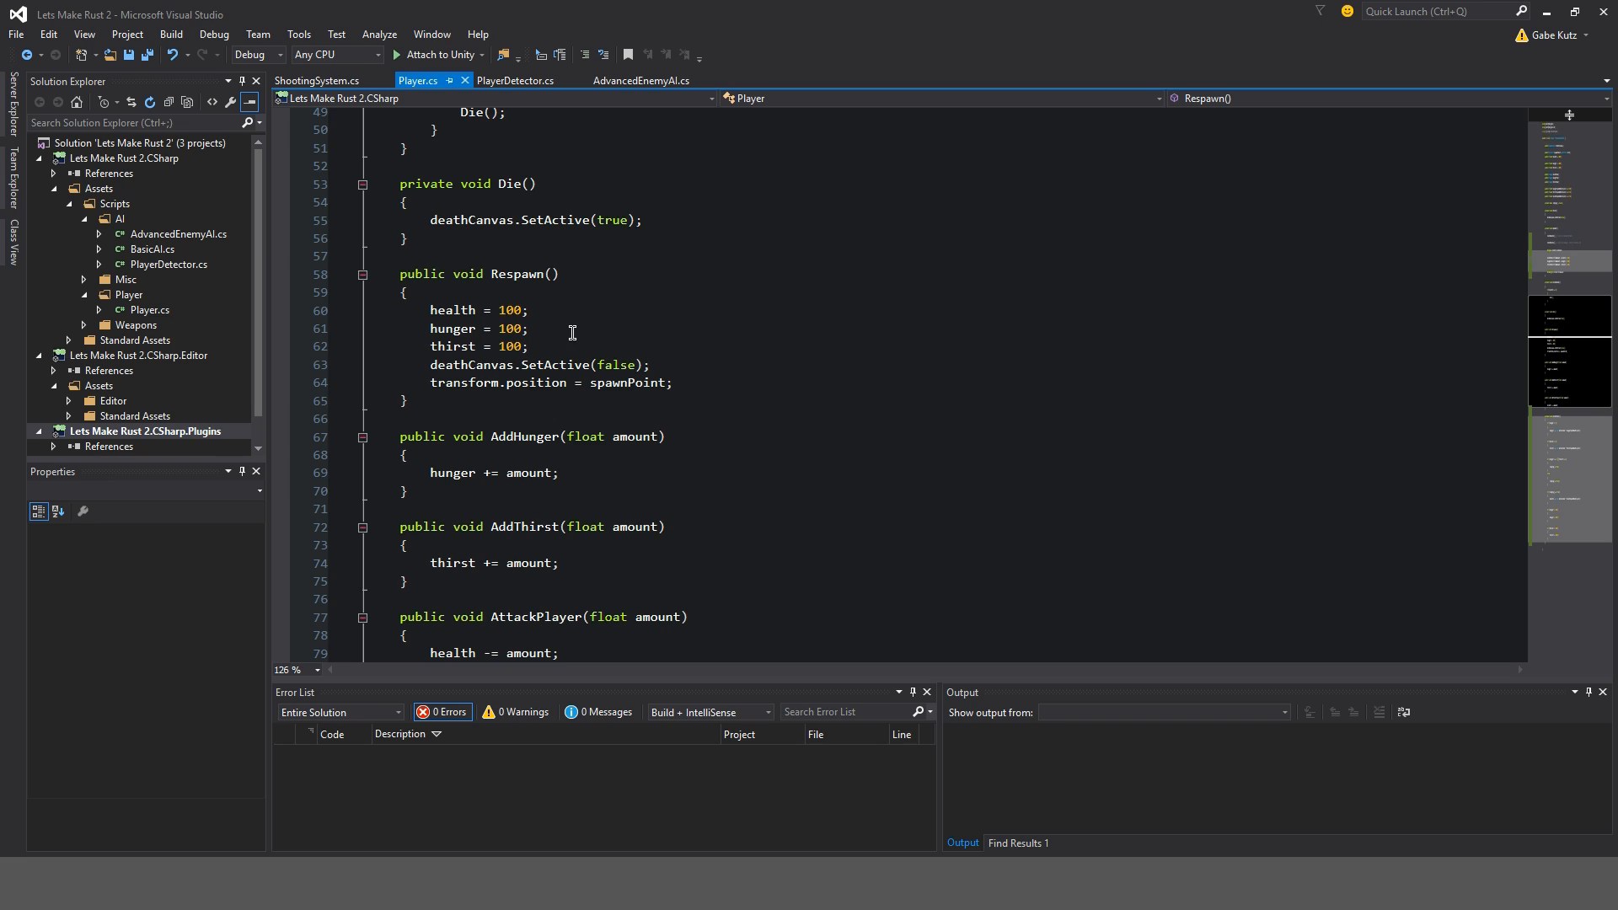
# - Comment the Respawn resets '// Set Health', '// Set Hunger', '// Set Thirst' and fold AddHunger
pyautogui.write('// Set Health to 100;')
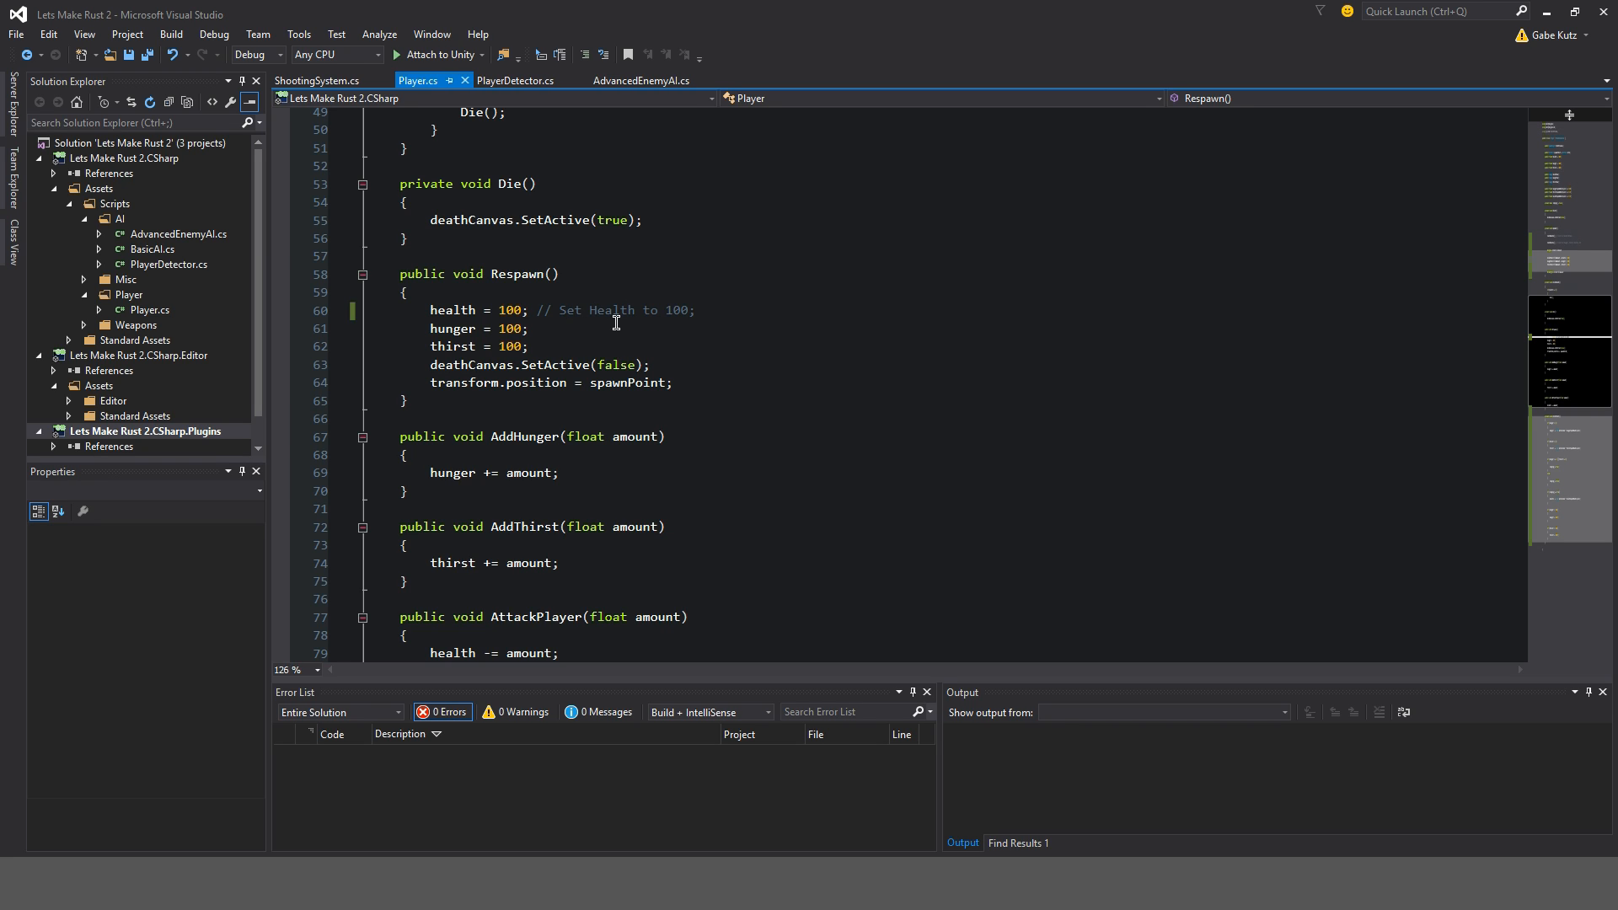
pyautogui.write('// Set Hunger to 100;')
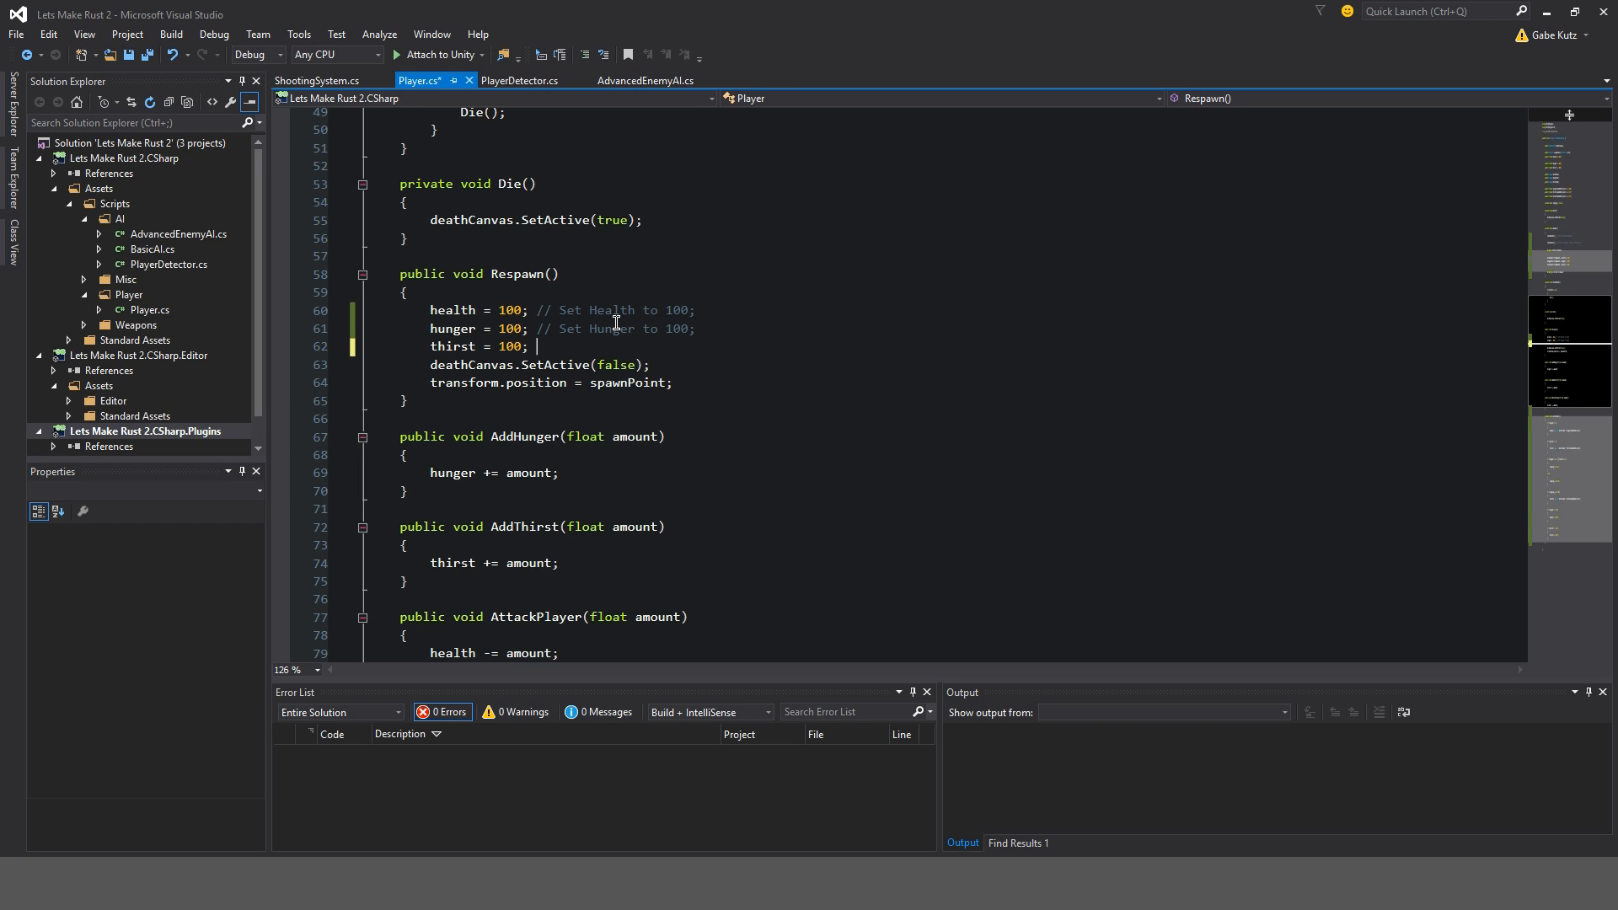
pyautogui.write('// Set Thirst')
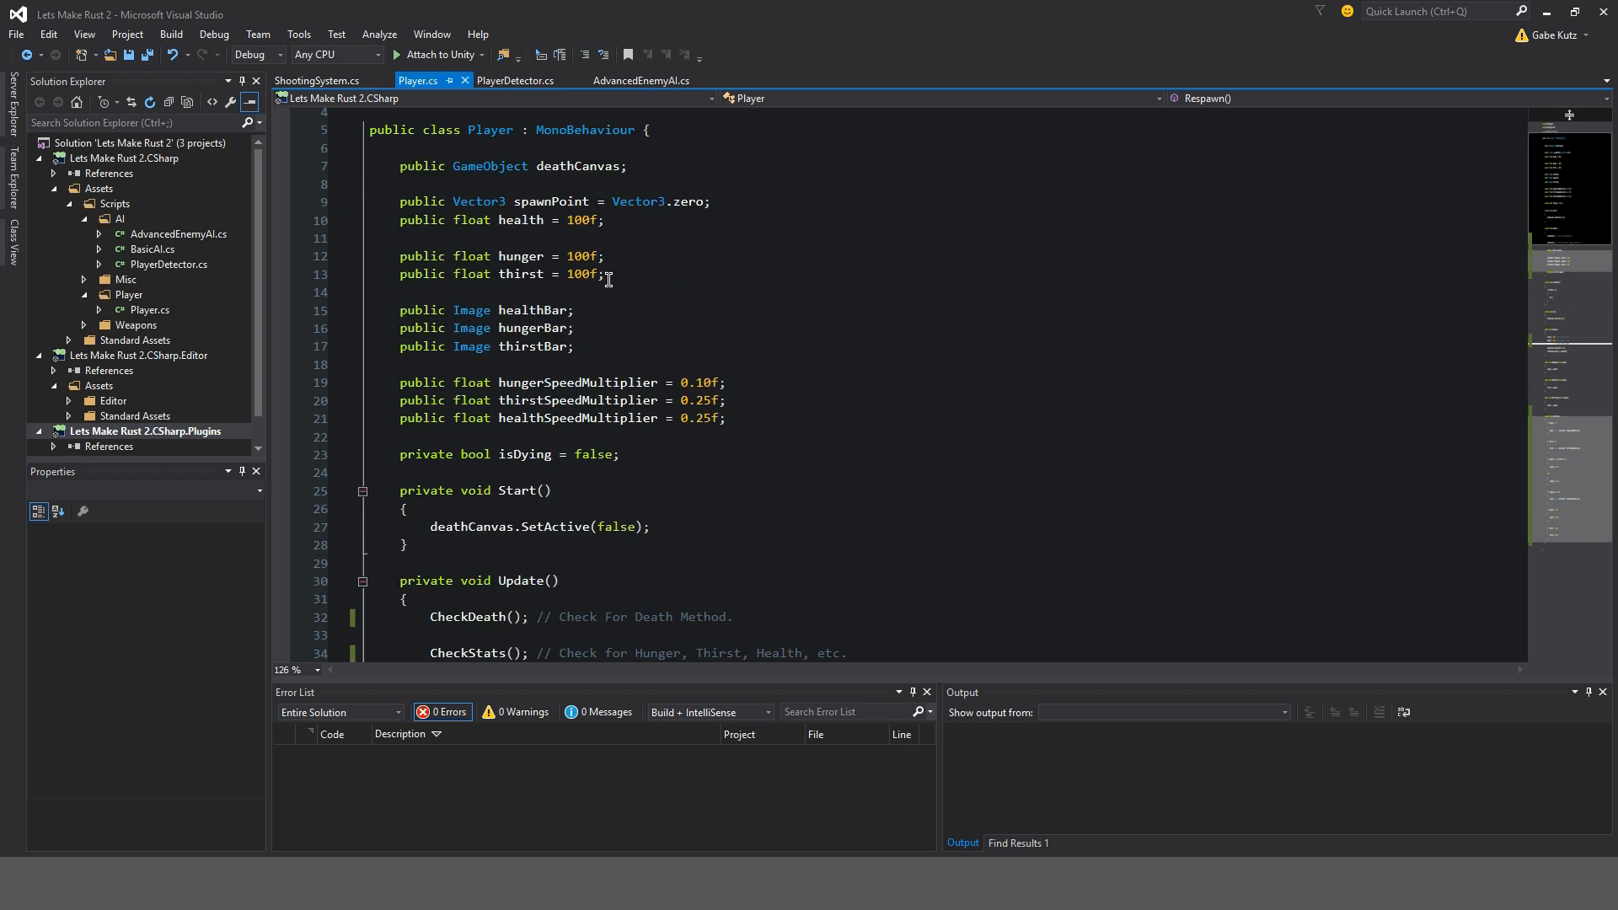
pyautogui.scroll(-3)
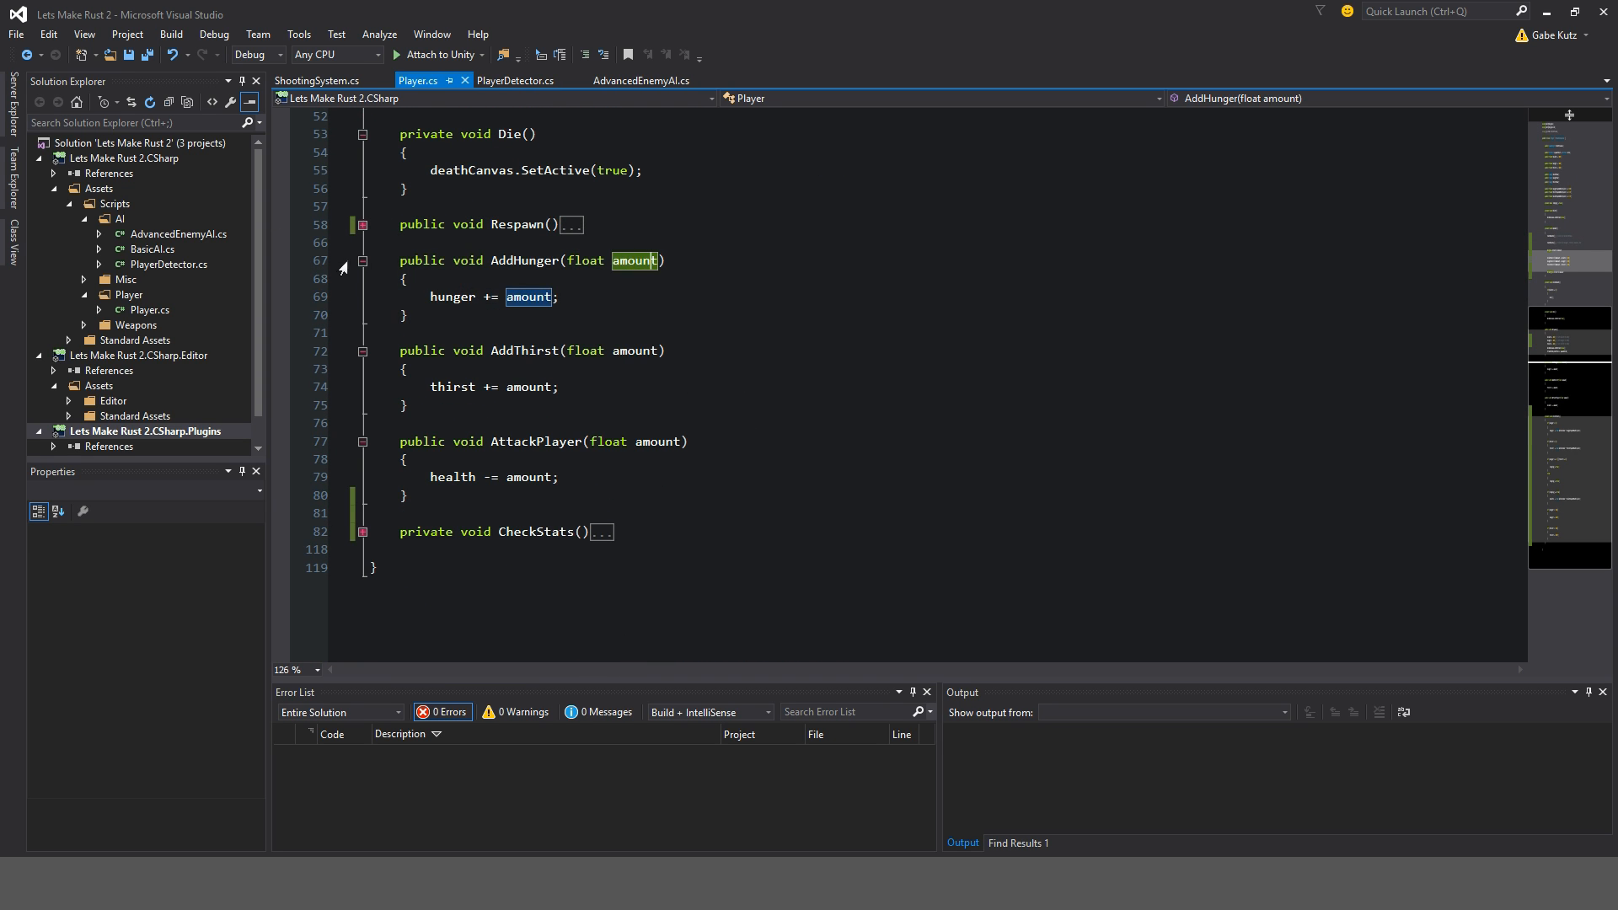
pyautogui.click(363, 261)
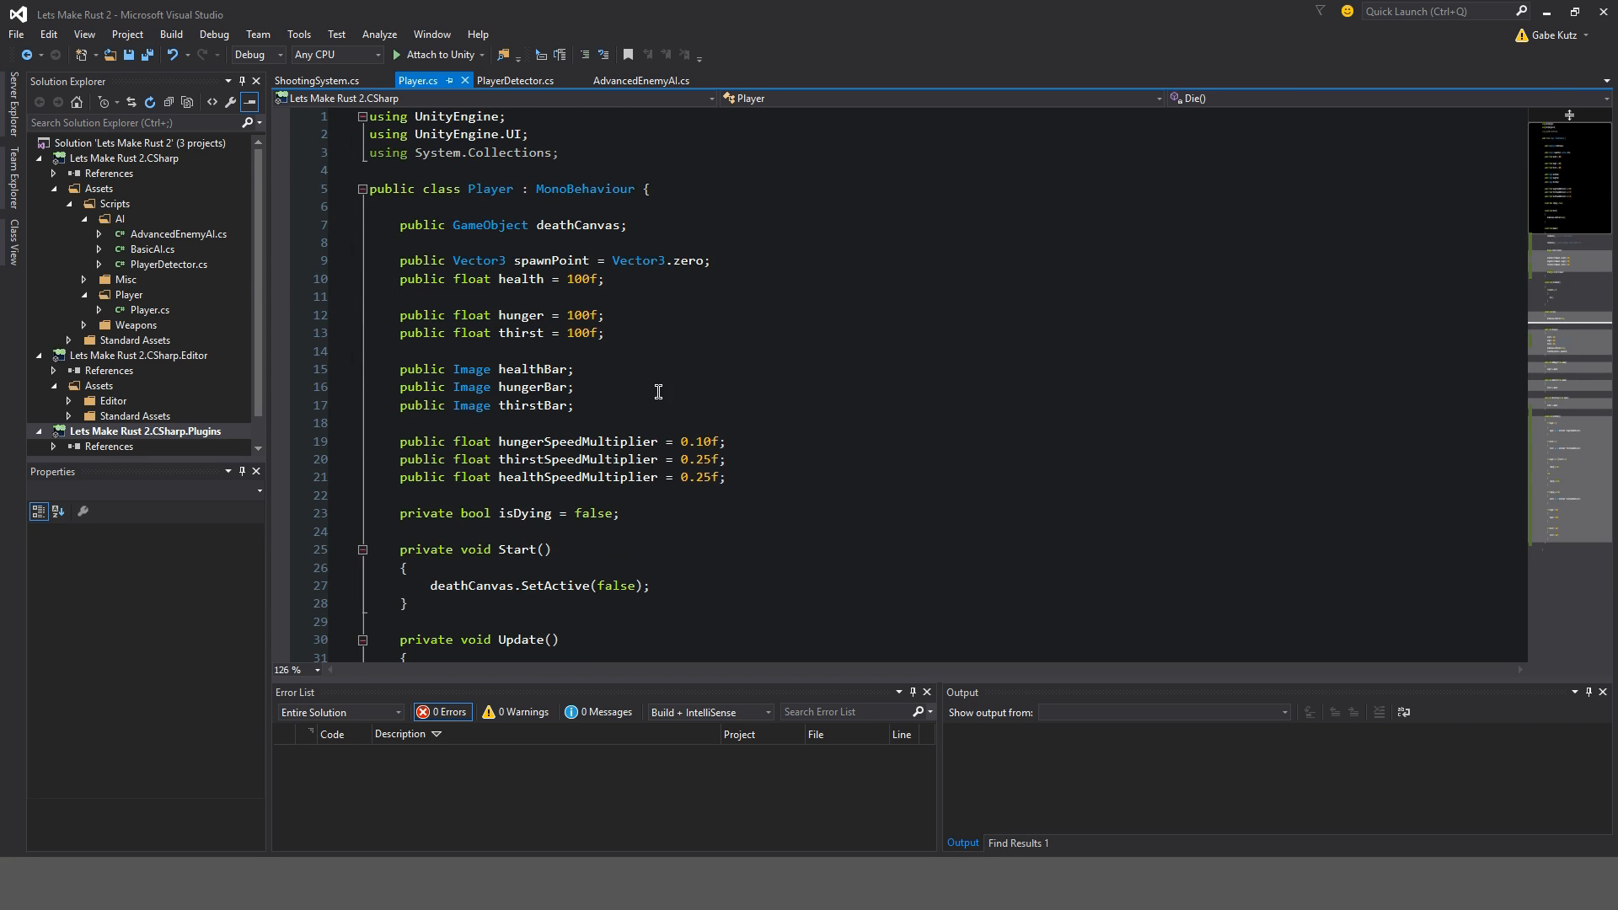
pyautogui.scroll(-3)
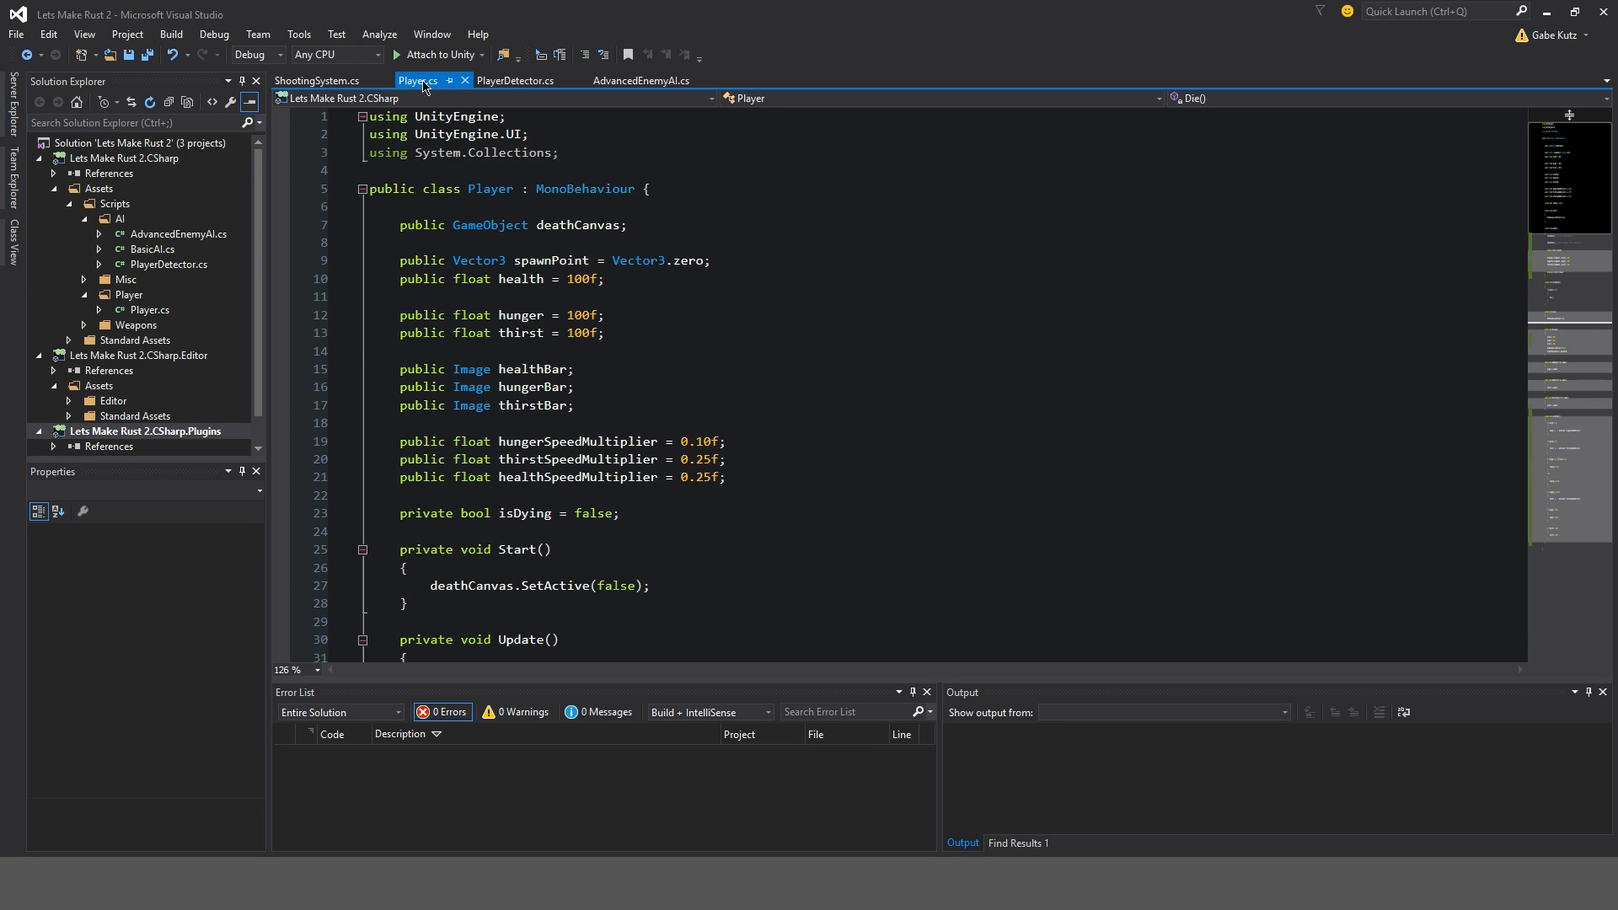
# - Close the Player.cs tab
pyautogui.click(515, 81)
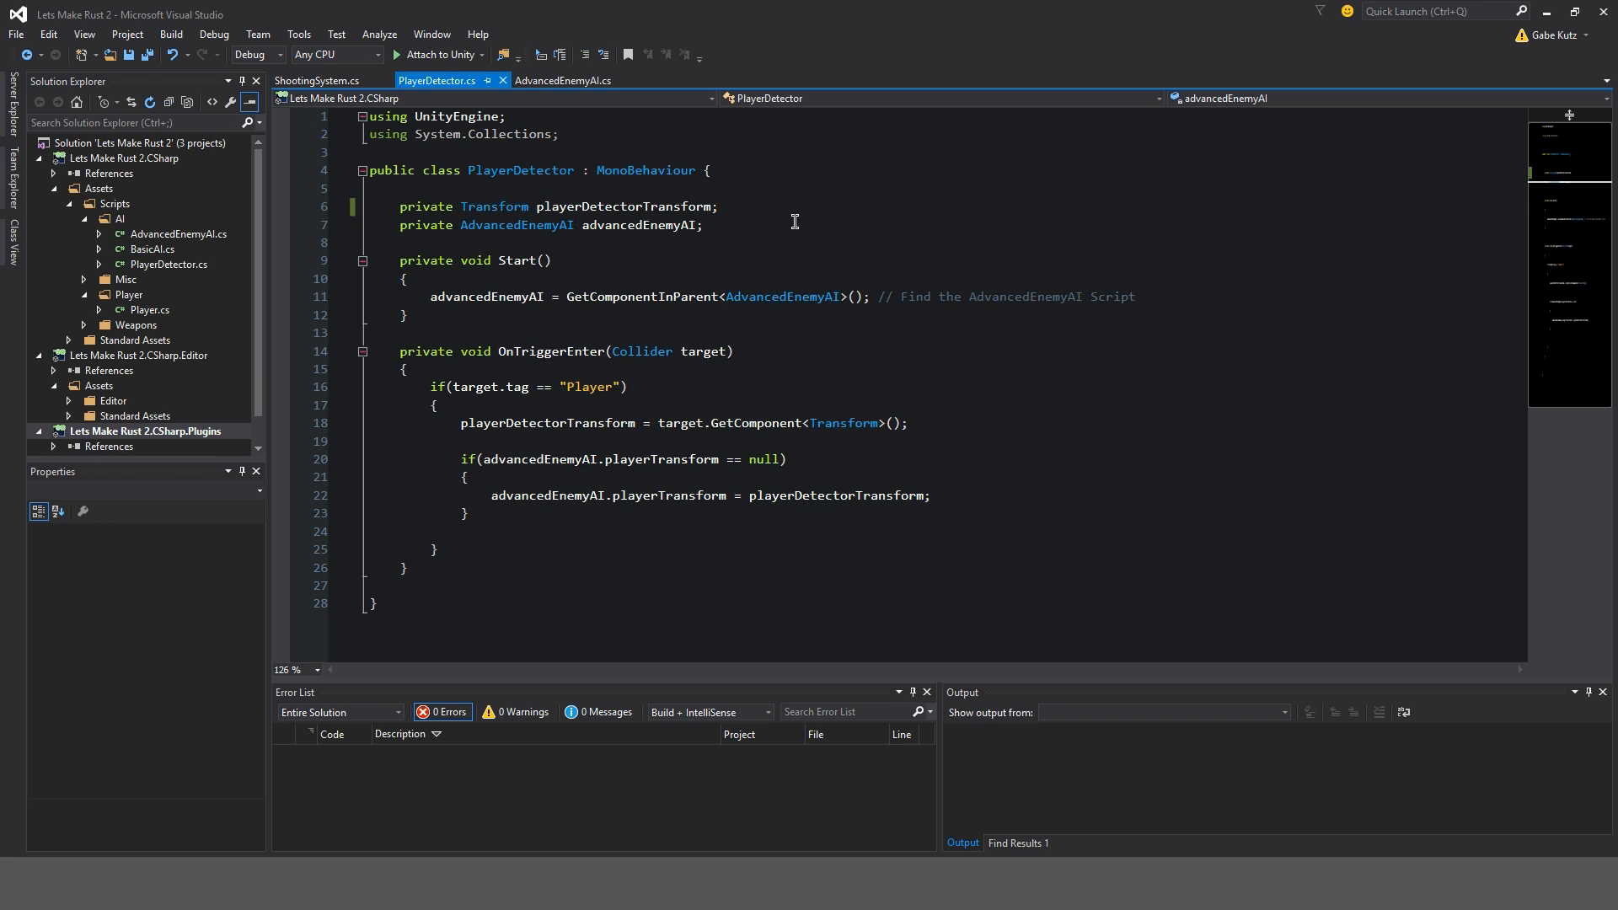
pyautogui.moveTo(789, 216)
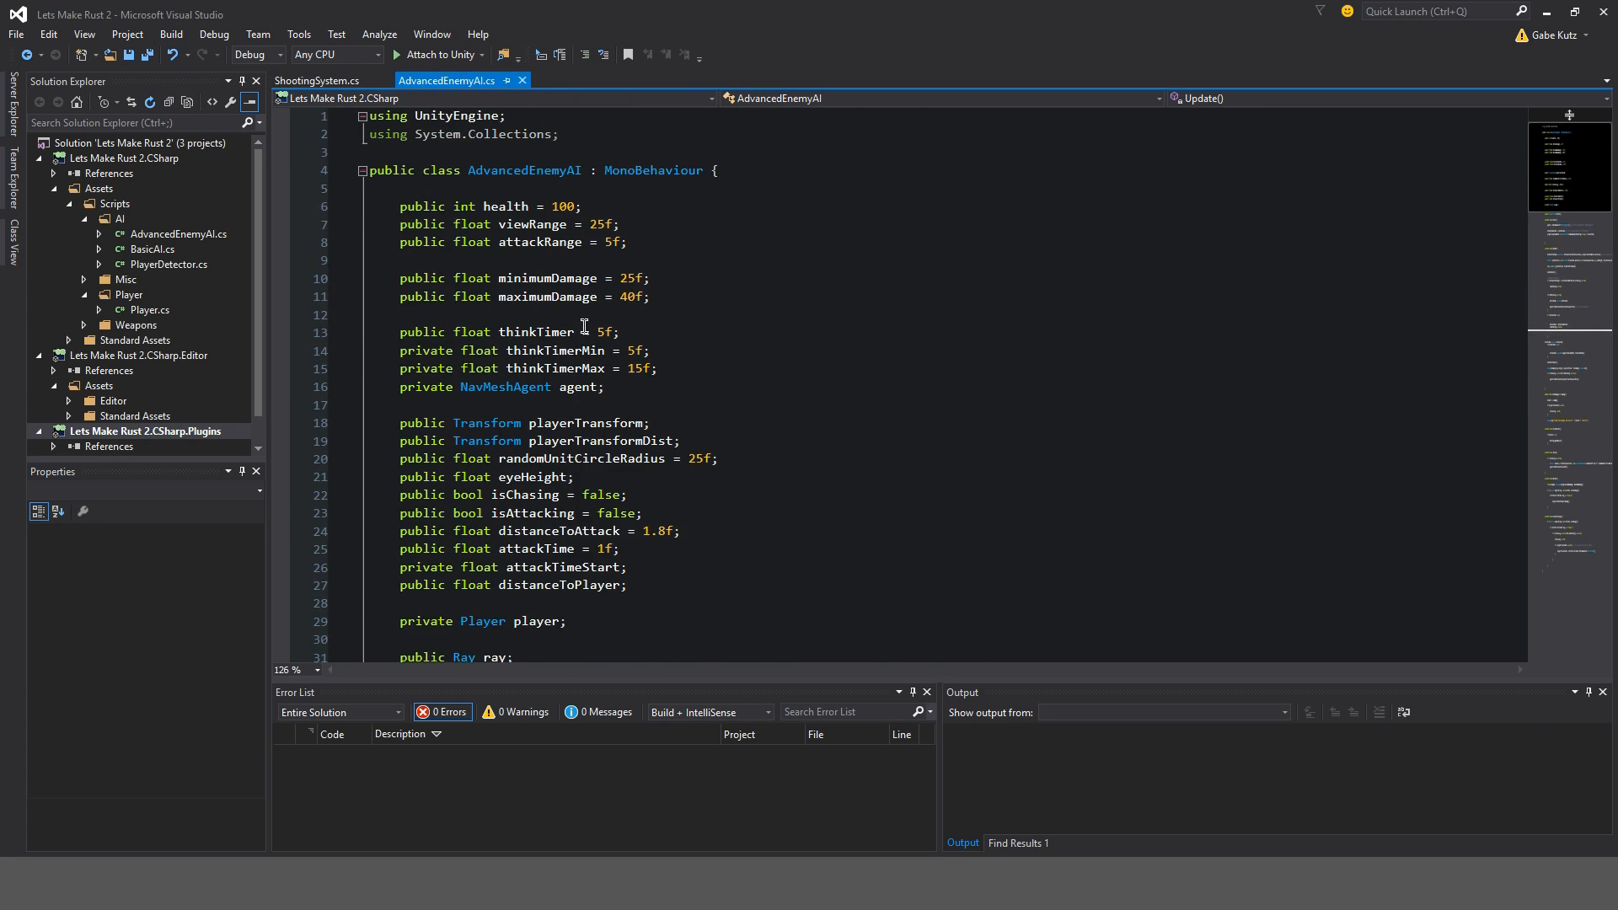
# - Comment the chasing/attacking check in CheckForPlayer and collapse that method
pyautogui.scroll(-3)
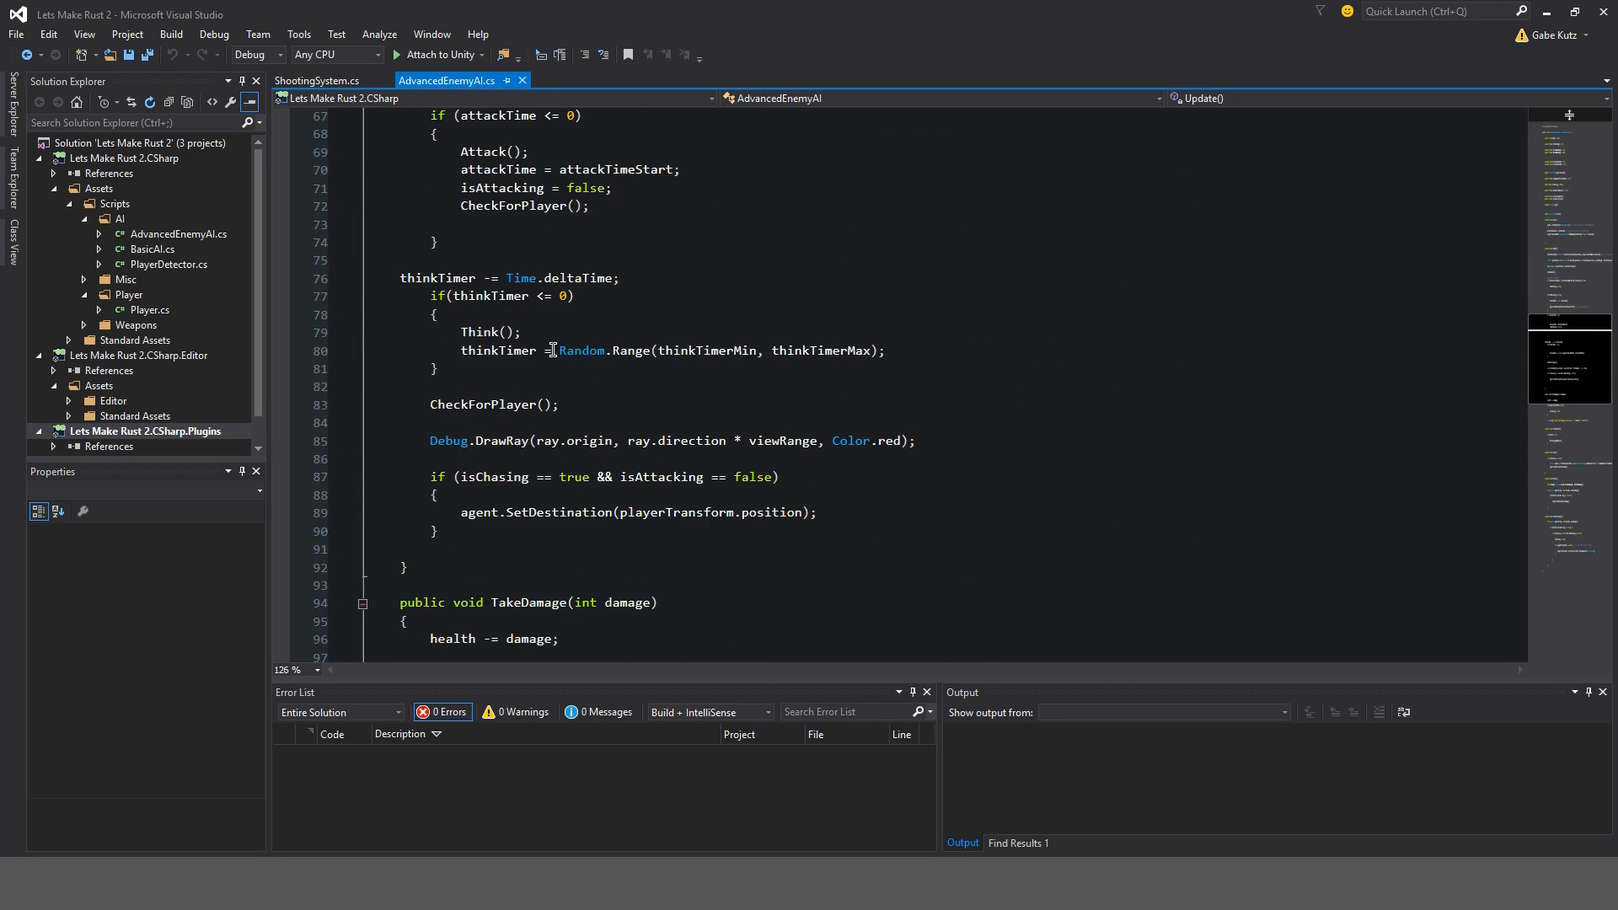
pyautogui.scroll(-3)
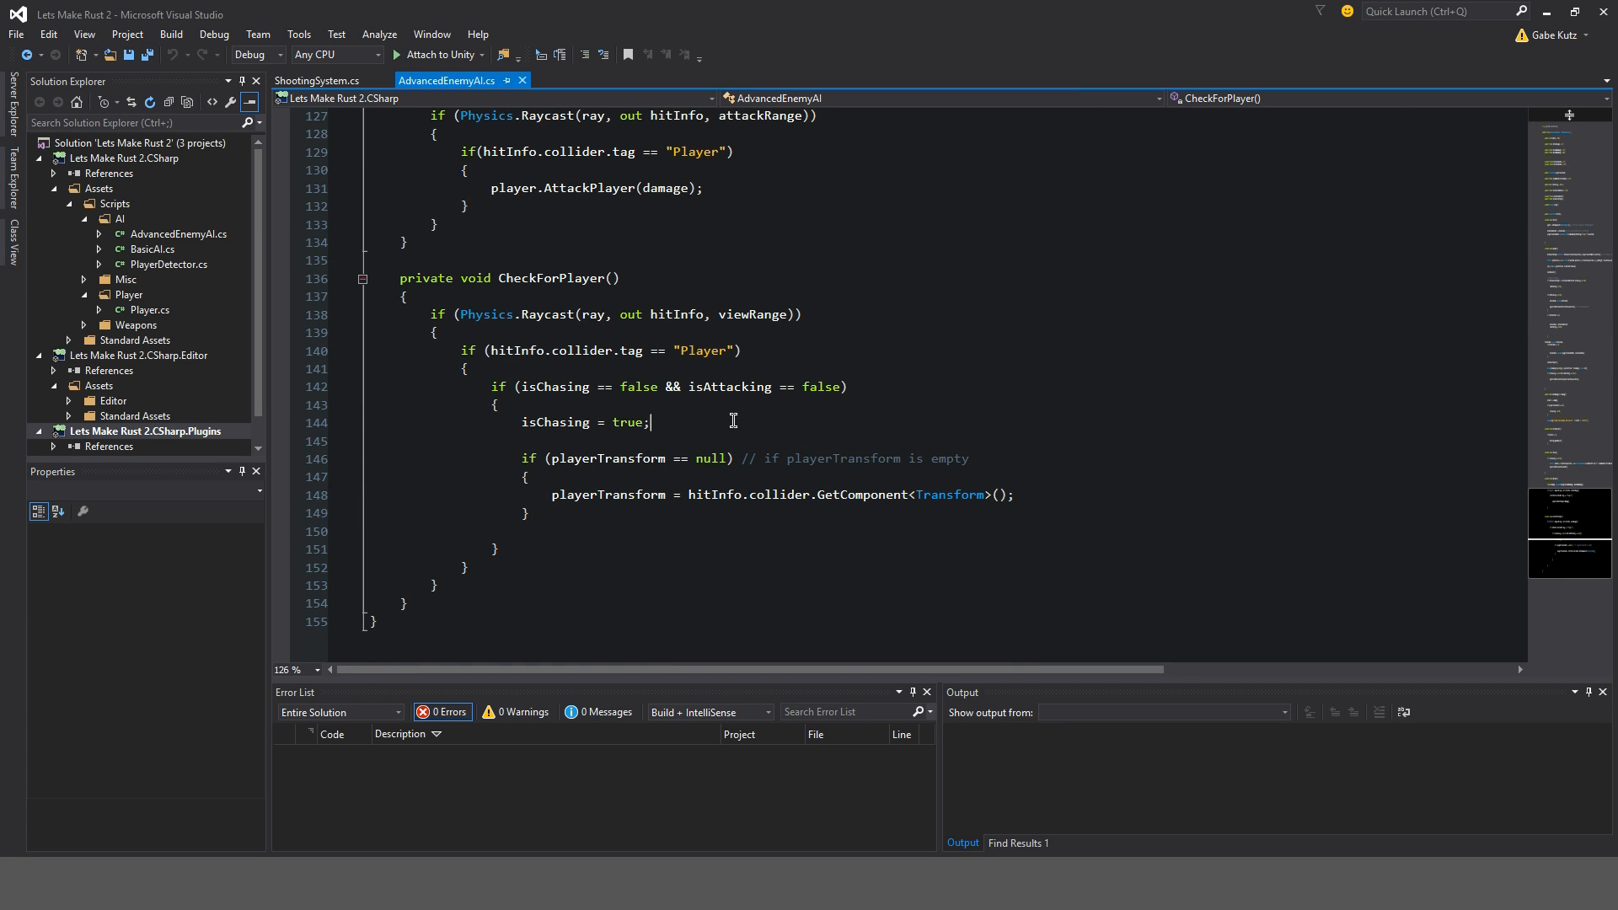
pyautogui.write('// Set')
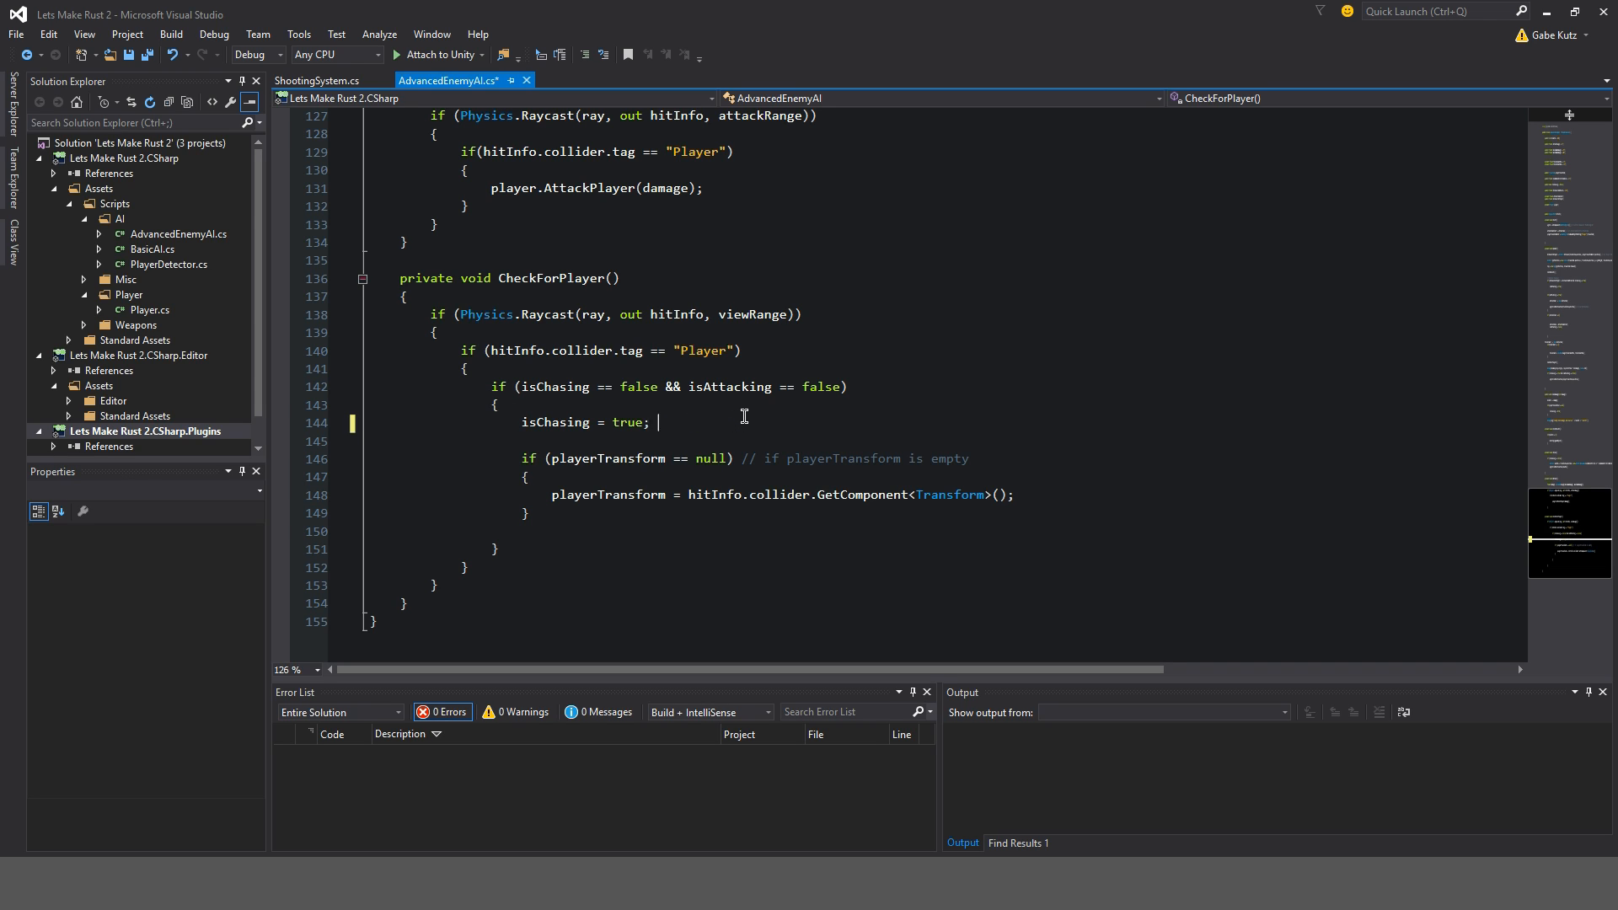
pyautogui.write('// Set Chasing True')
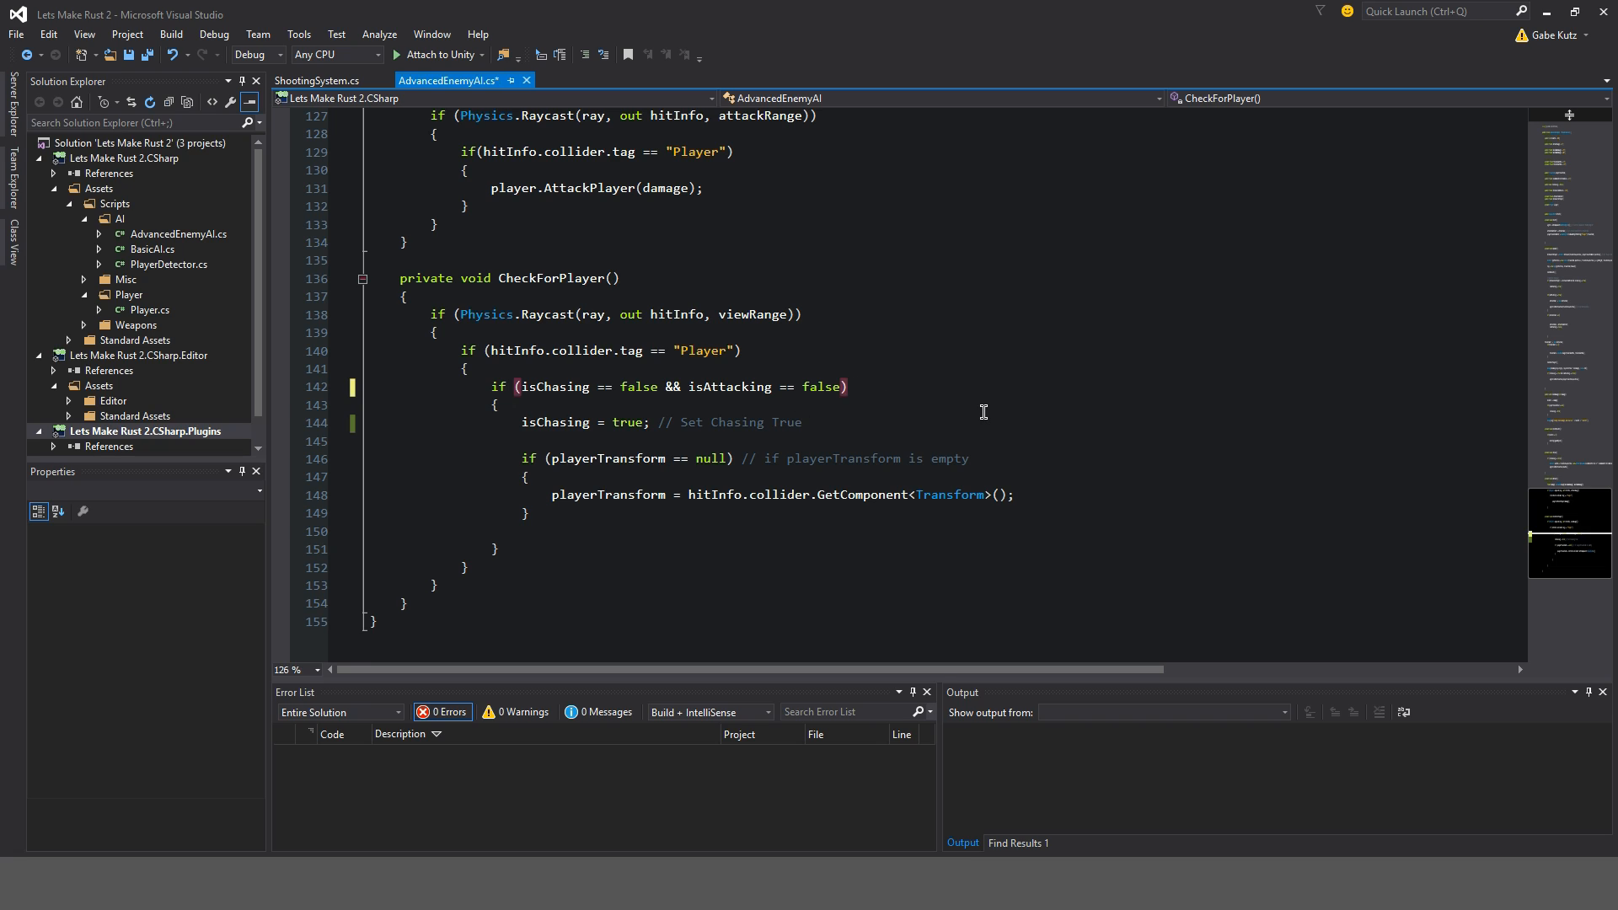
pyautogui.write('// if Chasing and NOT')
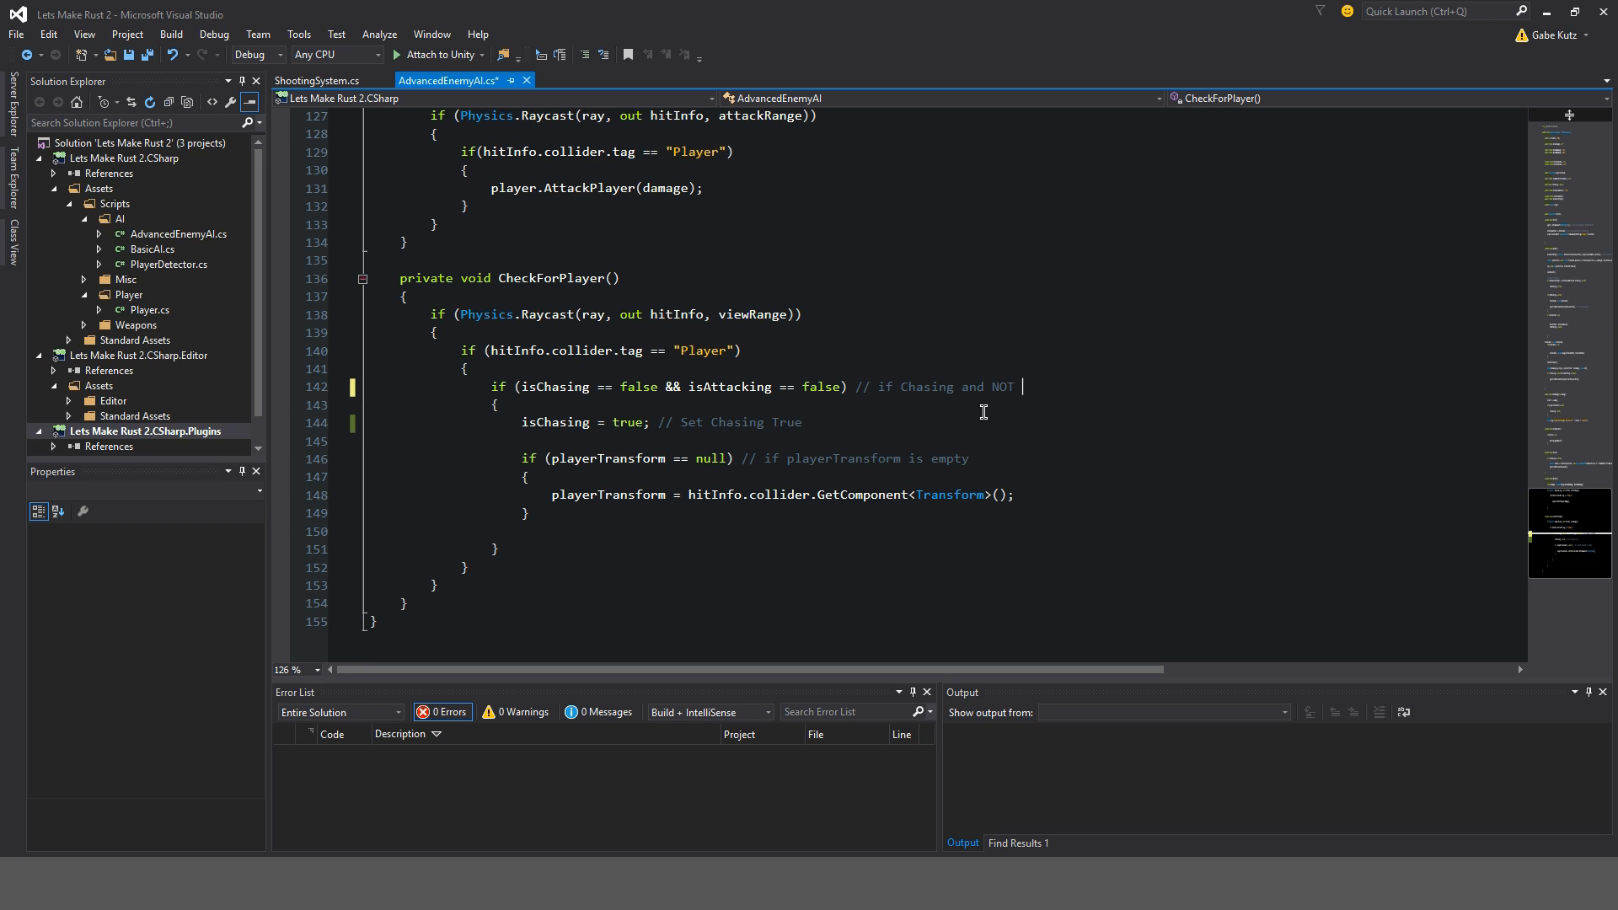
pyautogui.write('Attacking')
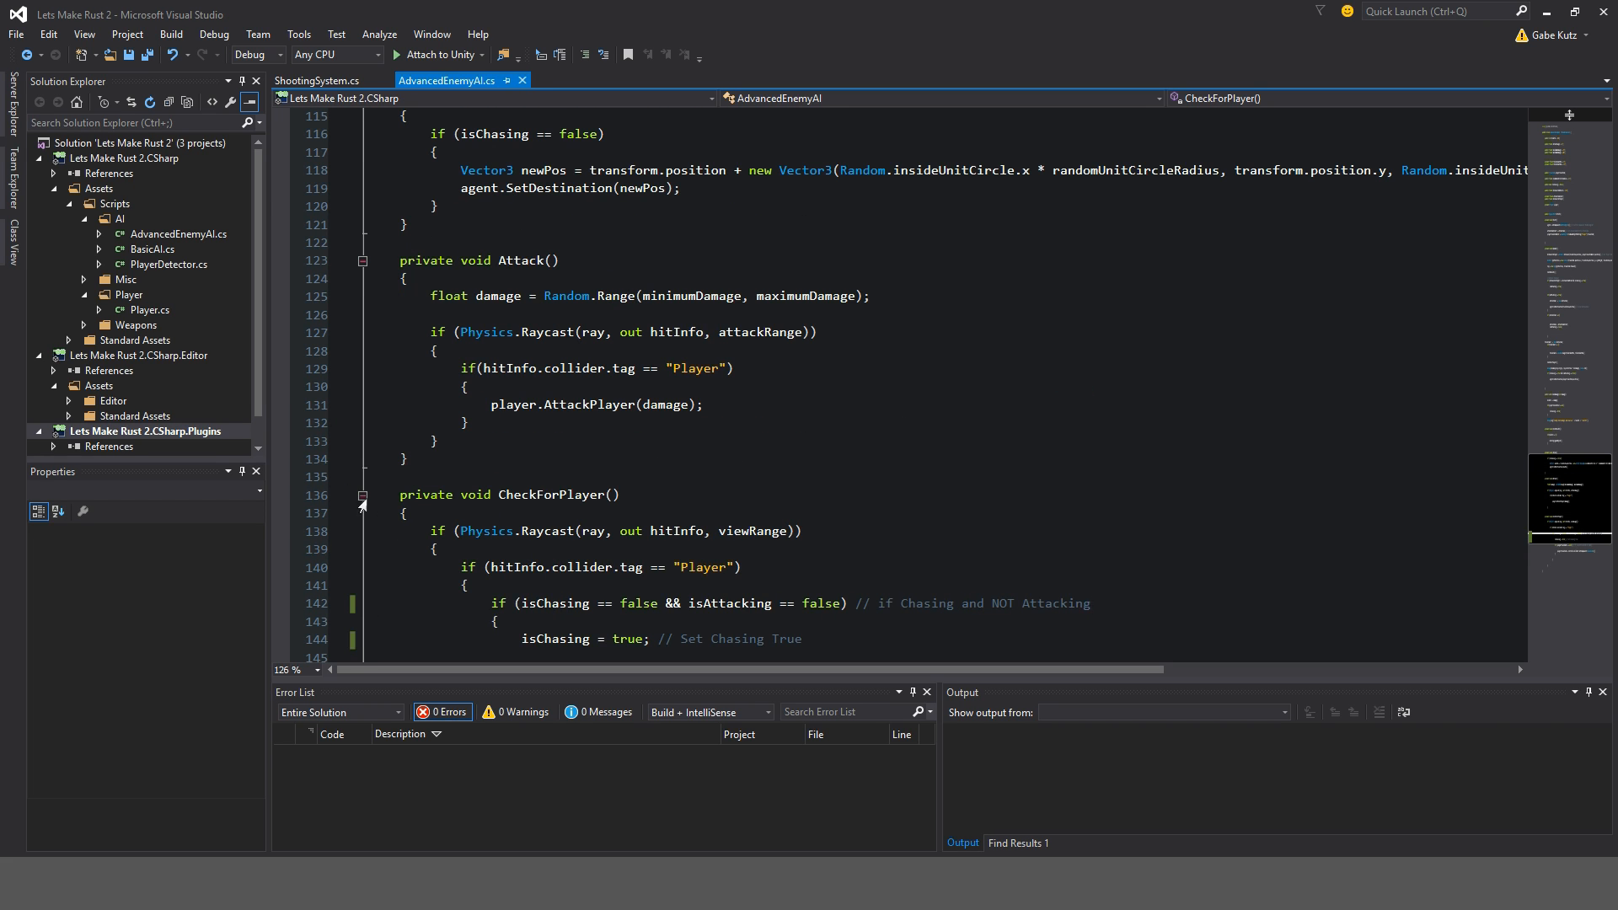
pyautogui.click(362, 494)
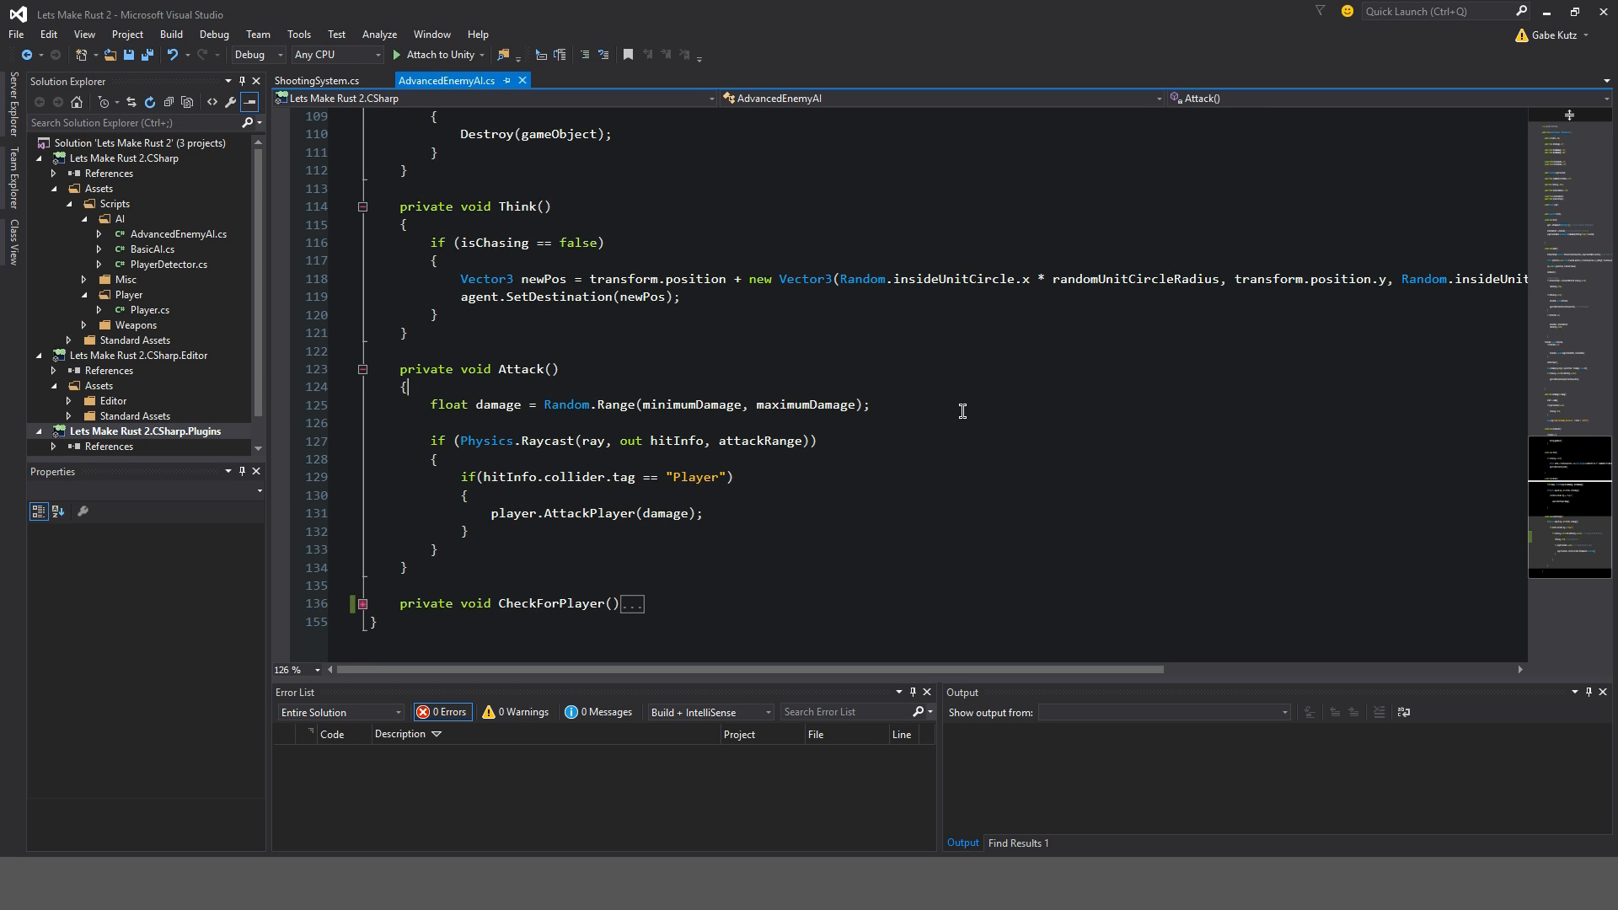
# - Comment Attack's random damage and raycast check lines, then collapse Attack
pyautogui.write('// Set Random Damage Variable')
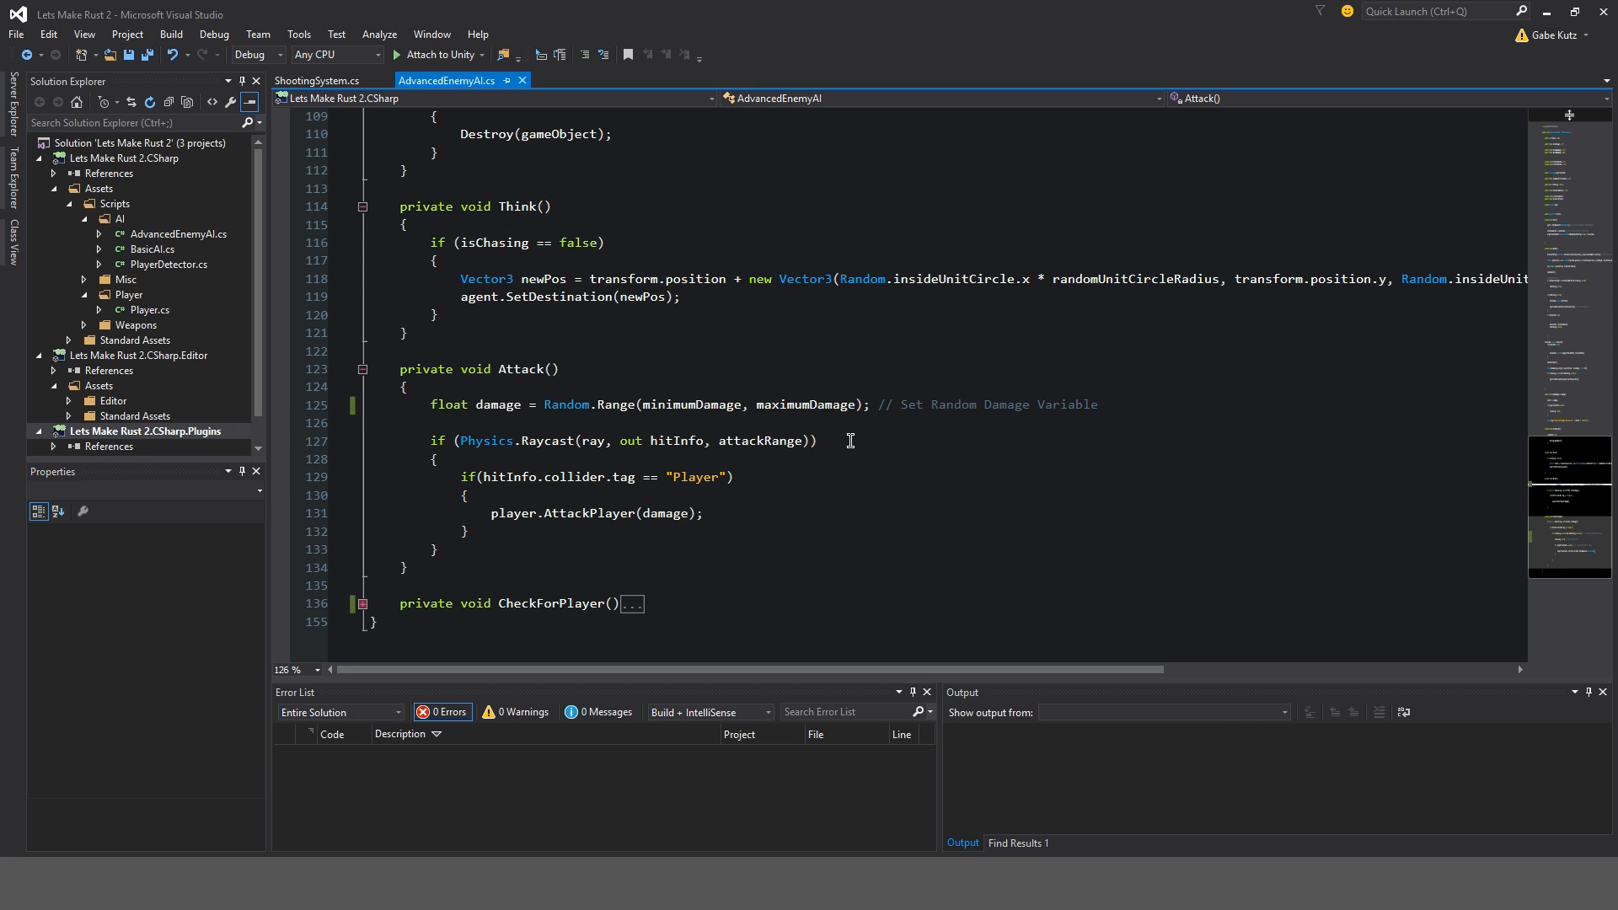
pyautogui.write('// Check for Player in')
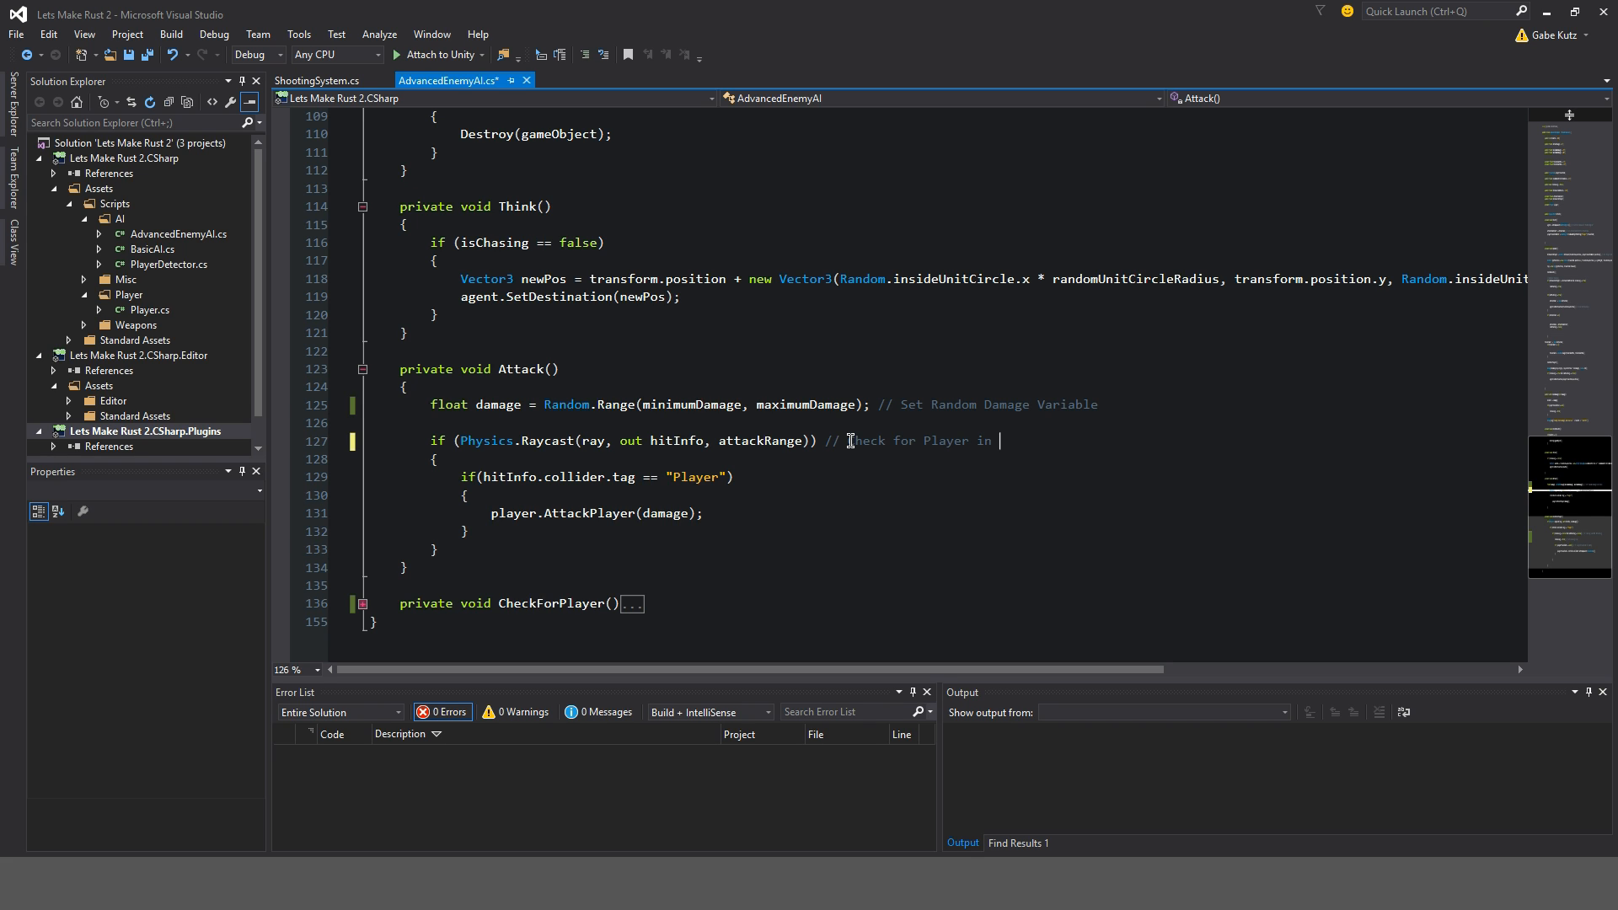
pyautogui.write('Raycast')
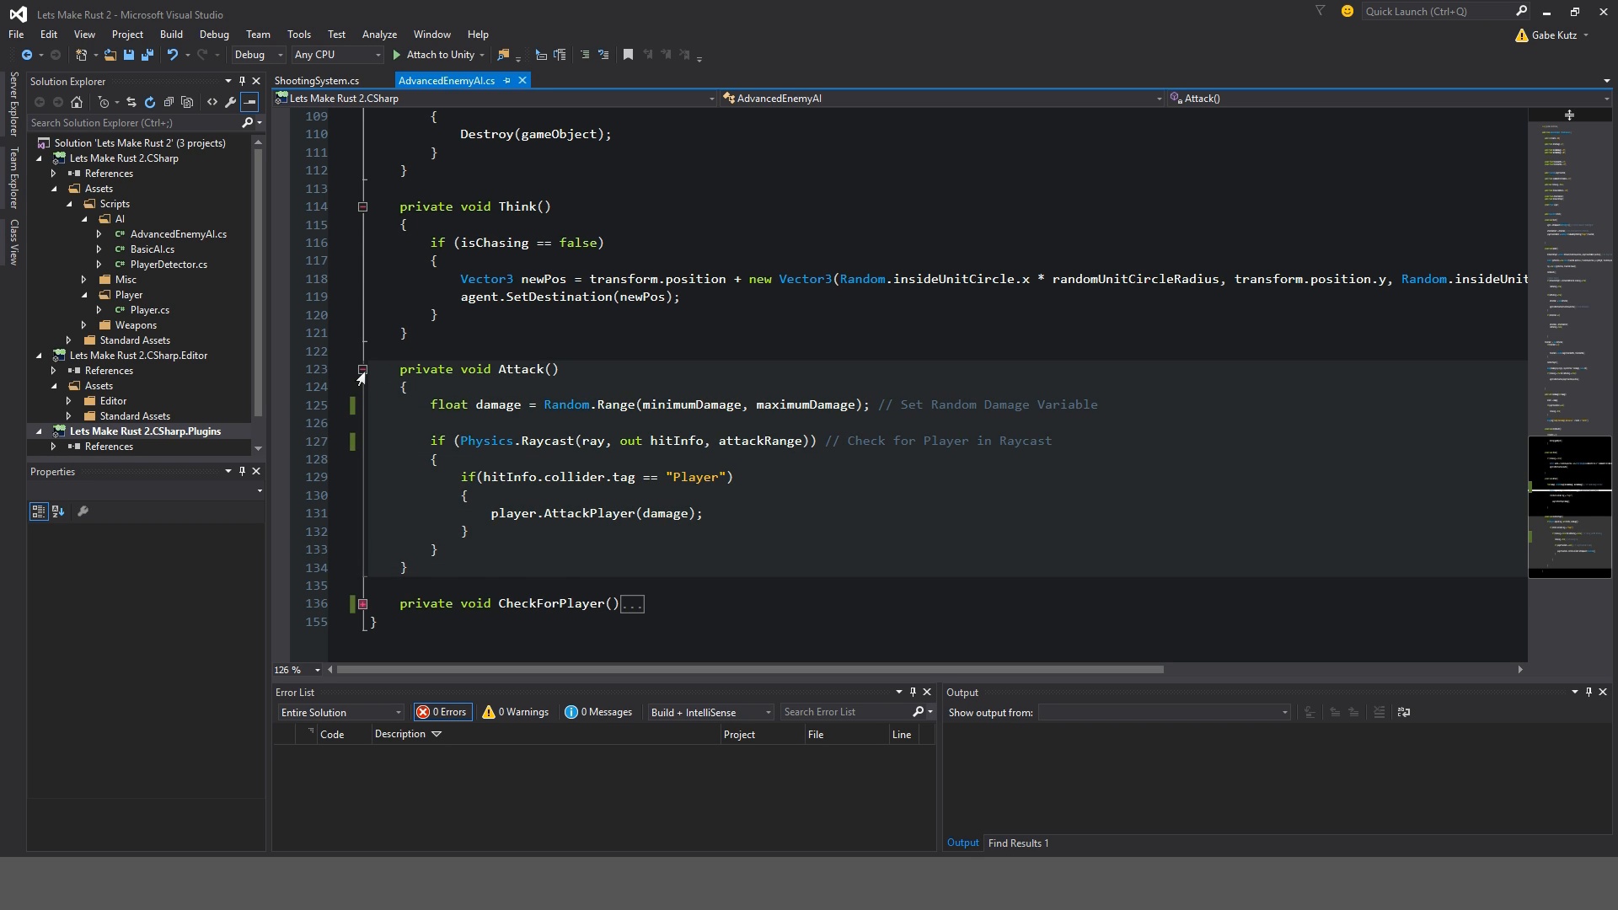
pyautogui.click(362, 369)
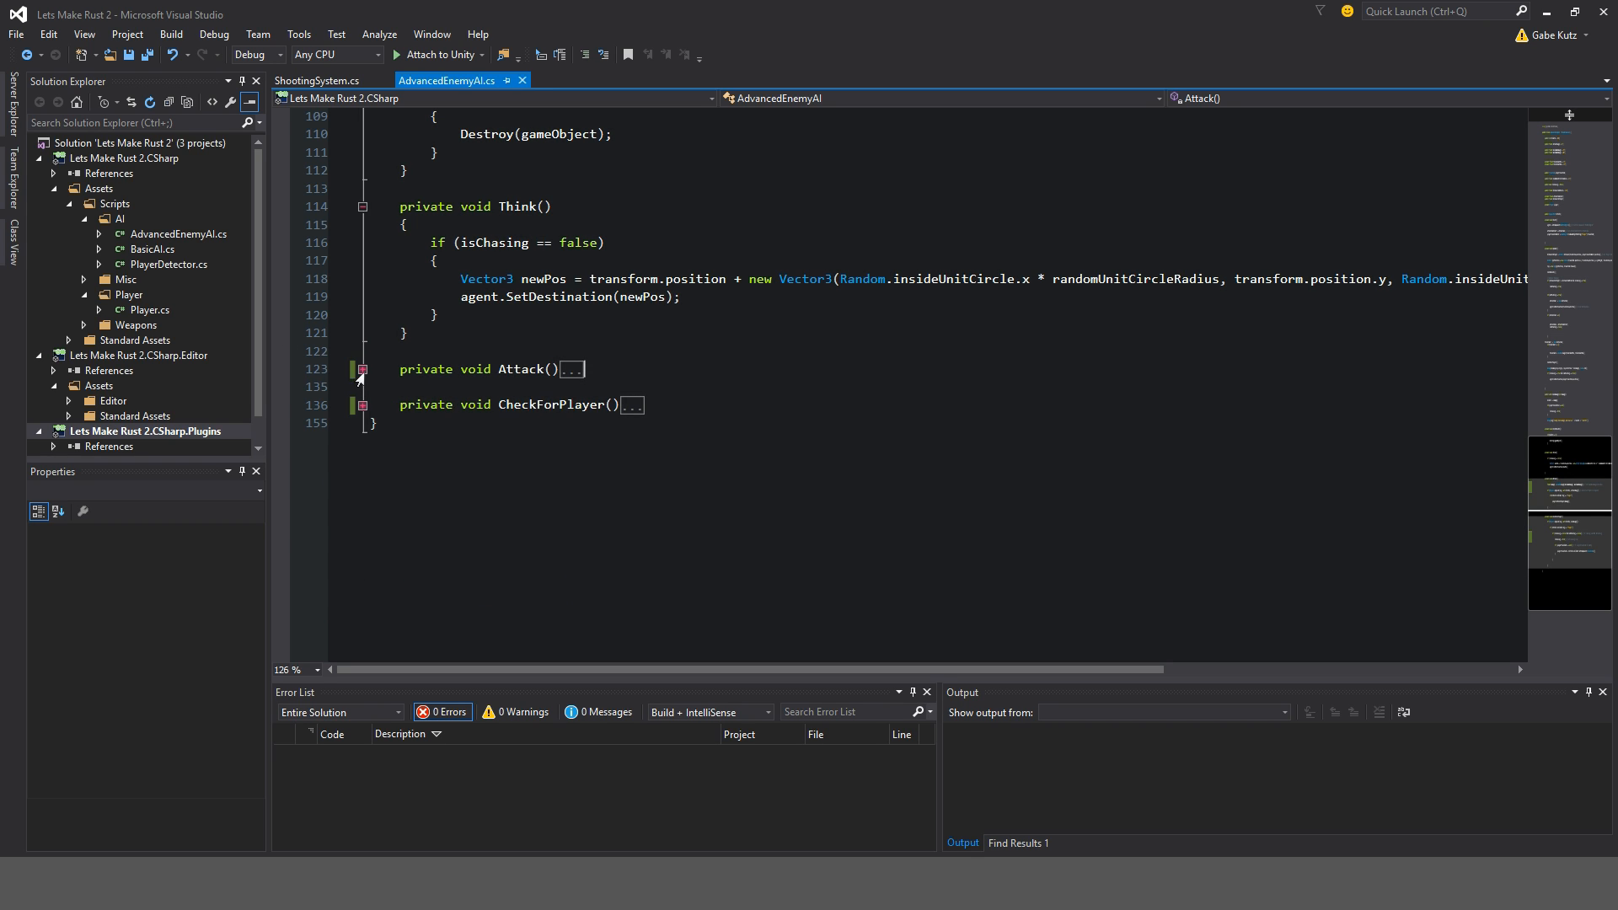
pyautogui.click(362, 369)
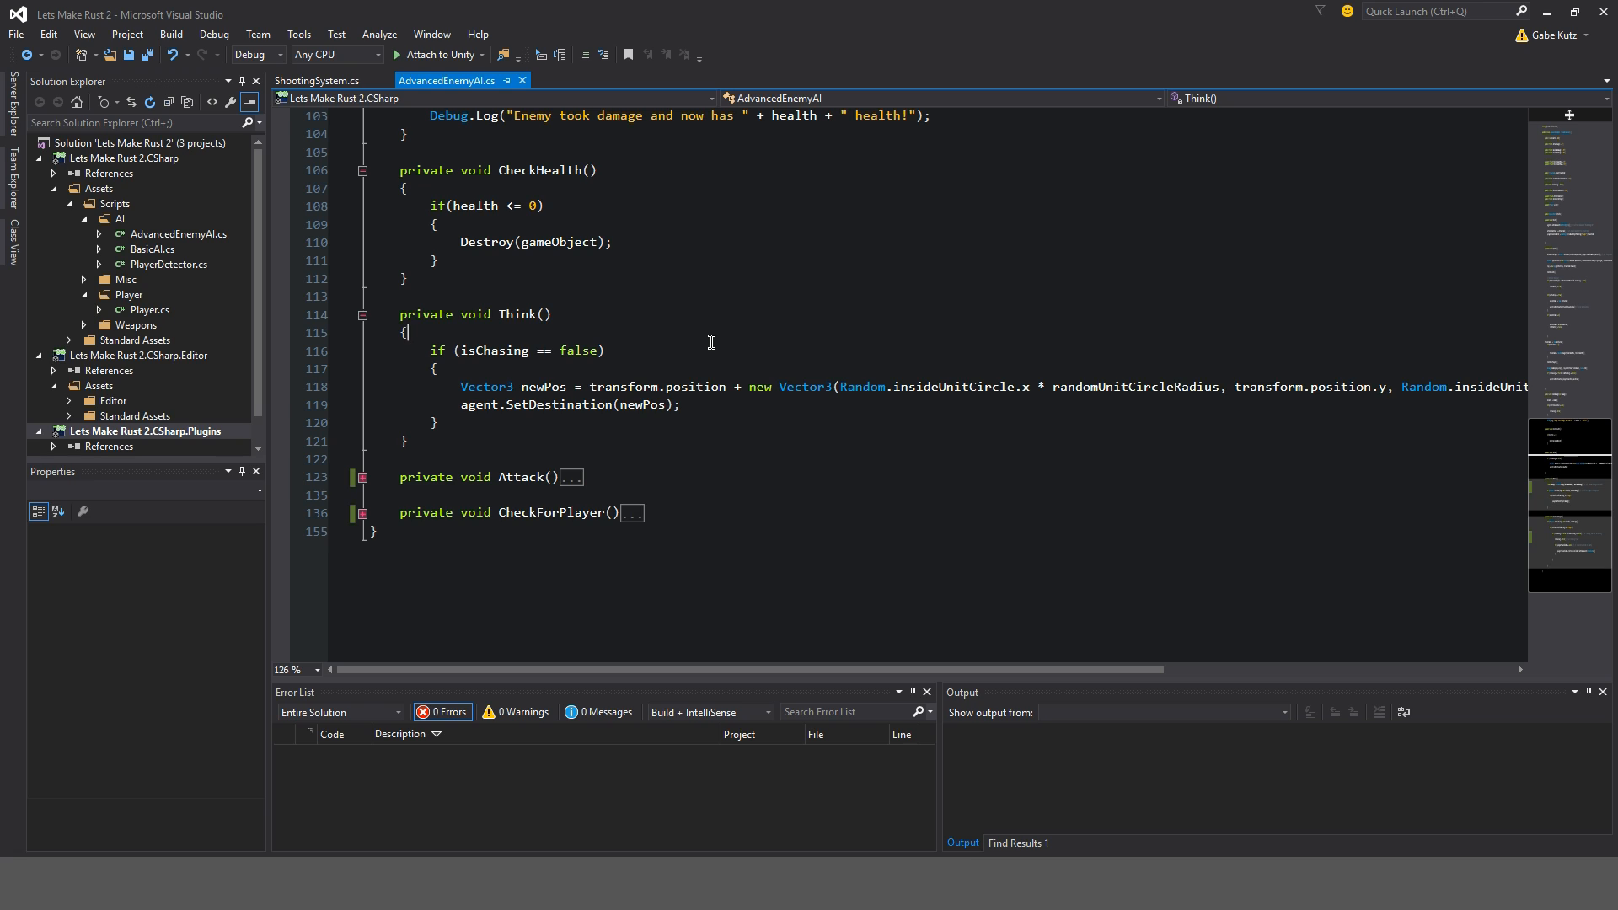
# - Comment the thinkTimer -= Time.deltaTime line as '// Subtract ThinkTimer over time.'
pyautogui.write('// Think')
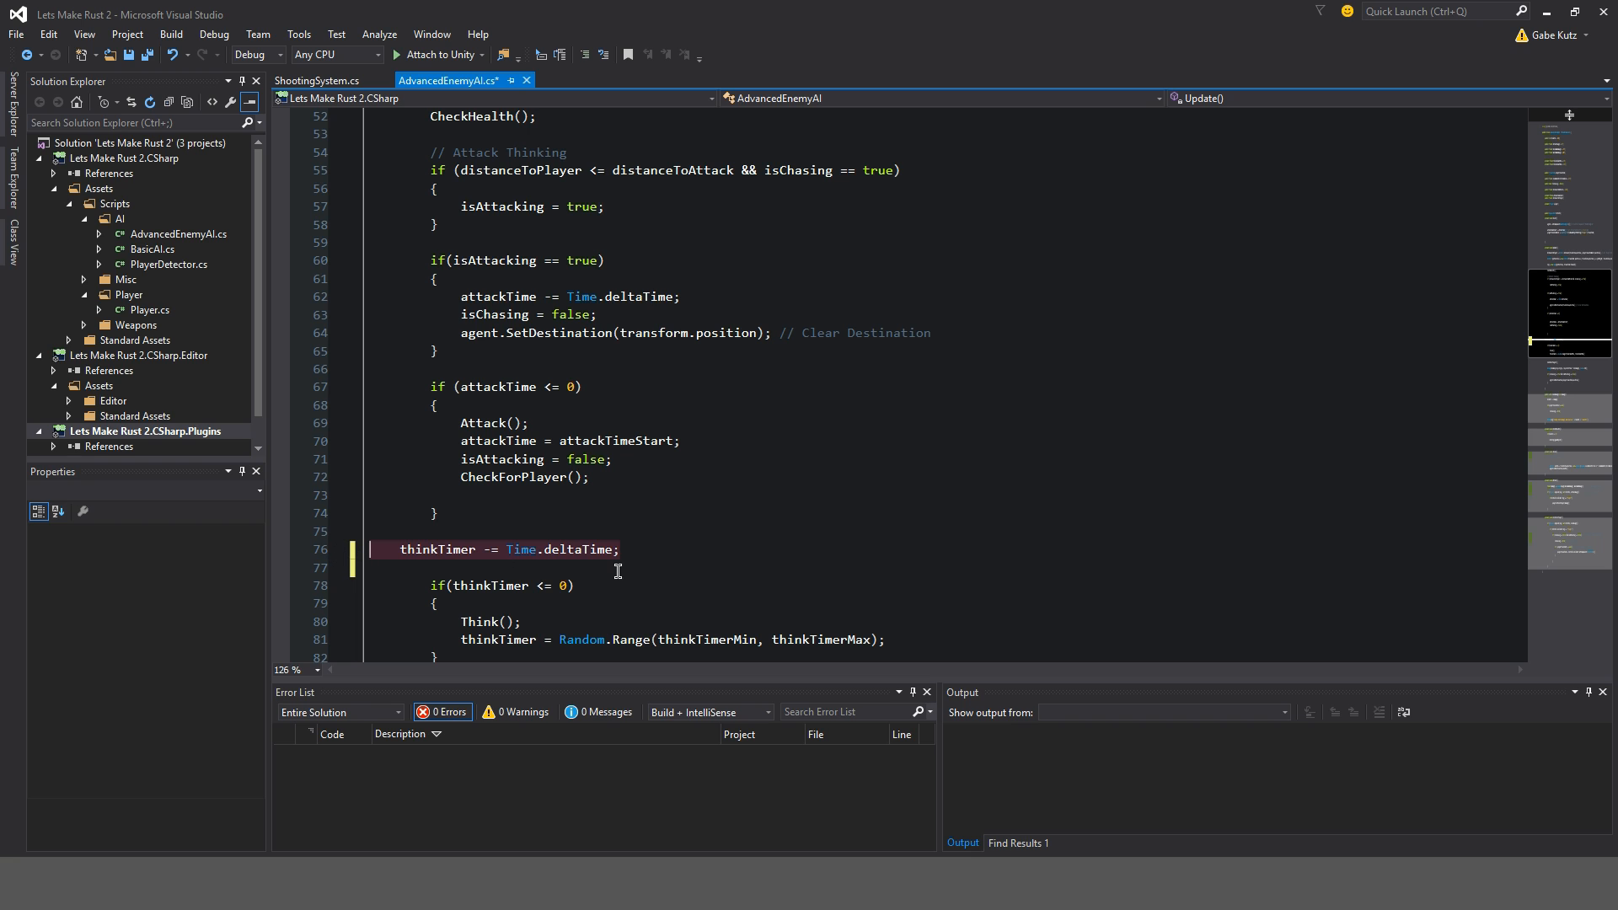
pyautogui.moveTo(633, 569)
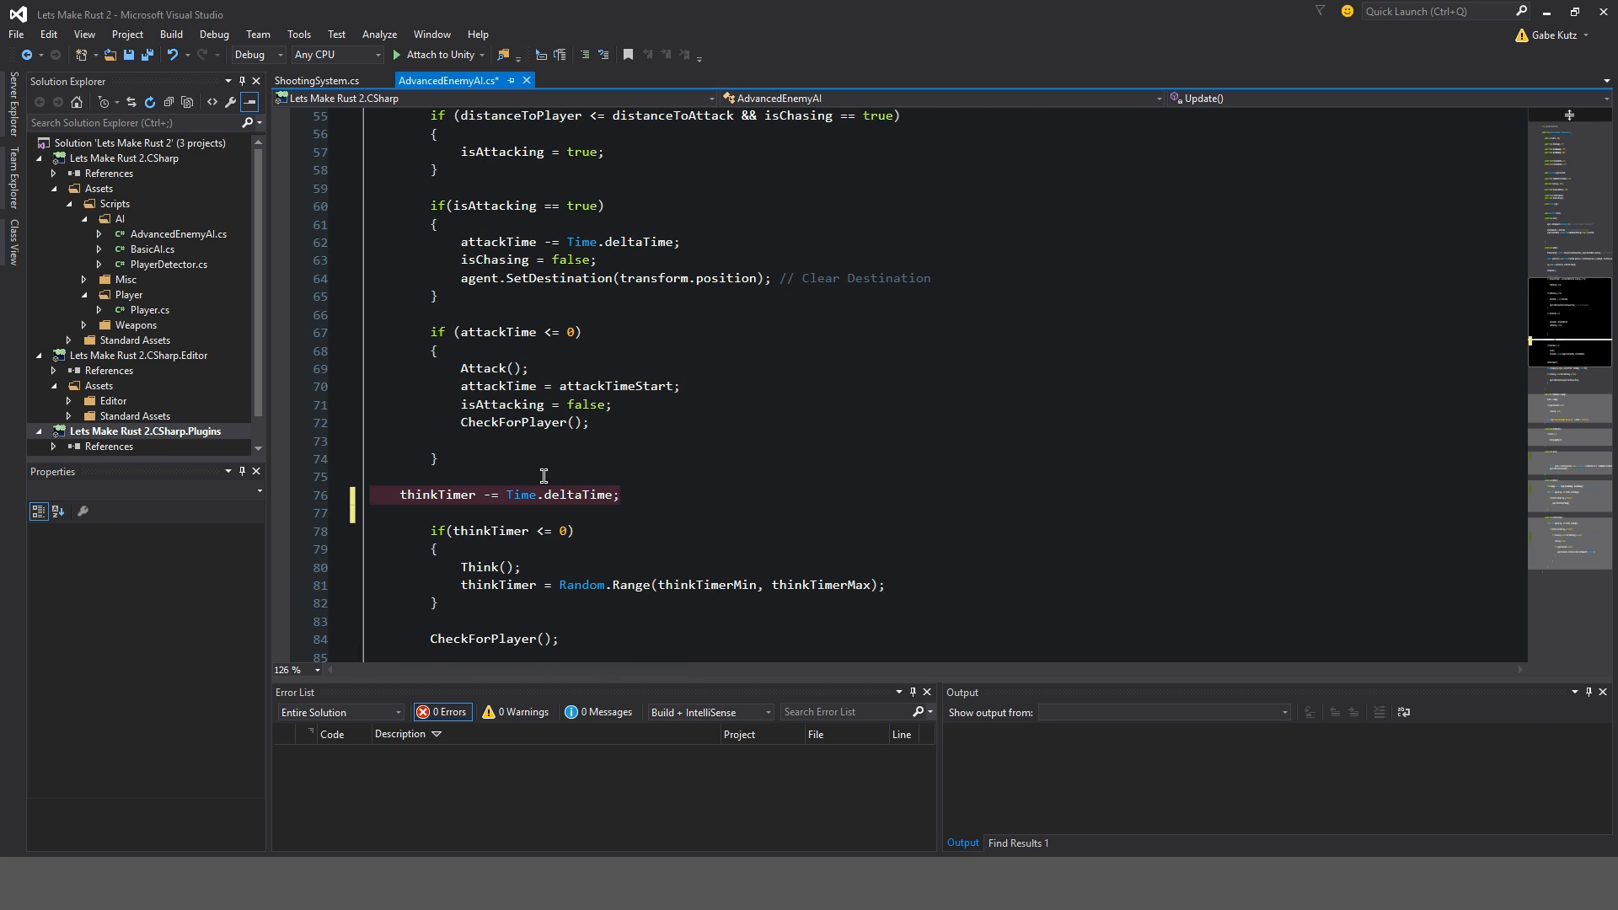
pyautogui.scroll(-3)
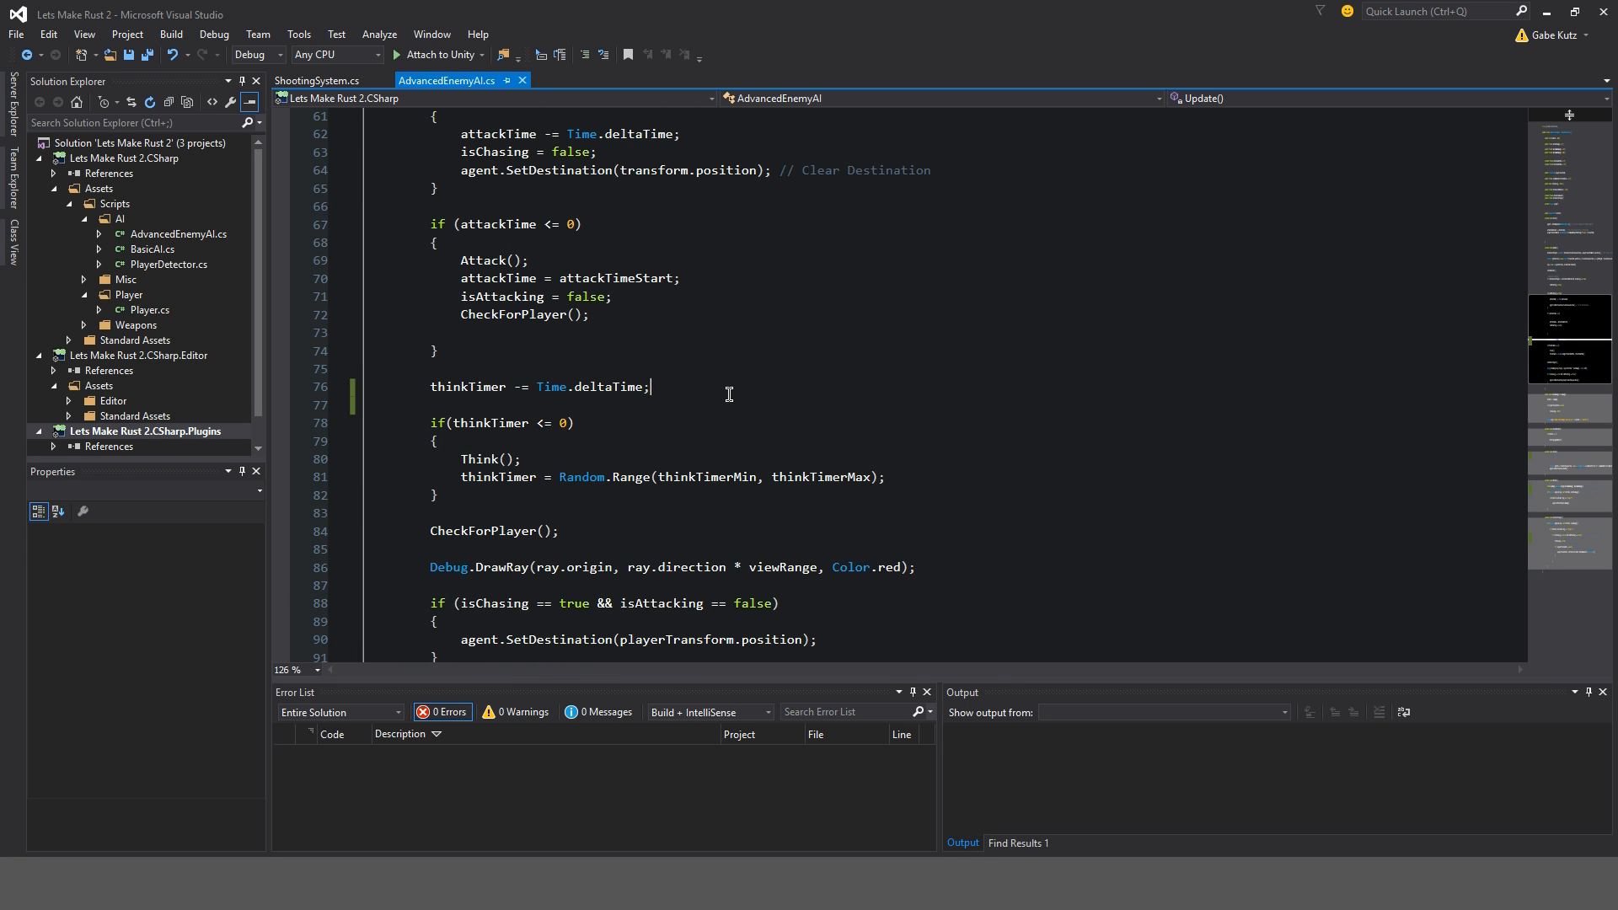
pyautogui.write('// S')
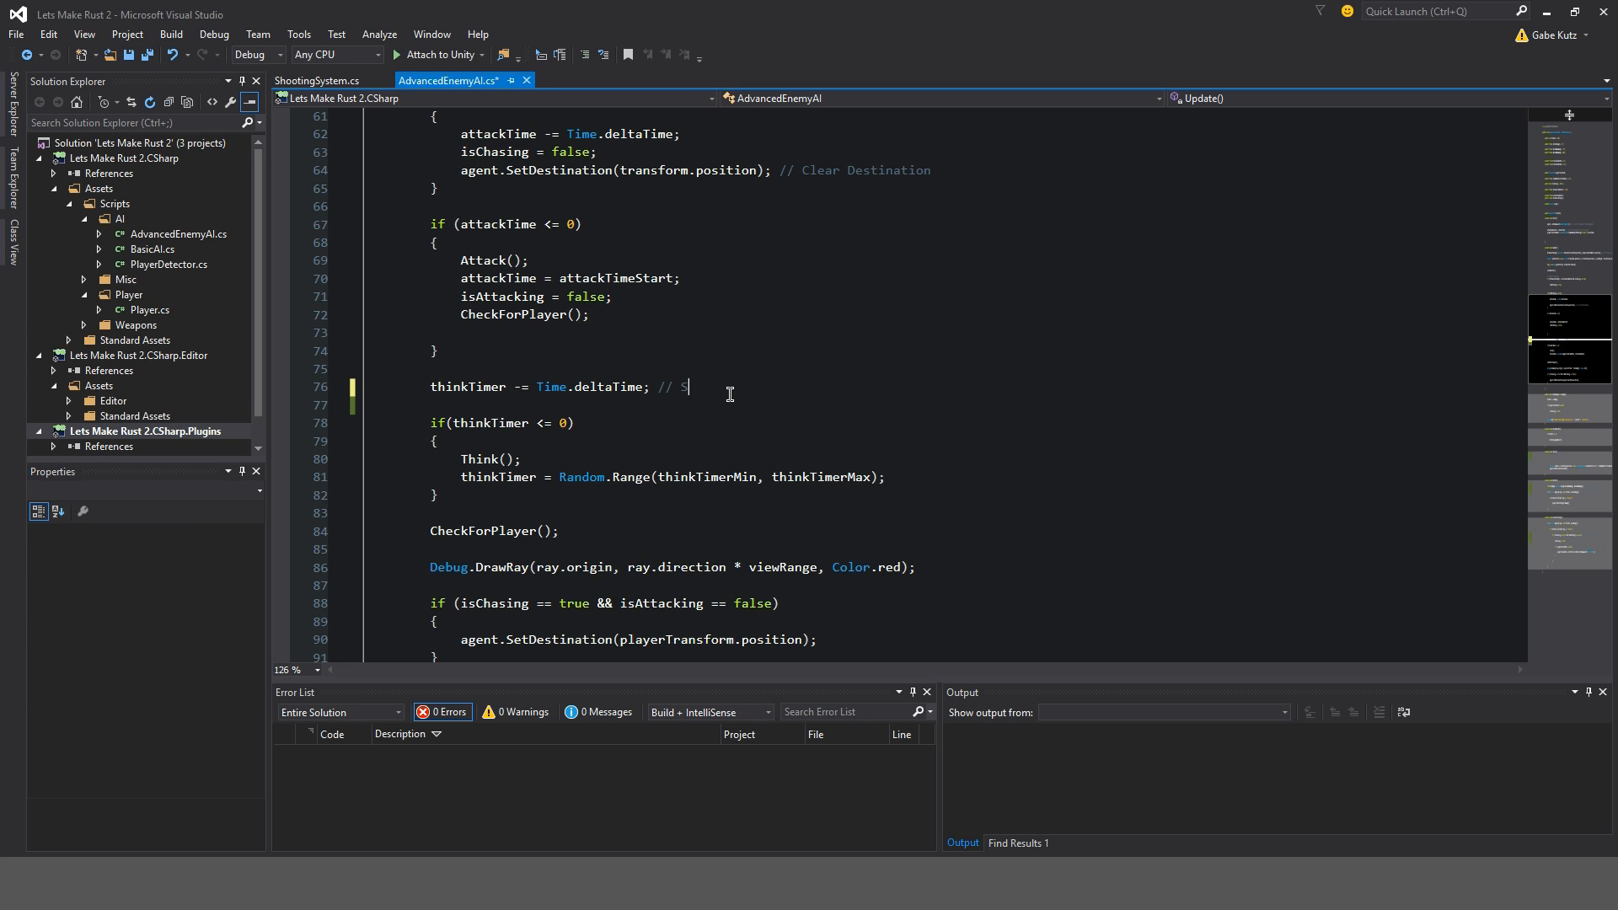
pyautogui.write('ubtract')
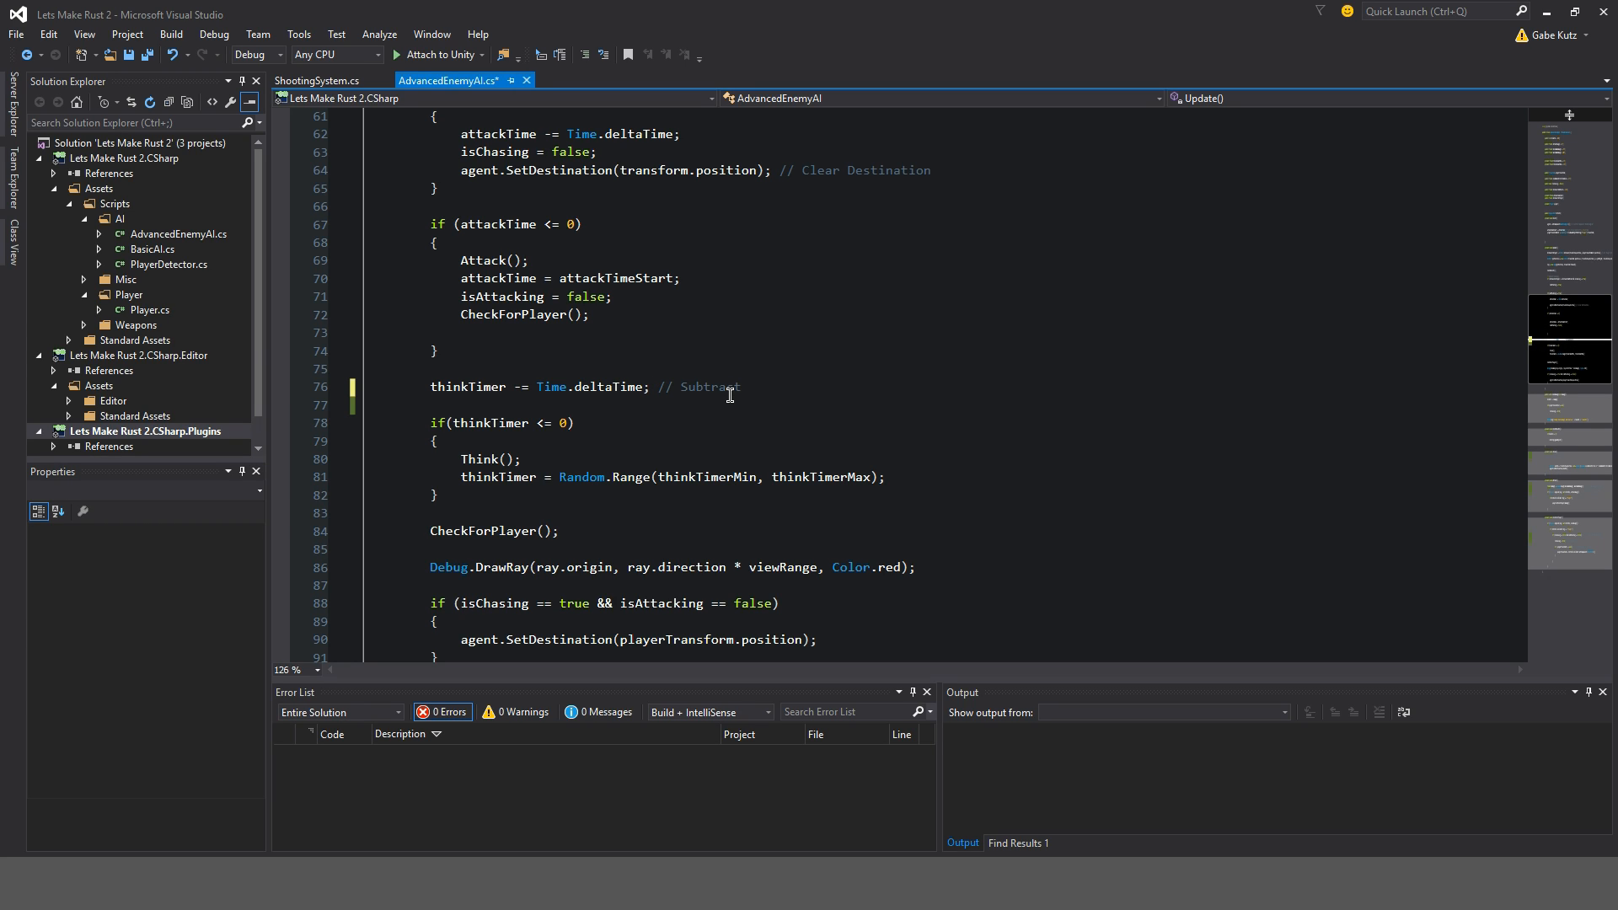
pyautogui.write('ThinkTIm')
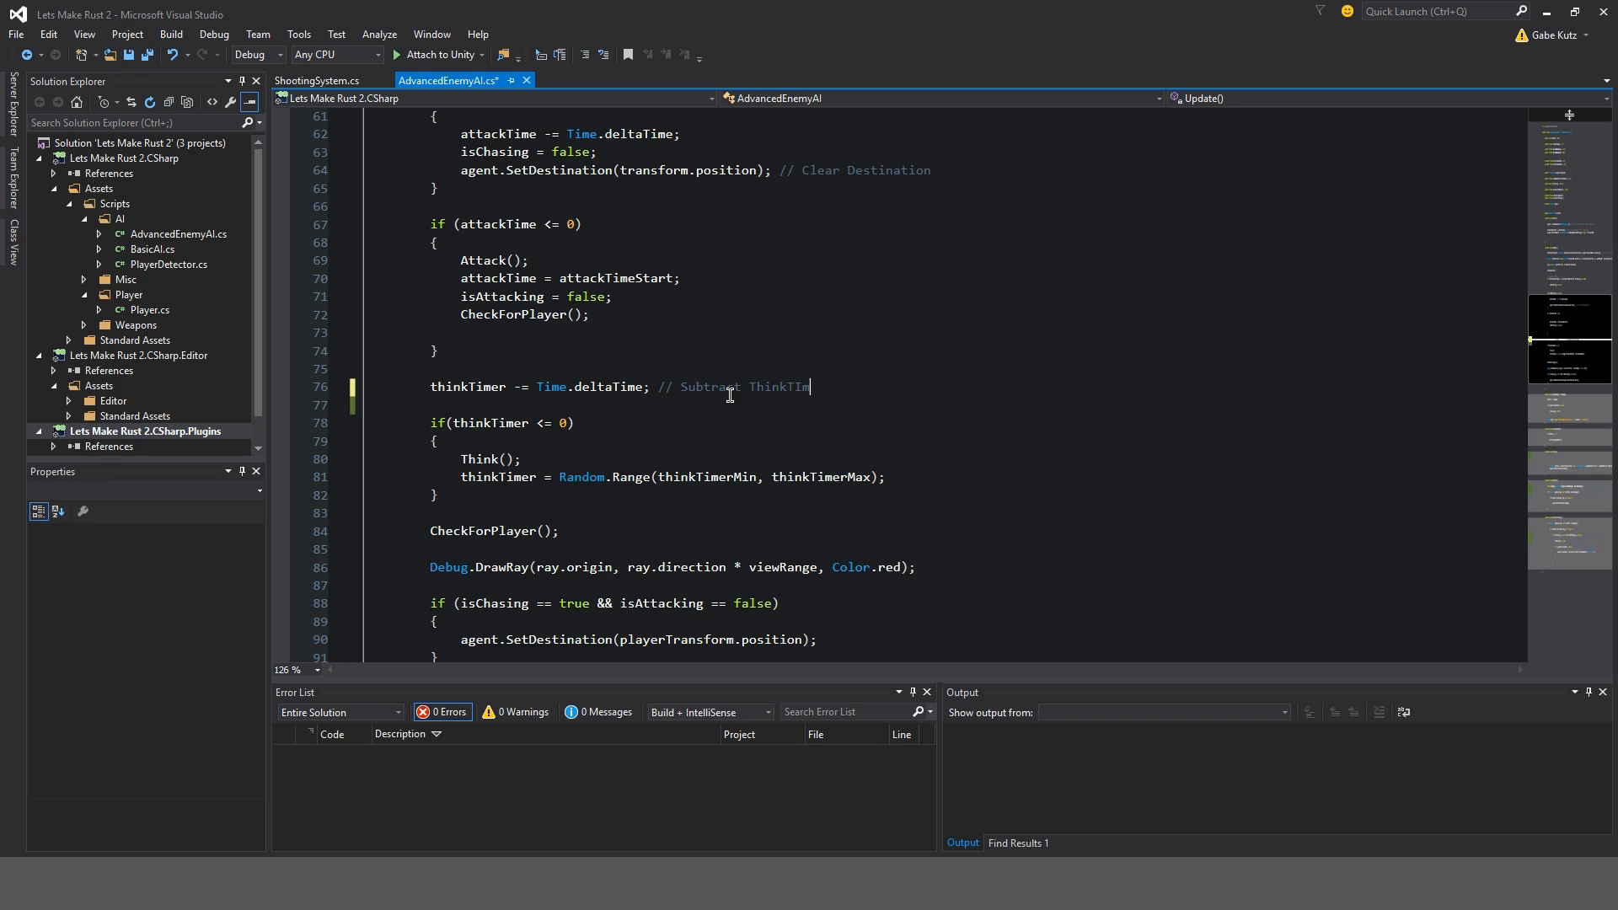
pyautogui.write('er')
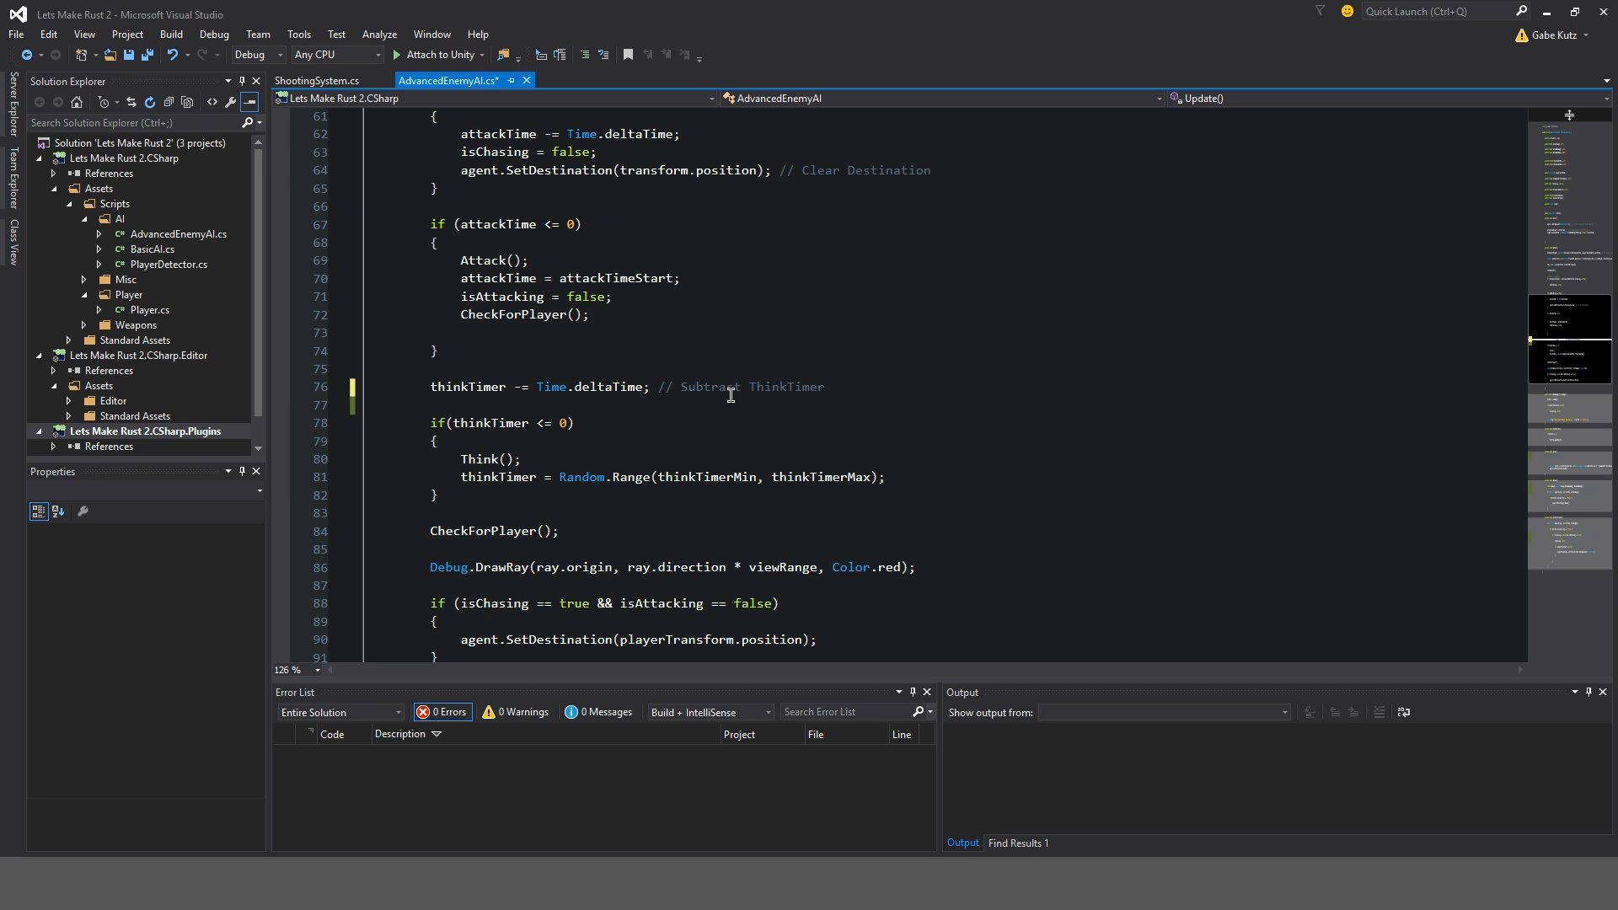
pyautogui.write('over time.')
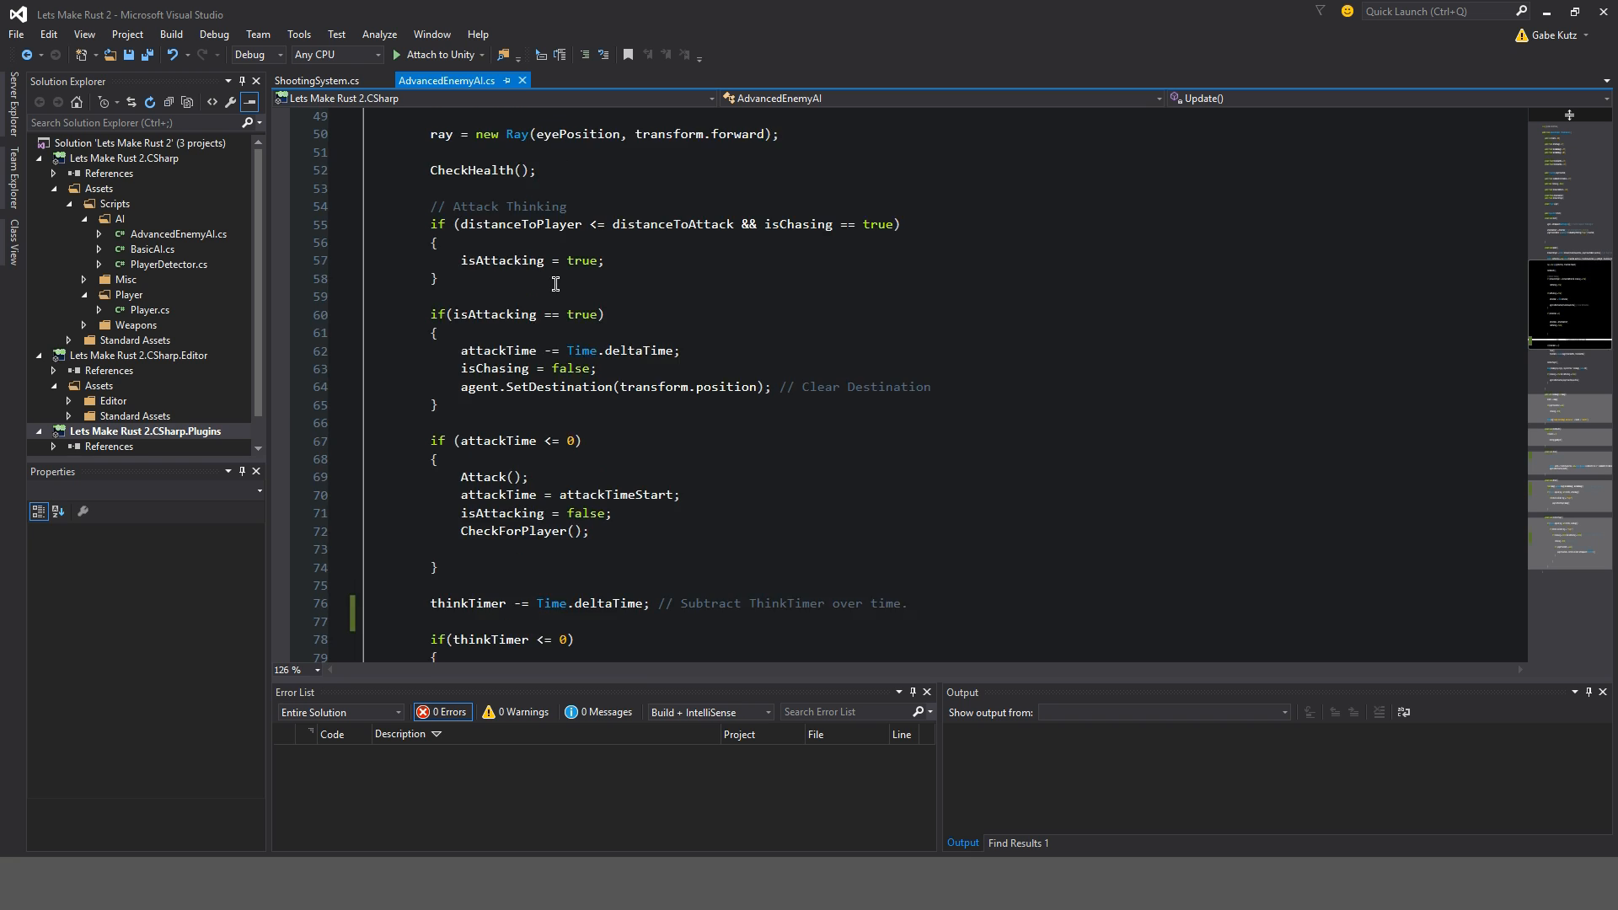
# - Put eyePosition atop Update with '// Eye Position', and comment CheckHealth '// Check for Enemy Health'
pyautogui.scroll(3)
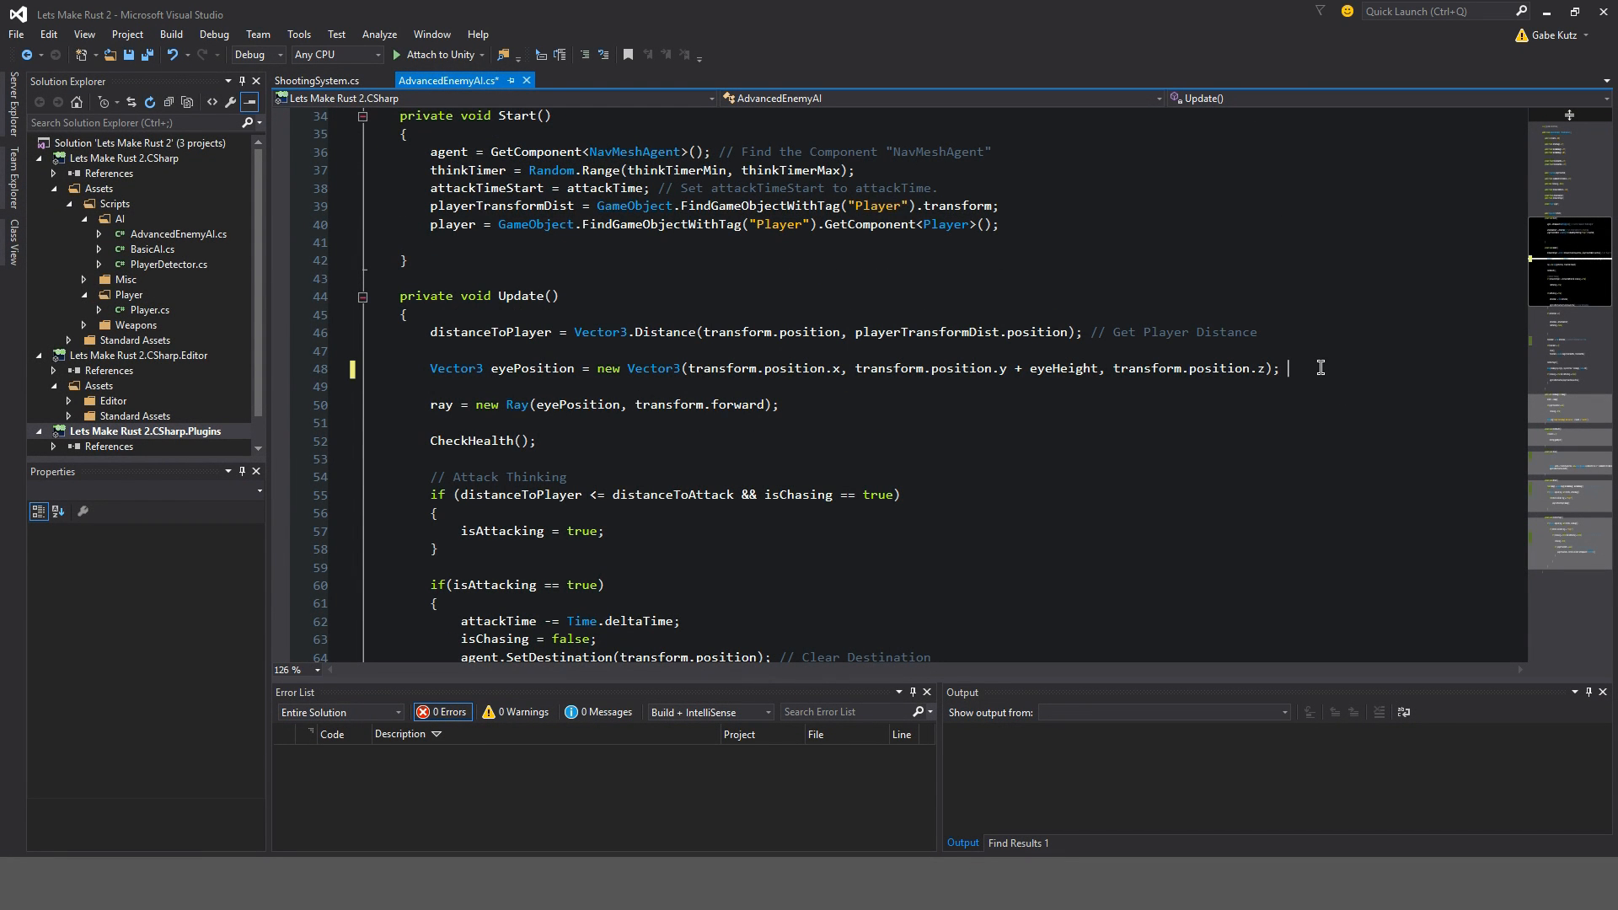
pyautogui.write('// Eye Position Vector3')
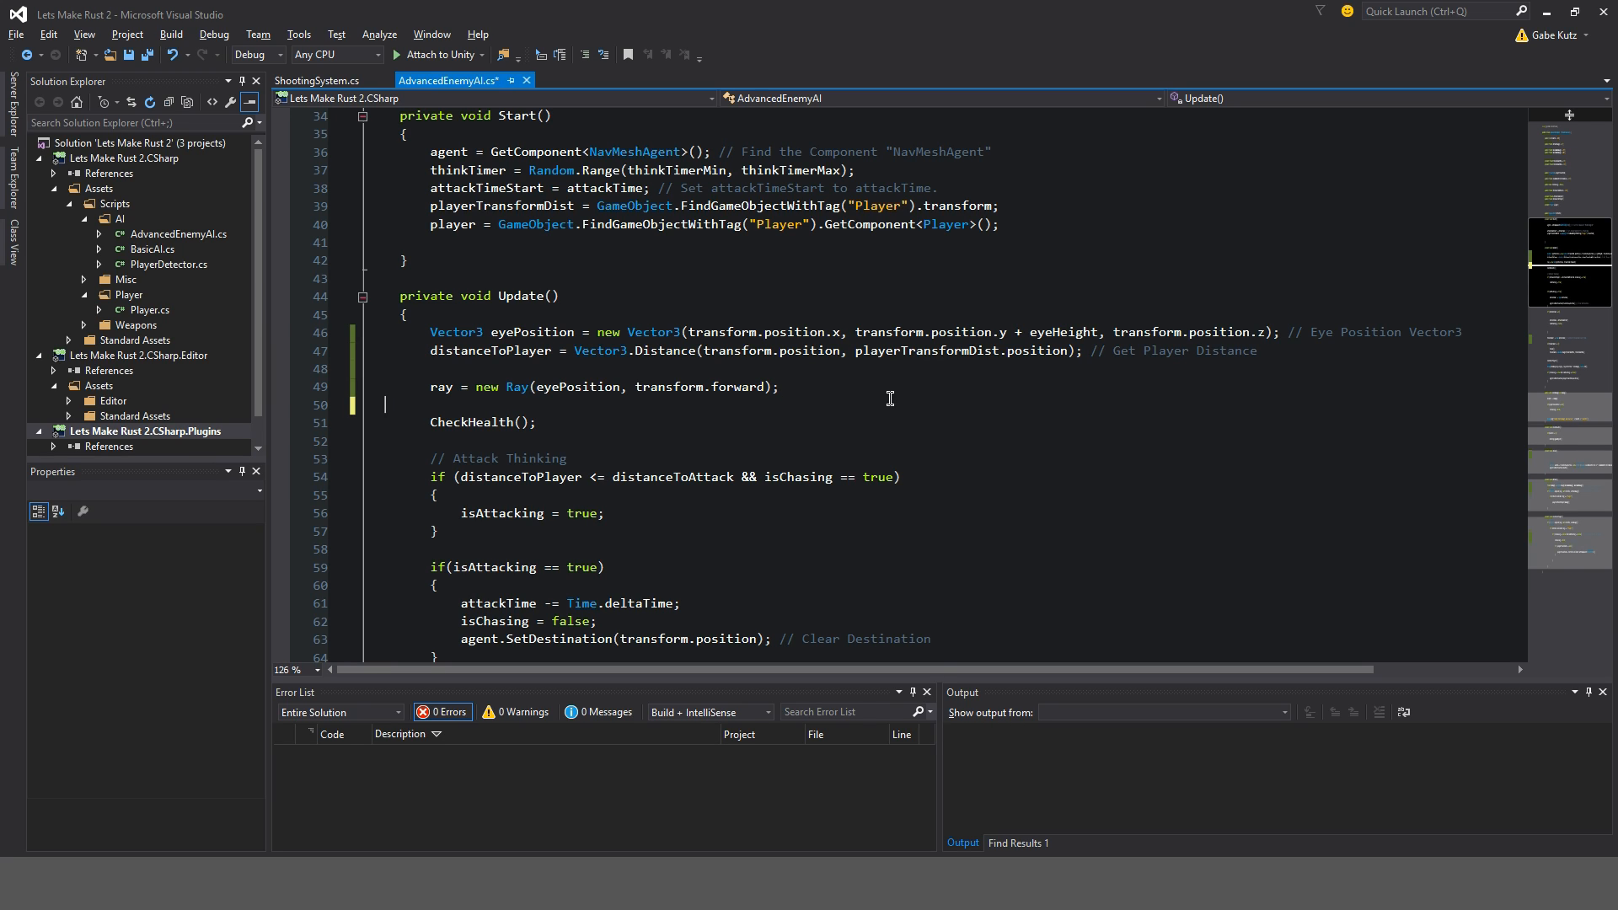
pyautogui.press('Backspace')
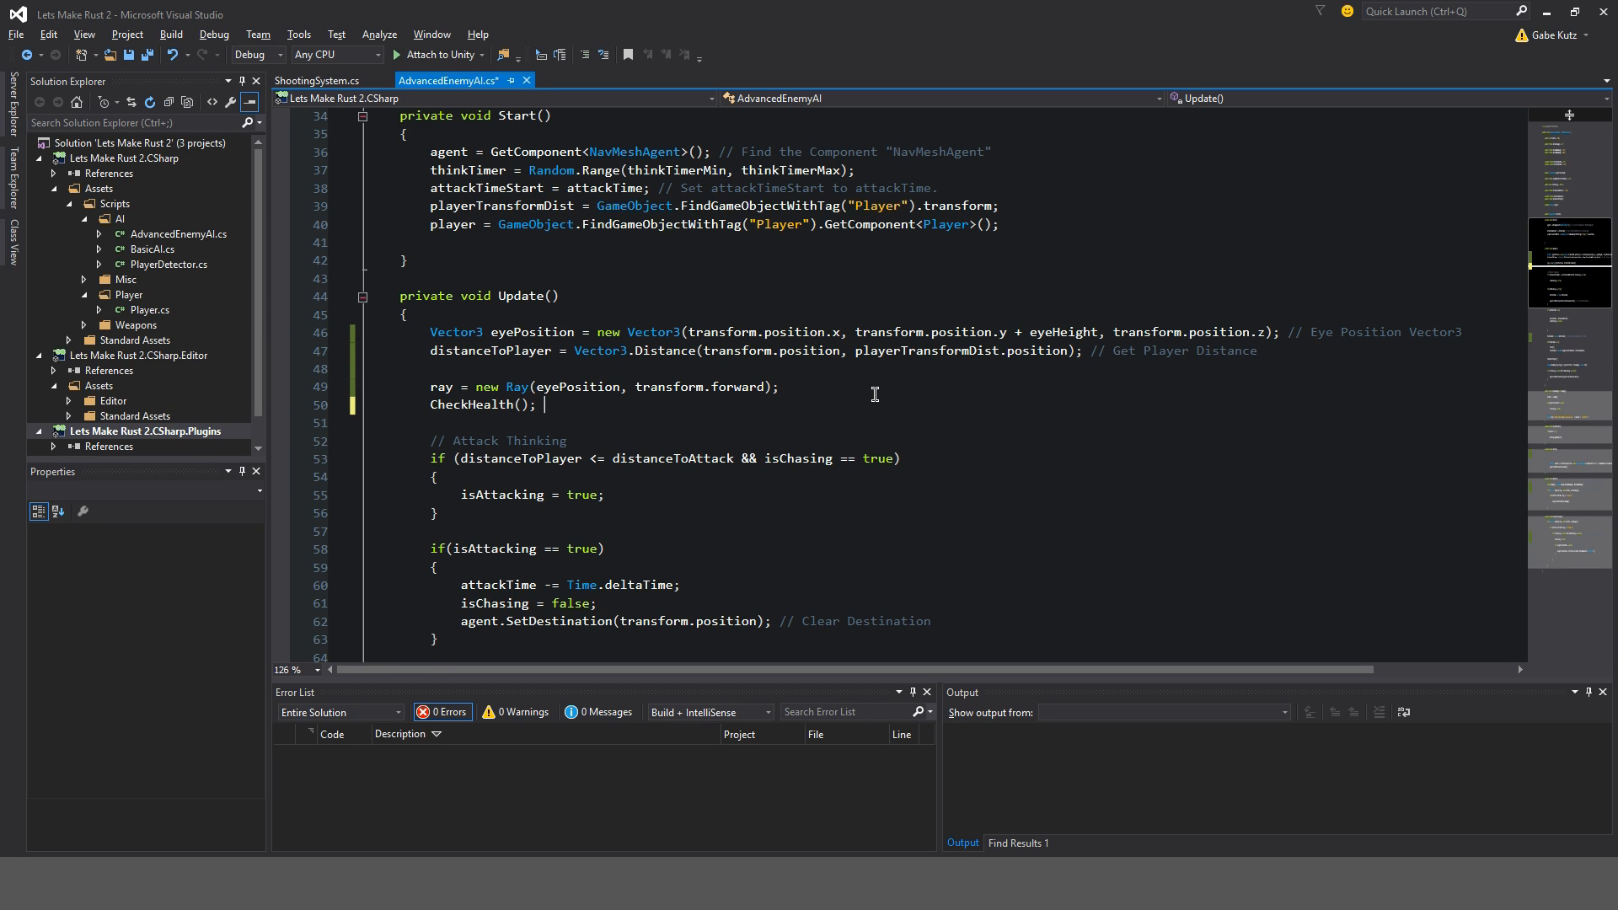
pyautogui.write('// Check for E')
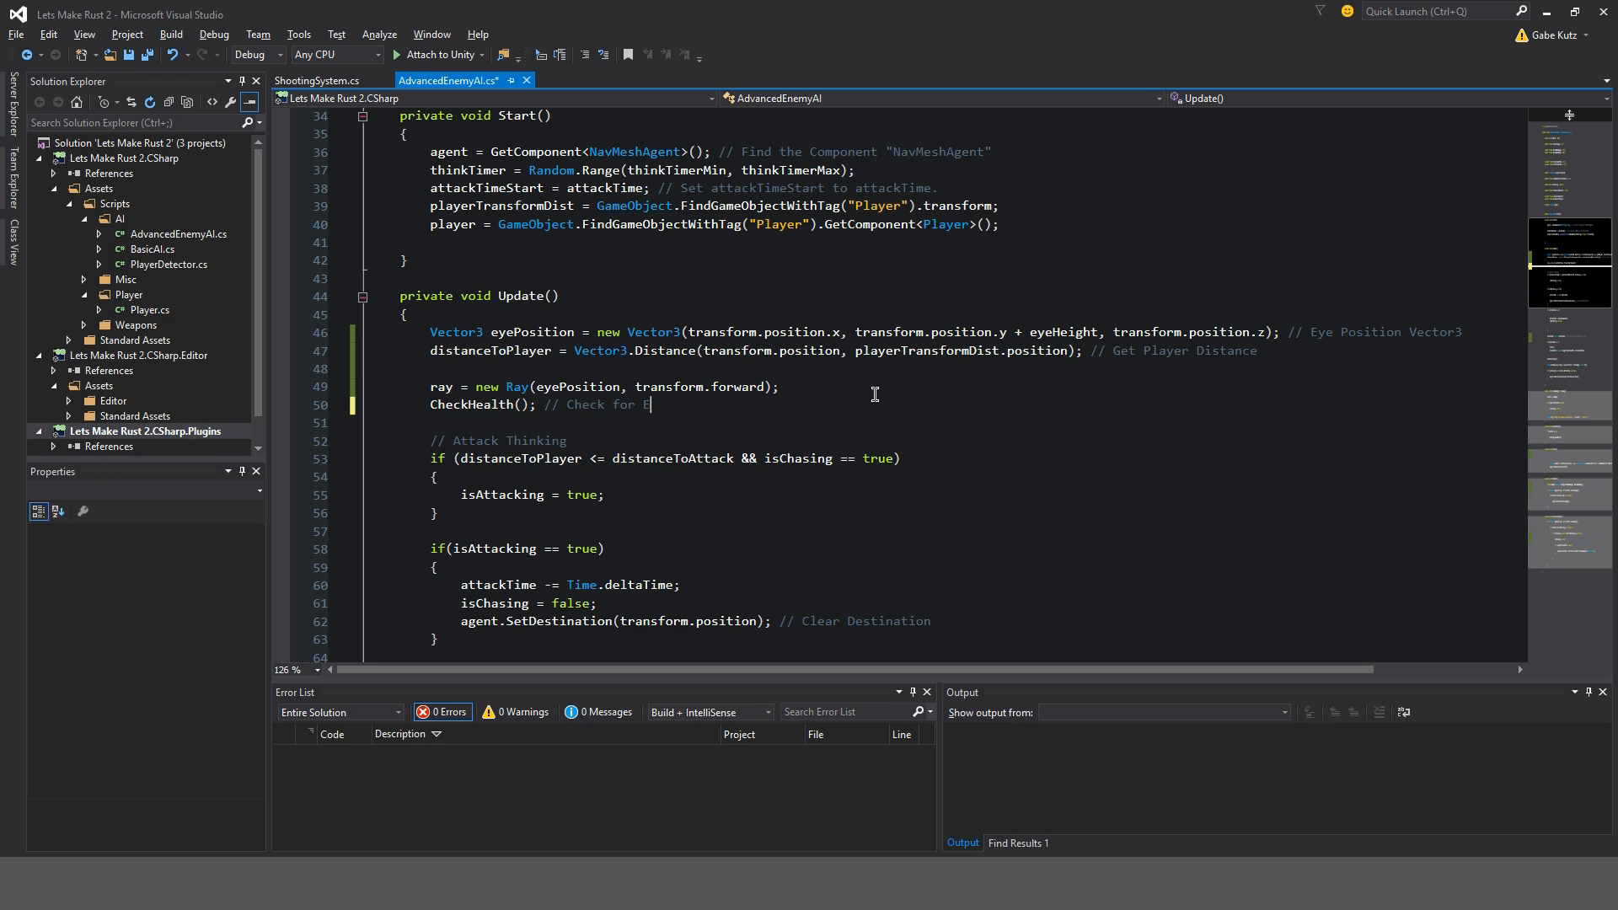
pyautogui.write('nemy Health')
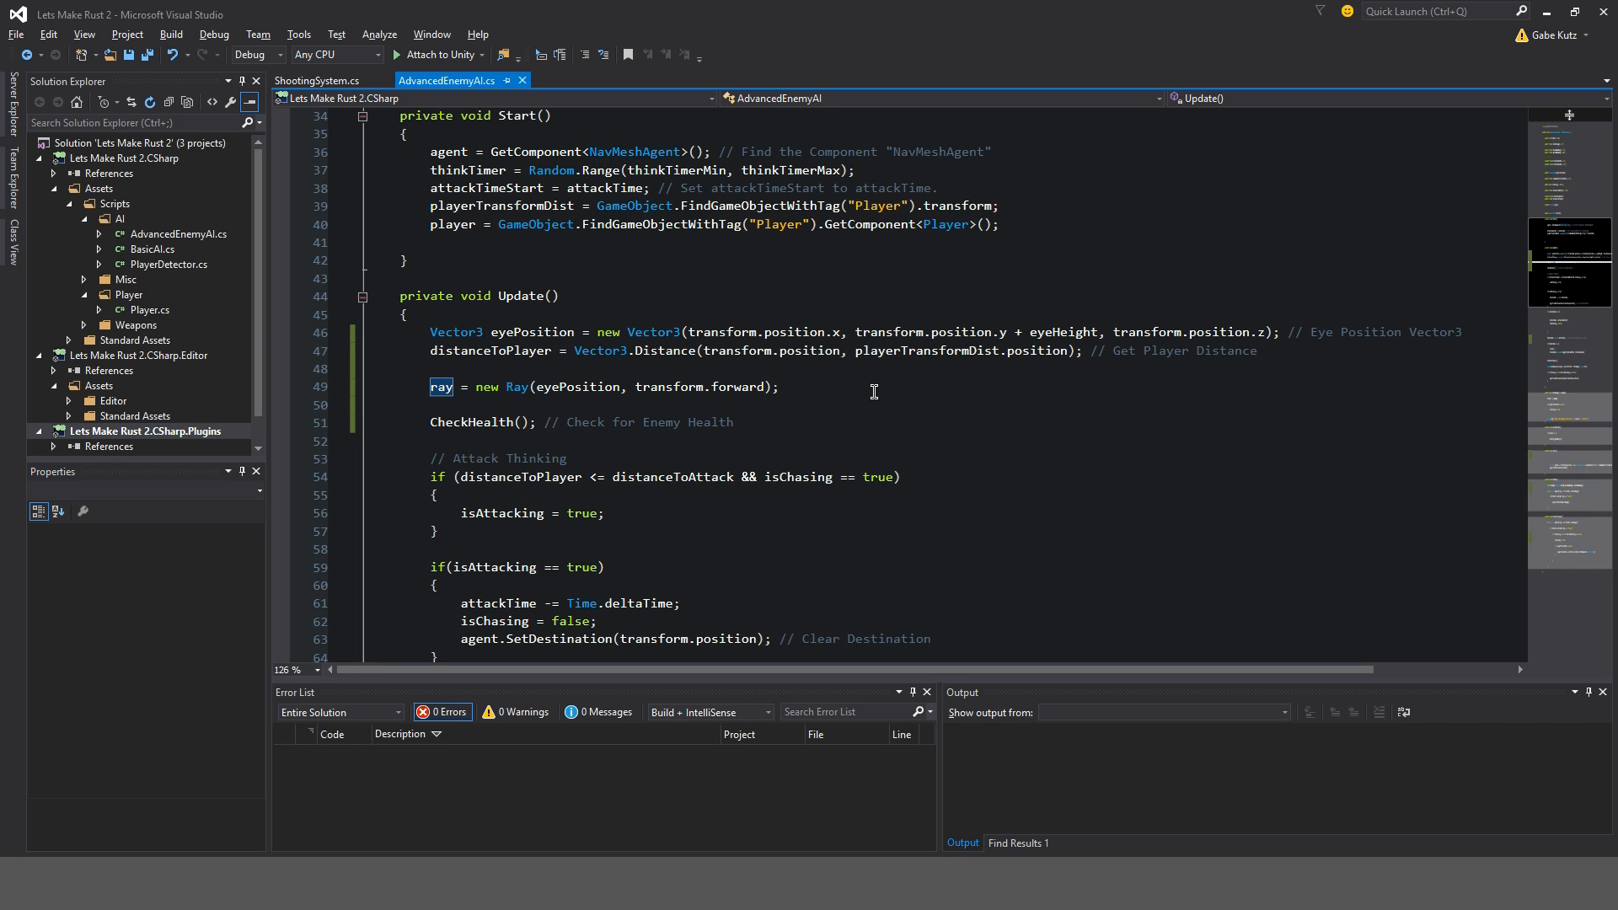
pyautogui.write('// Eye Posi')
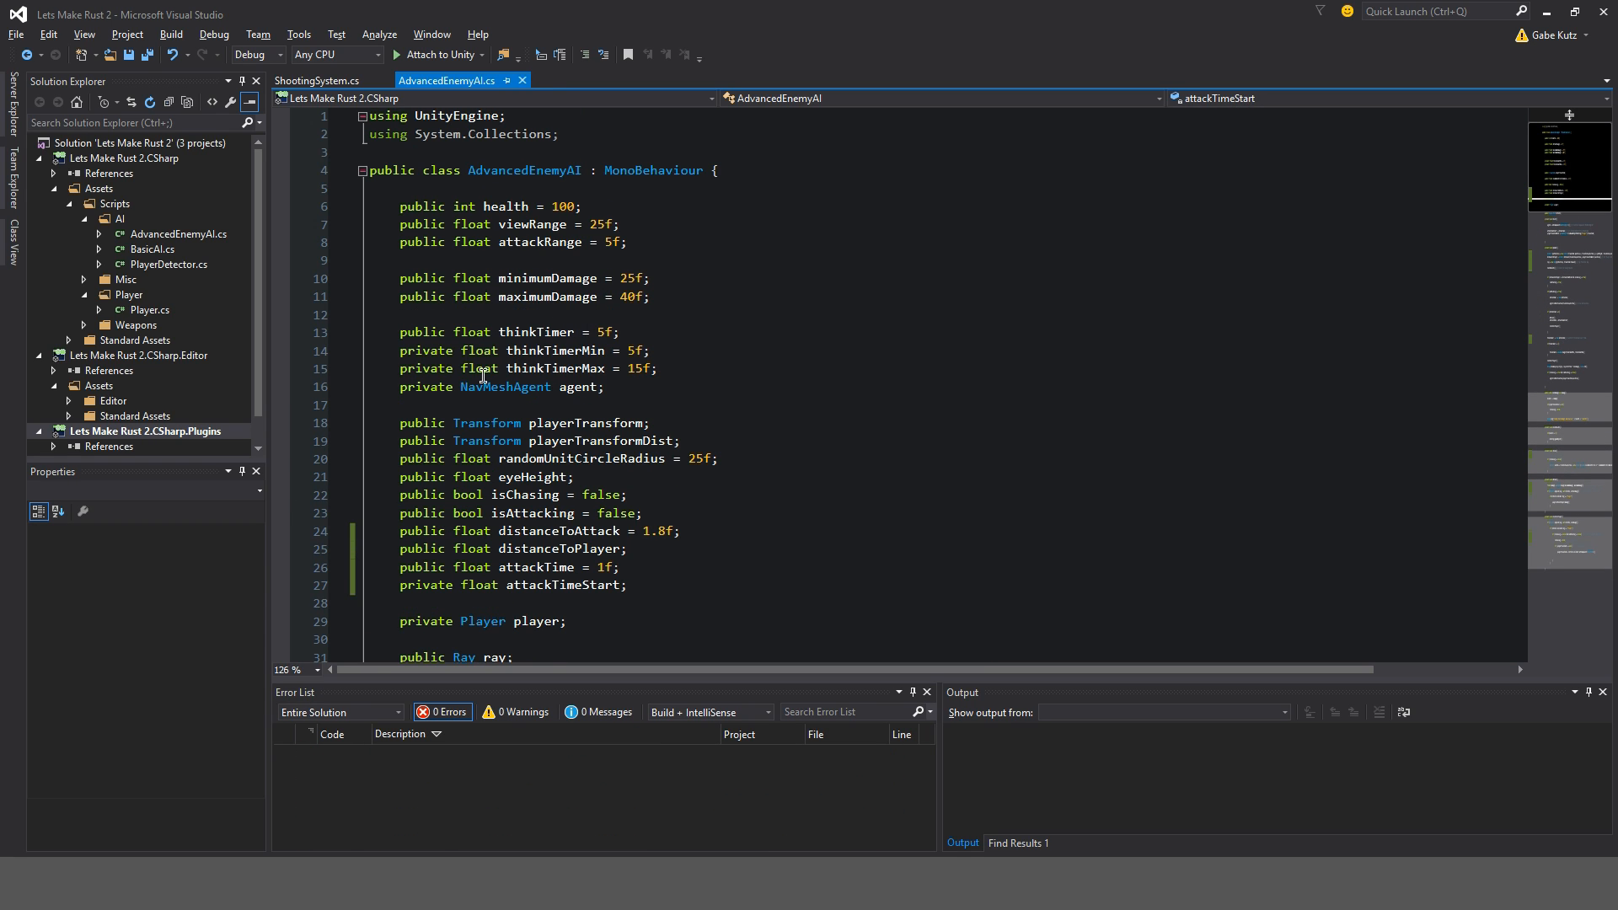
# - Regroup the fields: thinkTimer below attackTimeStart, Ray/RaycastHit above player
pyautogui.scroll(-3)
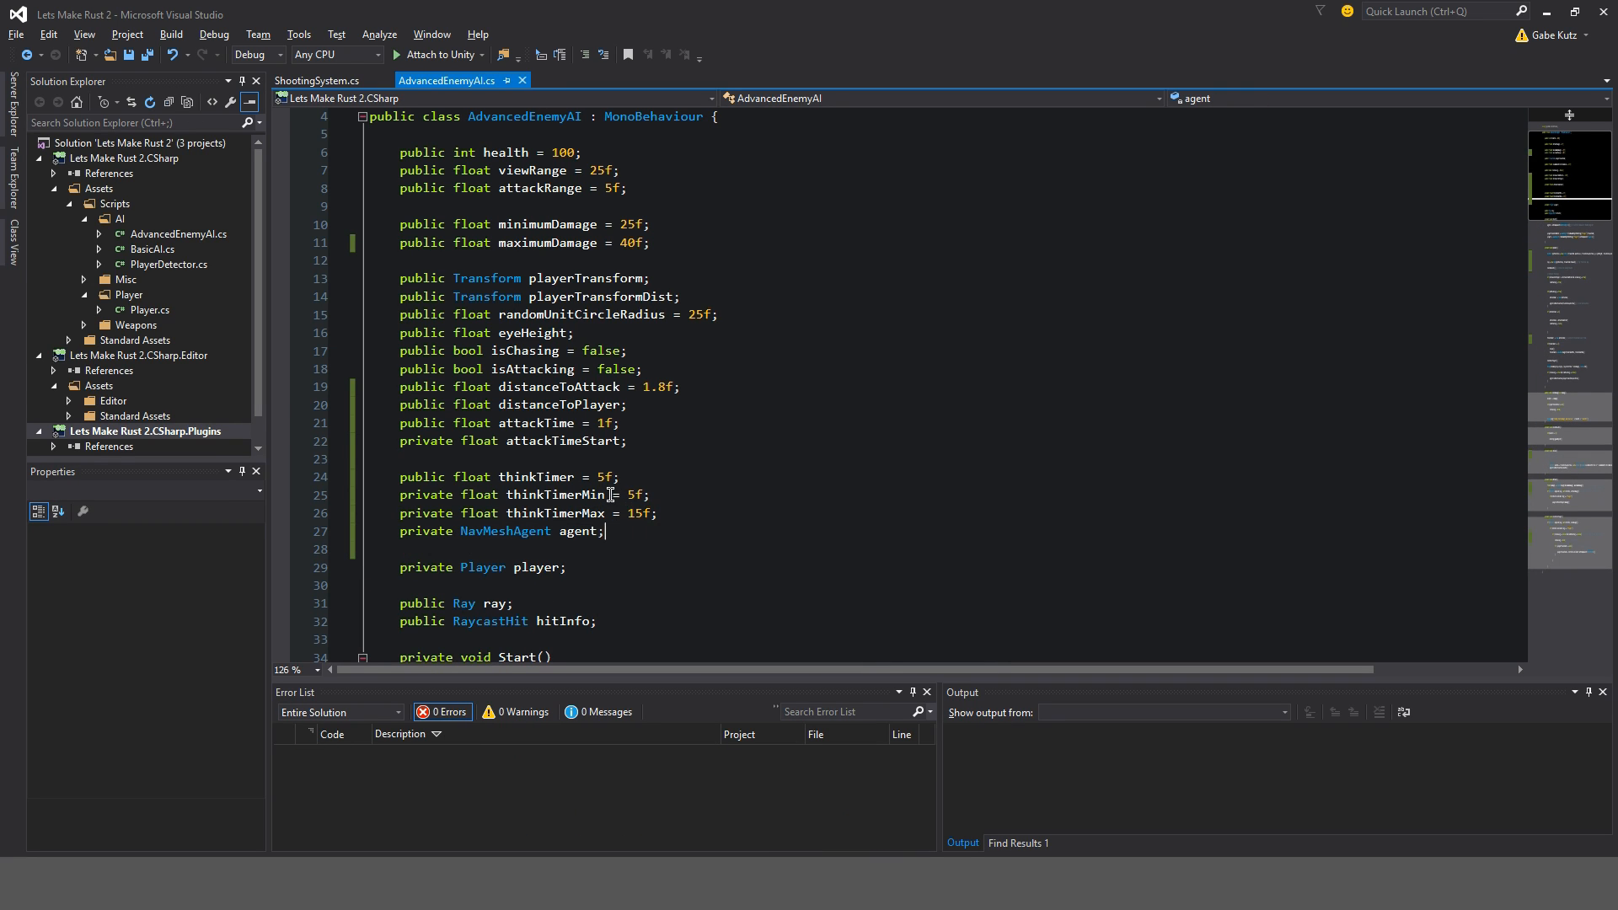
pyautogui.doubleClick(536, 475)
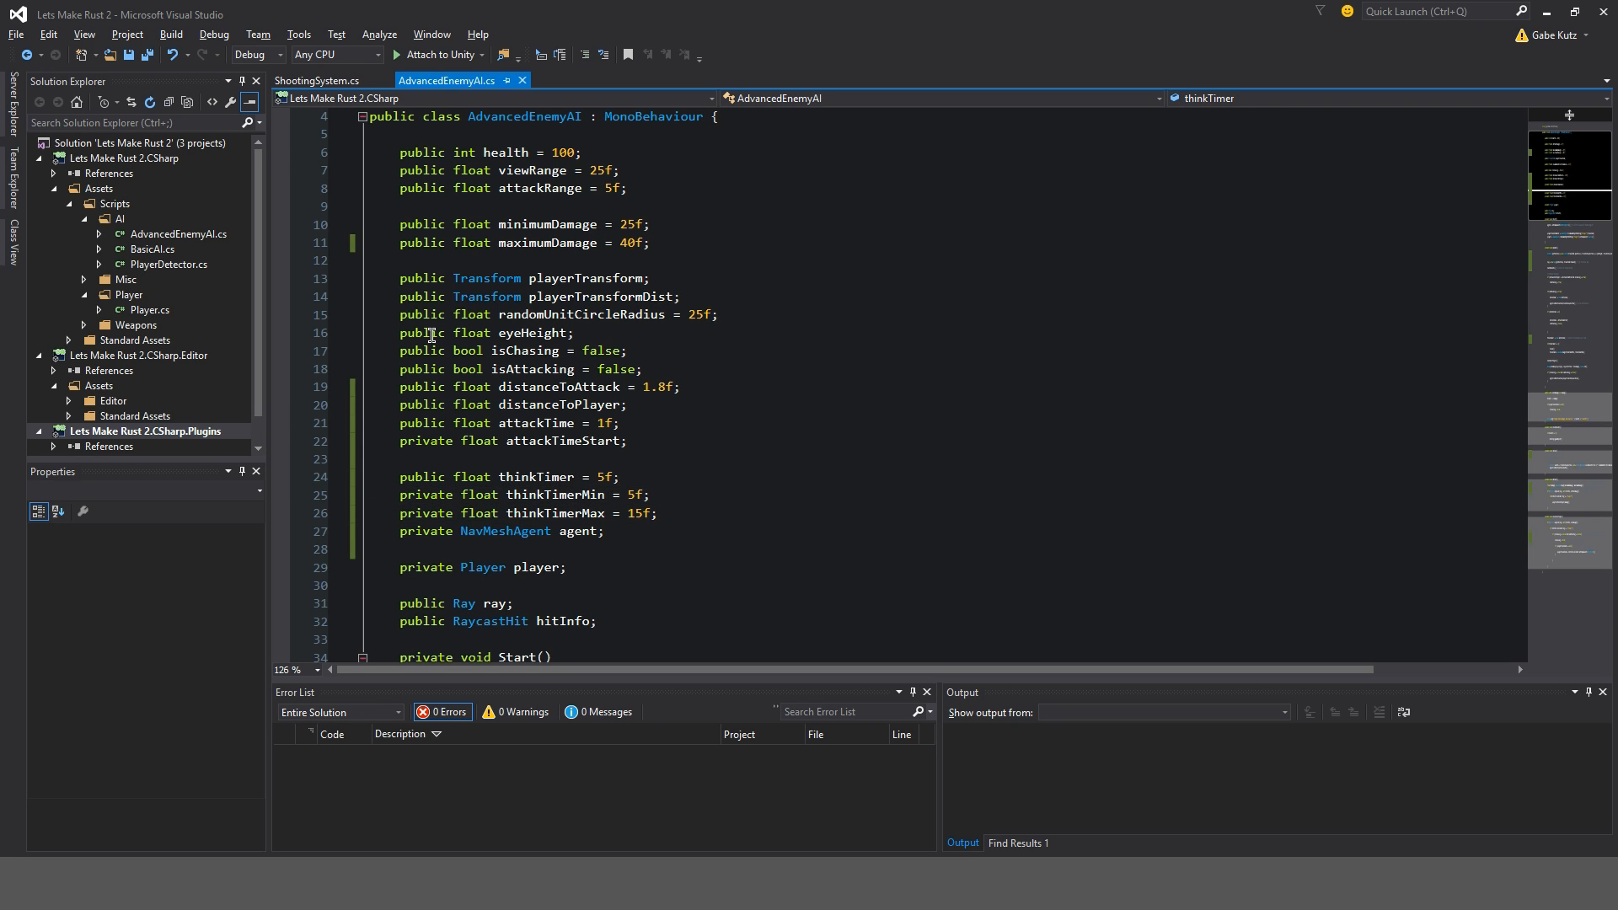
pyautogui.moveTo(419, 429)
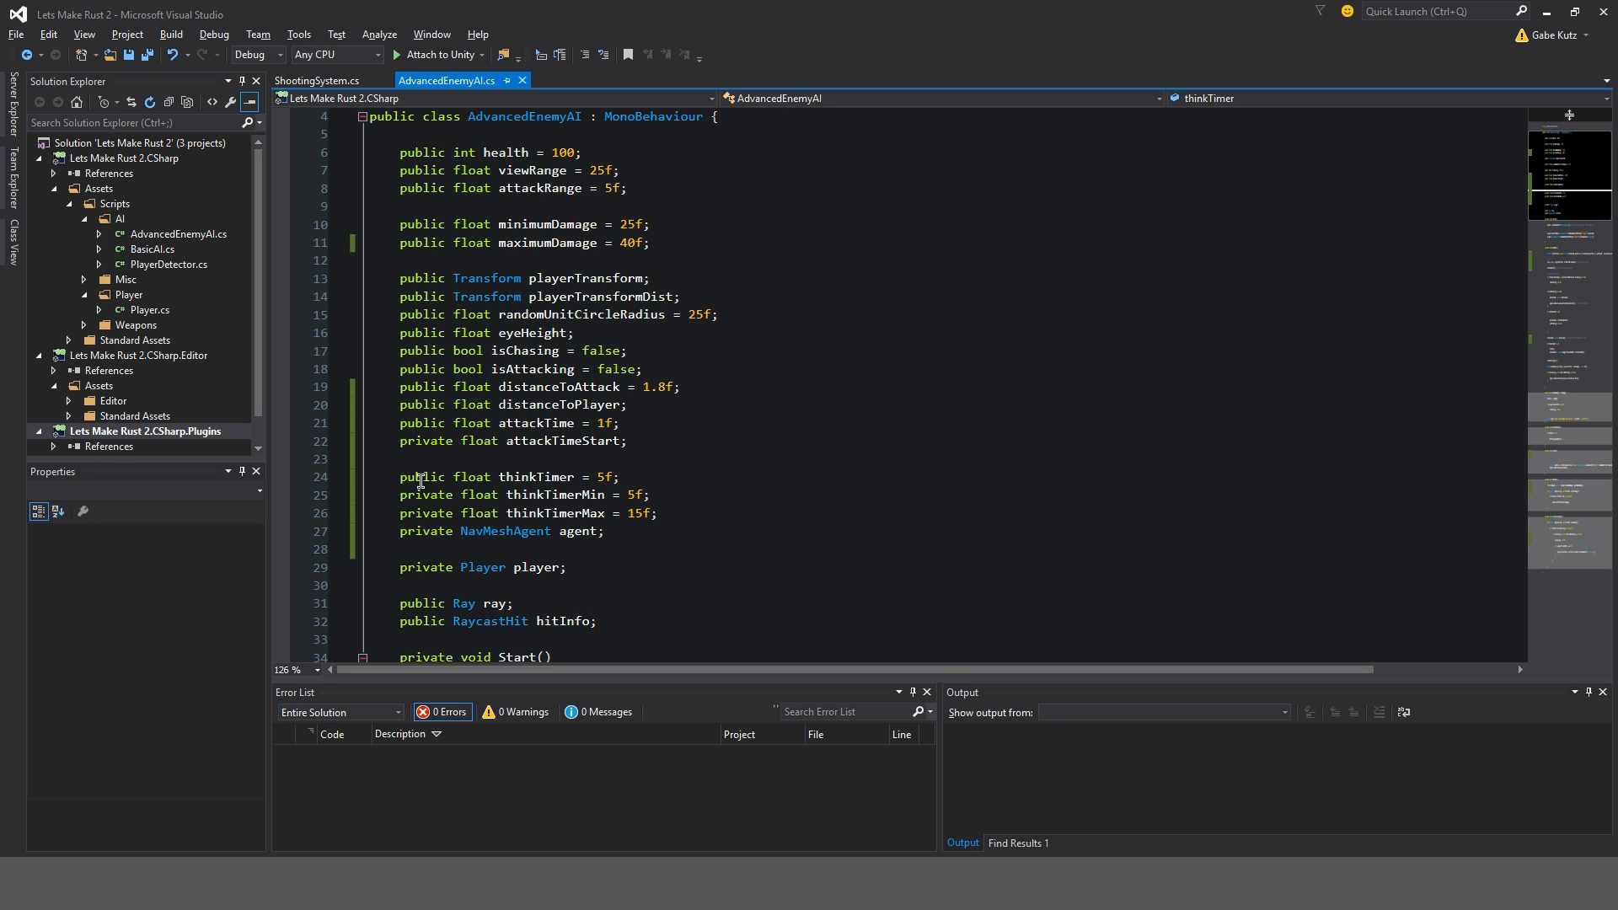
pyautogui.scroll(-3)
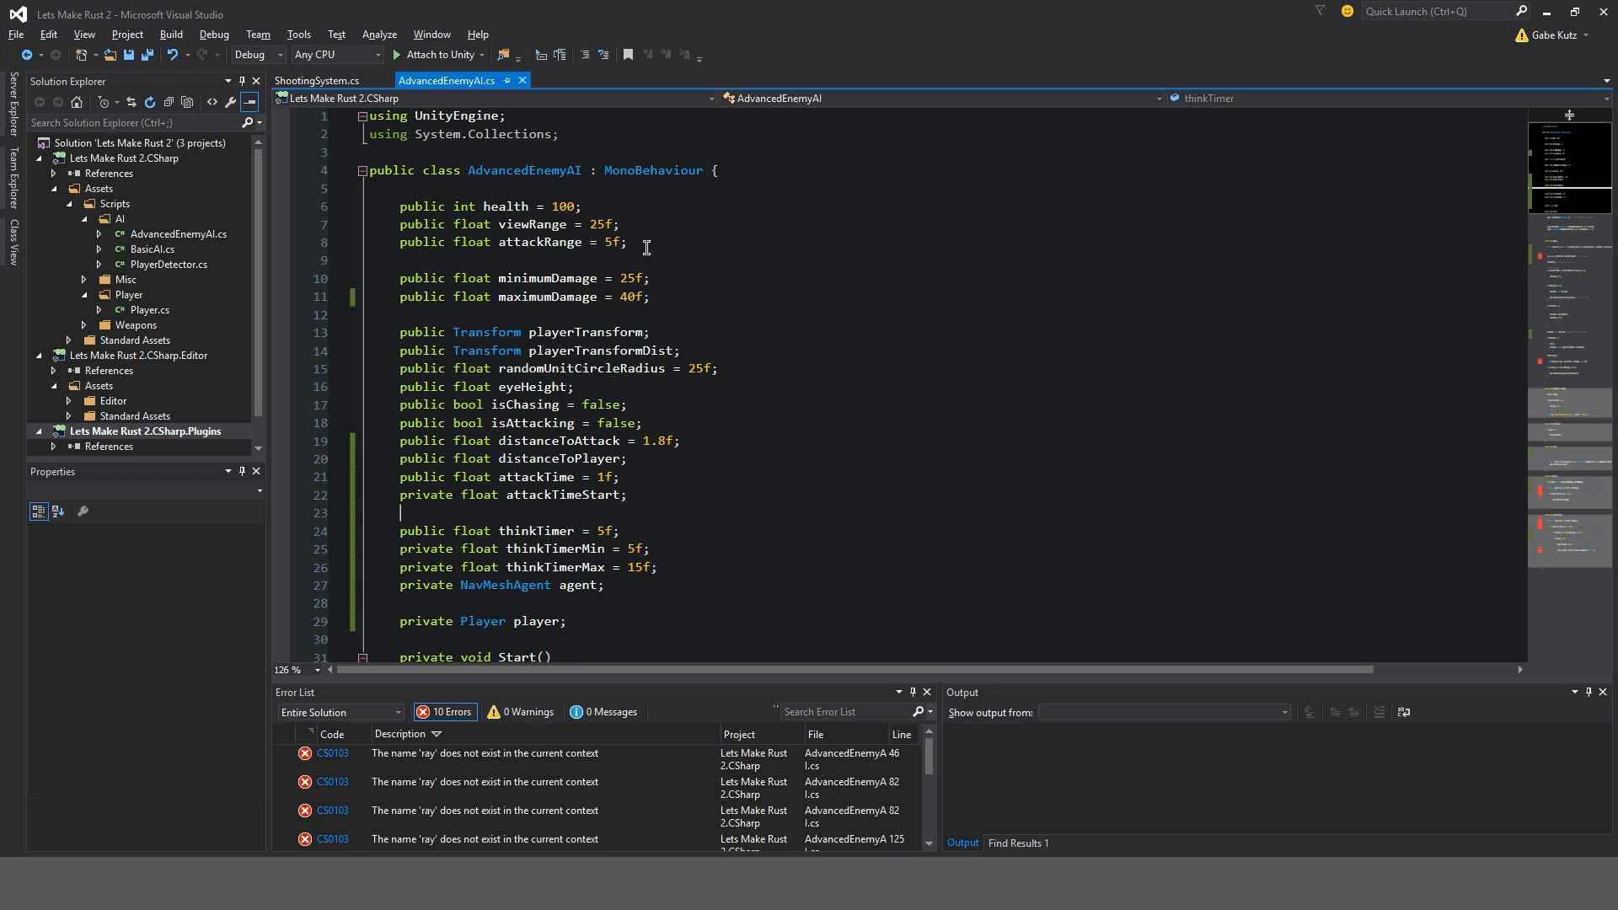
pyautogui.scroll(-3)
pyautogui.write('public Ray ray;')
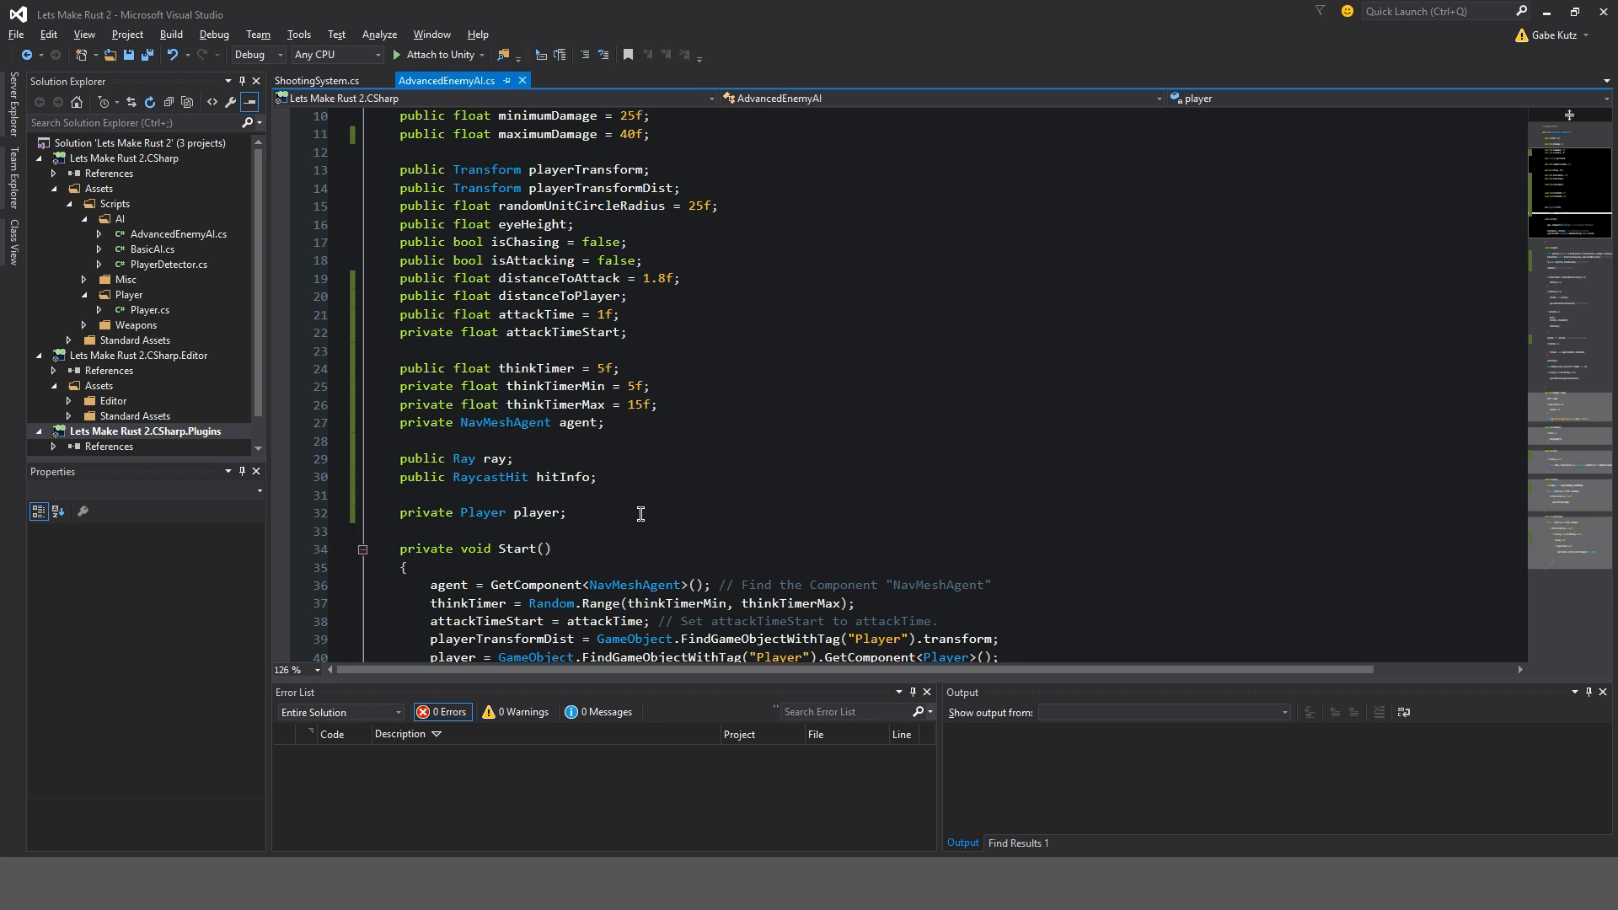
# - Comment the player field as '// Player Script' and remove the unfinished ray comment
pyautogui.write('// Player')
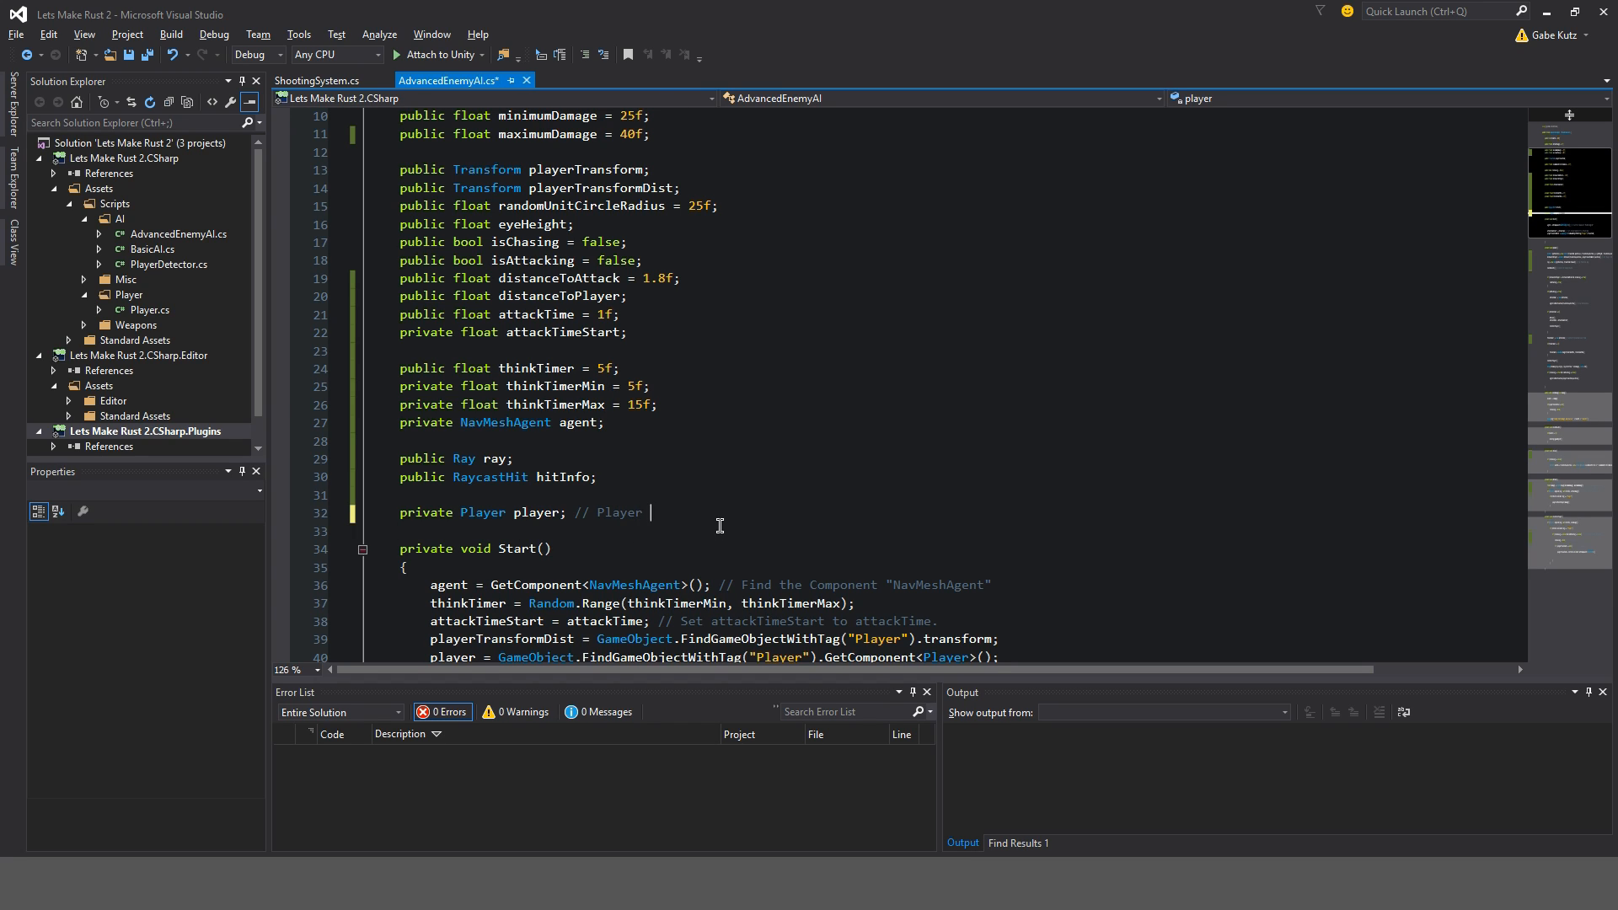
pyautogui.write('Script')
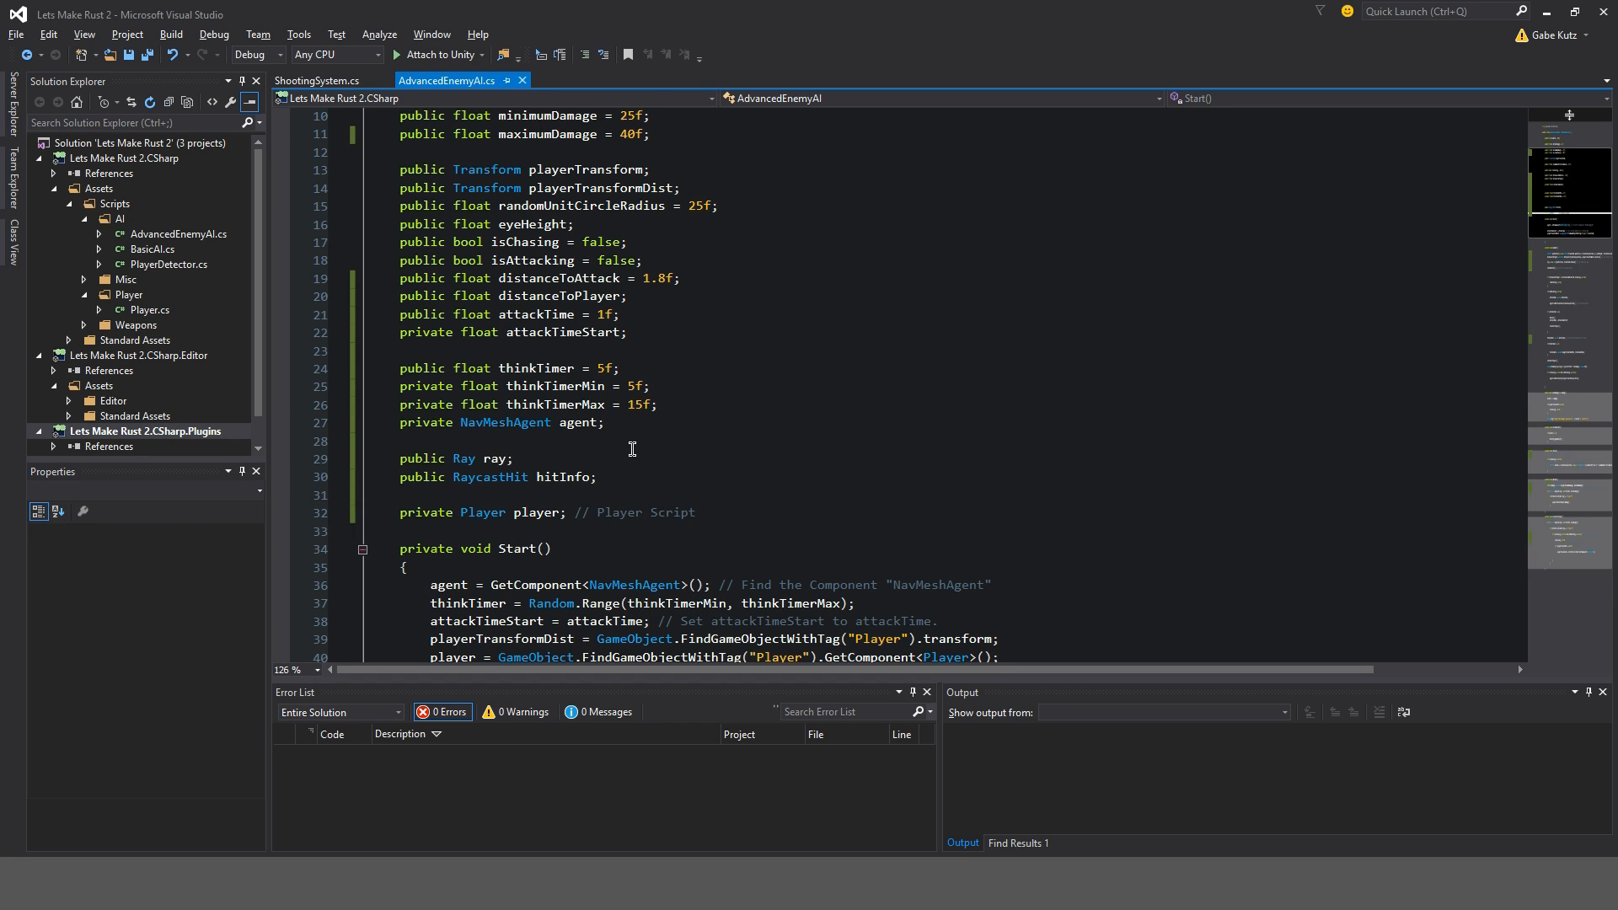
pyautogui.write('//')
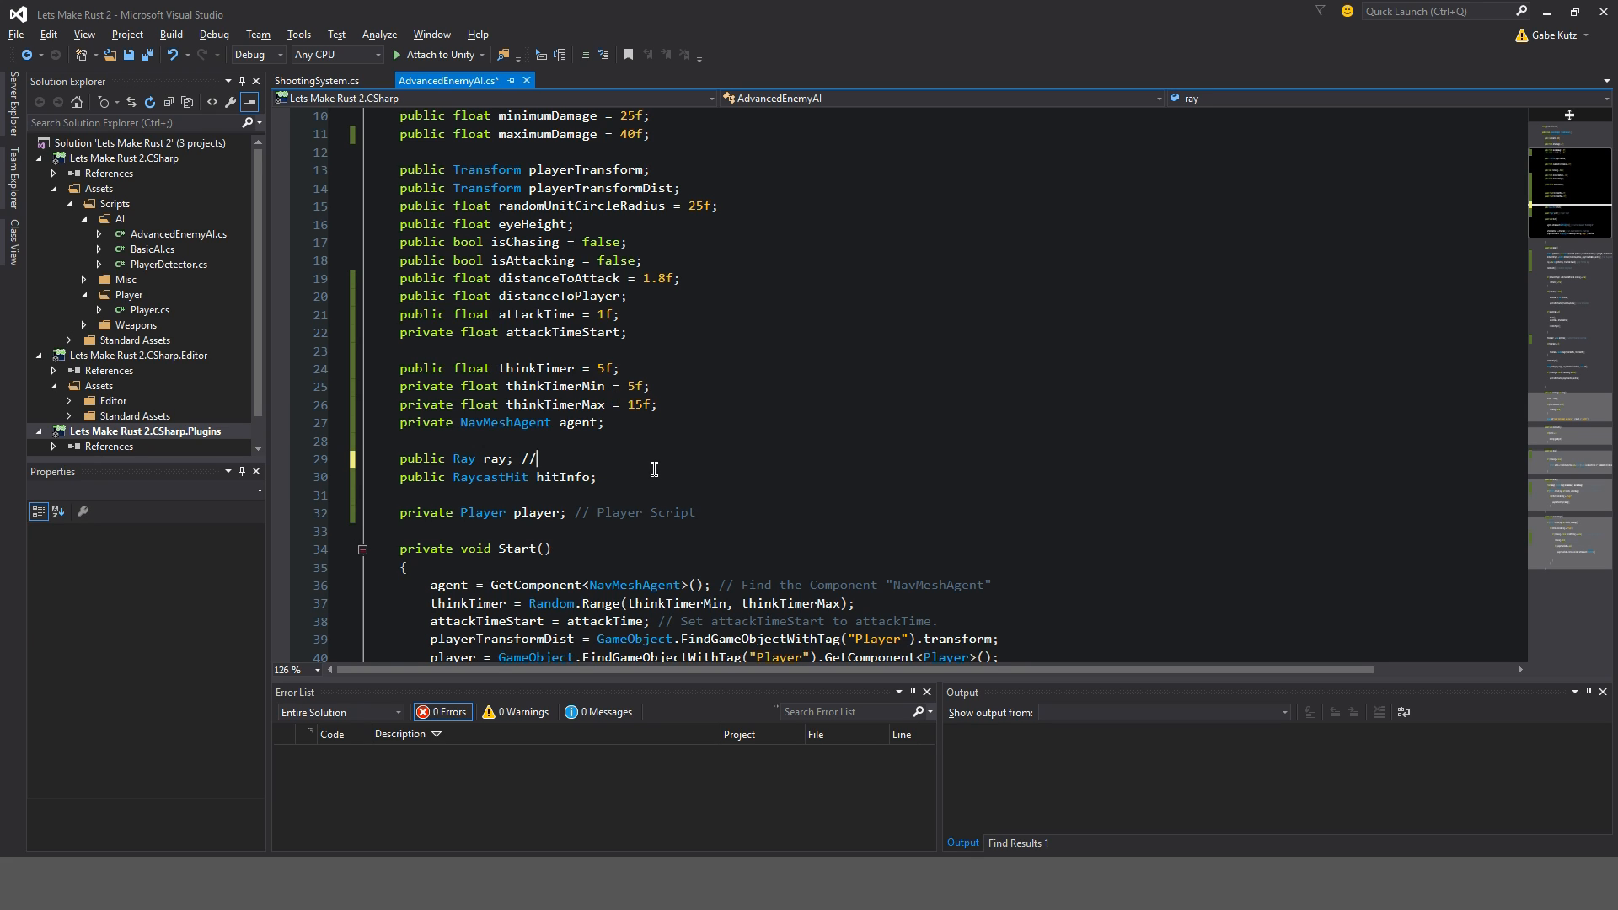
pyautogui.write('Ray fo')
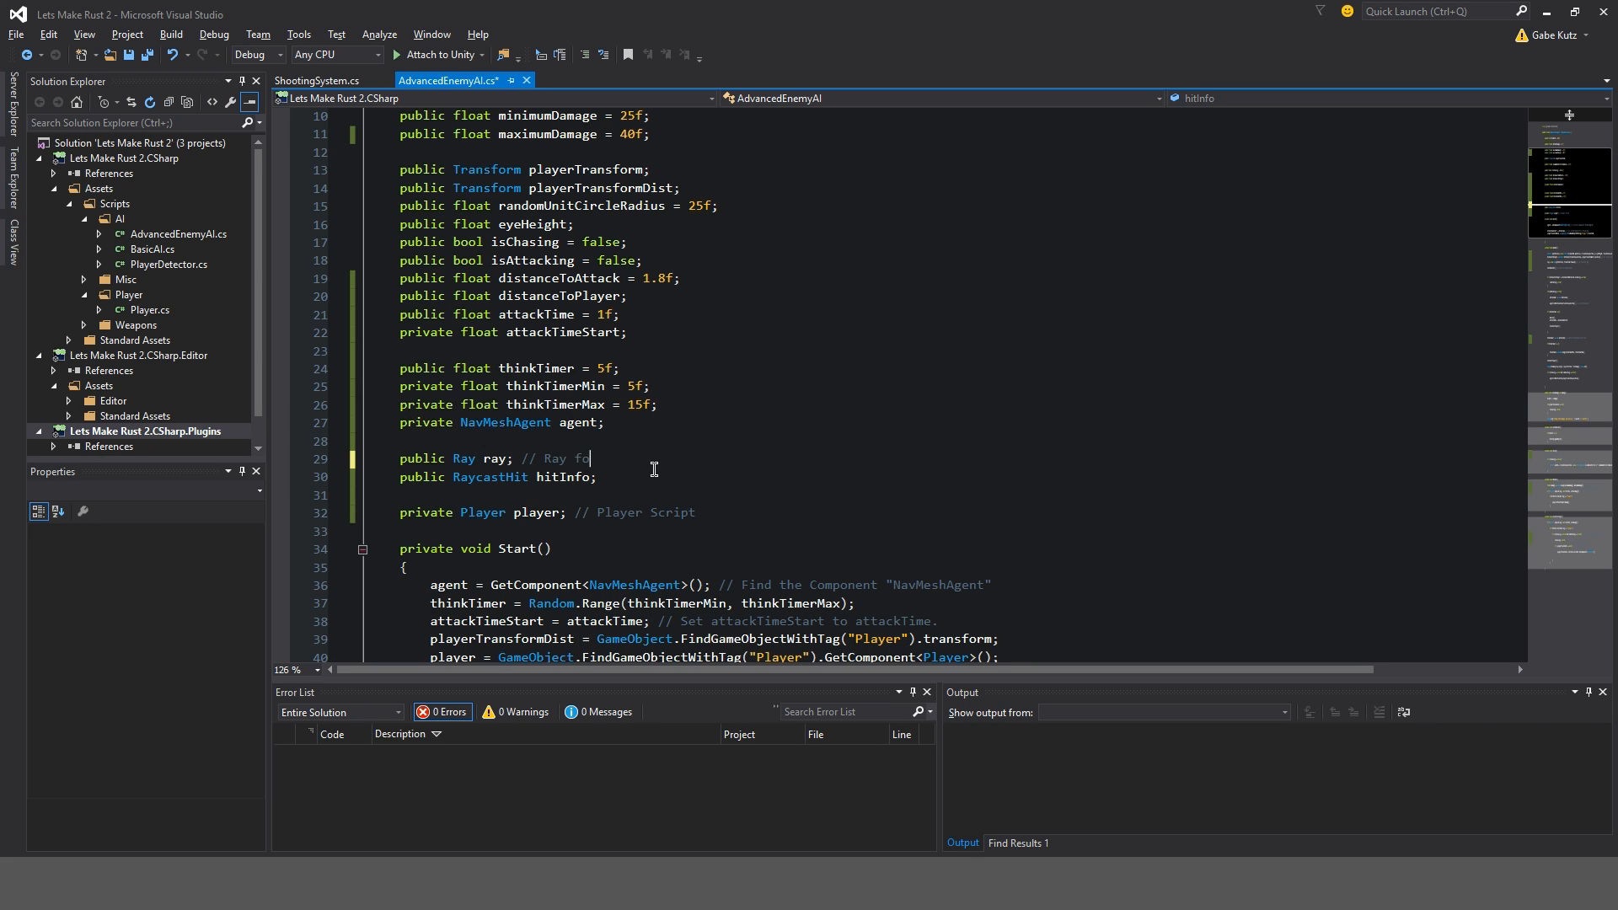
pyautogui.write('Ey')
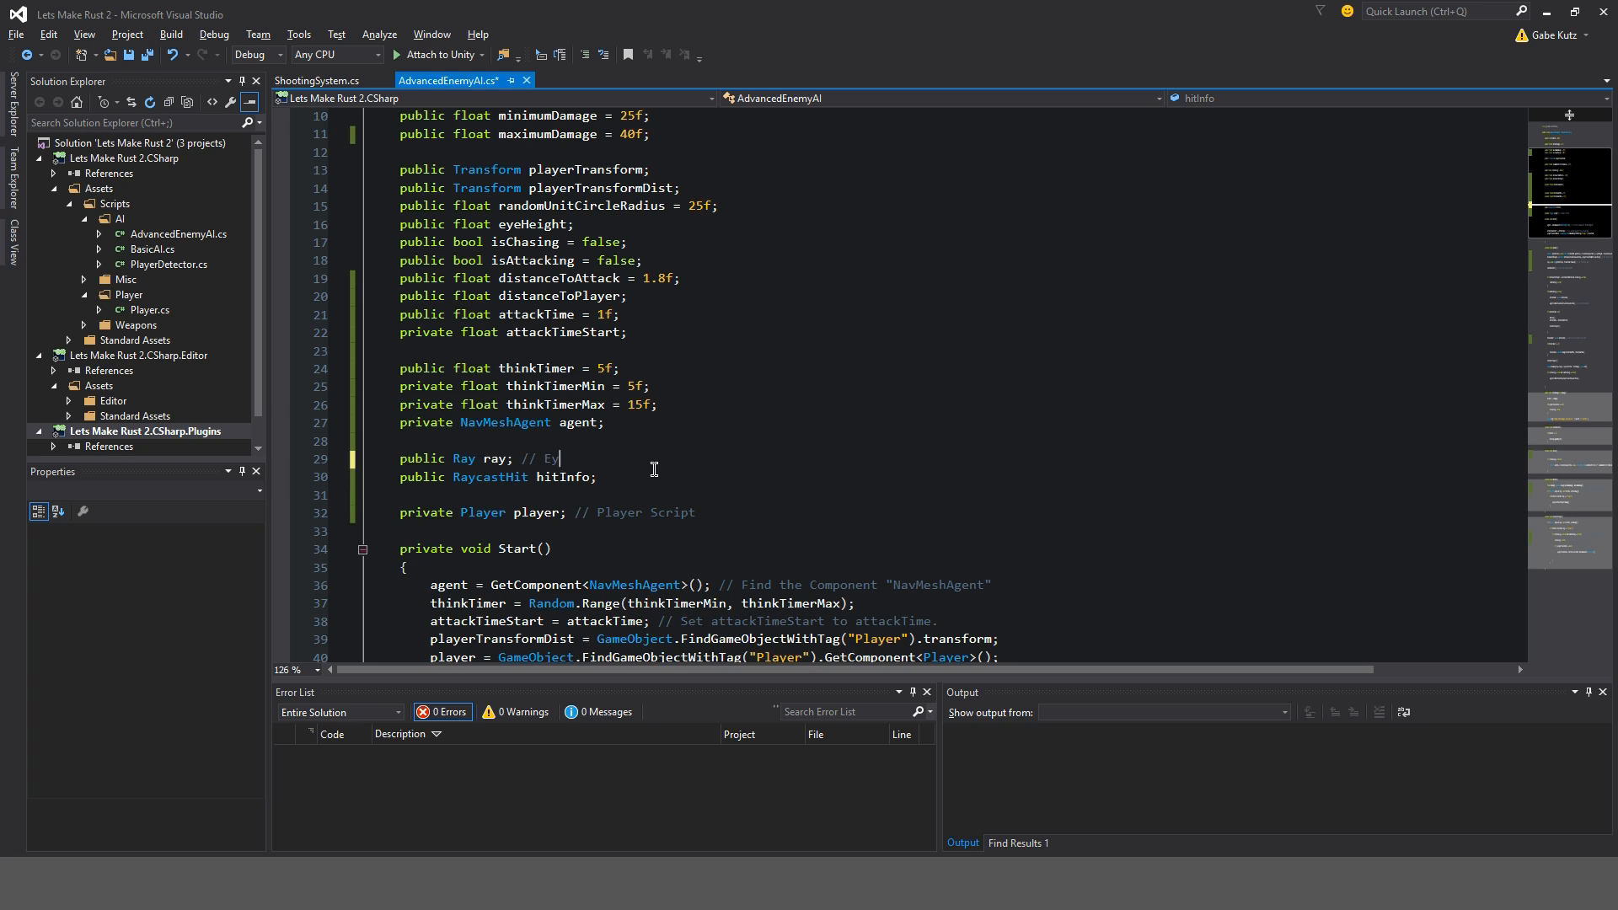
pyautogui.press('BackSpace')
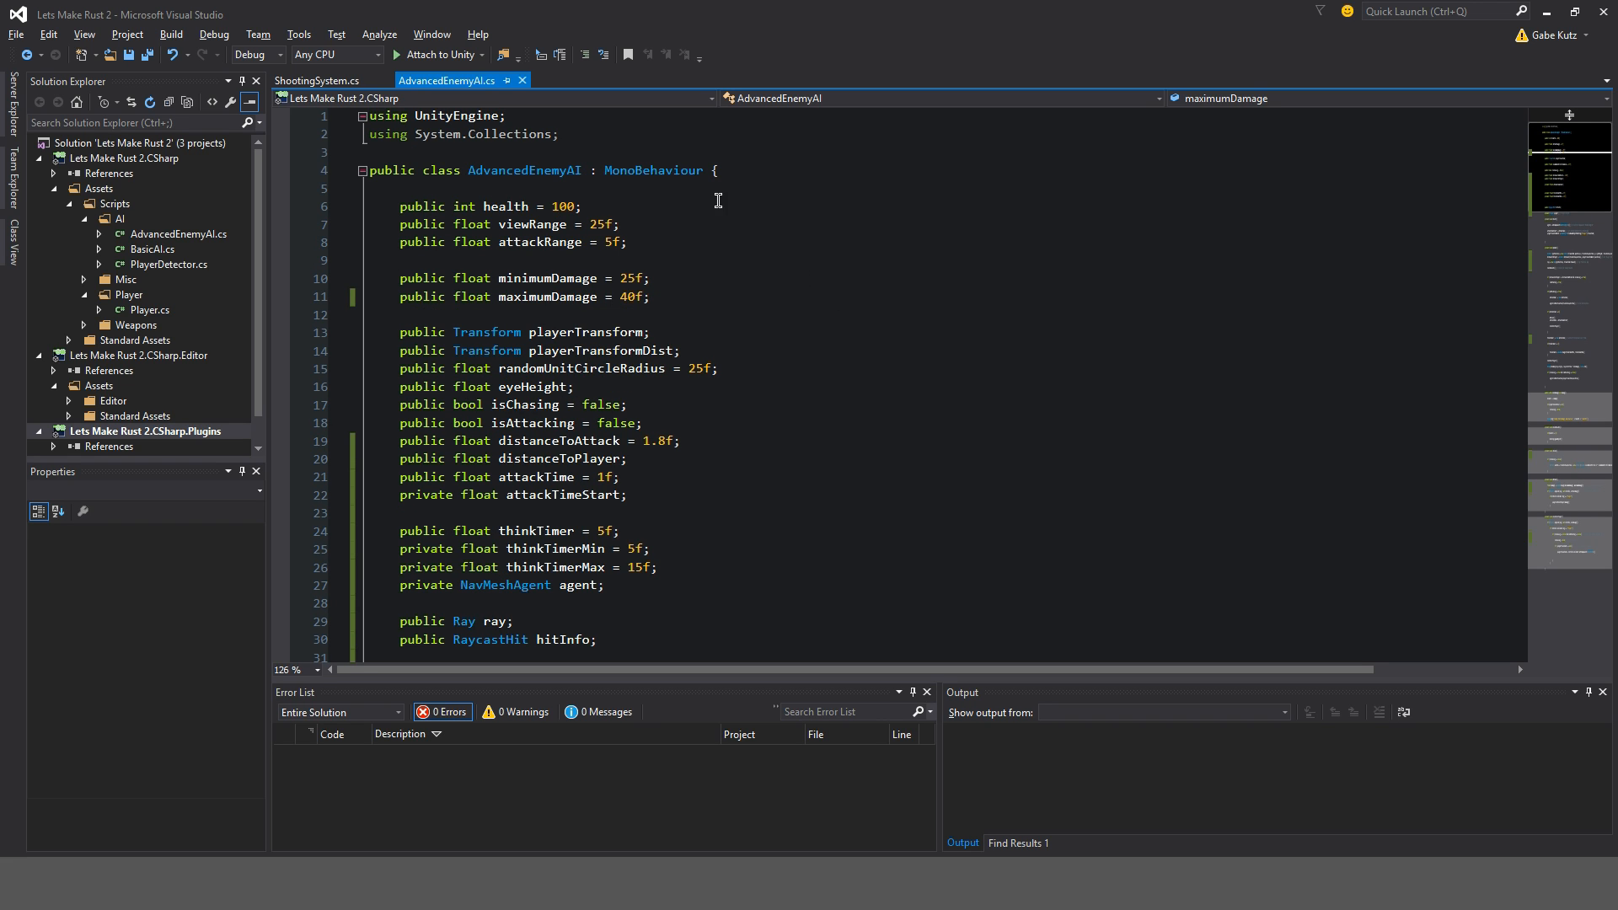
# - Close AdvancedEnemyAI.cs, comment ShootingSystem's Damage() '// Get Random Damage', then close it
pyautogui.scroll(-3)
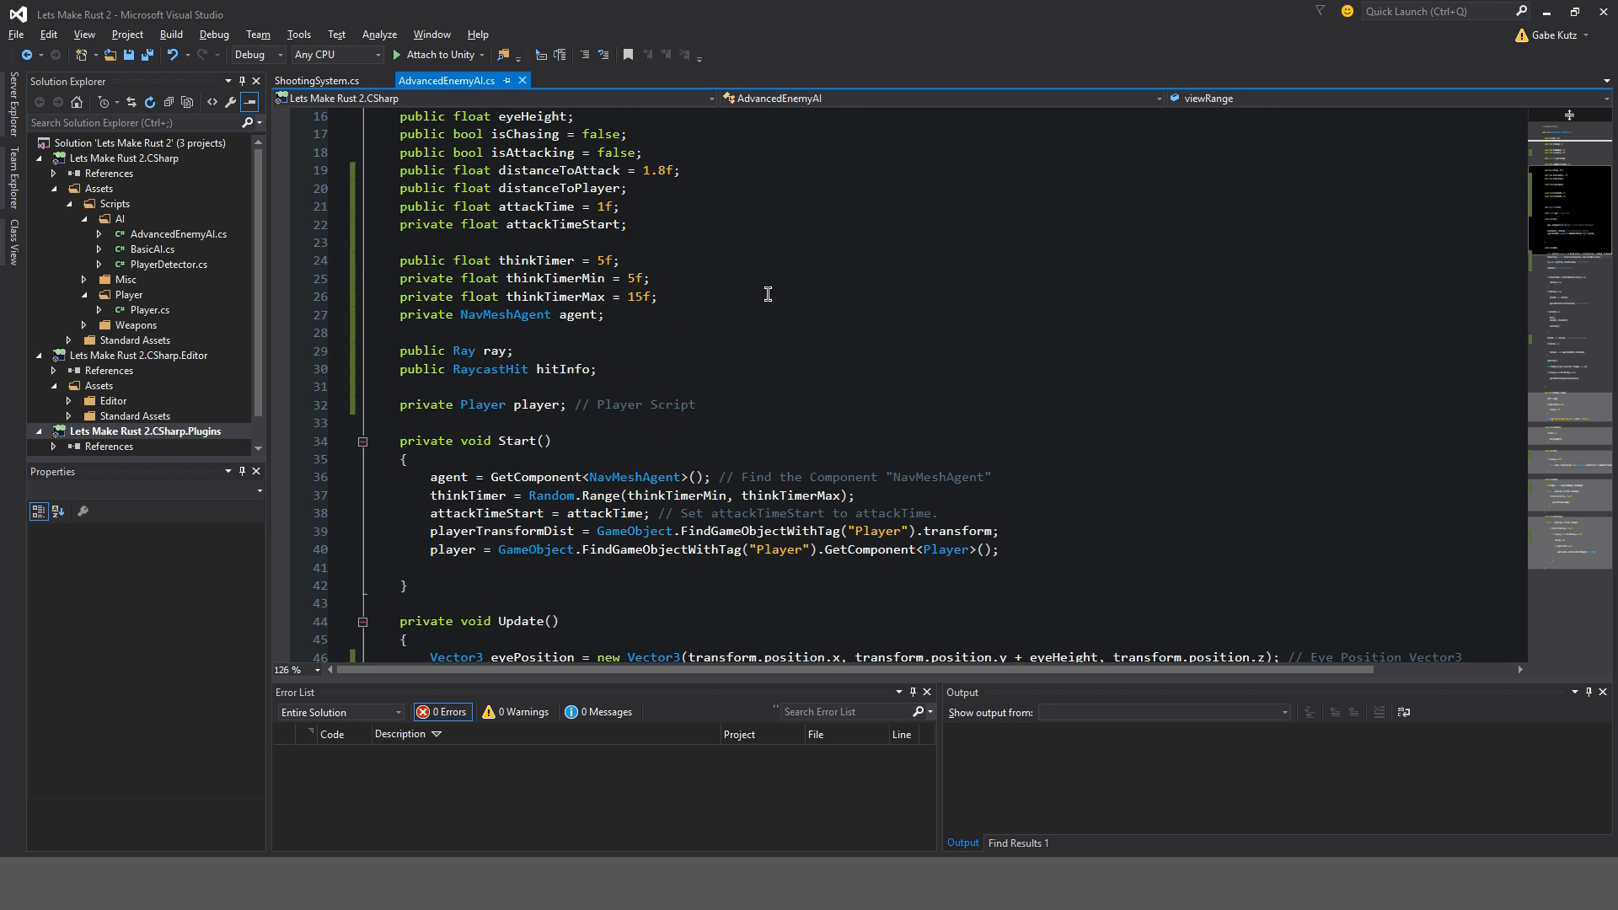
pyautogui.click(317, 81)
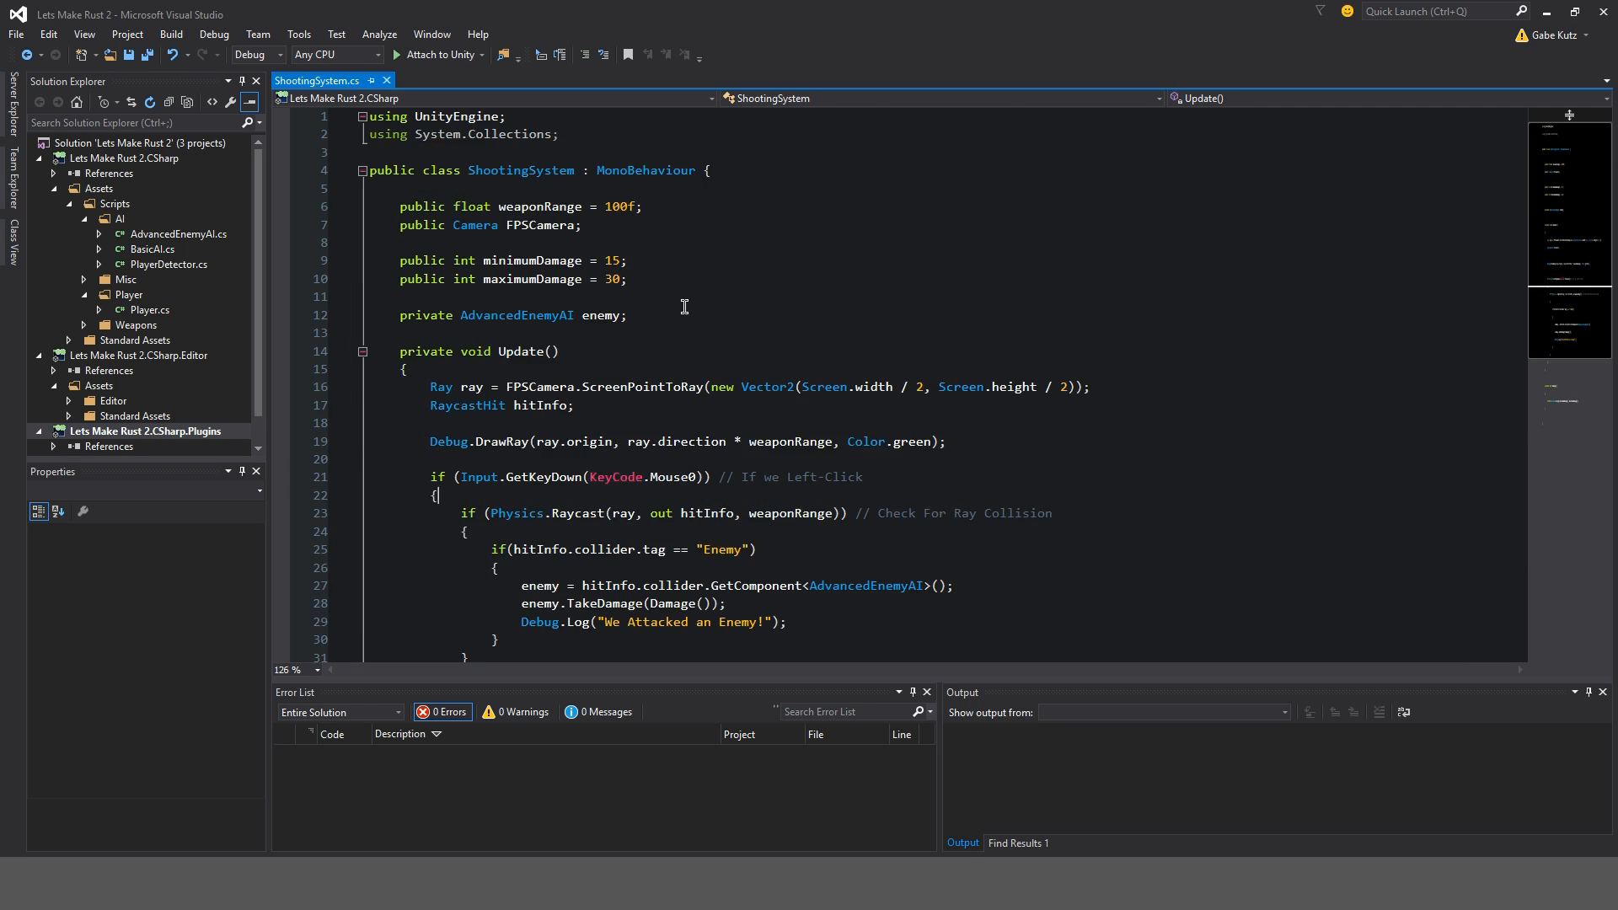
pyautogui.scroll(-3)
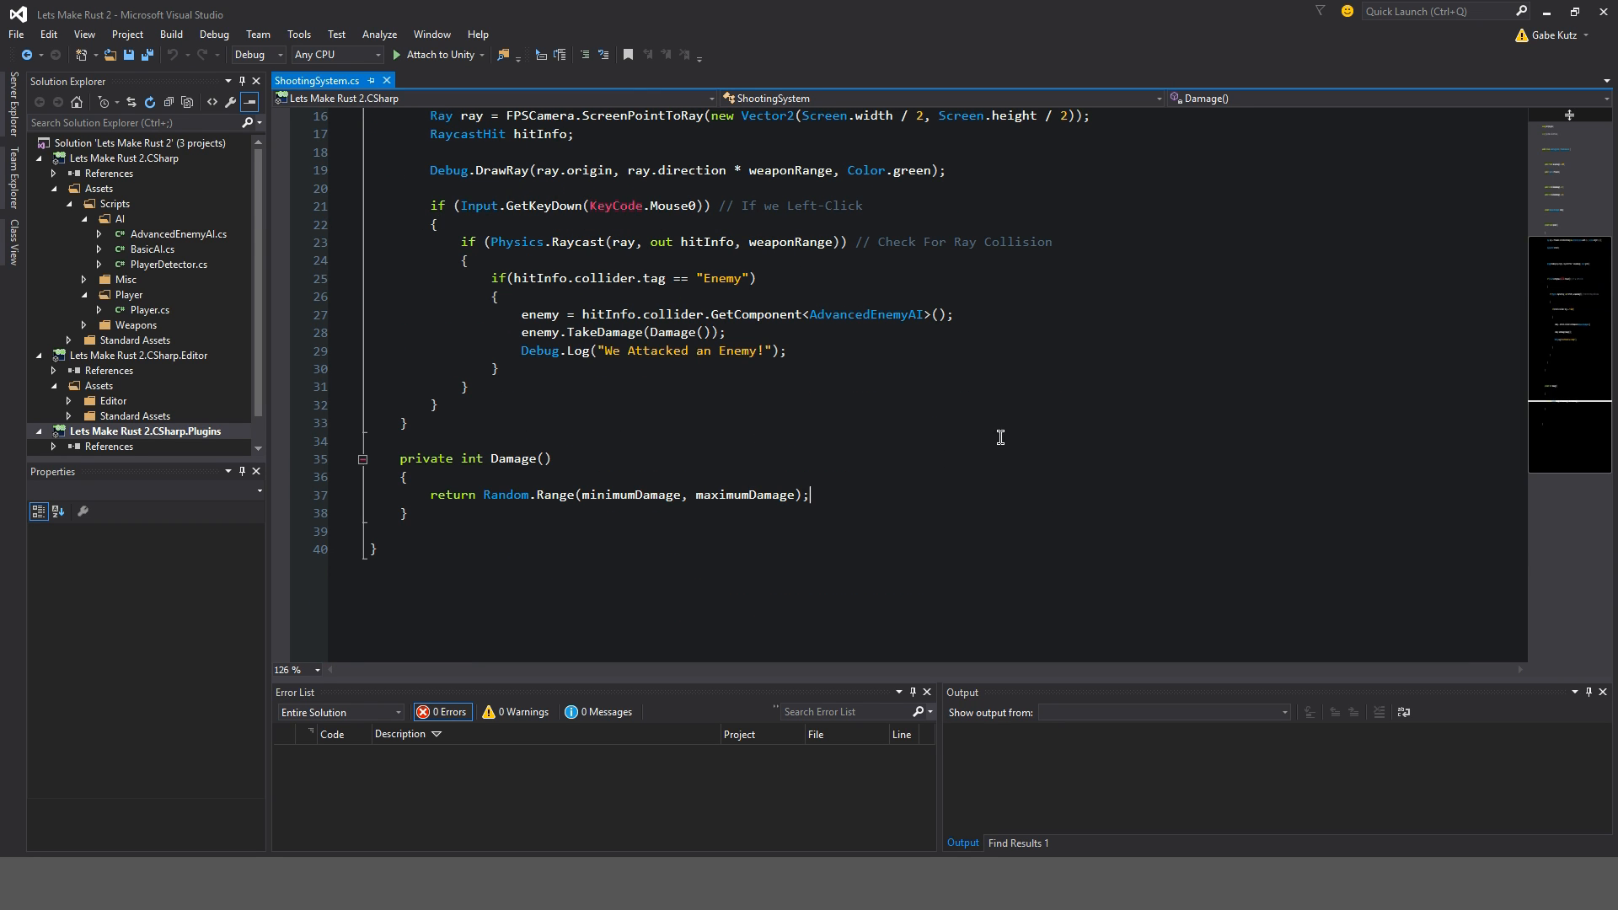
pyautogui.write('// Get Ra')
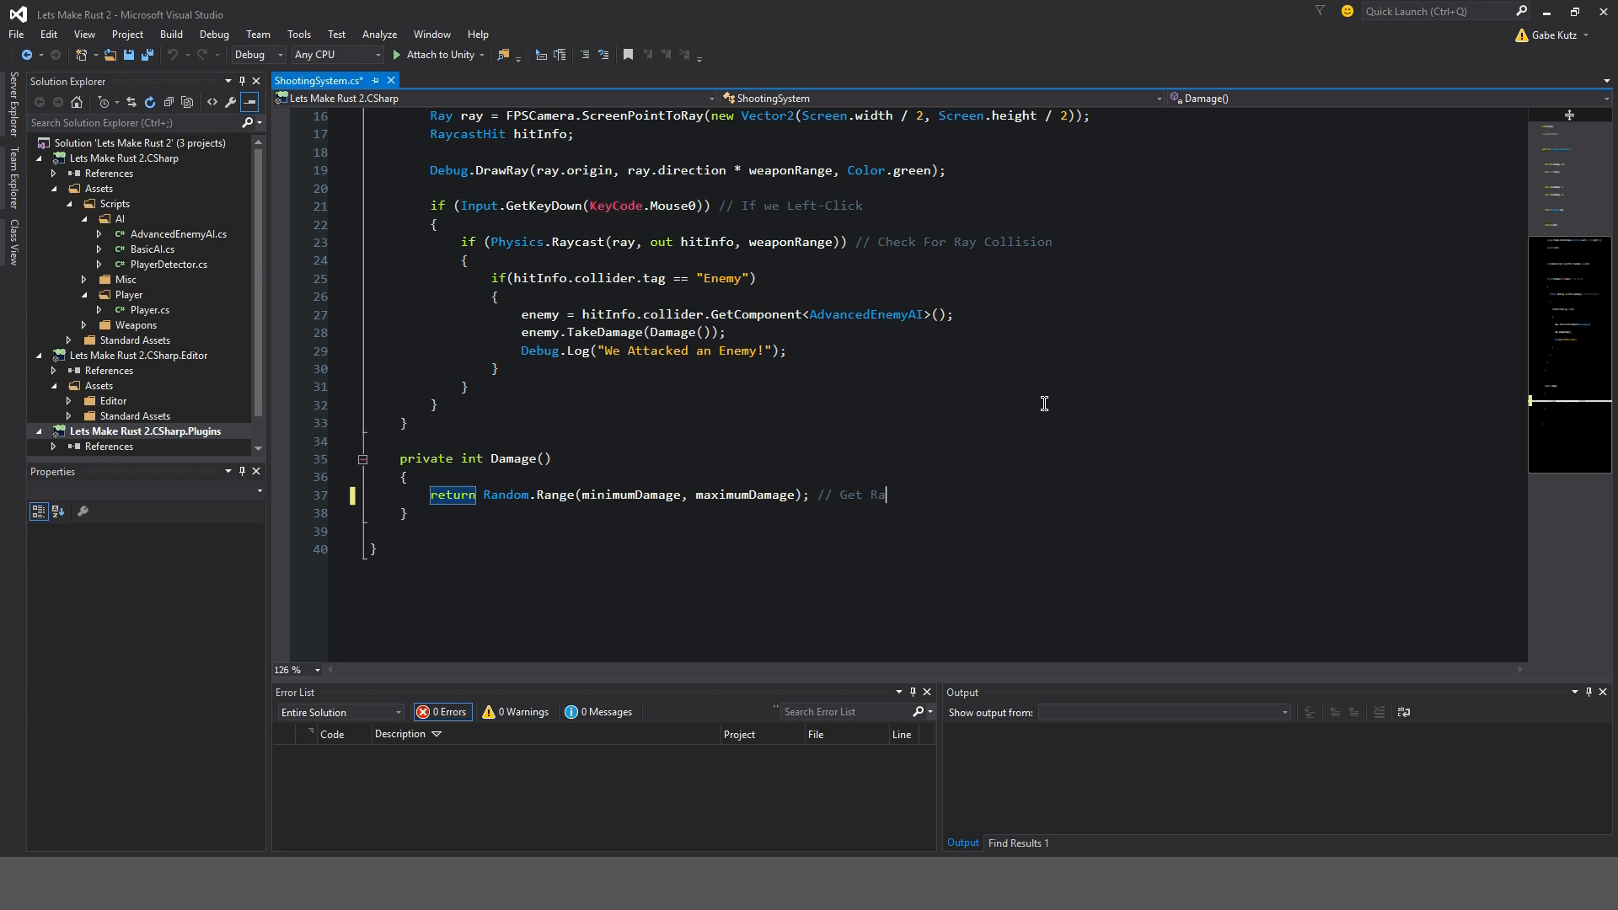
pyautogui.write('ndom Damage')
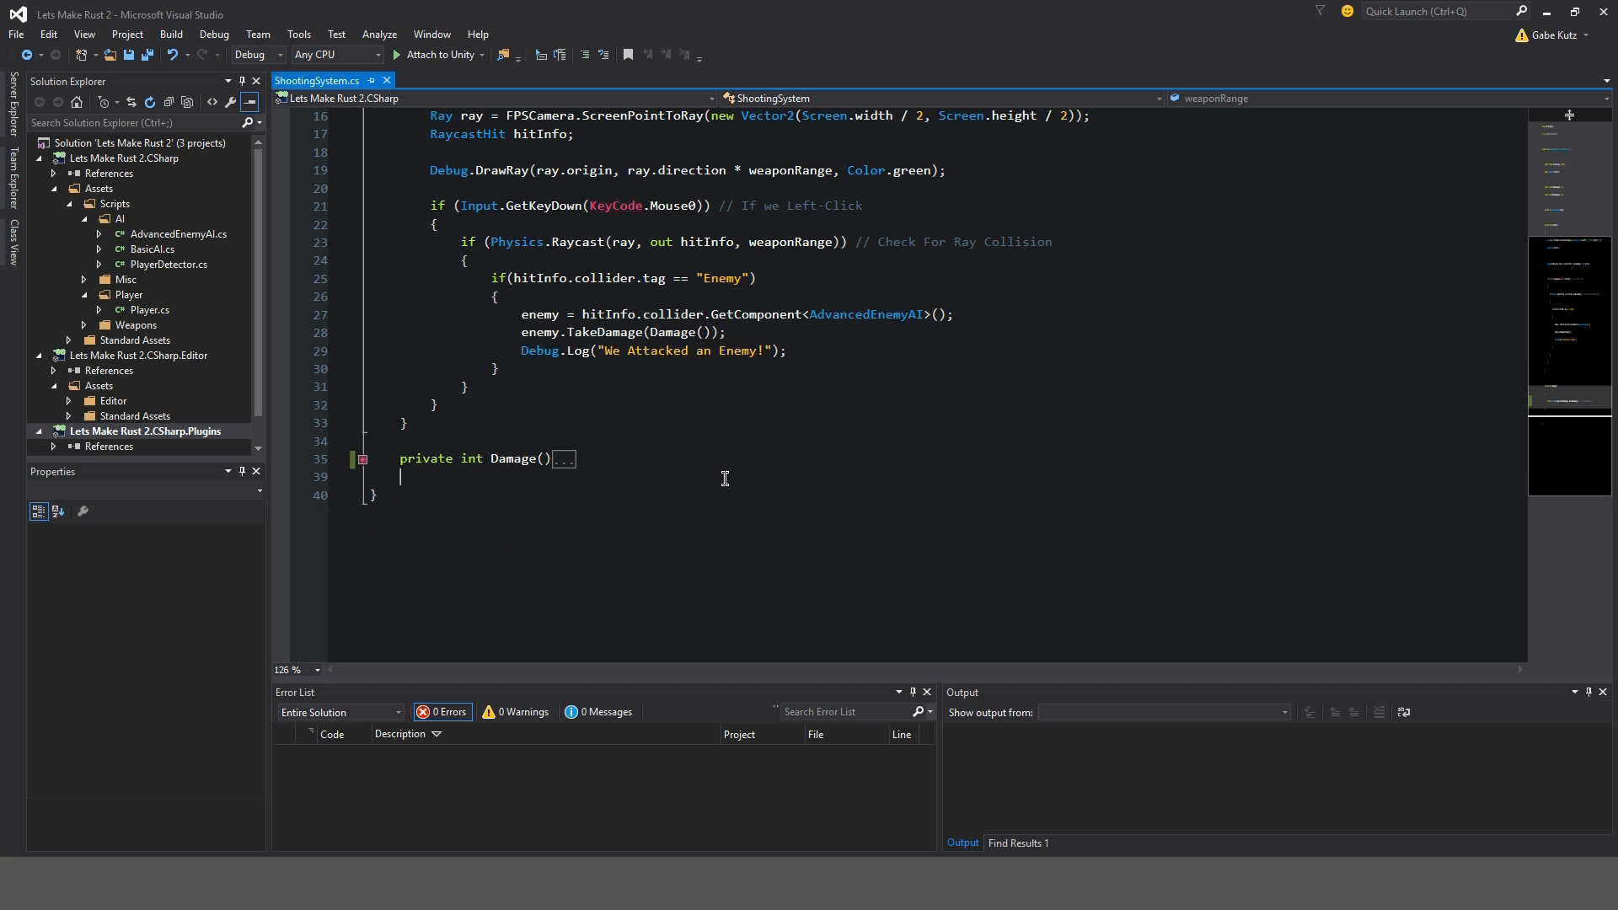
pyautogui.moveTo(393, 463)
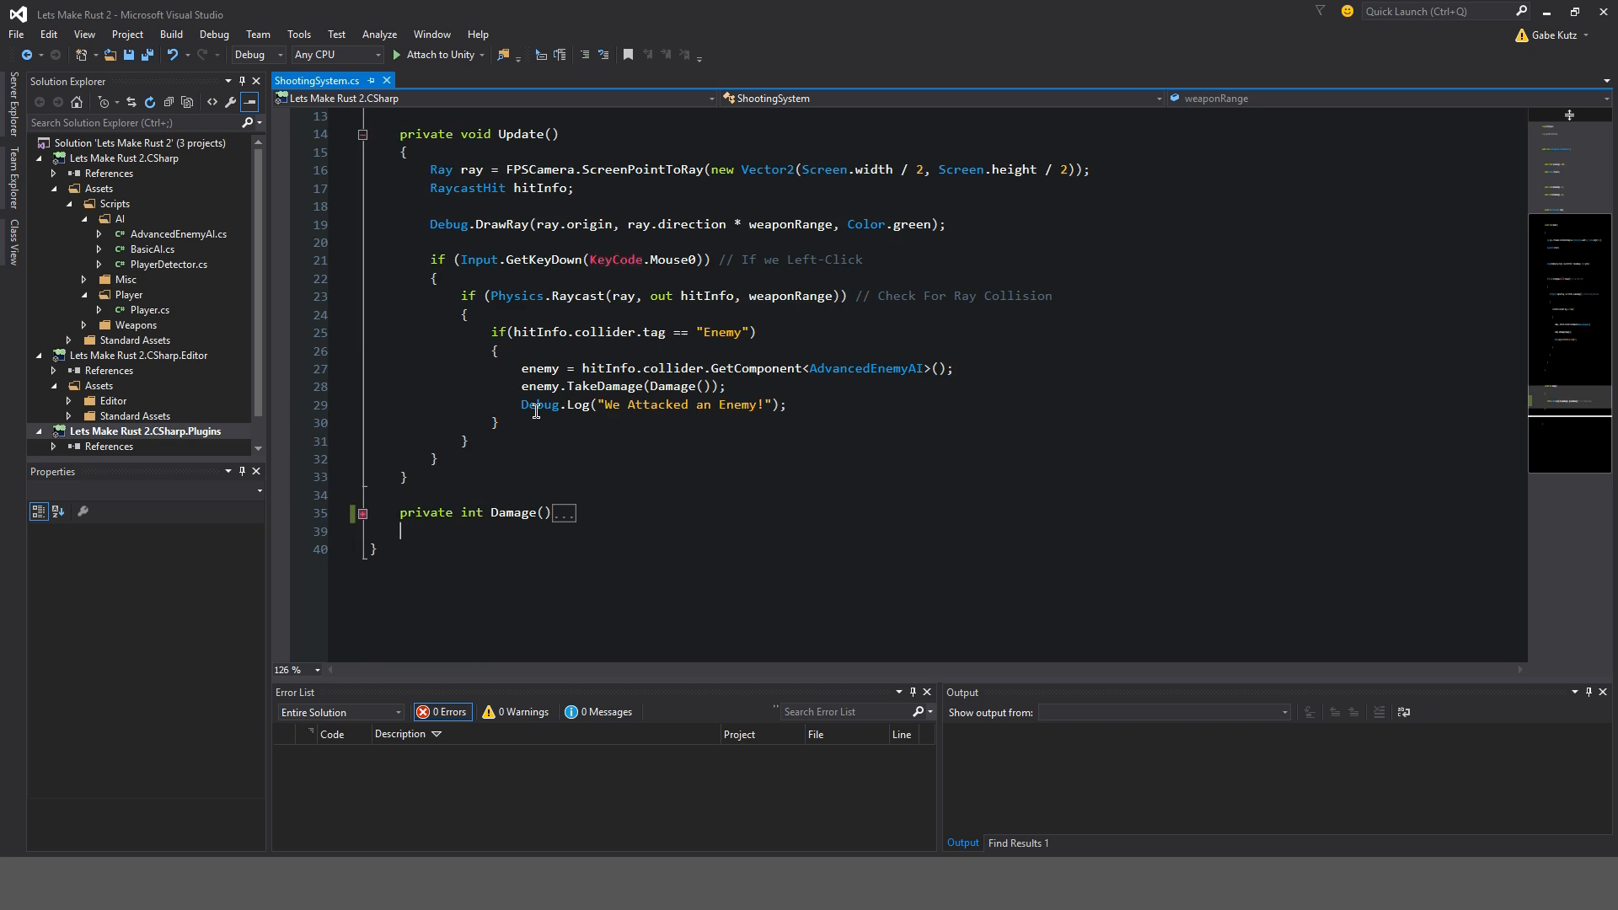
pyautogui.click(563, 513)
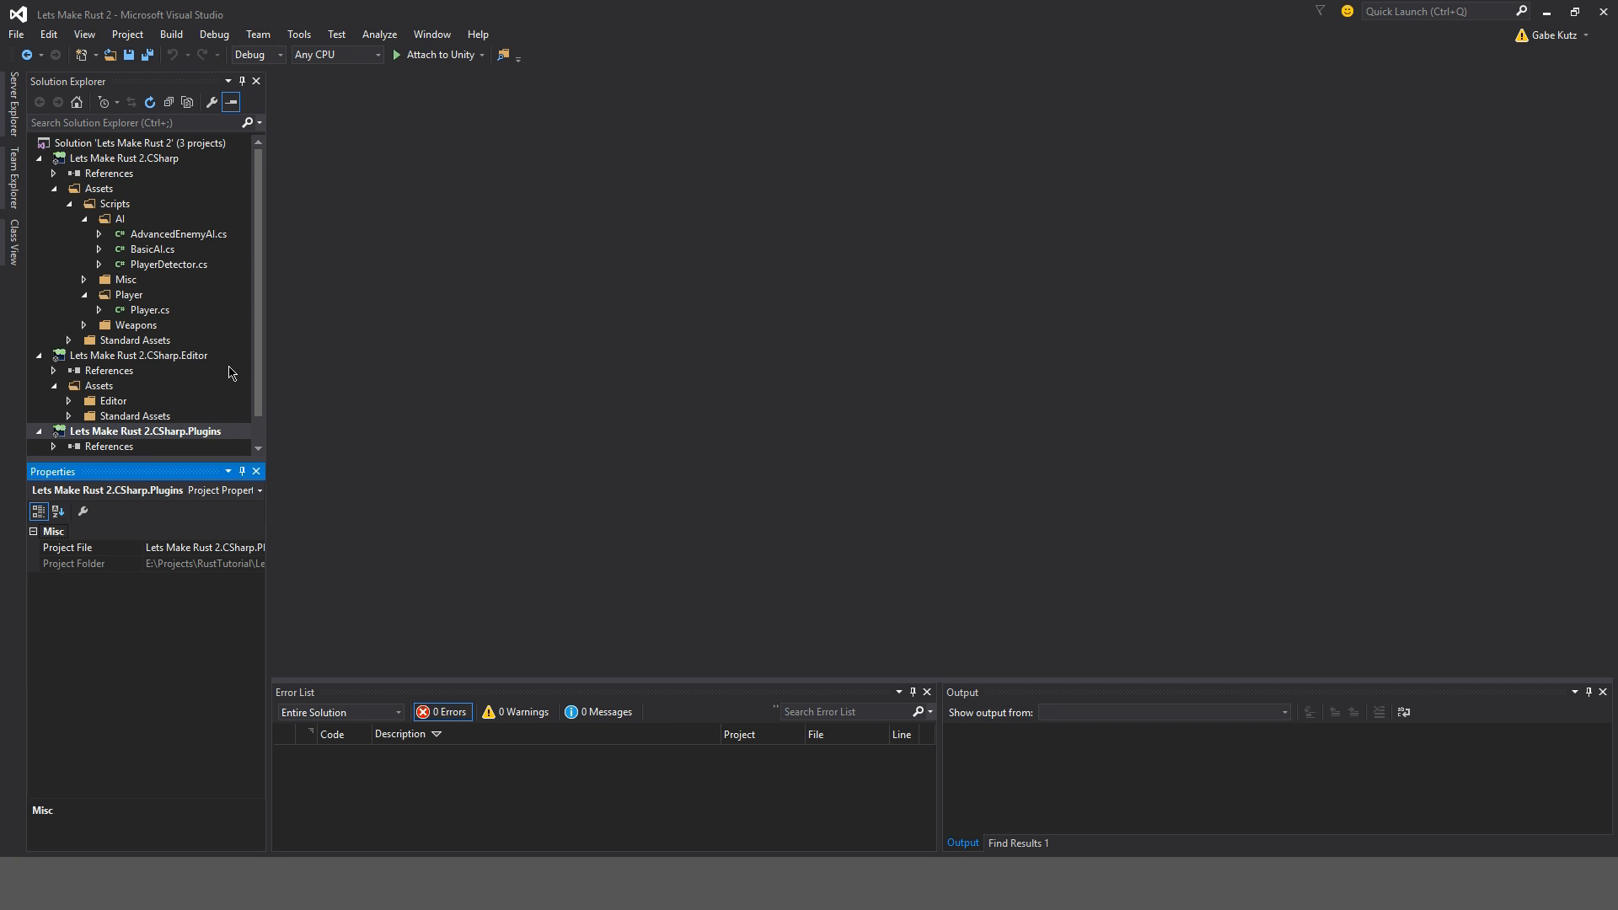
# - Open Interact.cs and add a 'public bool debugRay = false;' field
pyautogui.doubleClick(168, 264)
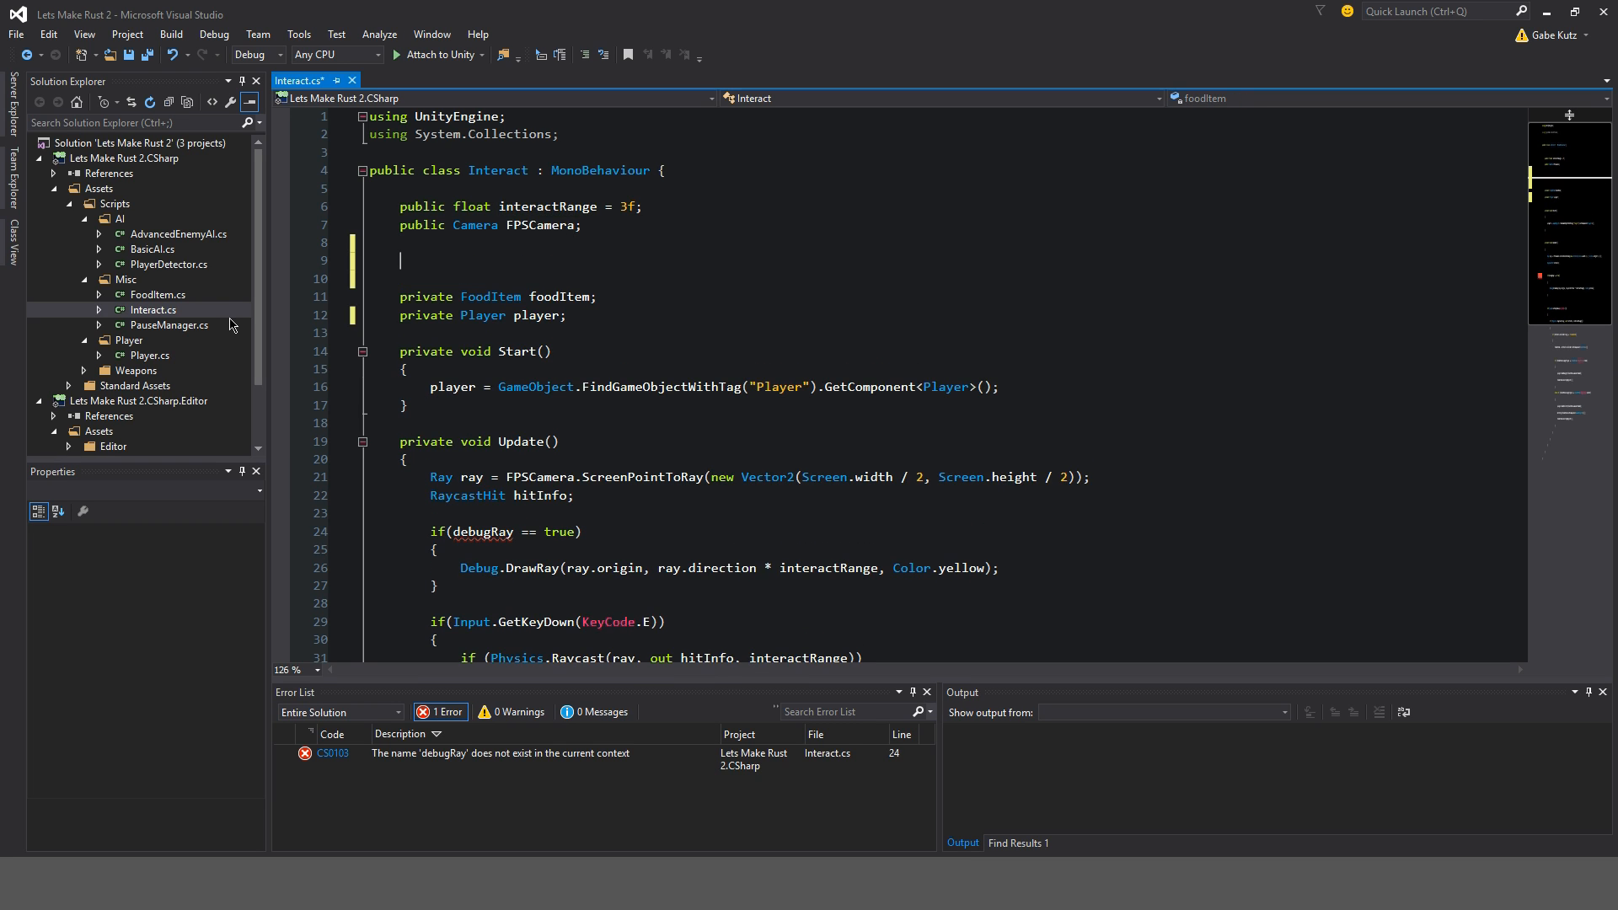
pyautogui.write('public bool debugRay = false;')
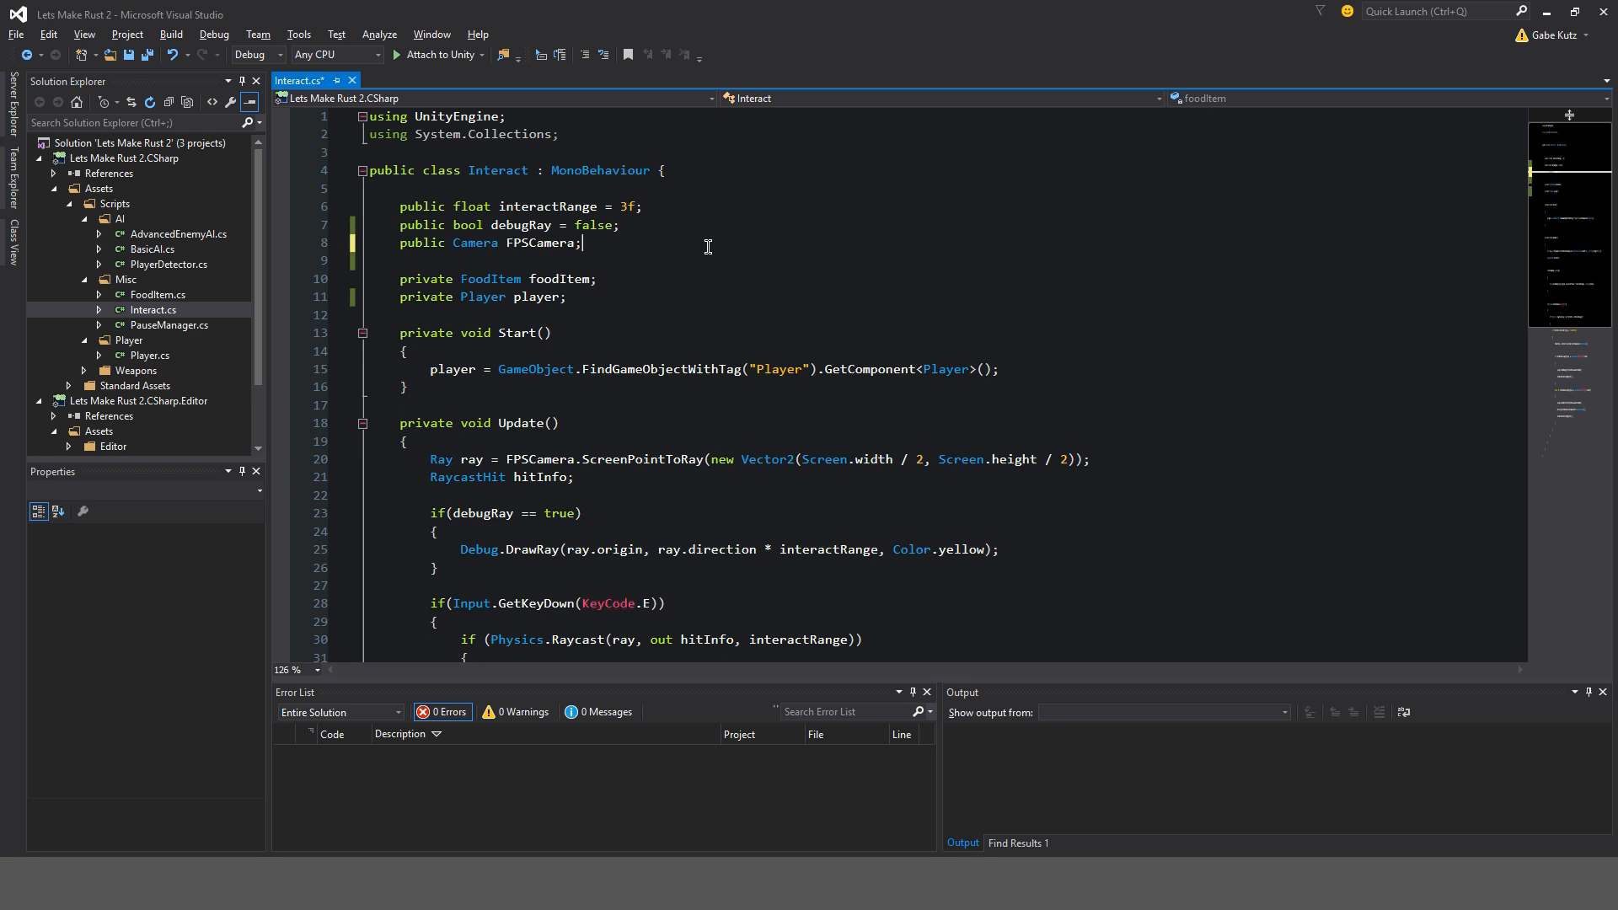
pyautogui.click(565, 297)
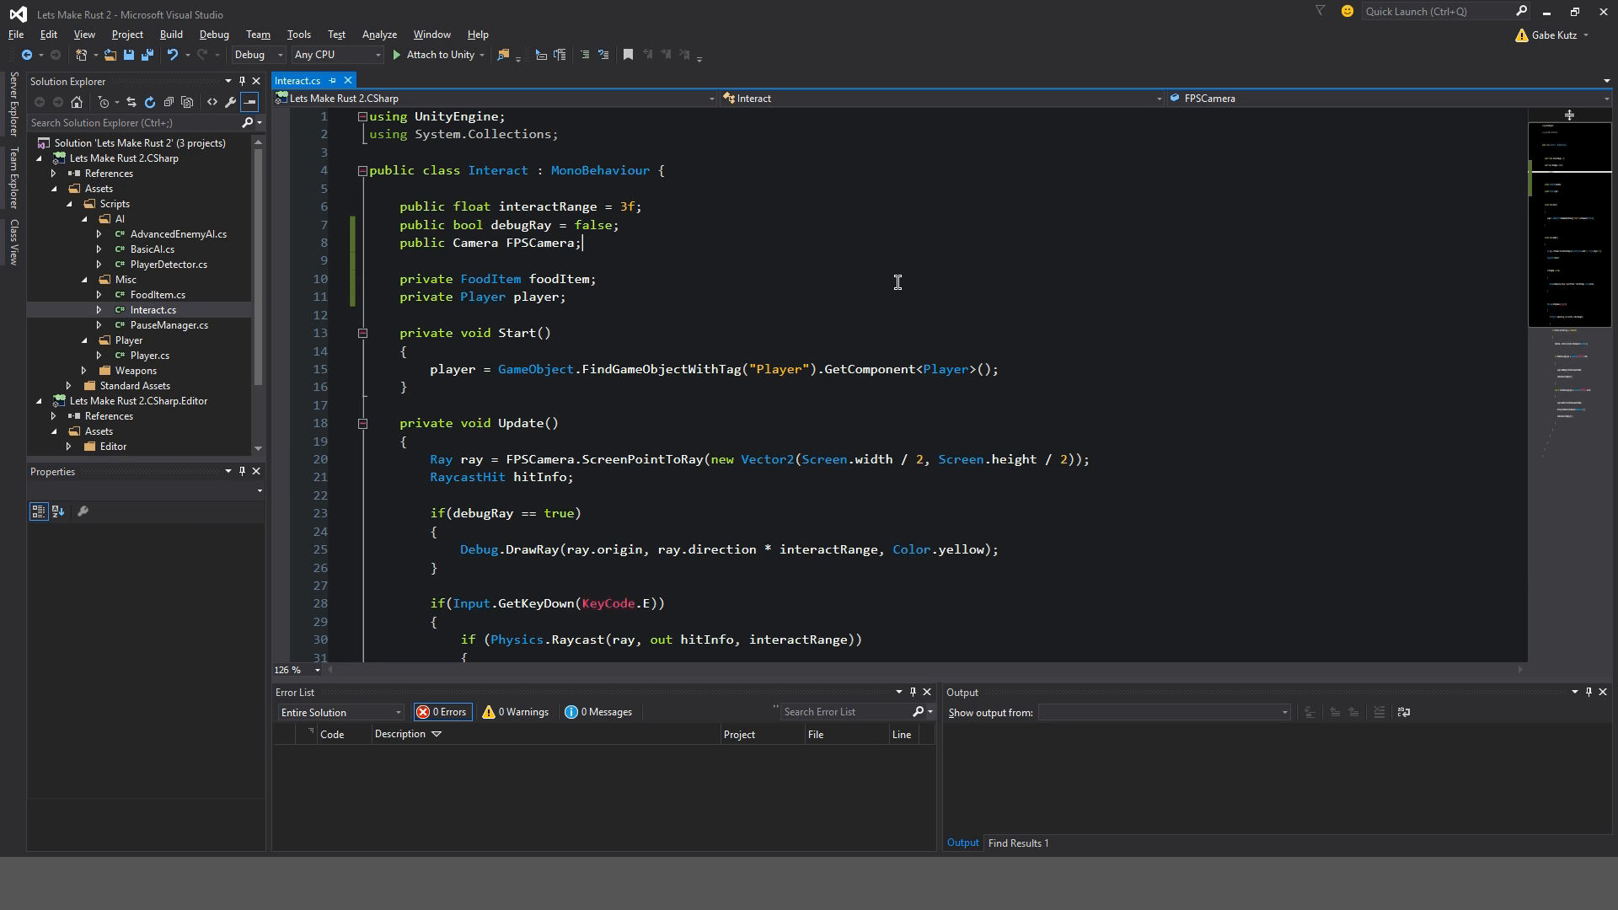
# - Comment the player lookup line and the ray as 'Set Ray to Center of Screen'
pyautogui.scroll(-3)
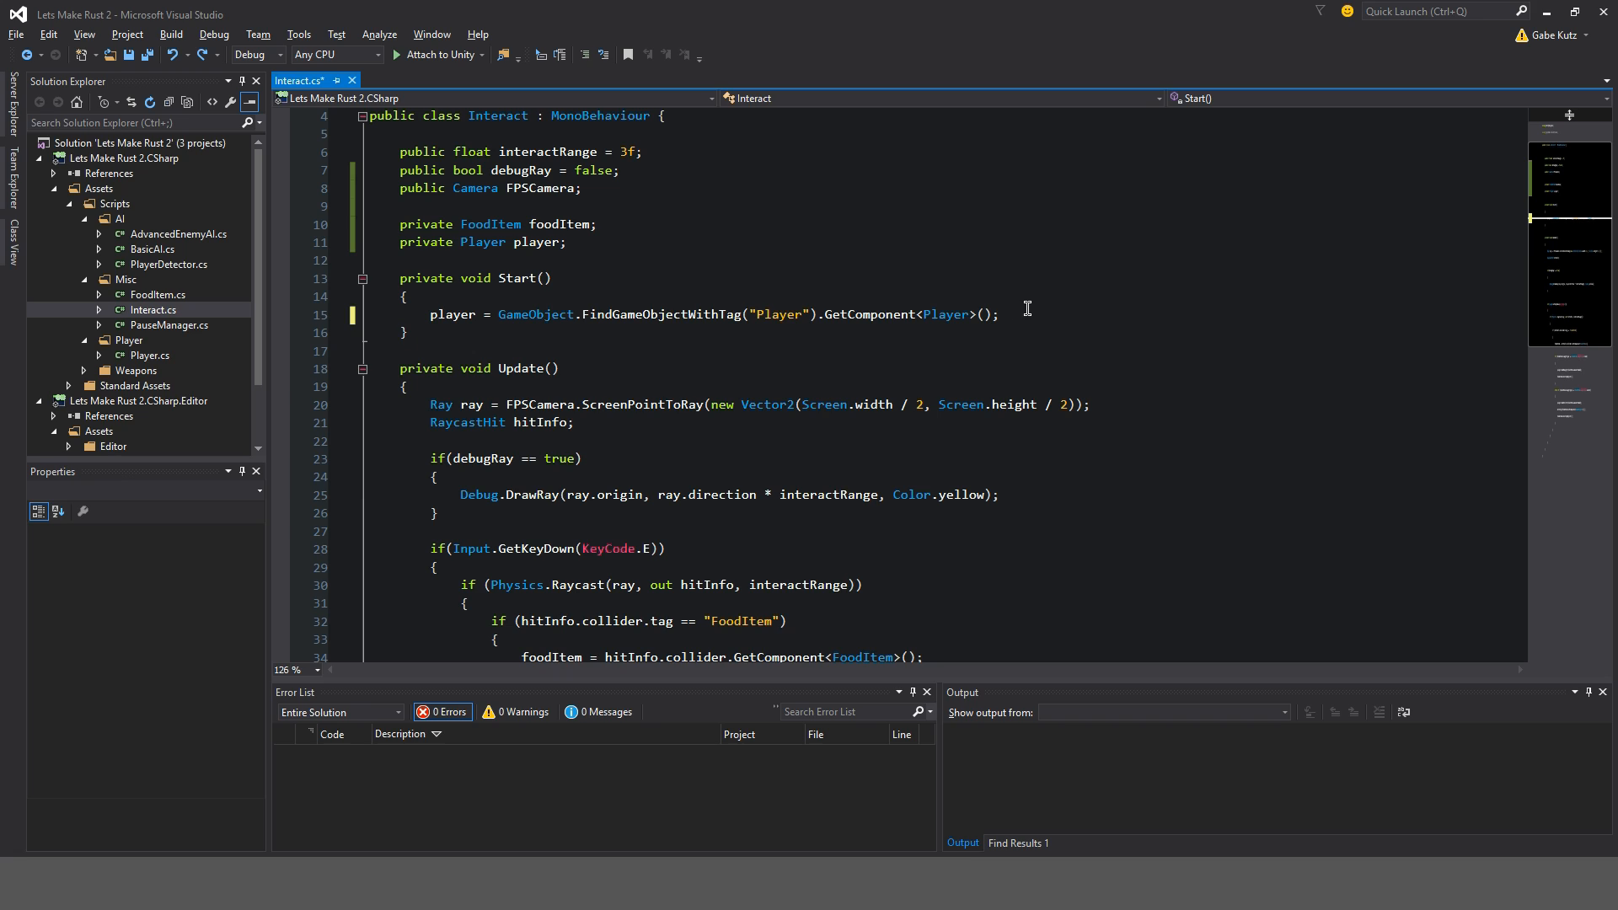
pyautogui.write('// FIn')
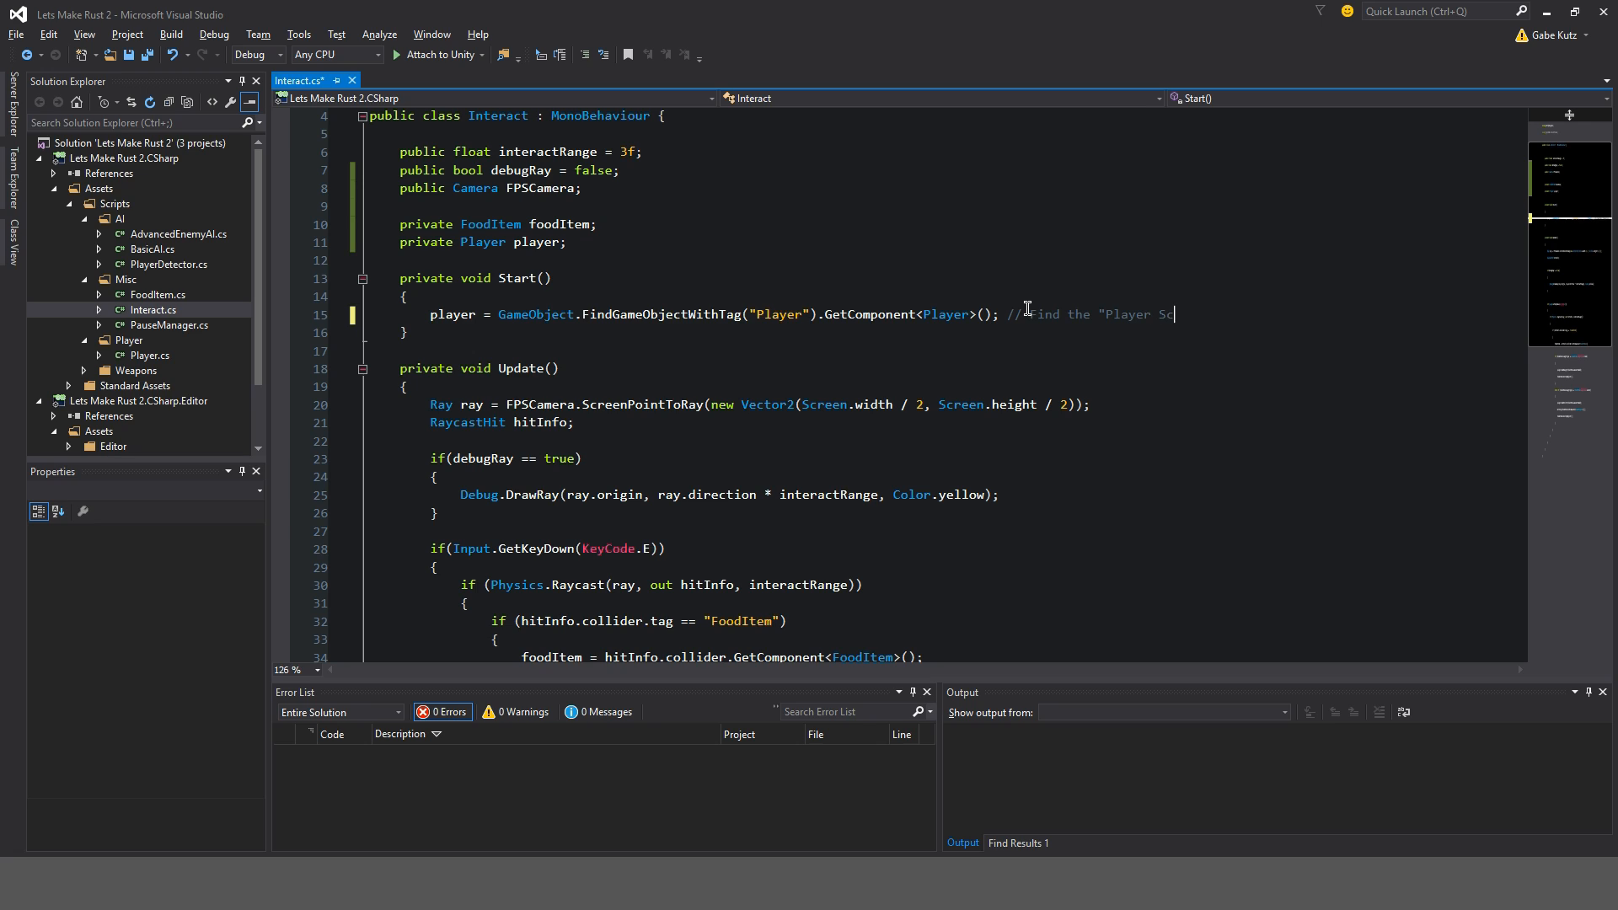
pyautogui.write('S')
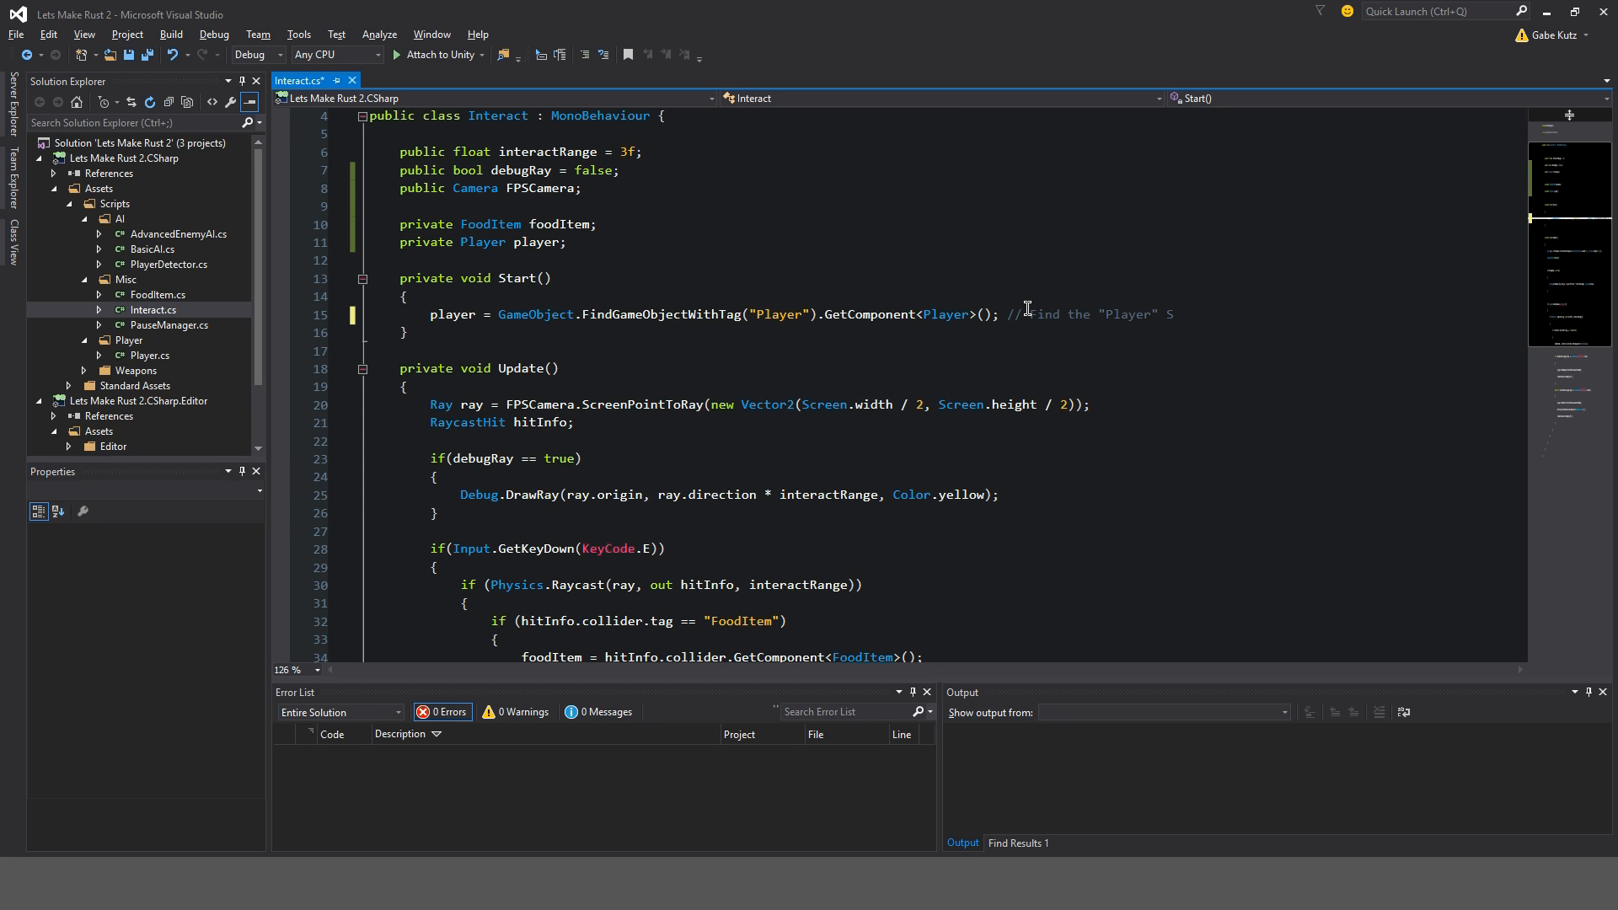
pyautogui.write('Script.')
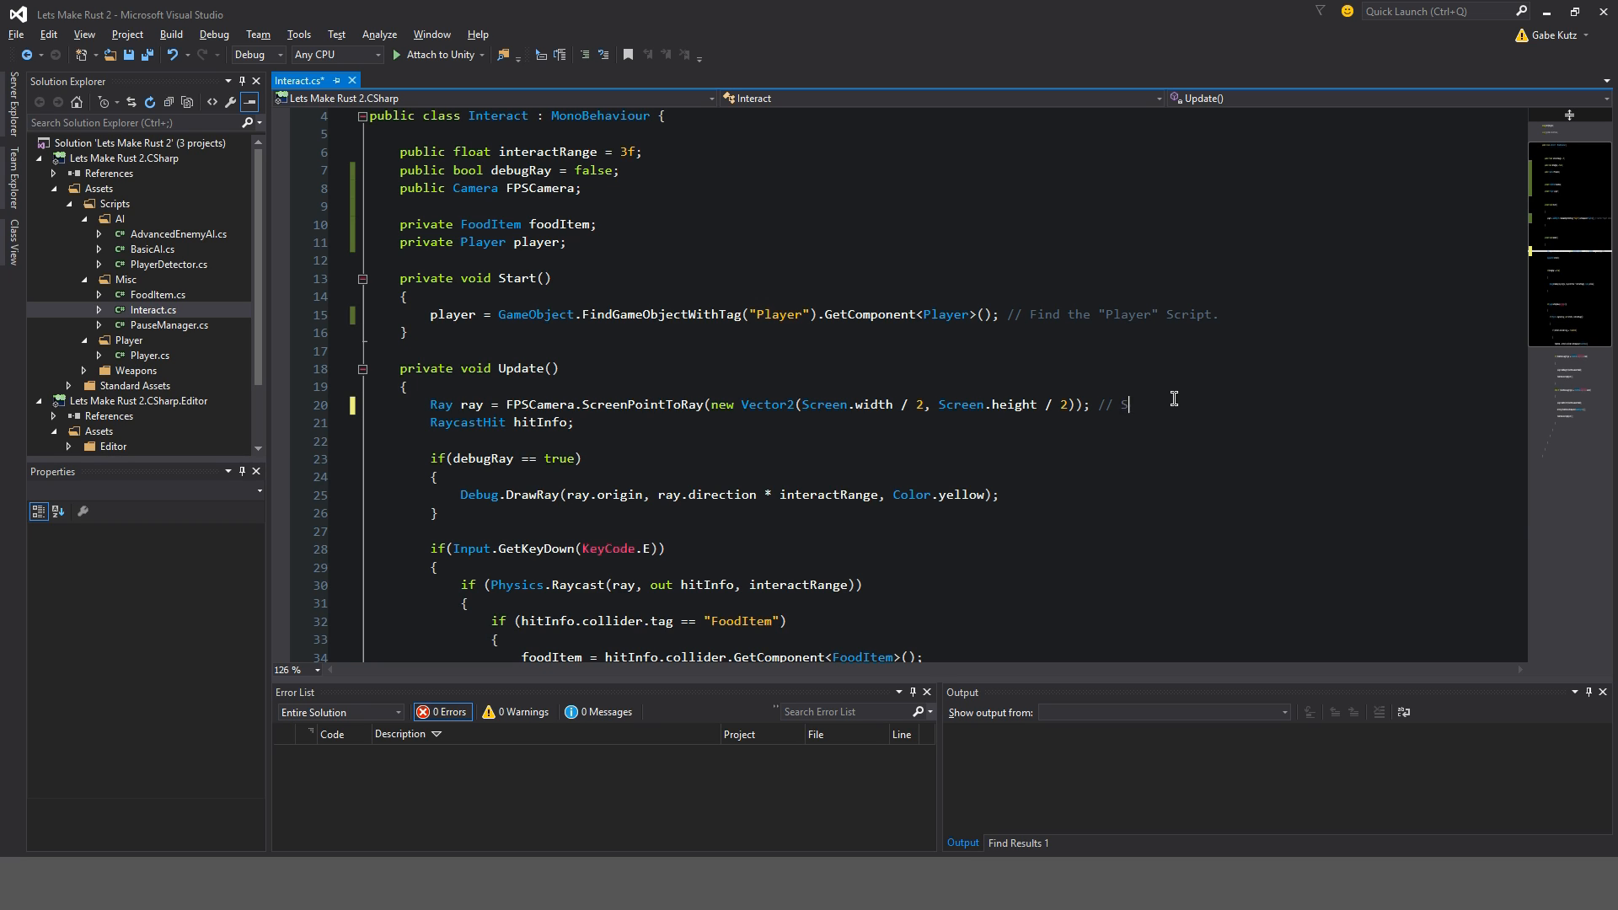
pyautogui.write('et Ray to Center of')
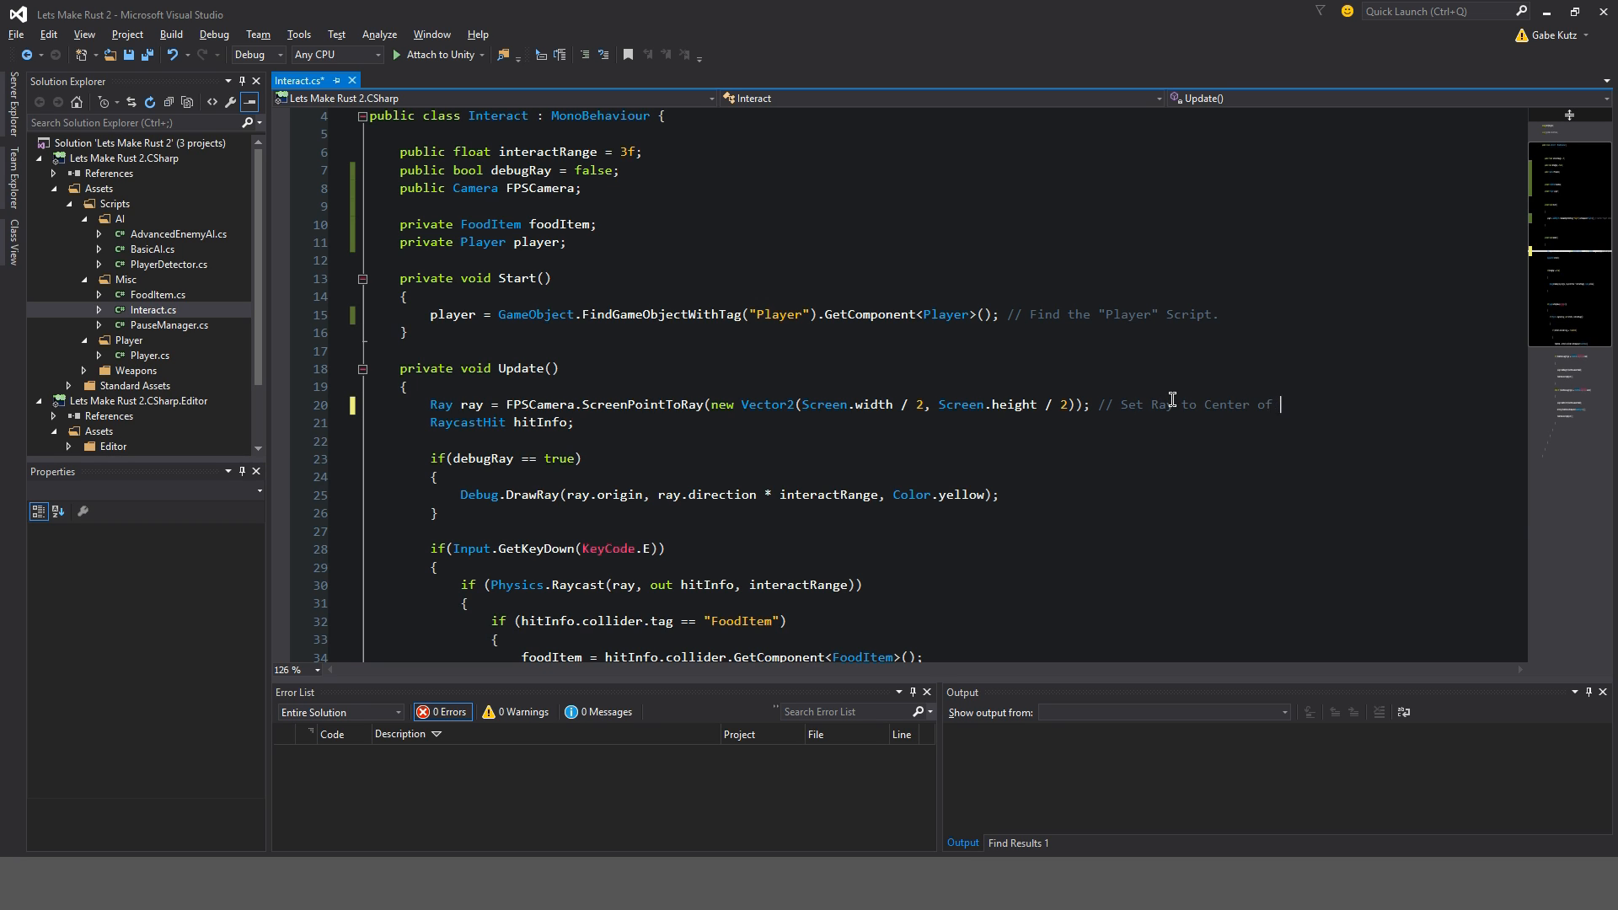
pyautogui.write('Screen;')
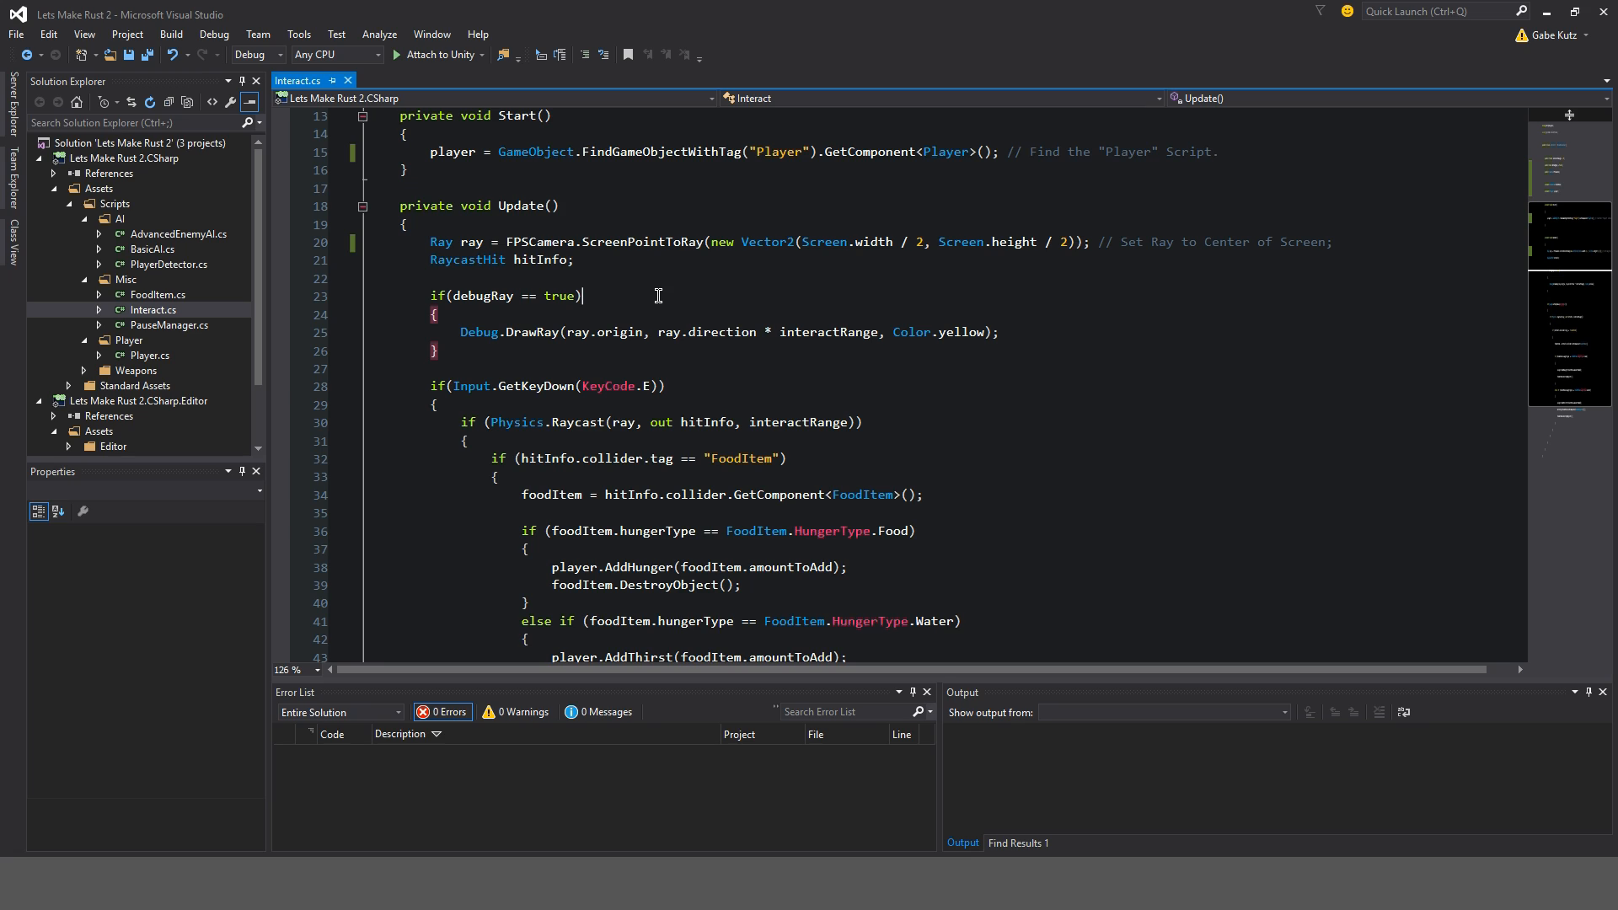
# - Comment the Physics.Raycast check as detecting a FoodItem within InteractRange
pyautogui.write('// if')
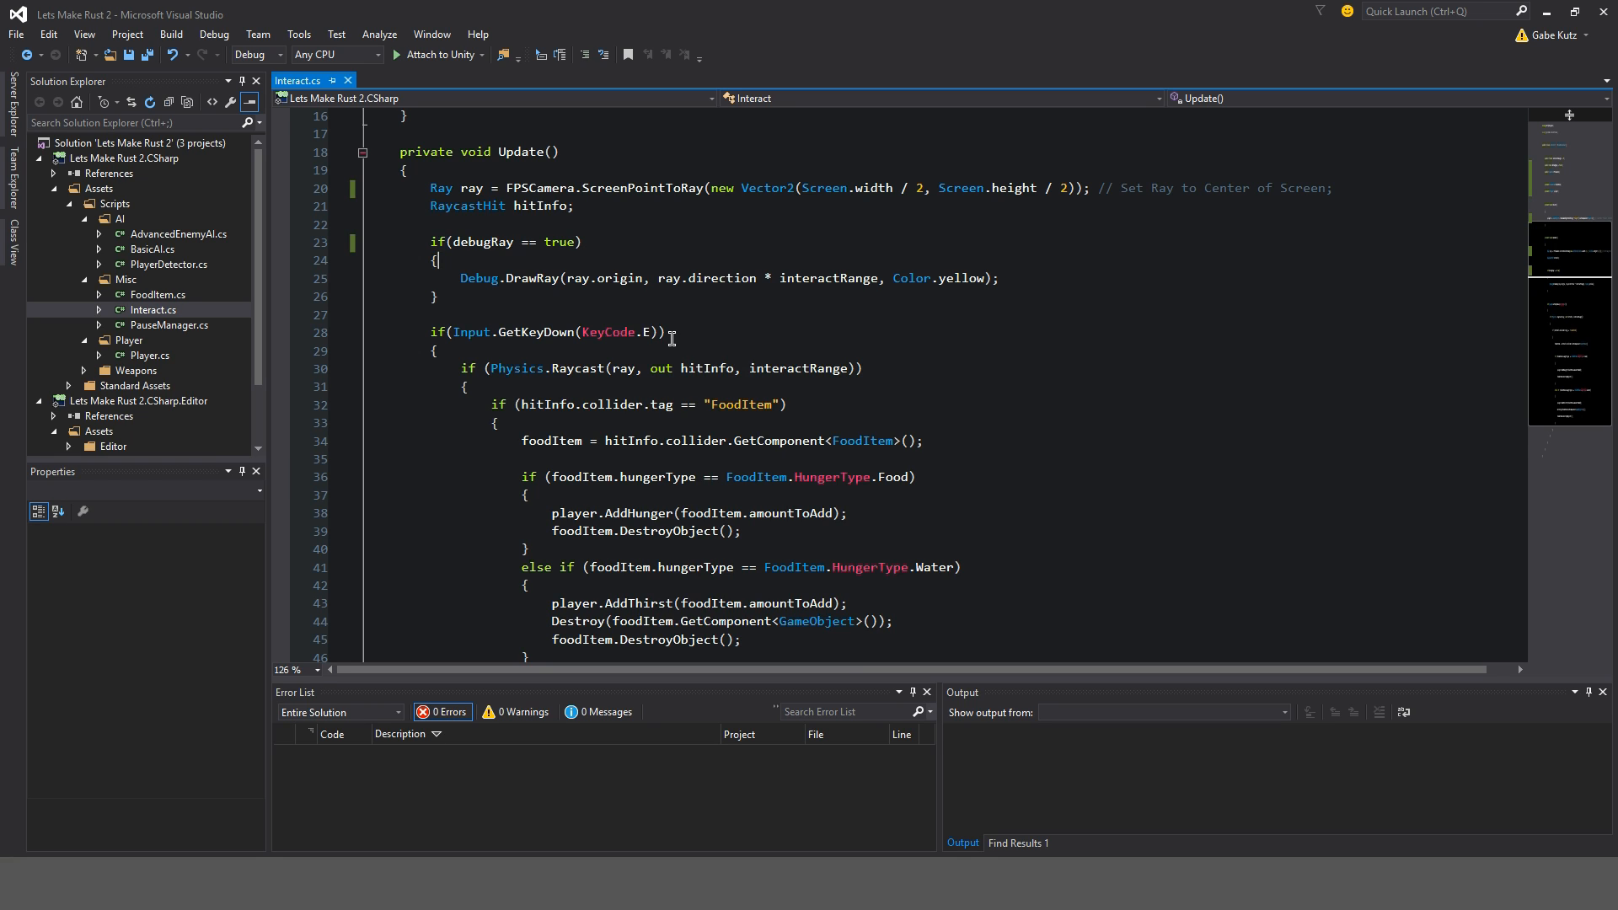
pyautogui.scroll(-3)
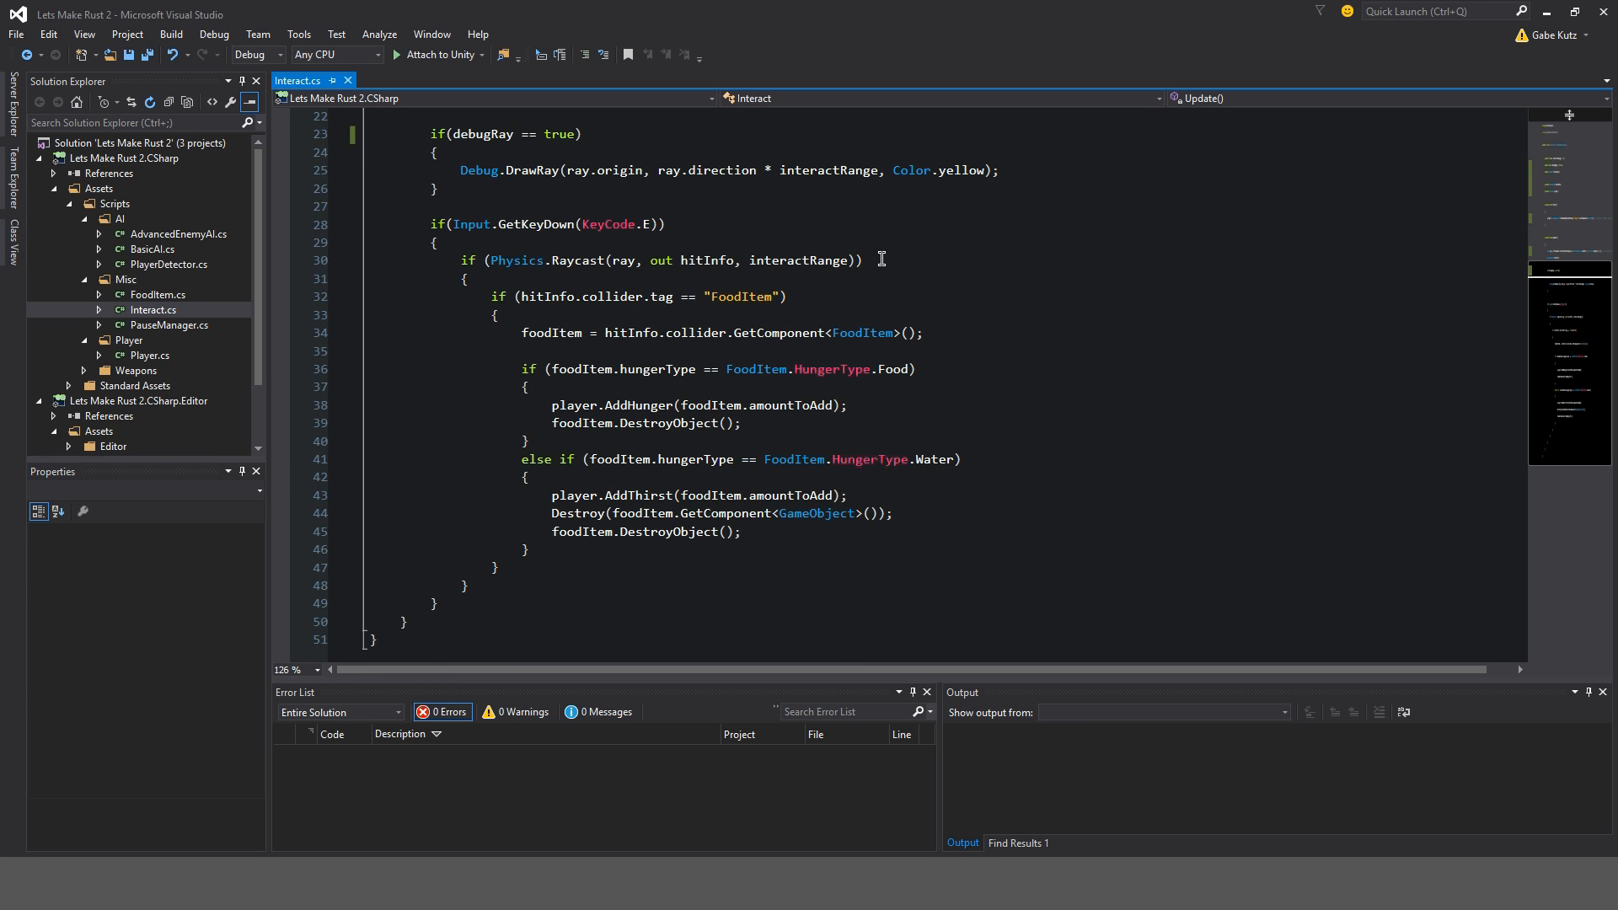
pyautogui.write('// if Interact')
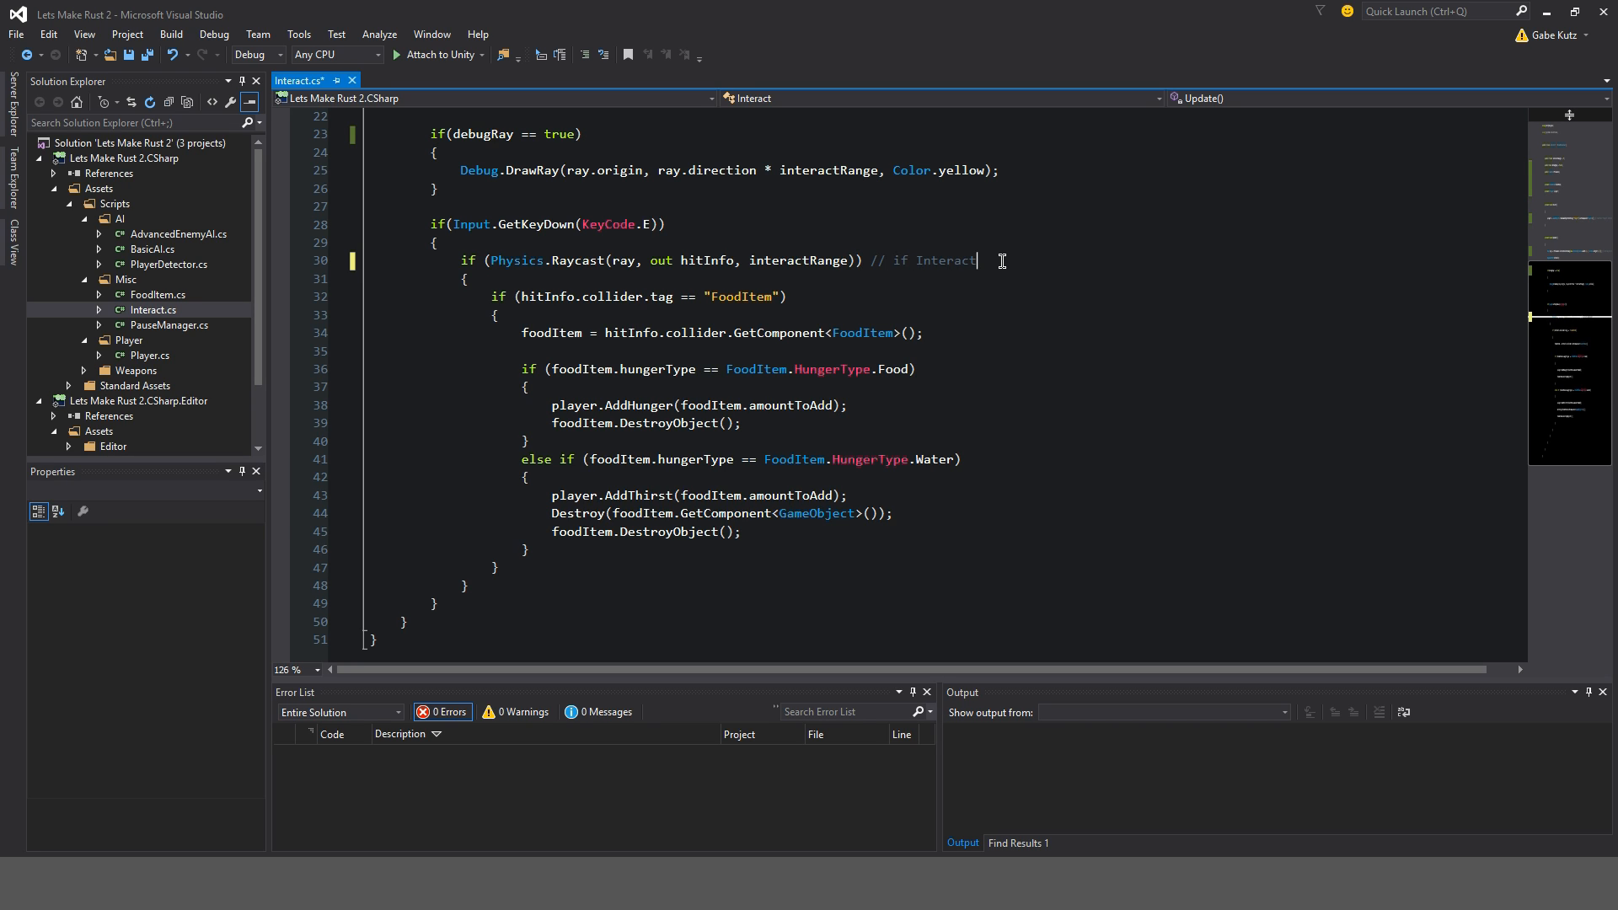
pyautogui.press('BackSpace')
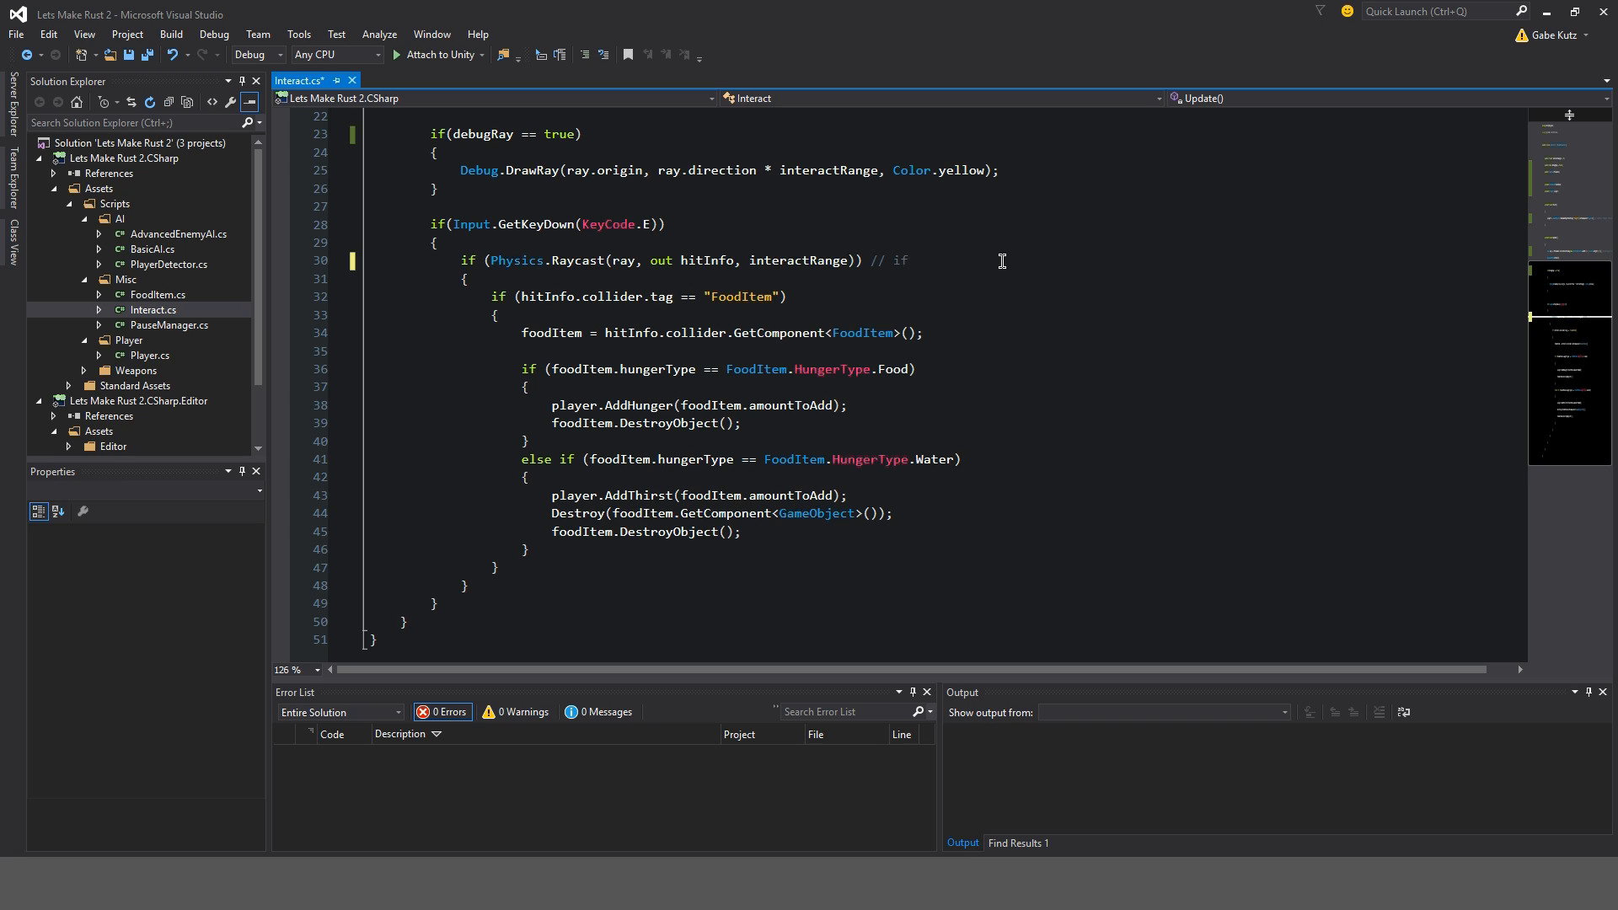
pyautogui.write('FoodItem is')
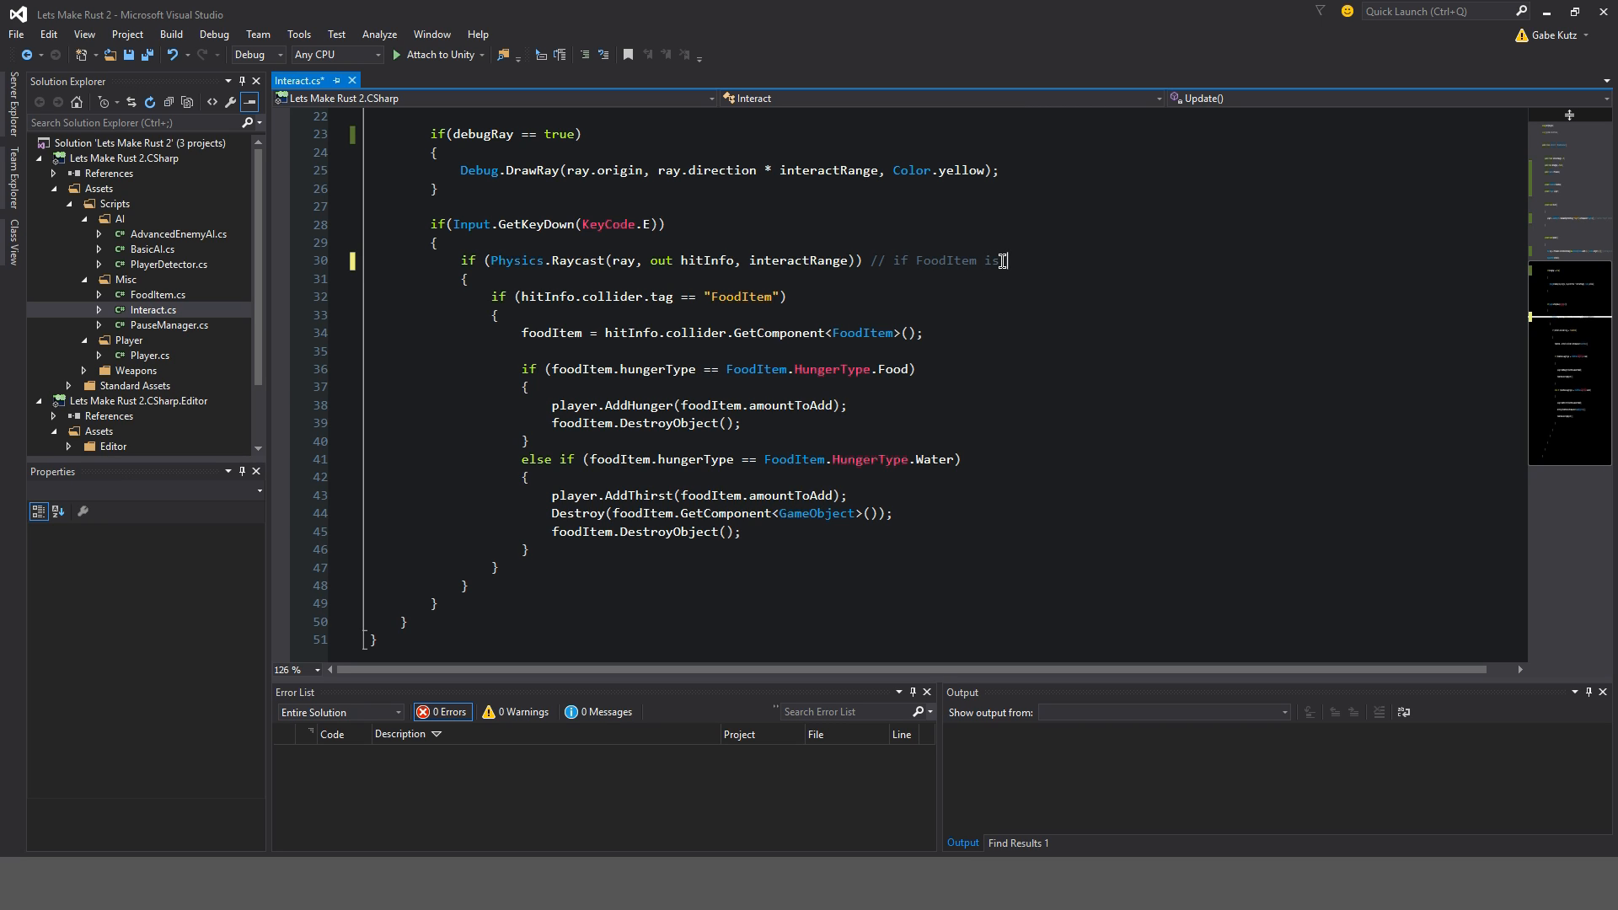
pyautogui.write('Detected in')
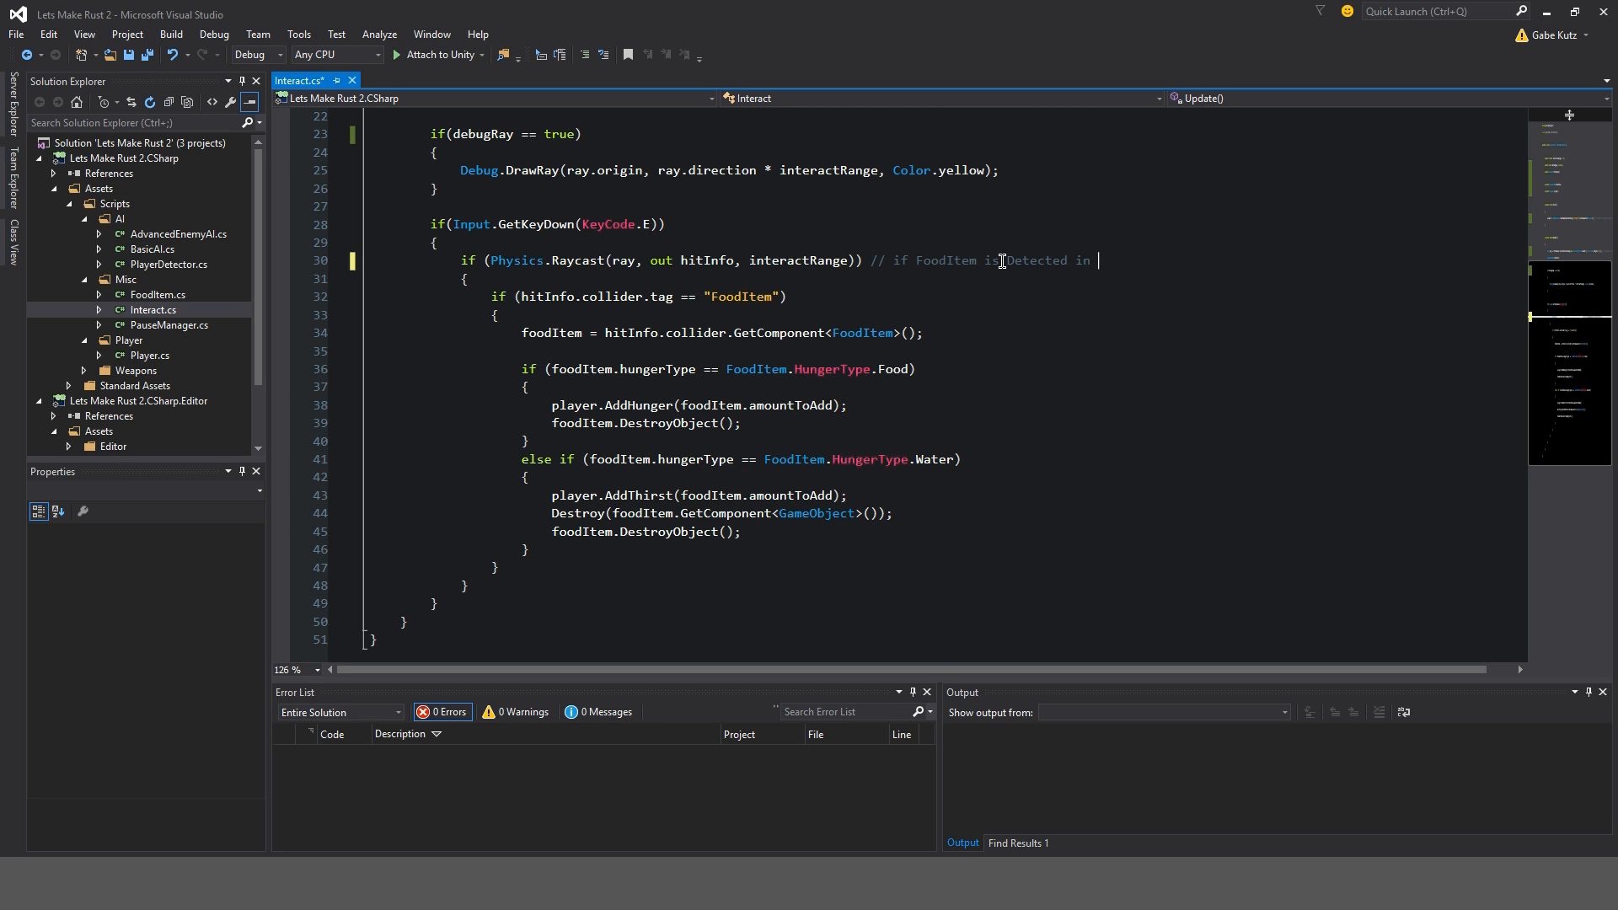
pyautogui.write('"InteractRange')
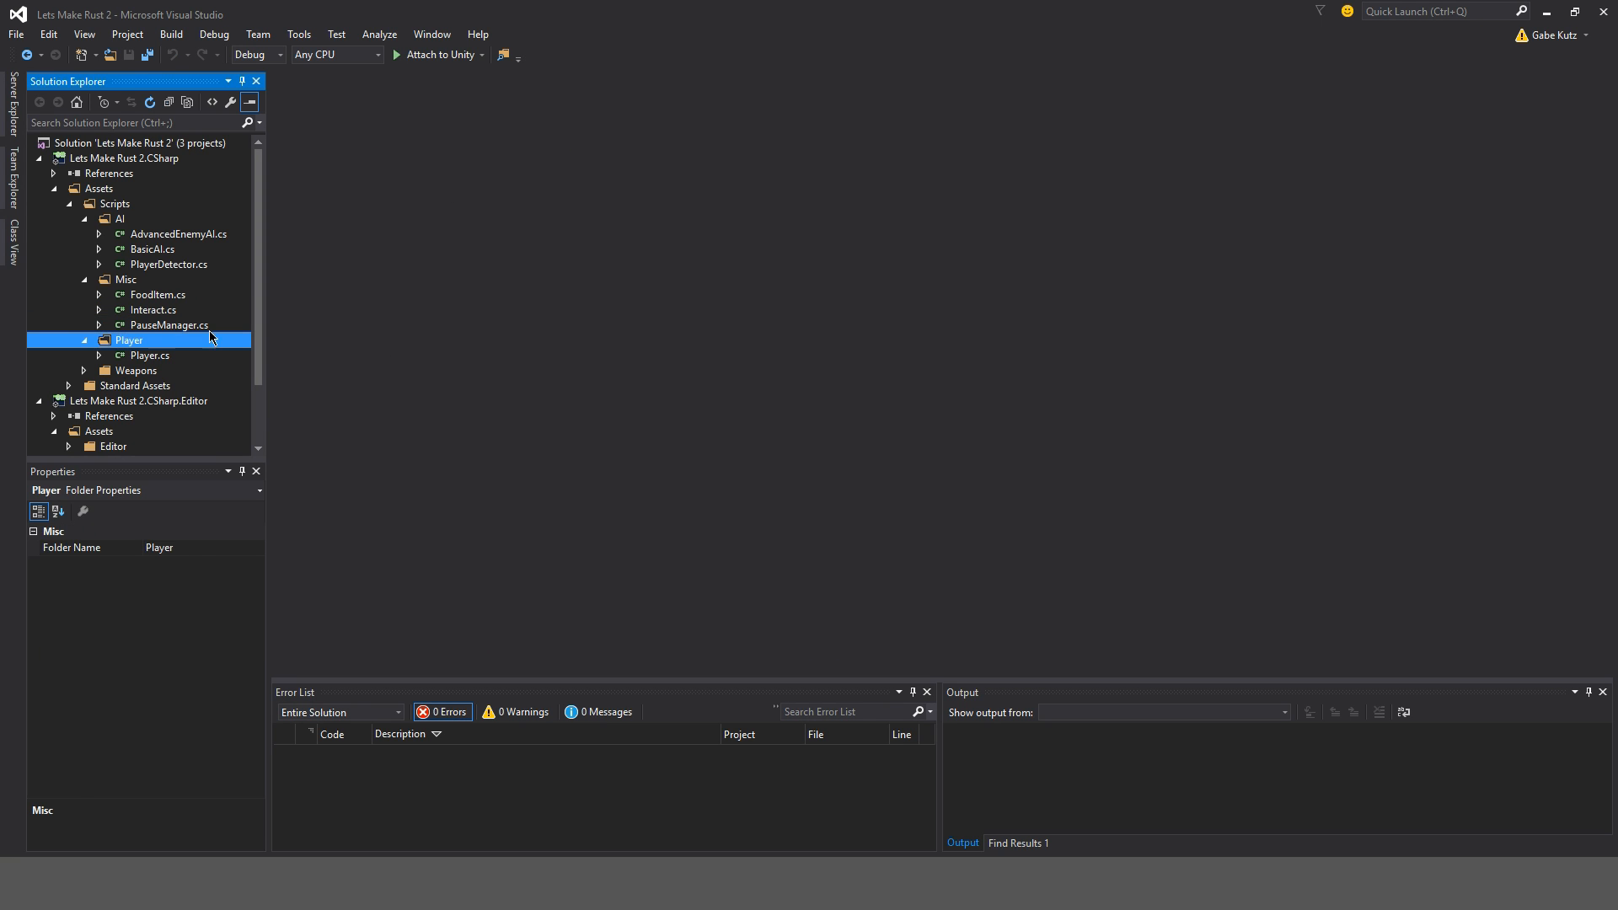
# - Expand the Weapons folder to list MeleeSystem.cs, ShootingSystem.cs and TreeHealth.cs
pyautogui.doubleClick(170, 325)
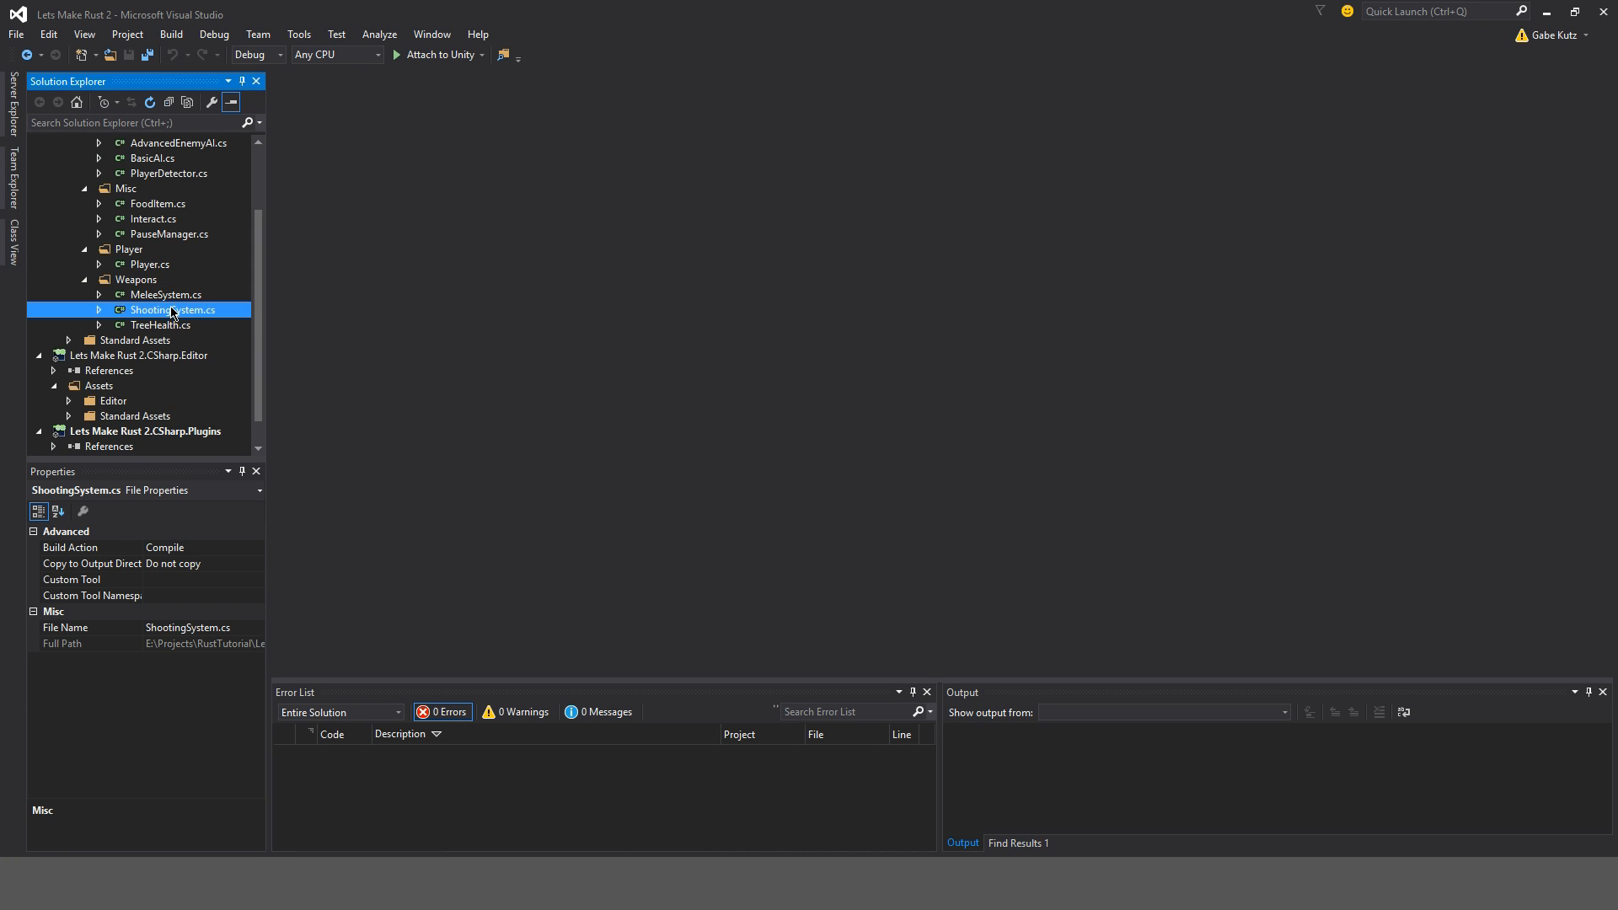
# - Comment MeleeSystem.cs's ray line with 'Set Ray to Center of Screen'
pyautogui.doubleClick(166, 294)
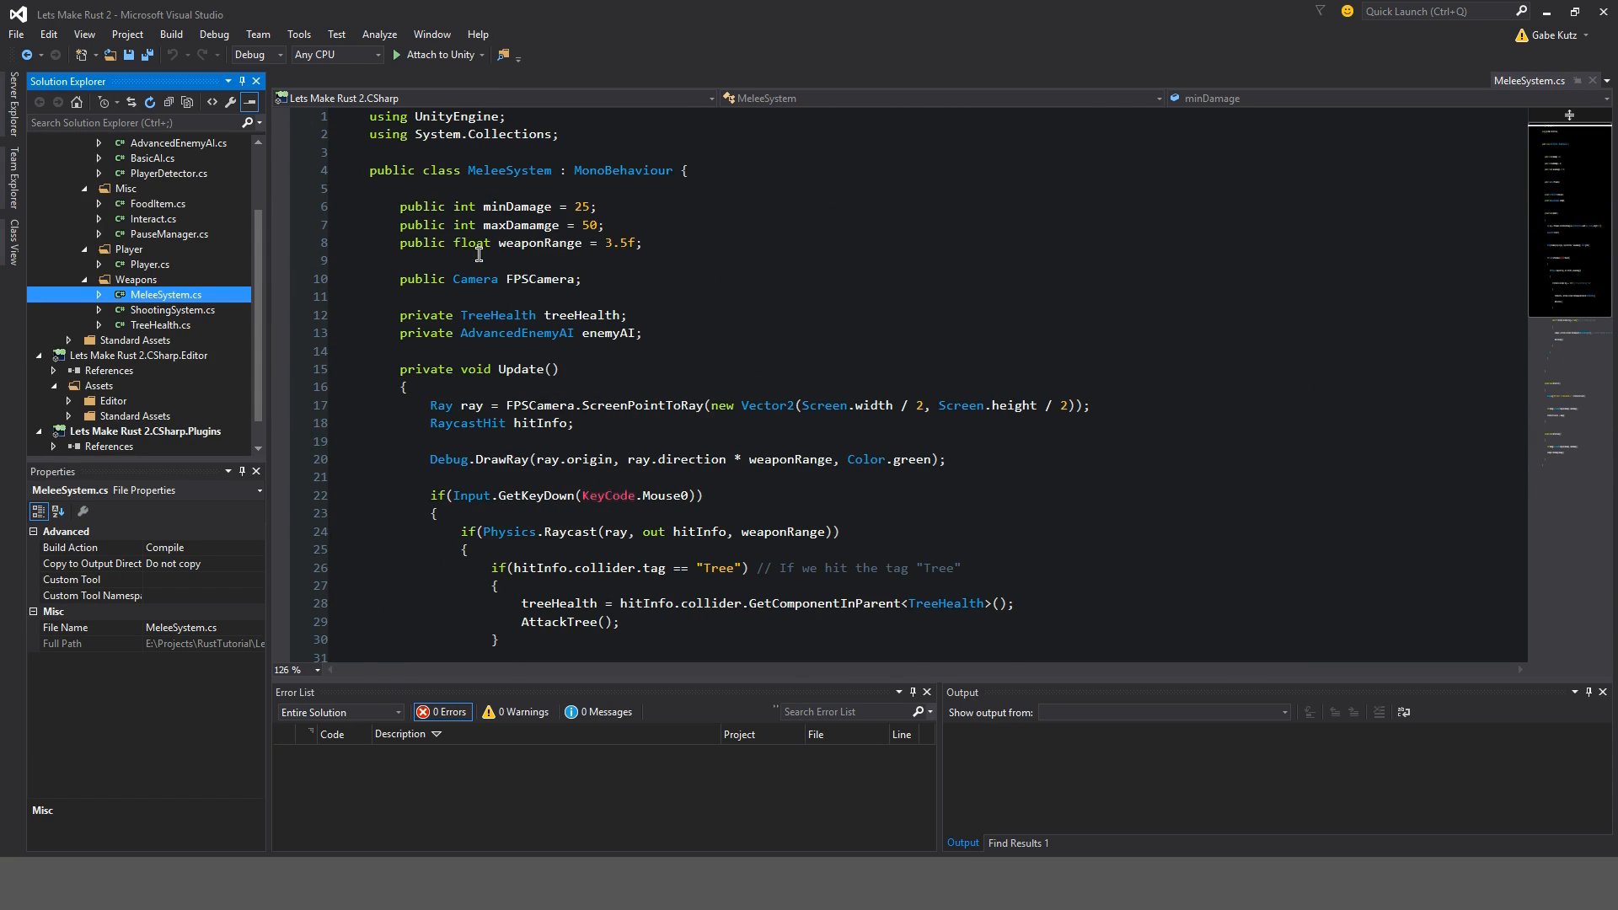
pyautogui.scroll(-3)
pyautogui.write(' //')
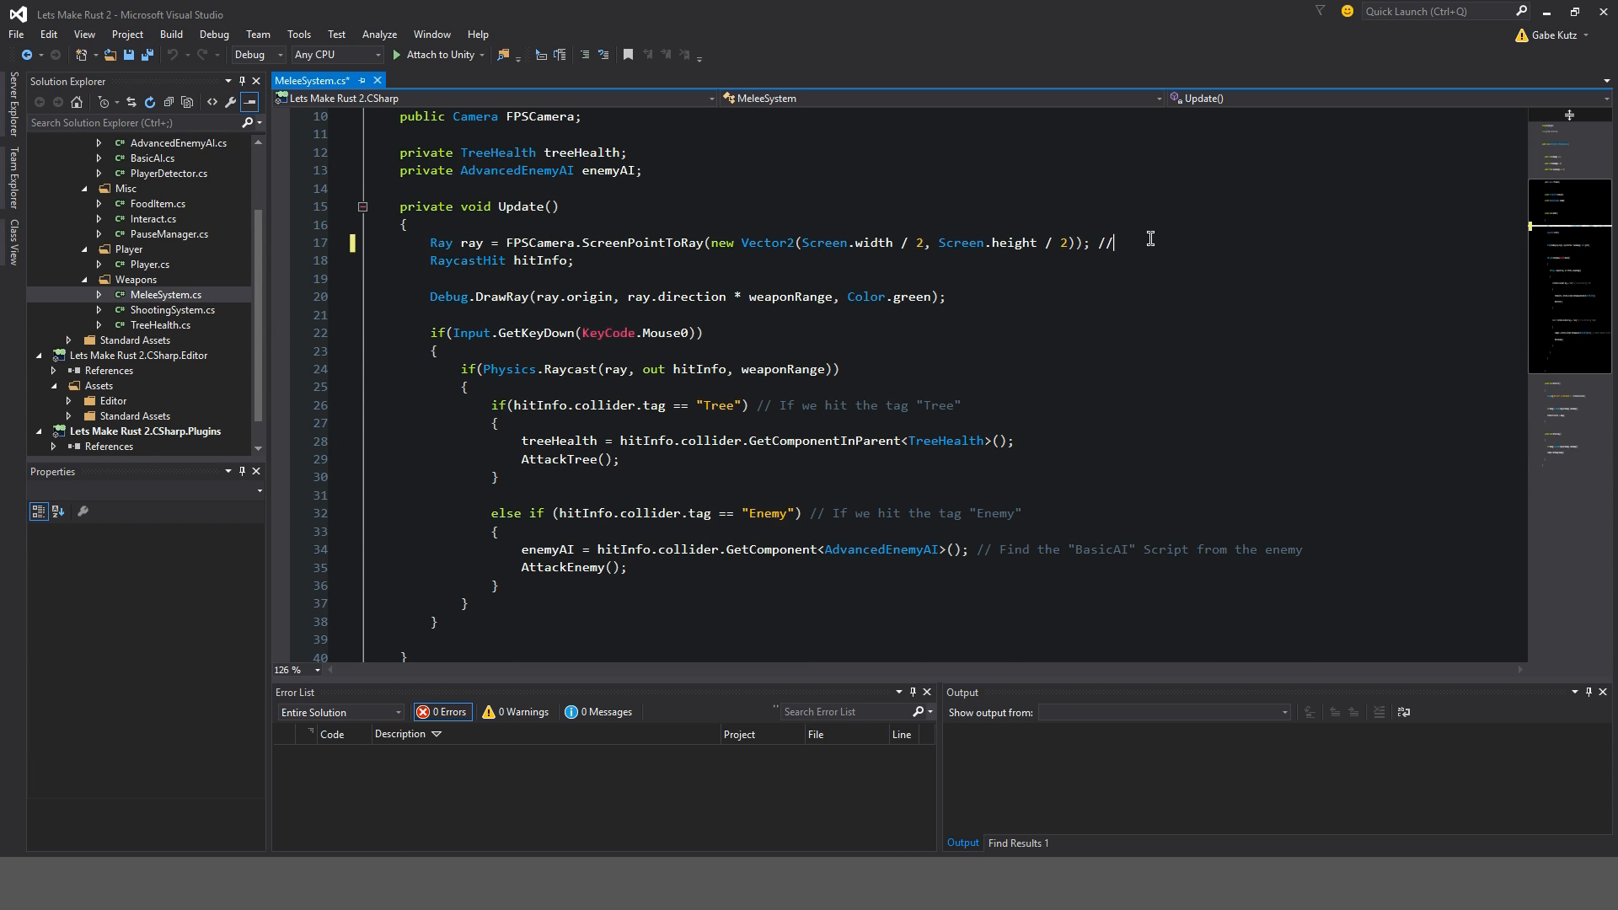
pyautogui.write("Set Ray to Center of Screen';")
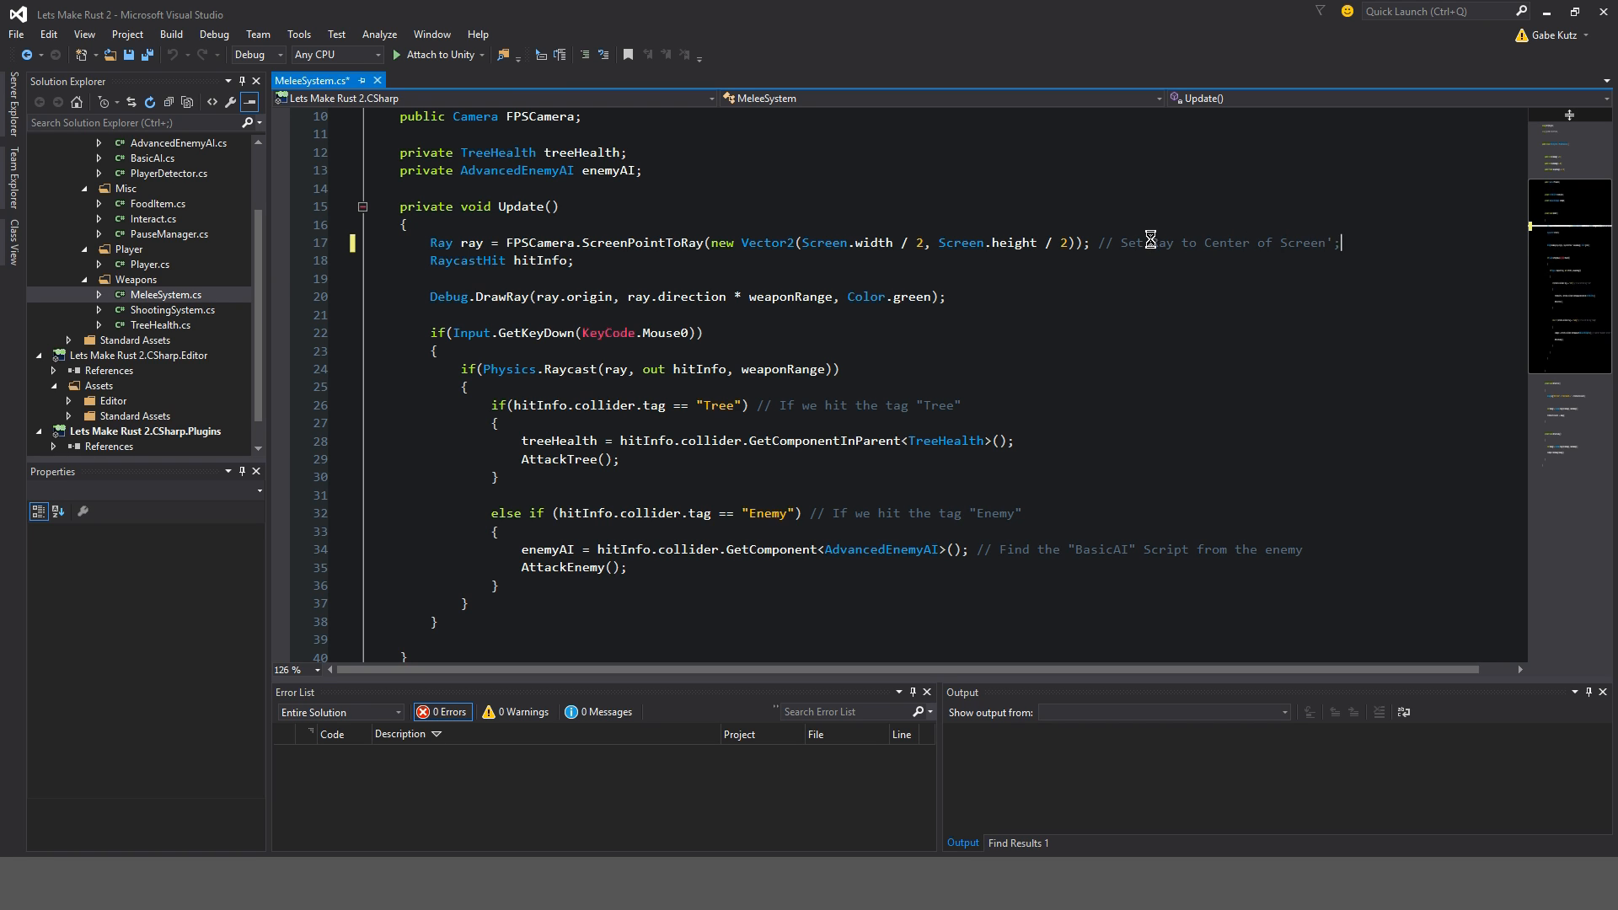
# - Close the MeleeSystem and TreeHealth script tabs
pyautogui.scroll(-3)
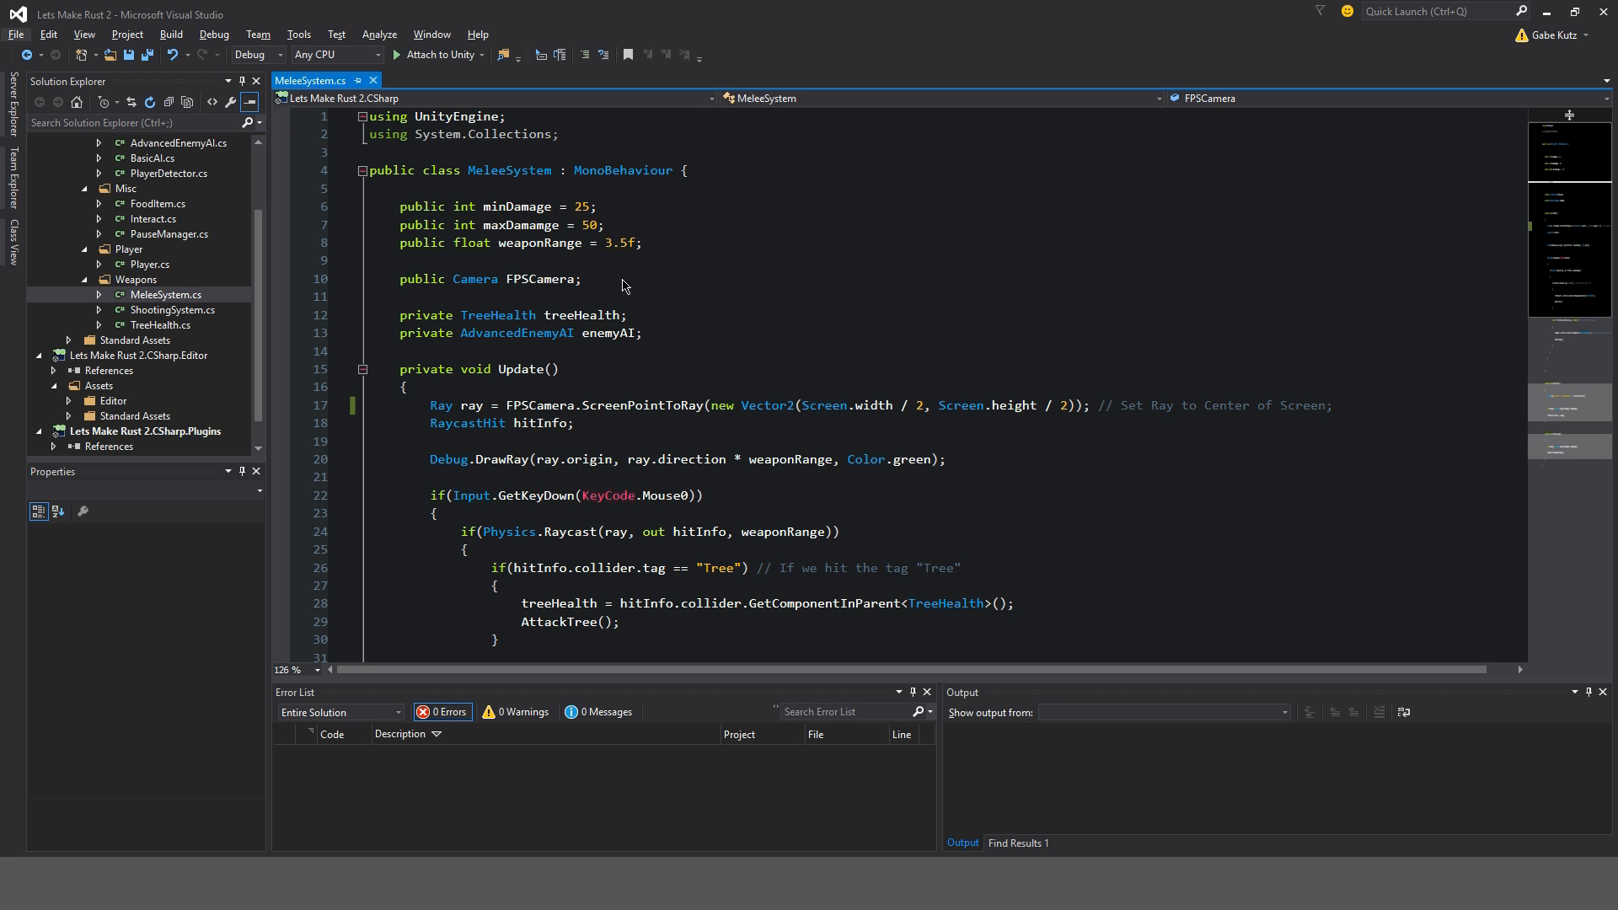
pyautogui.click(174, 309)
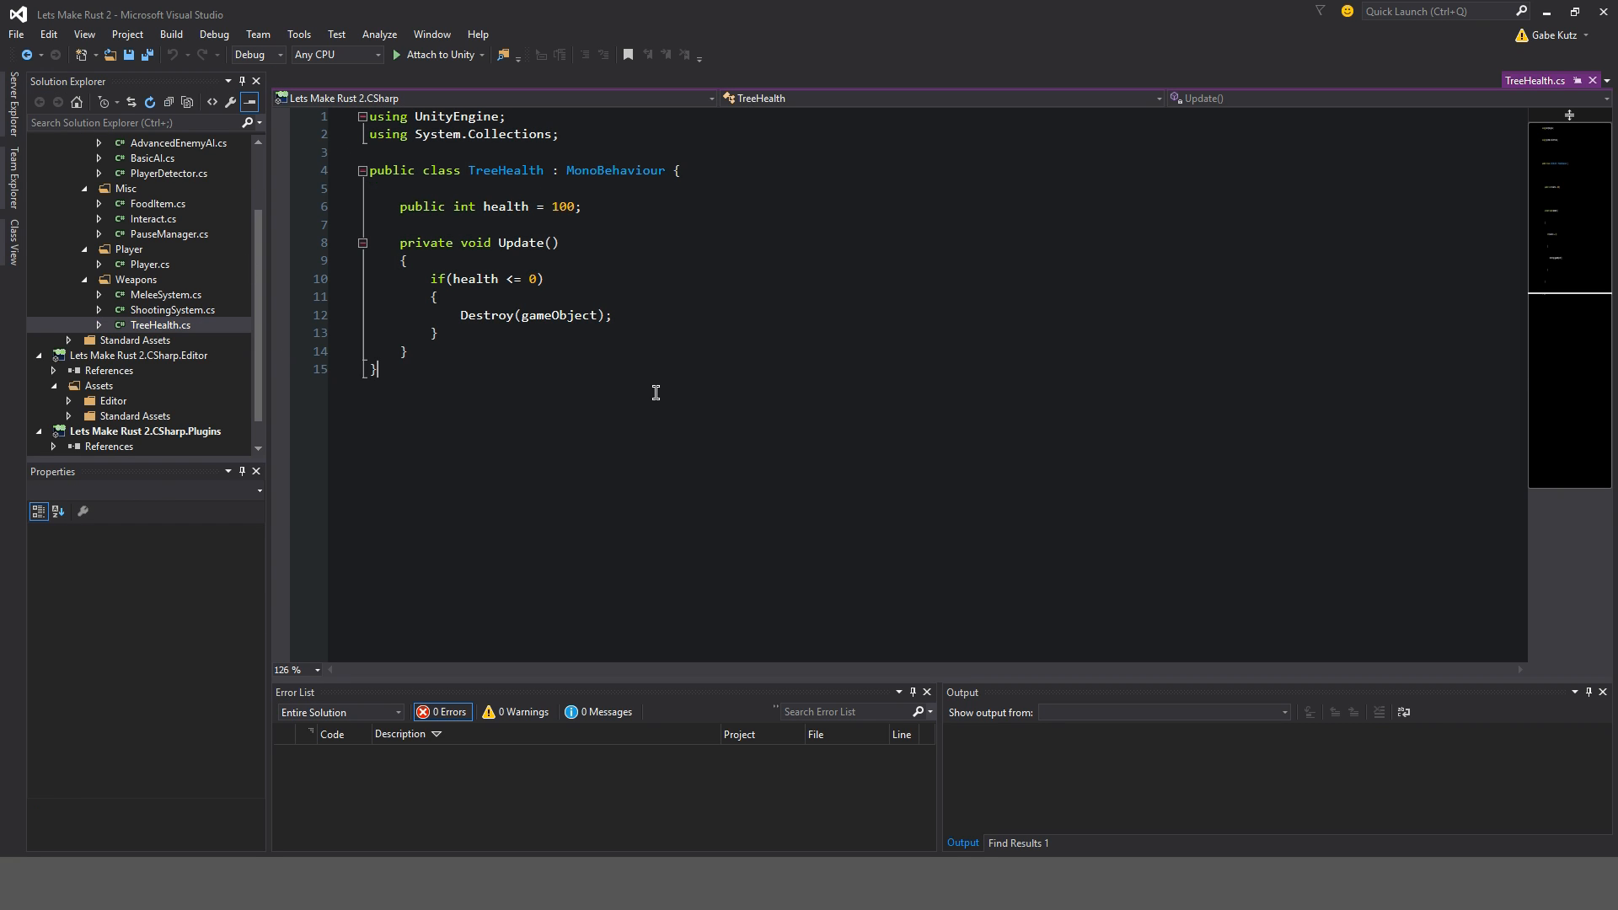
pyautogui.click(161, 325)
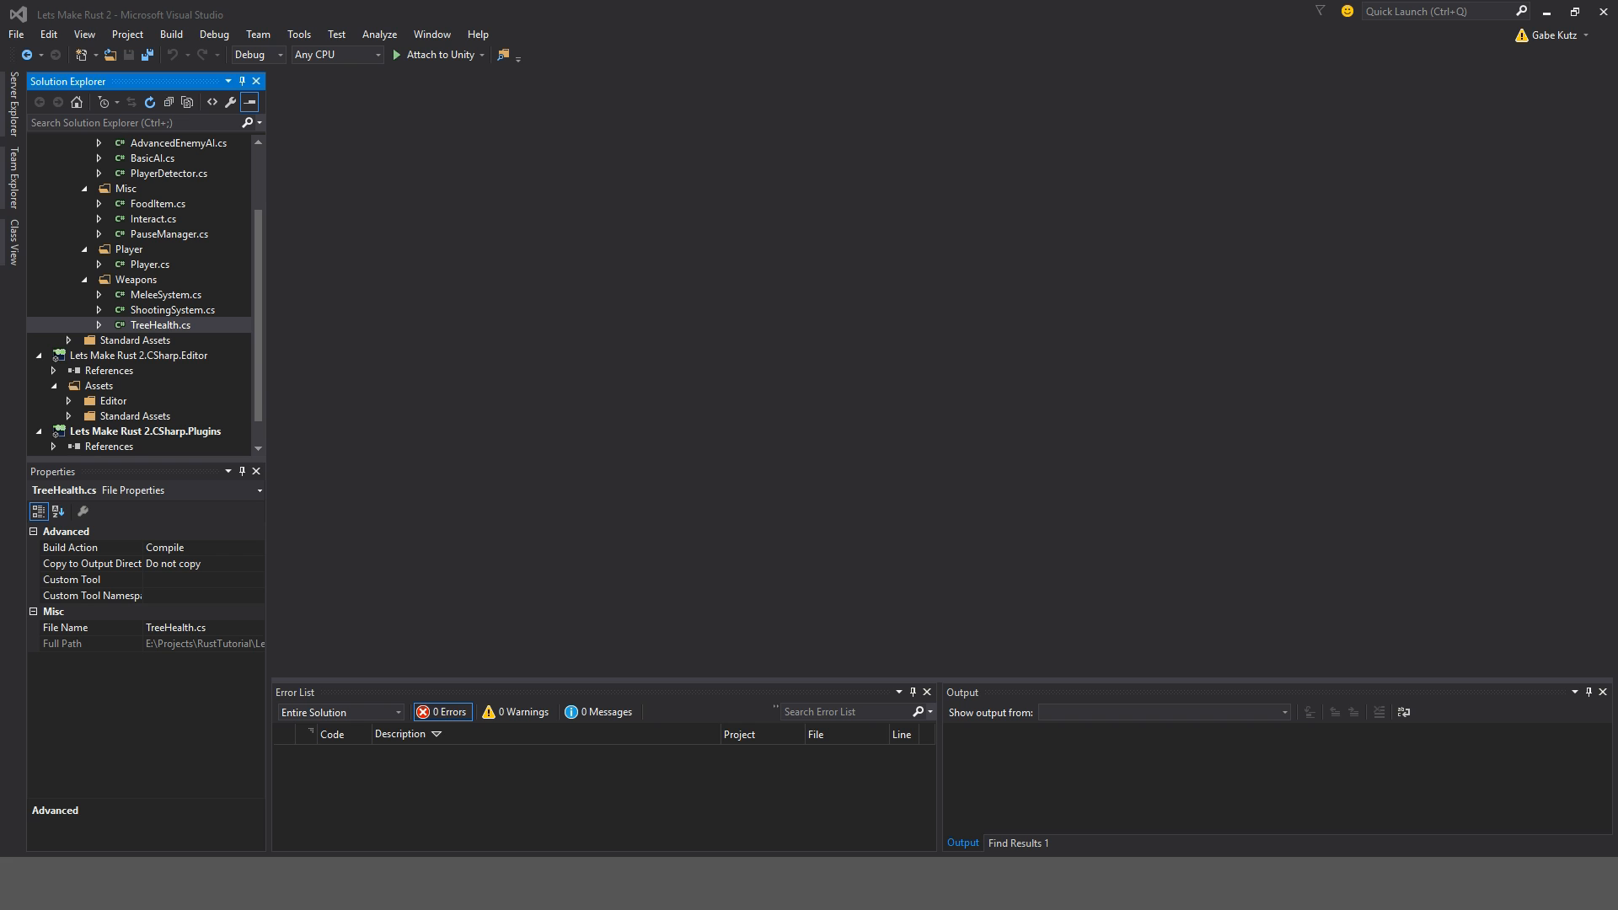
# - In Unity's Scene view, inspect the conifer tree's Tree Health script with health 100
pyautogui.click(162, 323)
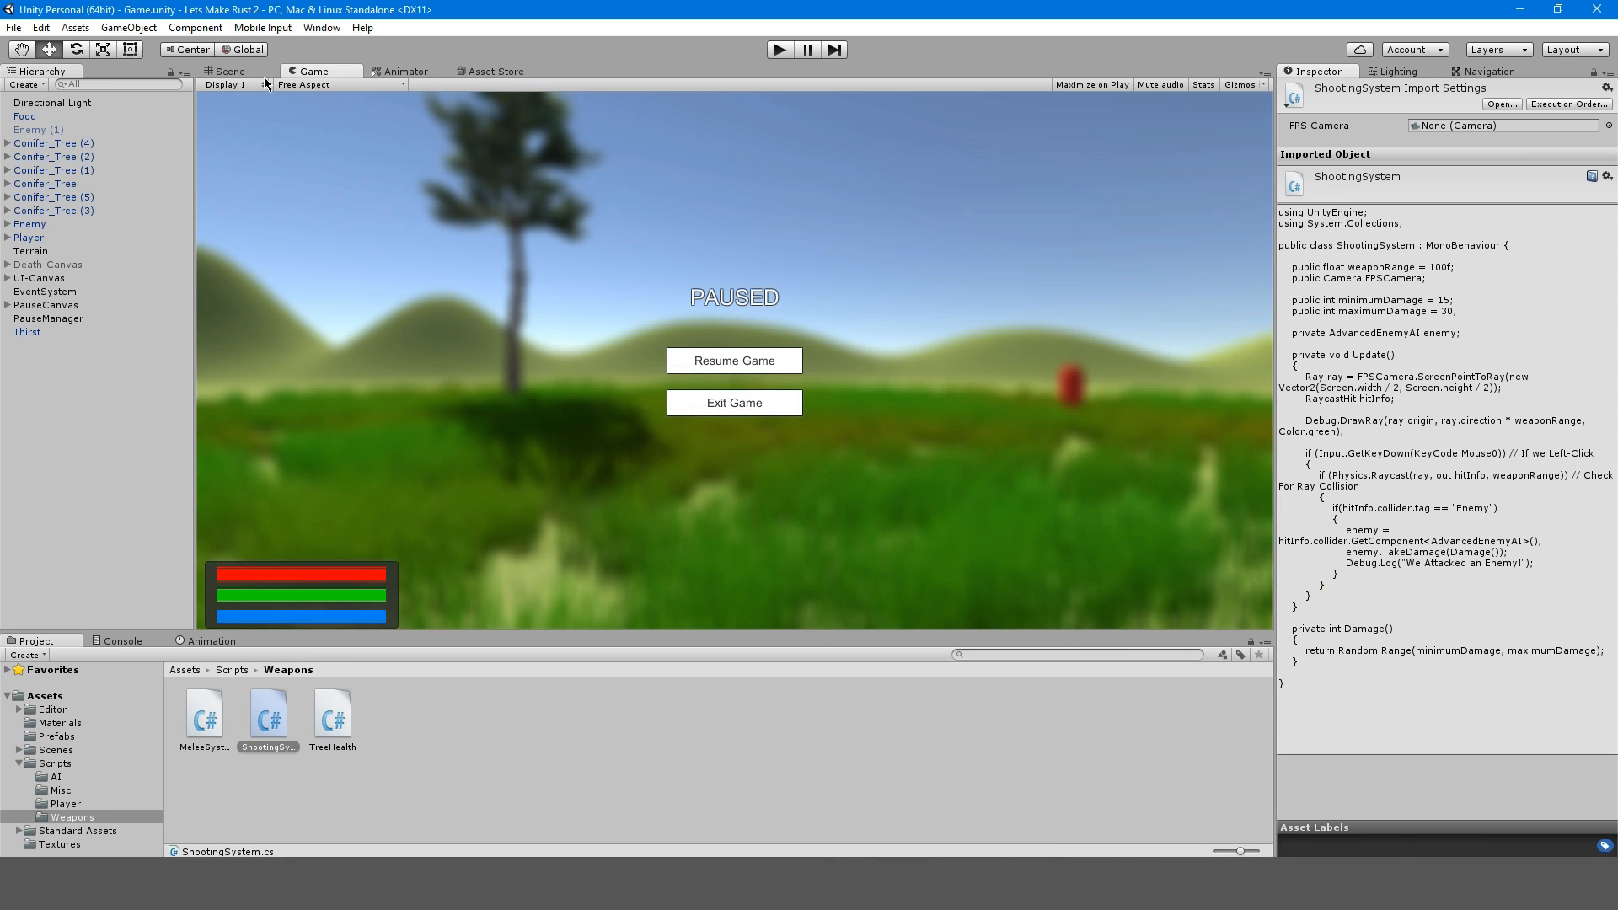
pyautogui.click(229, 70)
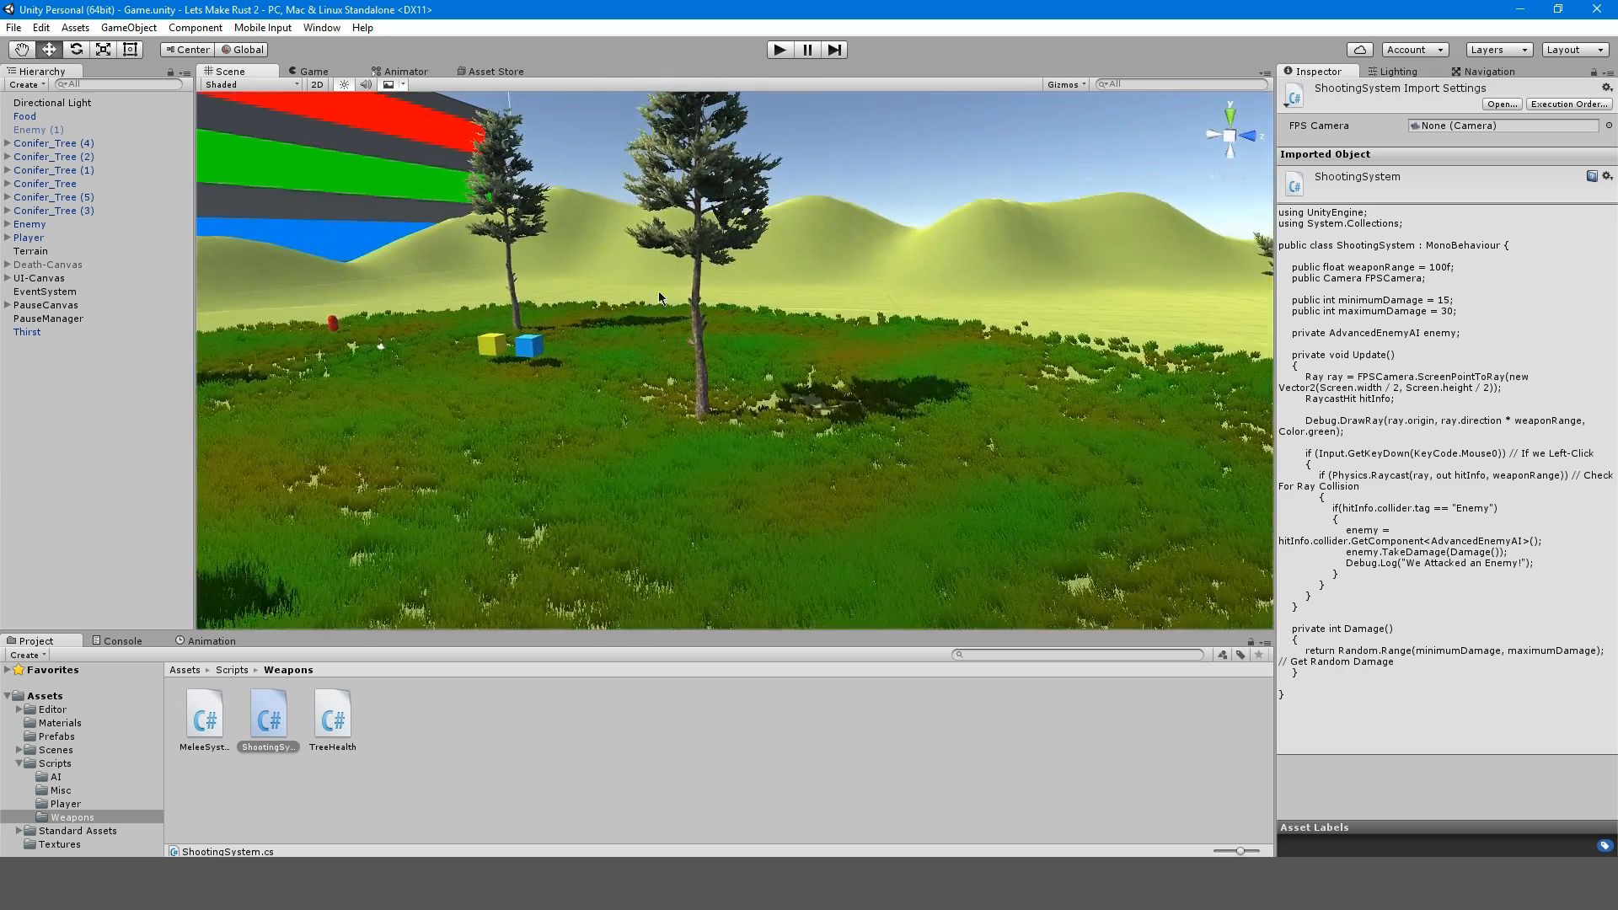
pyautogui.click(38, 277)
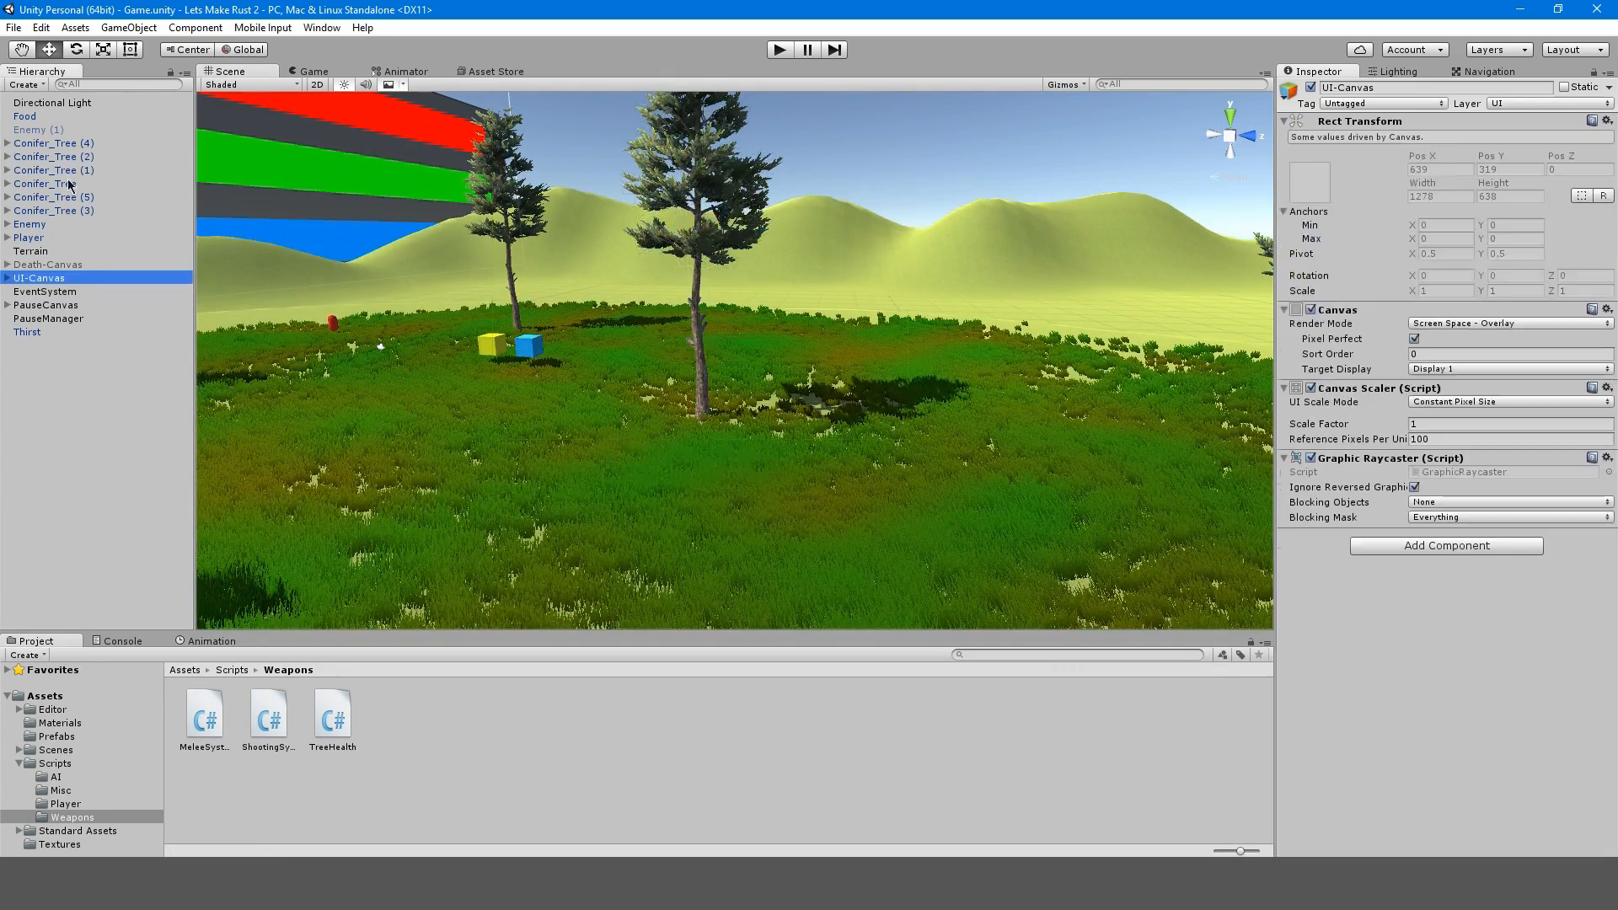
pyautogui.click(47, 183)
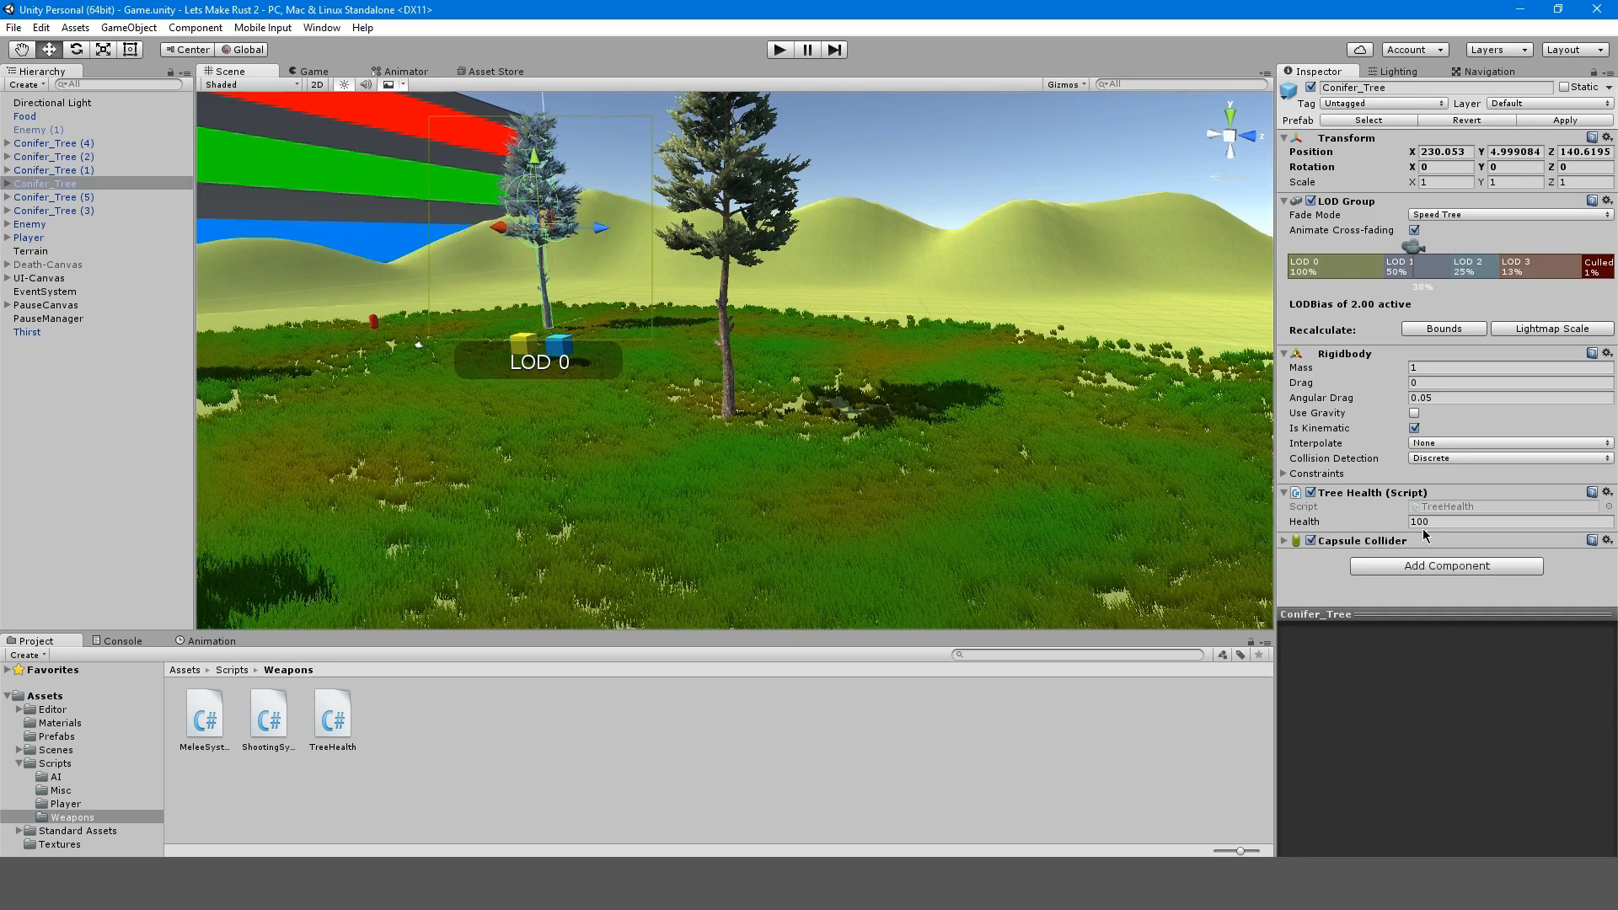
pyautogui.click(1507, 520)
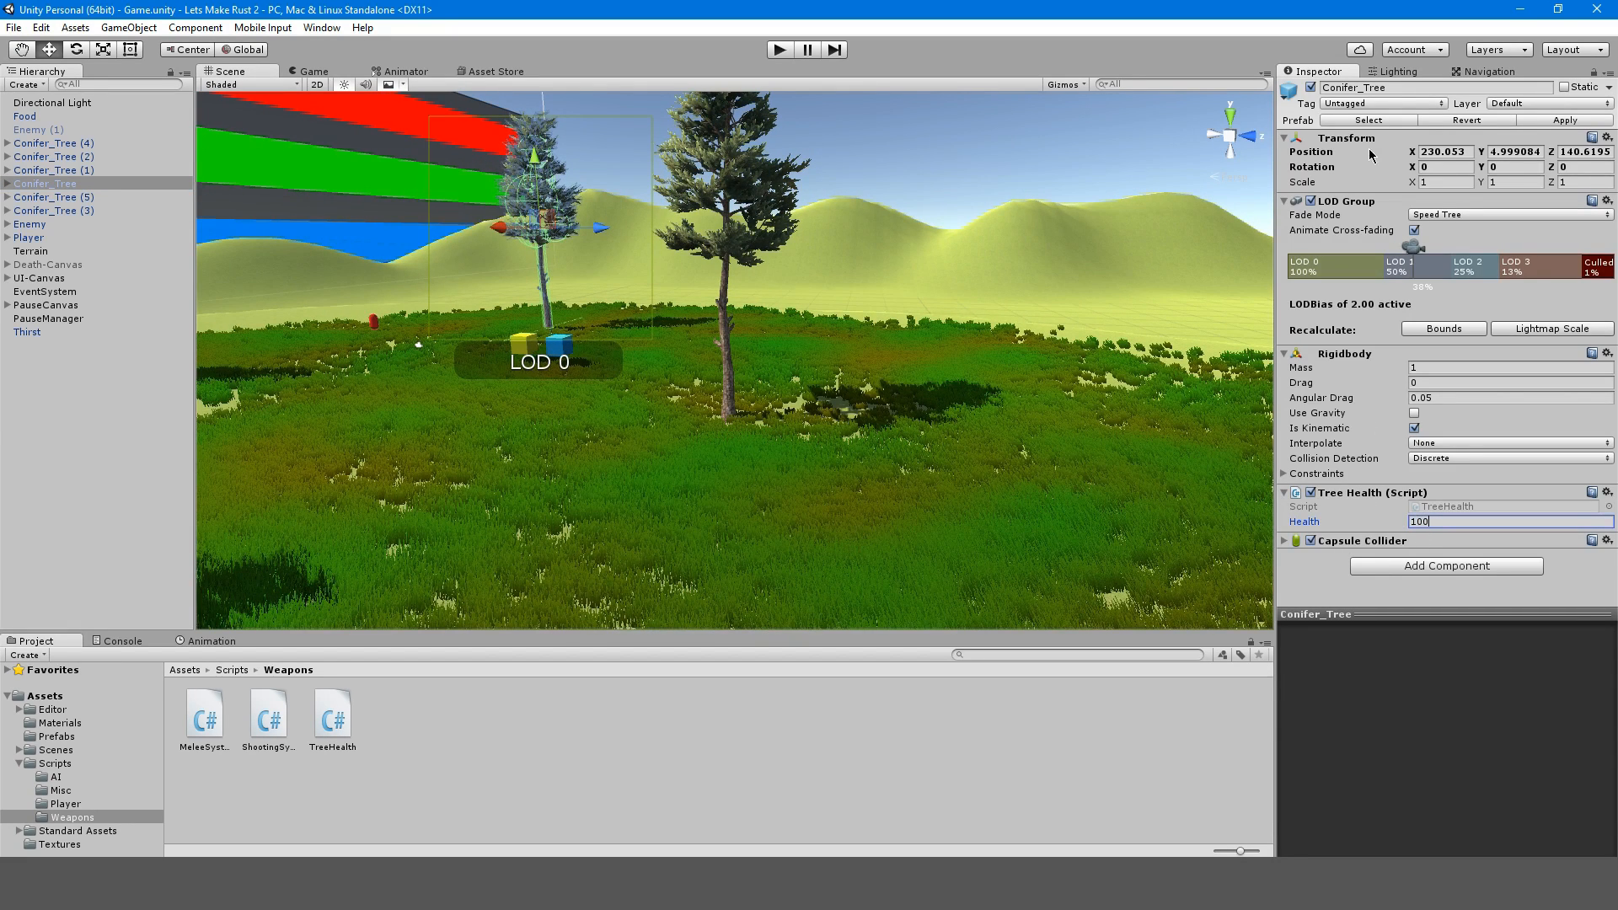
pyautogui.click(1383, 102)
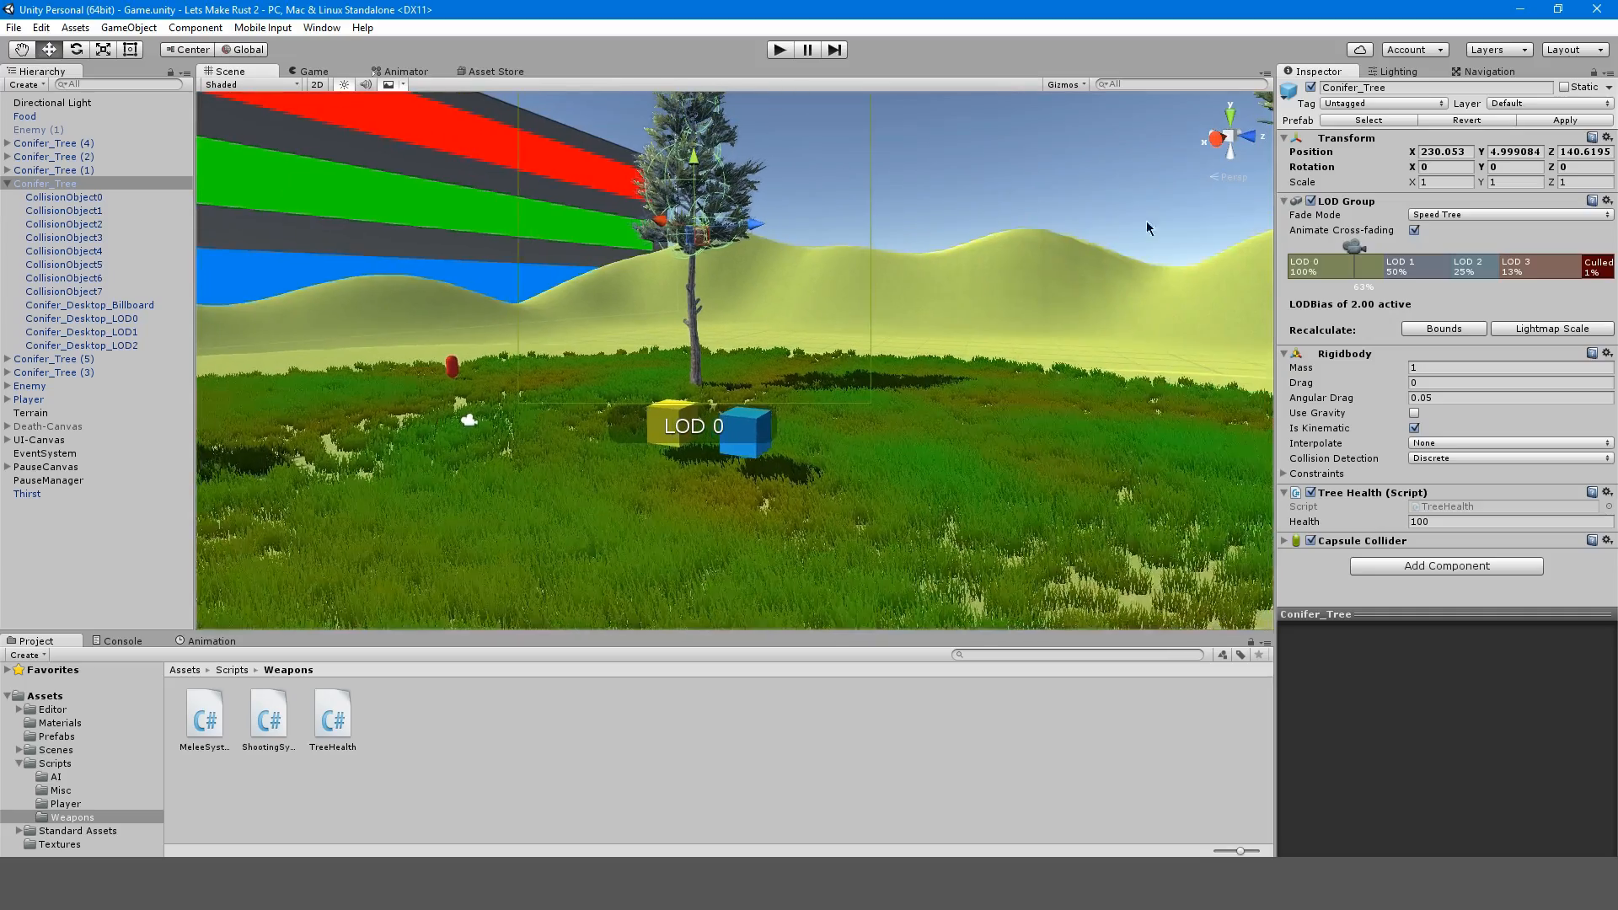
# - Select the Terrain, browse the Prefabs folder, then open Scripts > AI
pyautogui.click(31, 412)
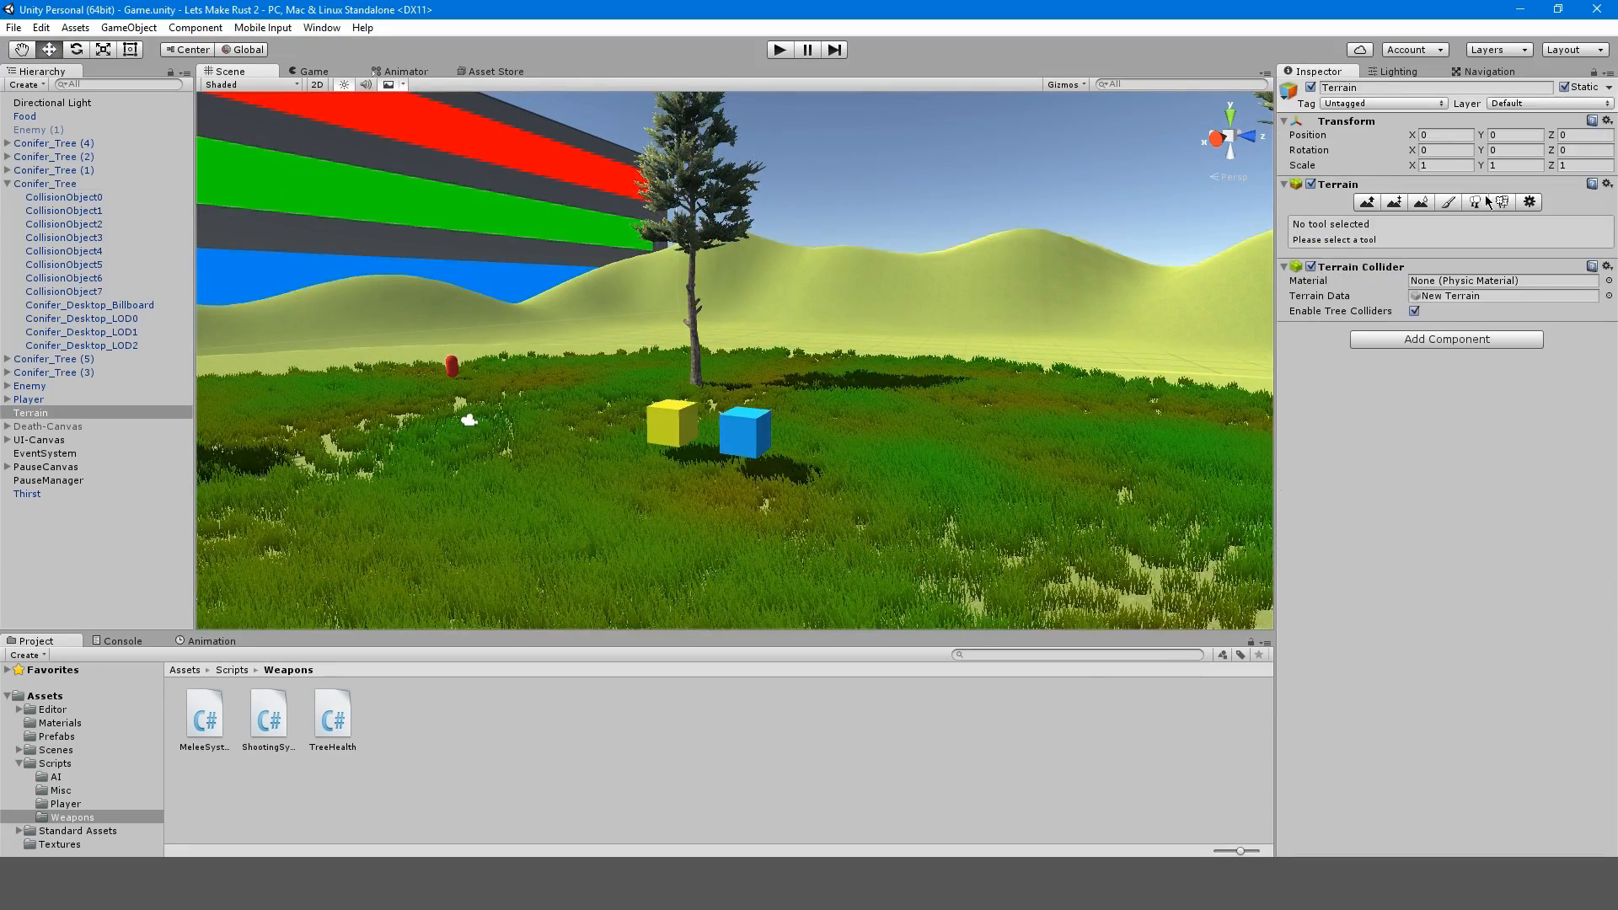
pyautogui.click(1474, 201)
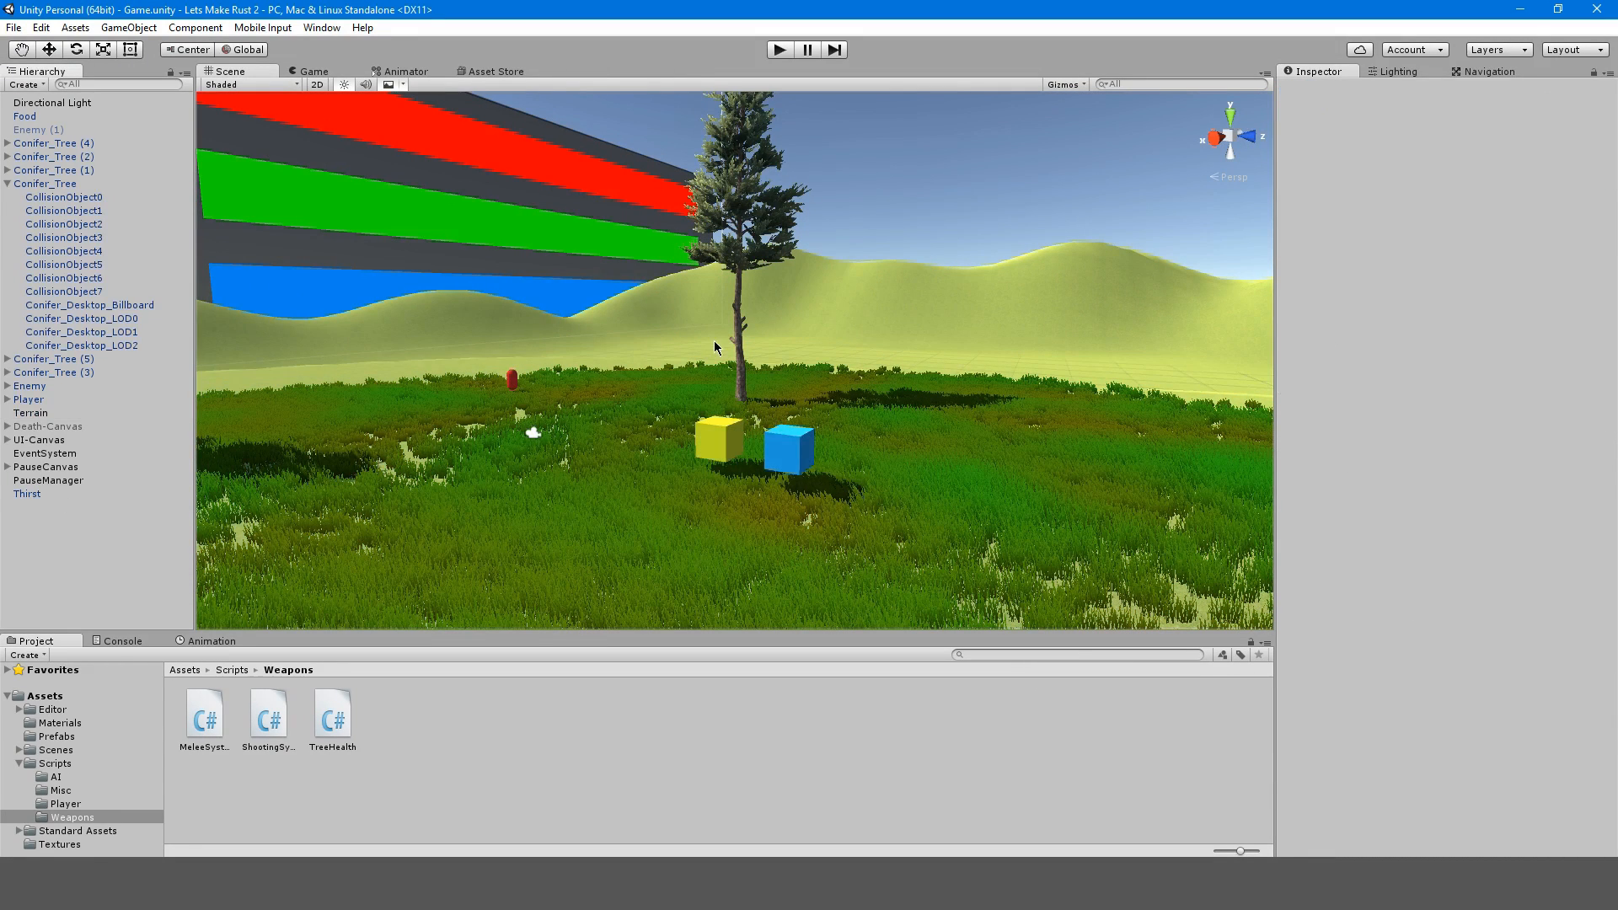
pyautogui.click(56, 735)
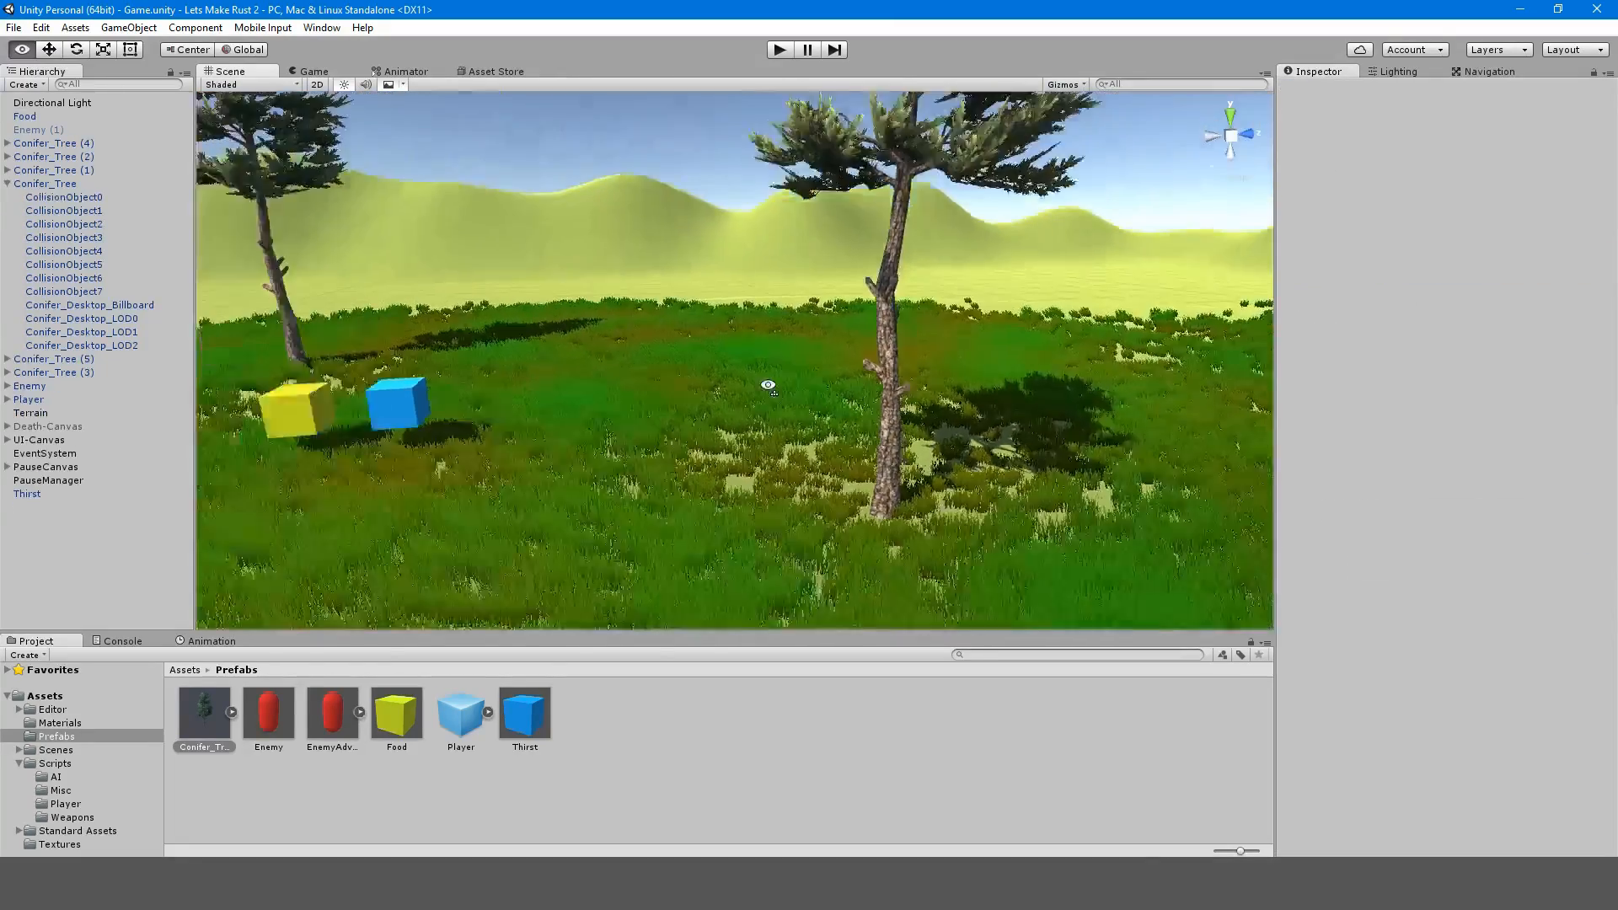
pyautogui.click(31, 412)
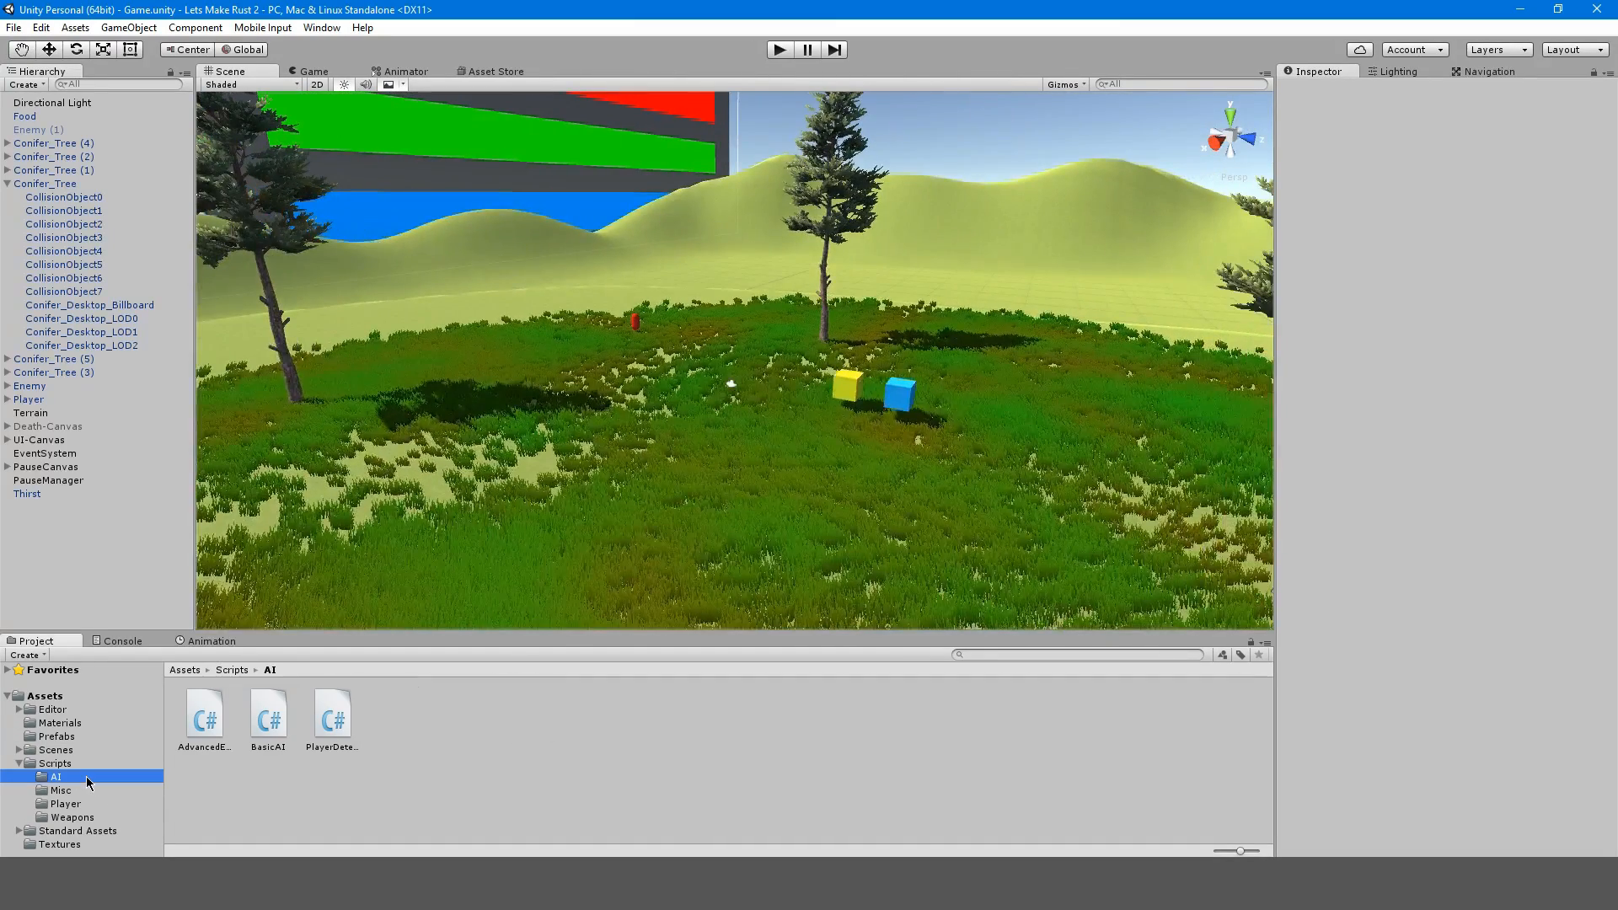
# - Create the CursorManager C# script in Scripts > Misc via Create > C# Script
pyautogui.rightClick(59, 789)
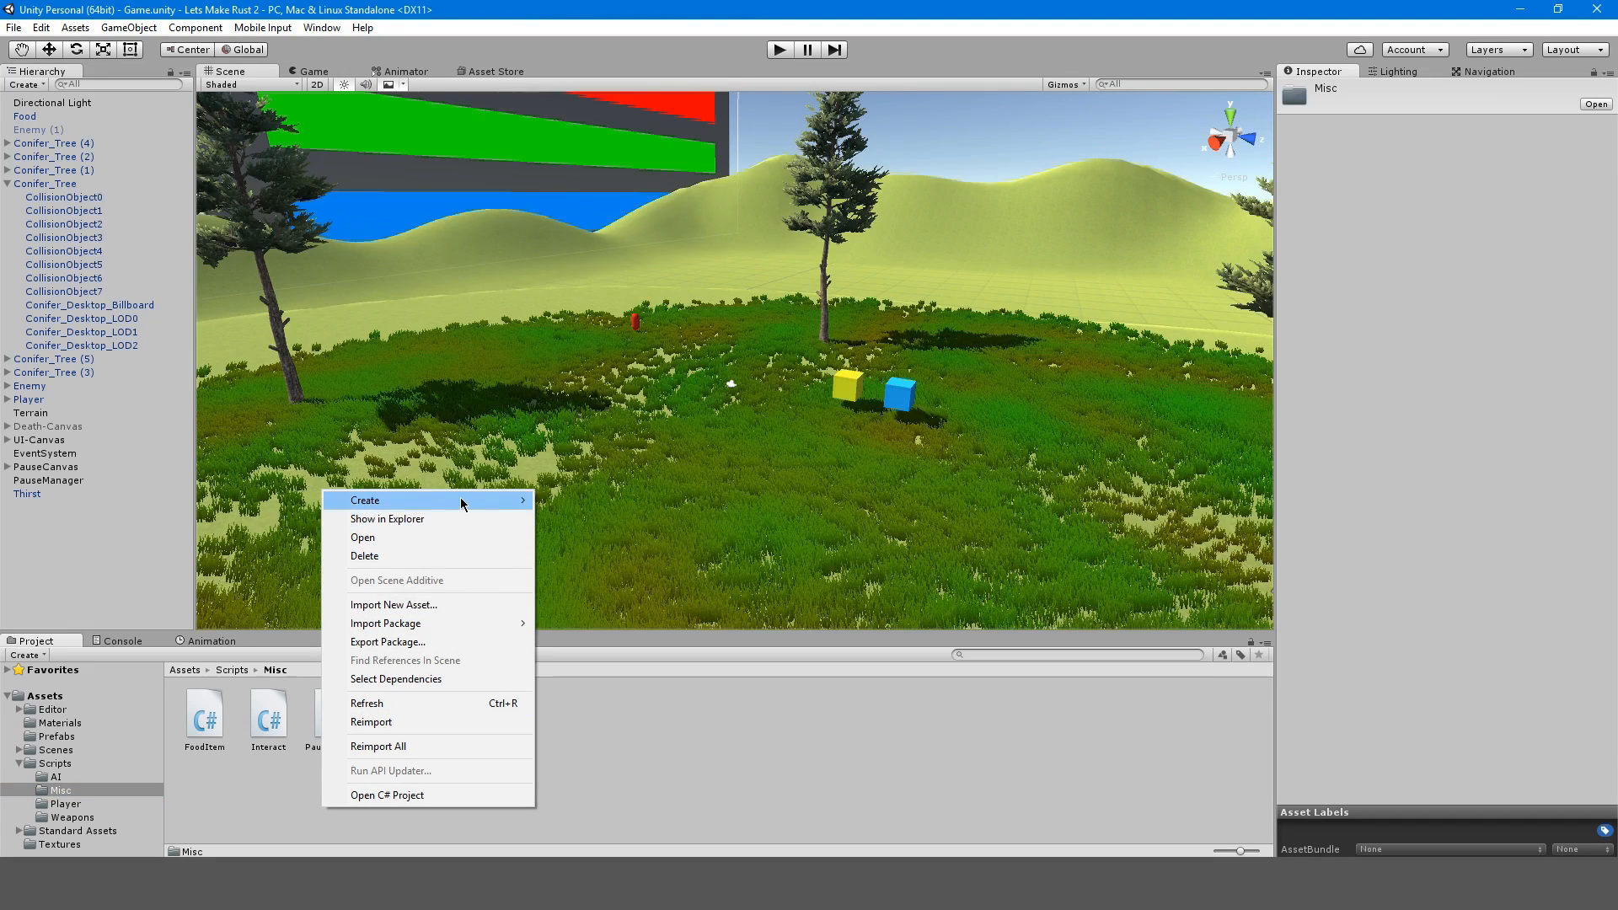
pyautogui.click(364, 500)
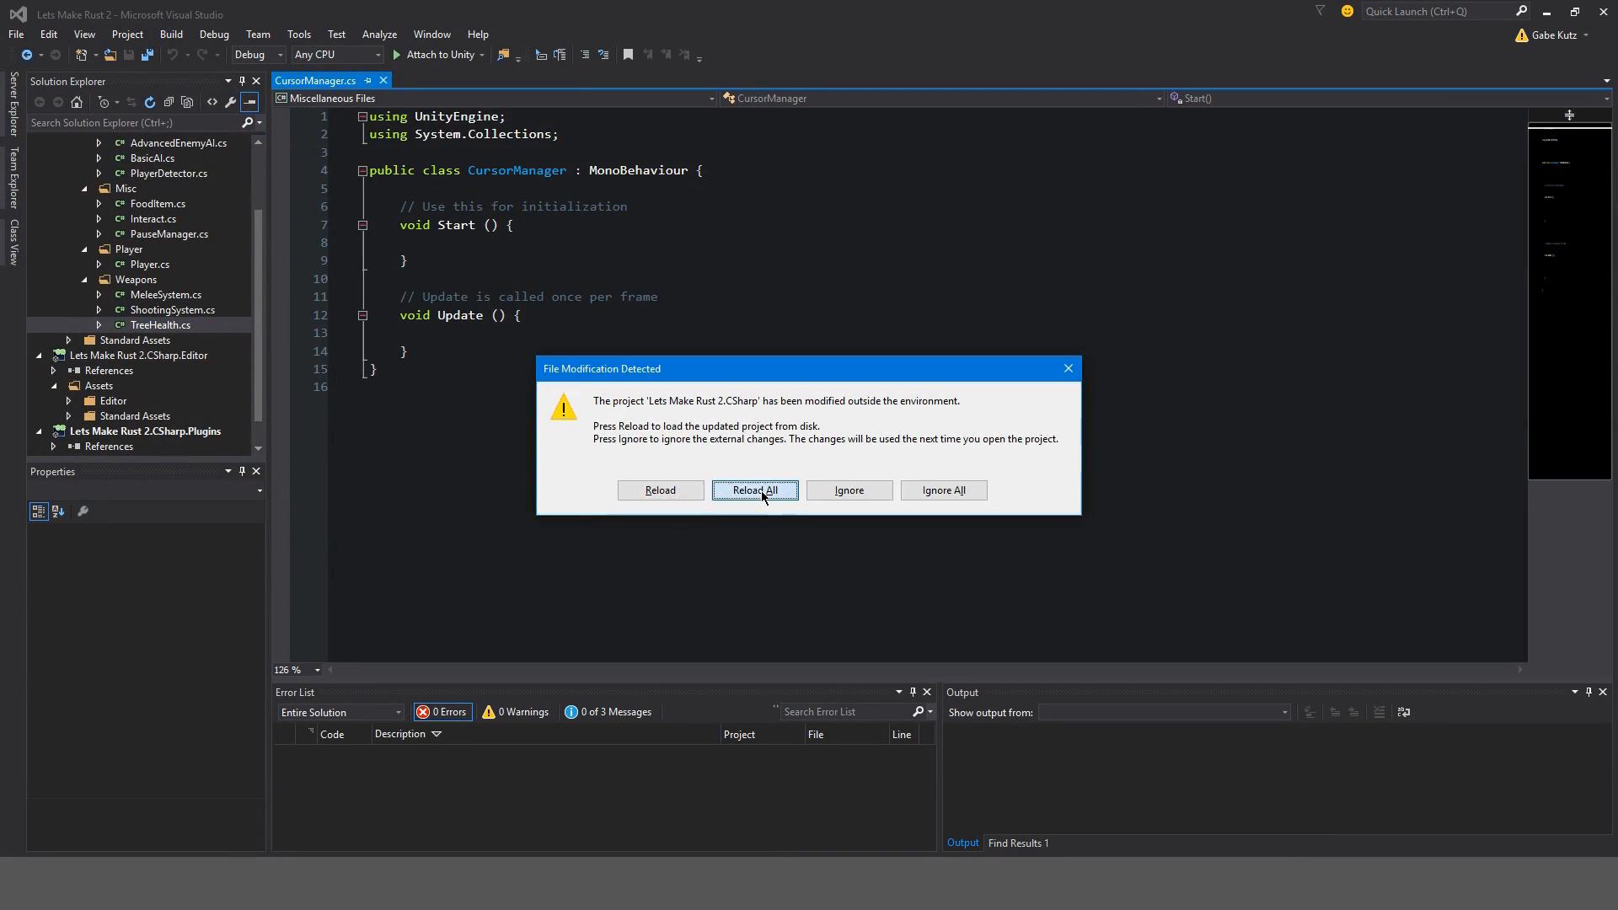
# - Reload the project and declare a private PauseManager field in CursorManager
pyautogui.click(754, 490)
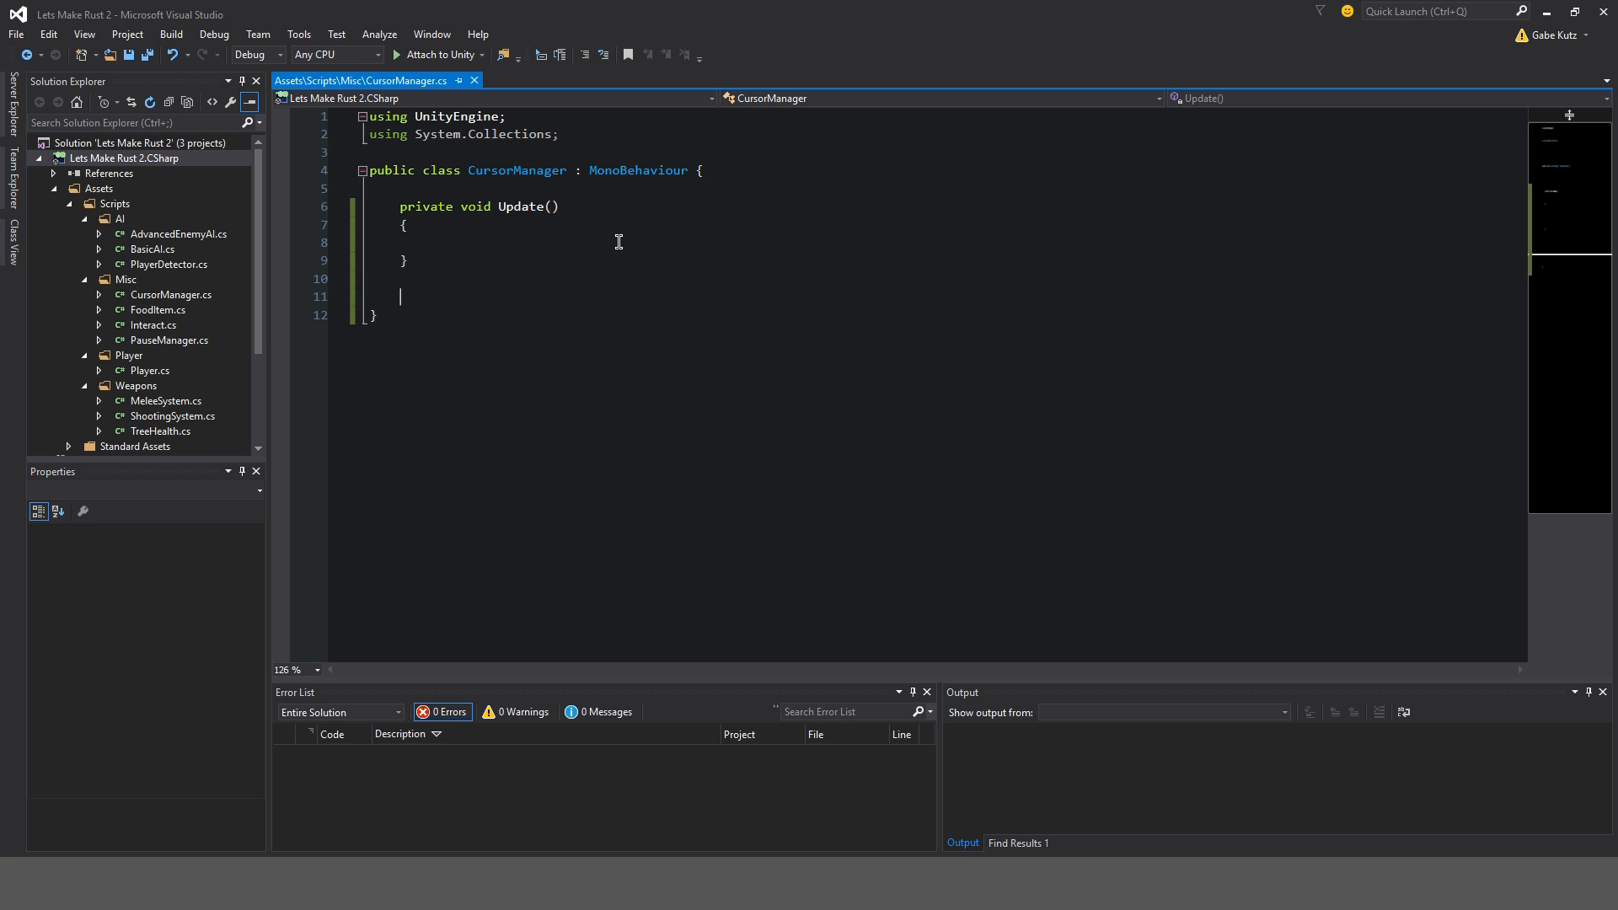
pyautogui.write('private void Start(')
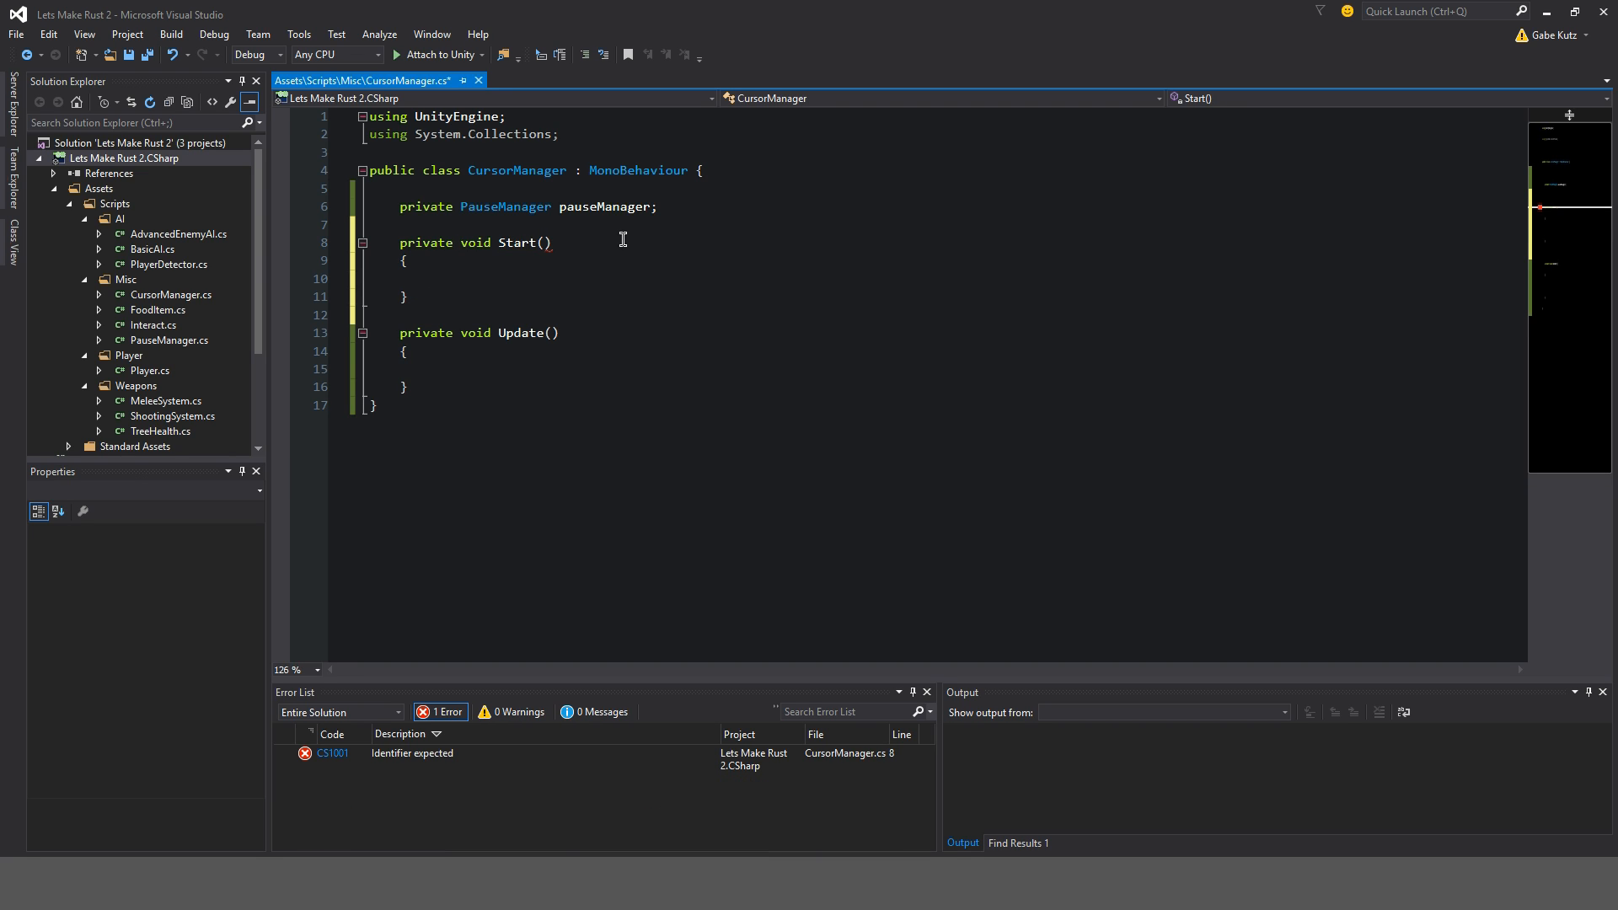
pyautogui.write('PauseManager -')
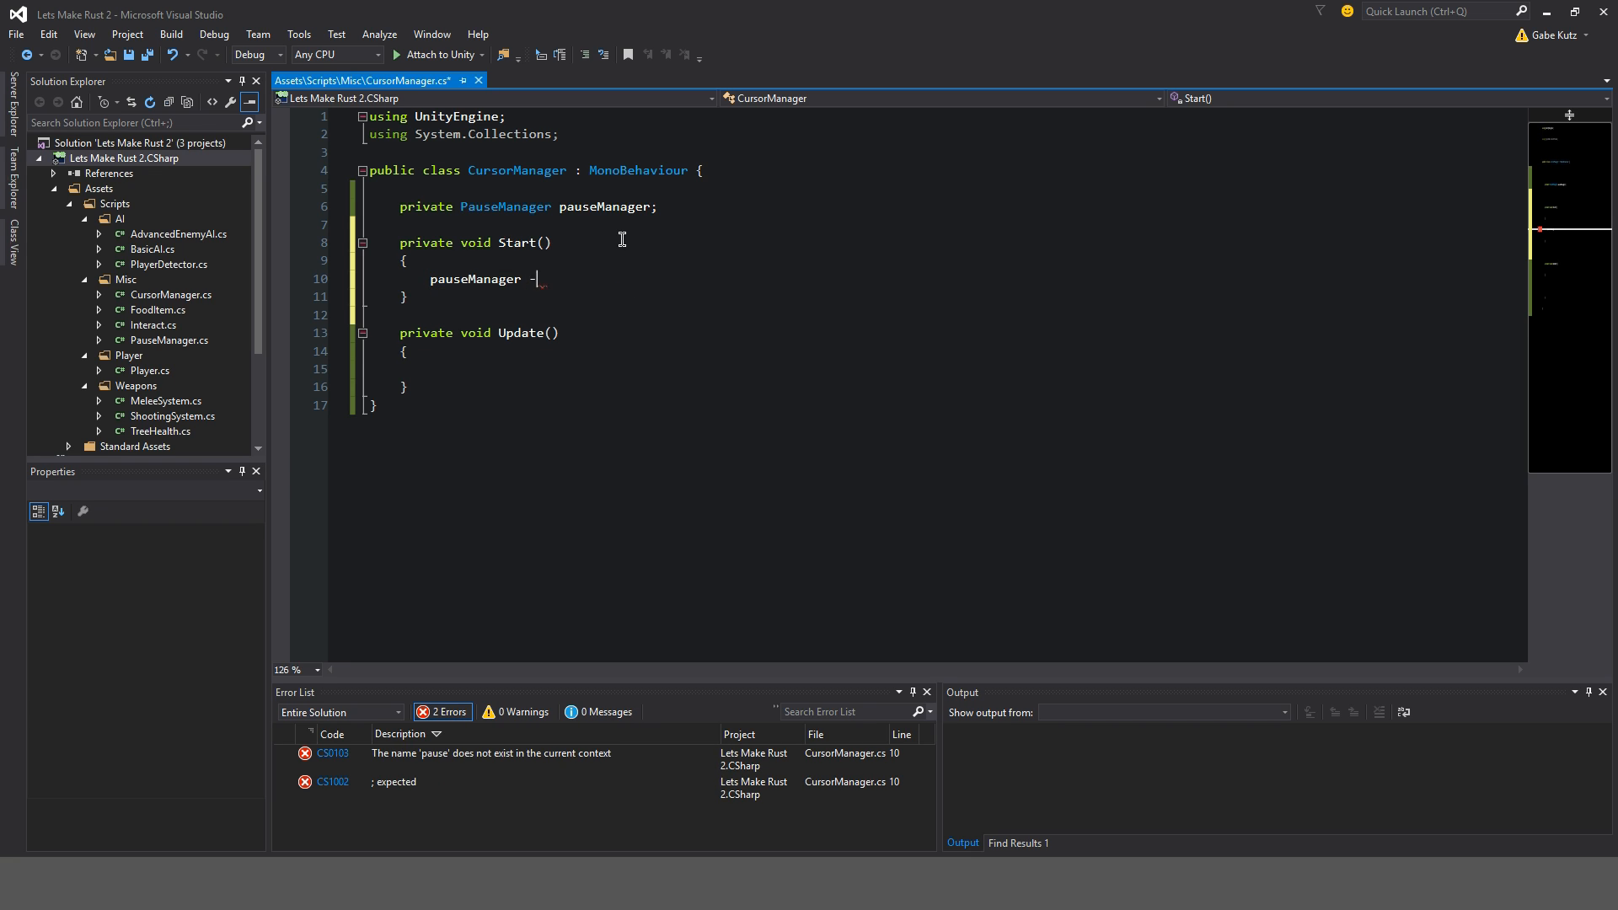
# - In Start, assign it via FindGameObjectWithTag("PauseManager").GetComponent<PauseManager>(), with a comment
pyautogui.write('= GameObject.FIndGameObjectWithTag')
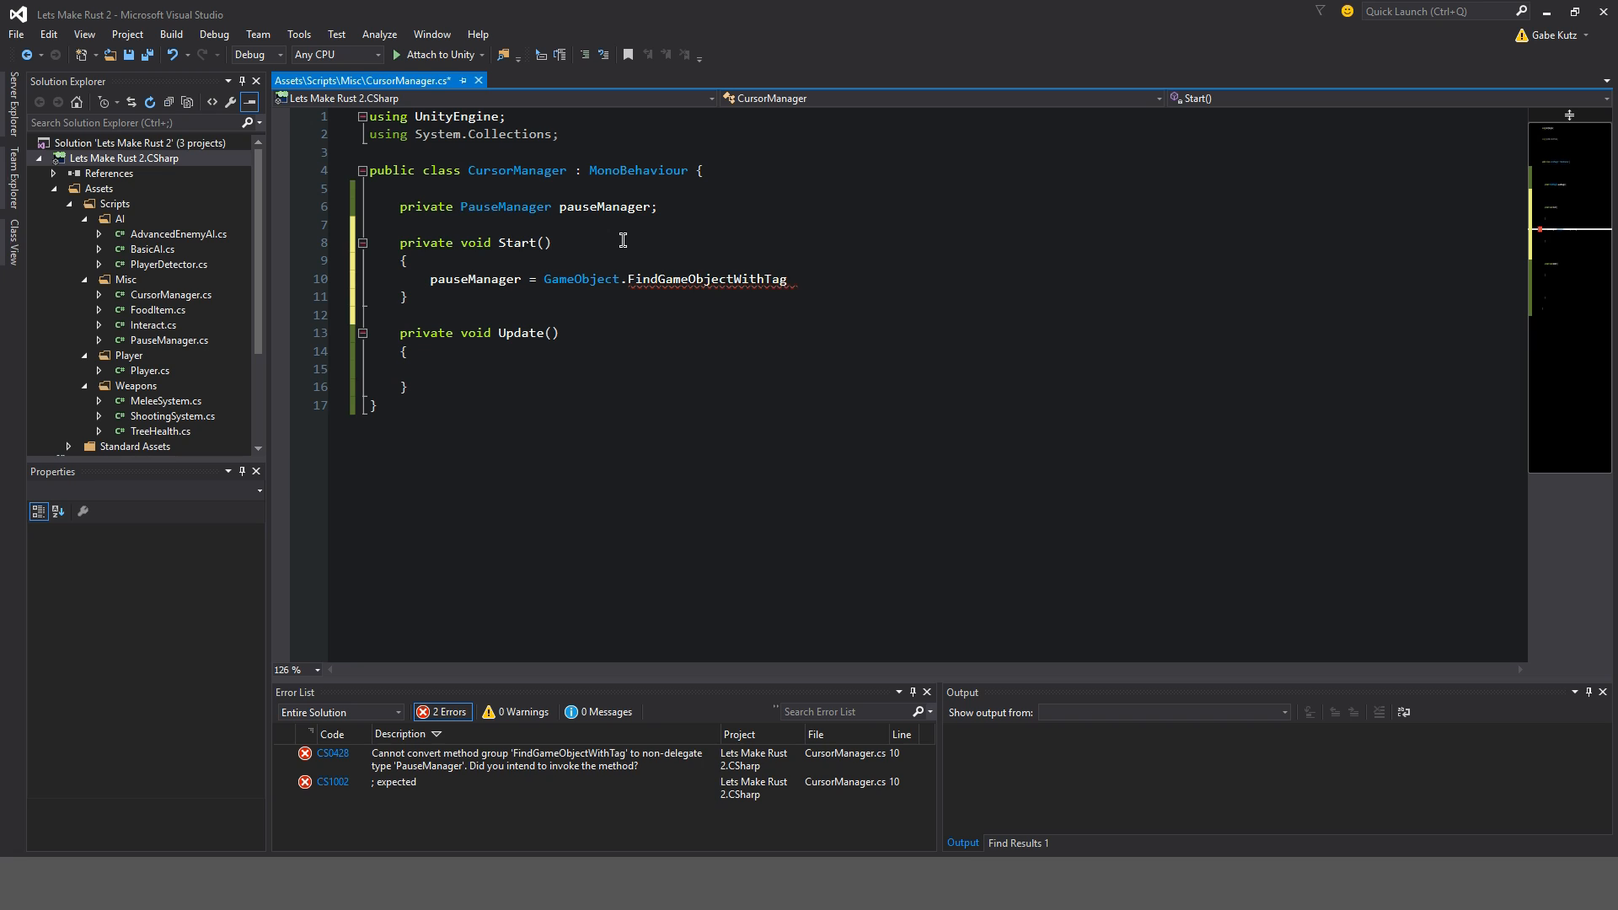
pyautogui.write('("')
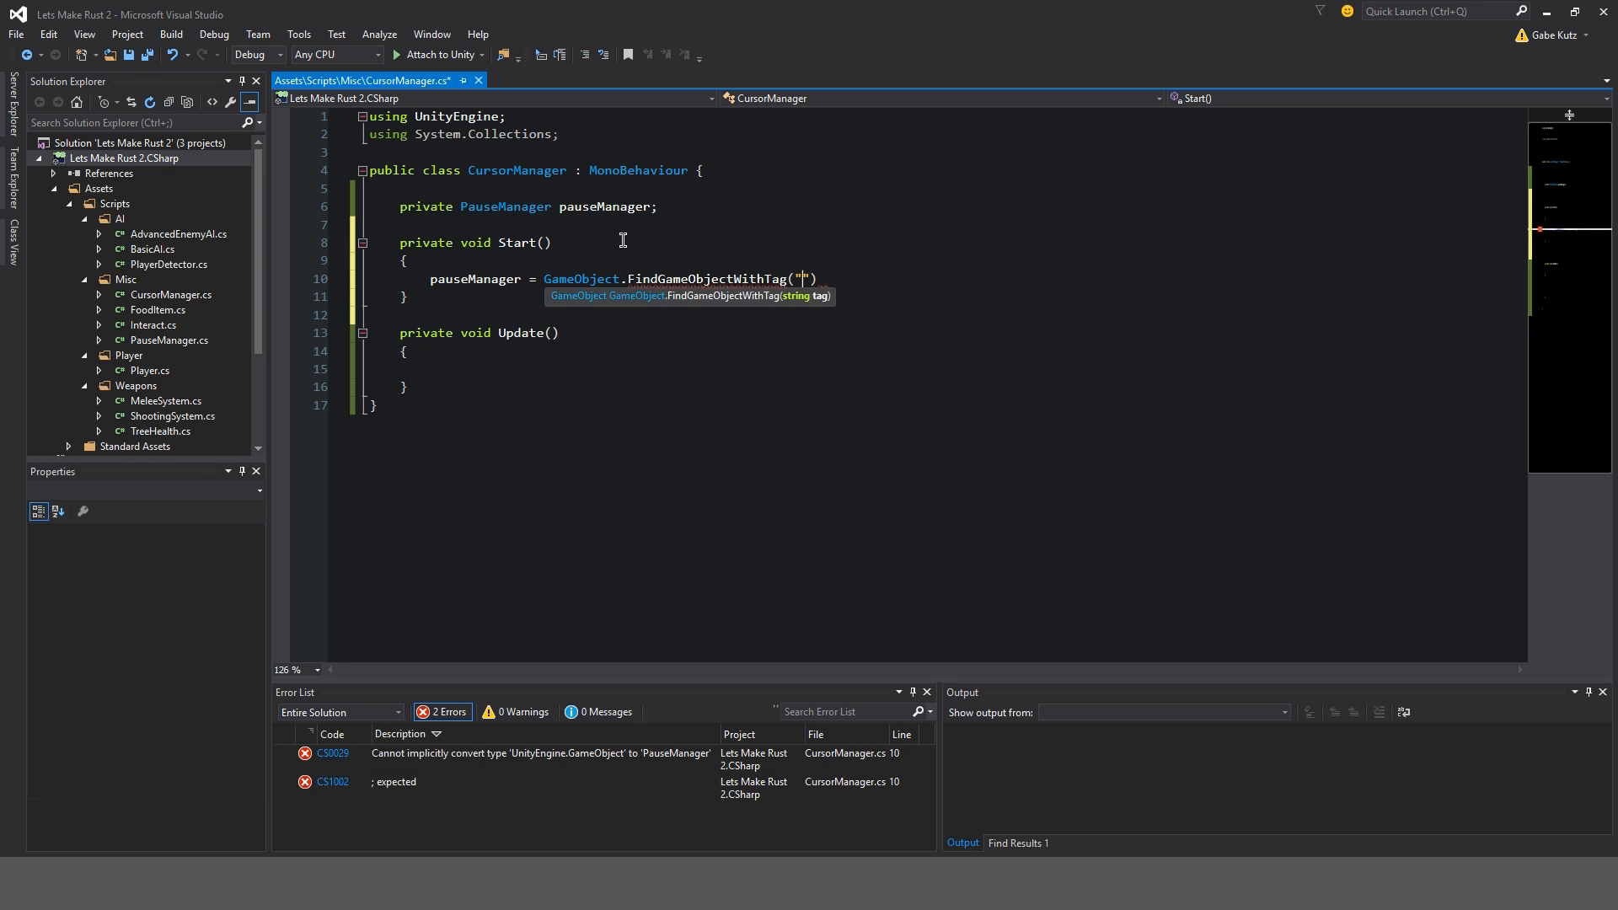
pyautogui.write('PauseManager')
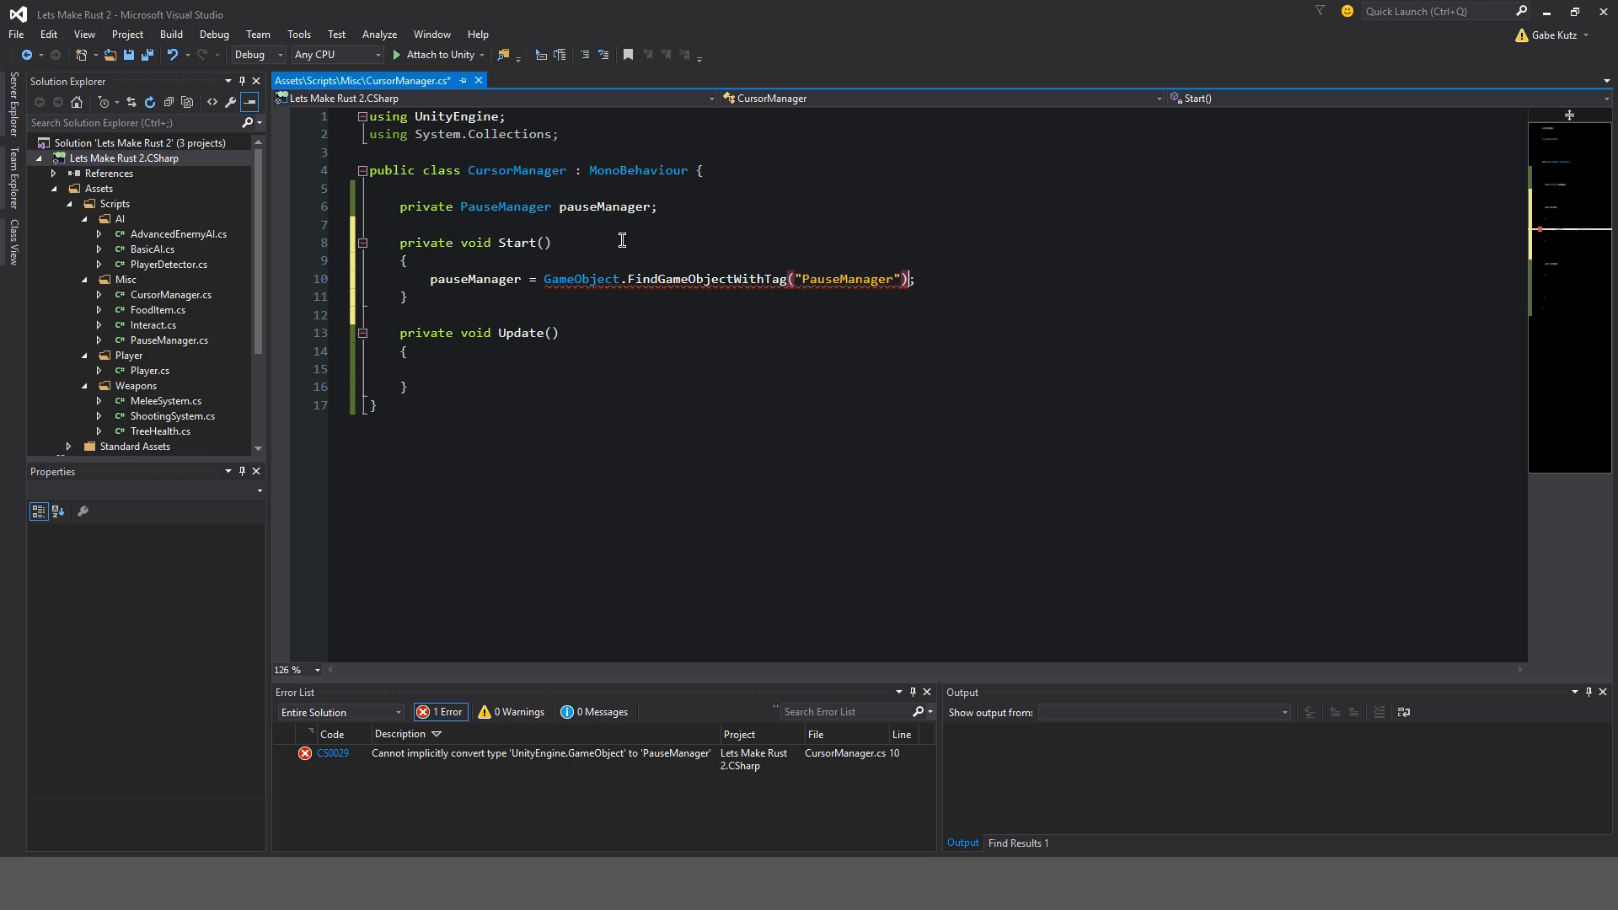
pyautogui.write('.GetComponent<PauseManager>')
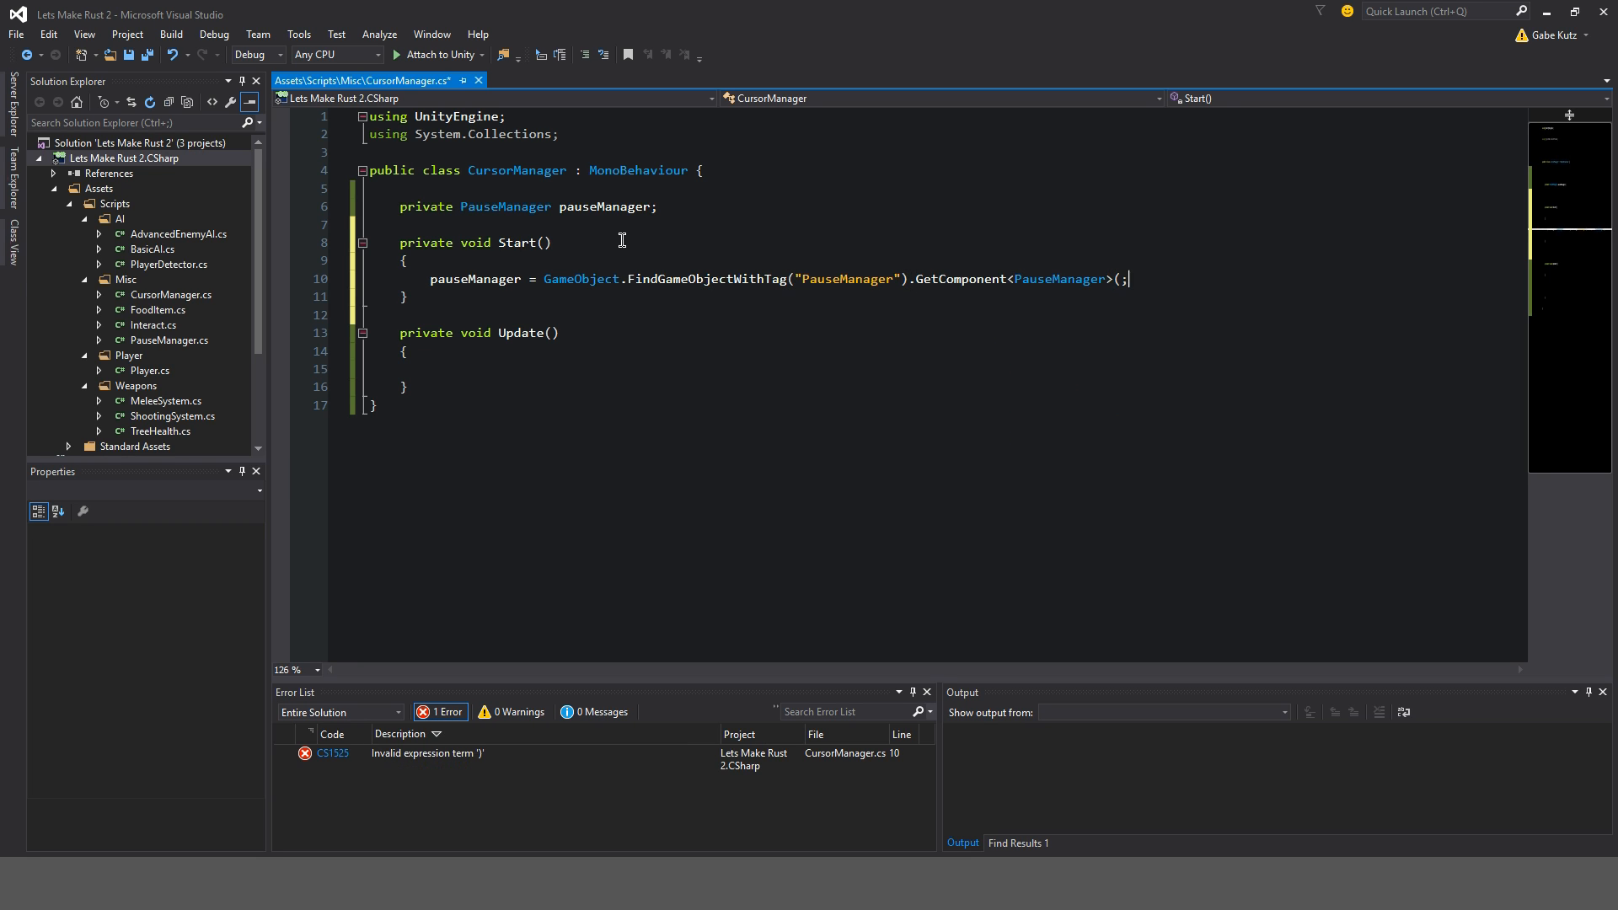
pyautogui.write('(')
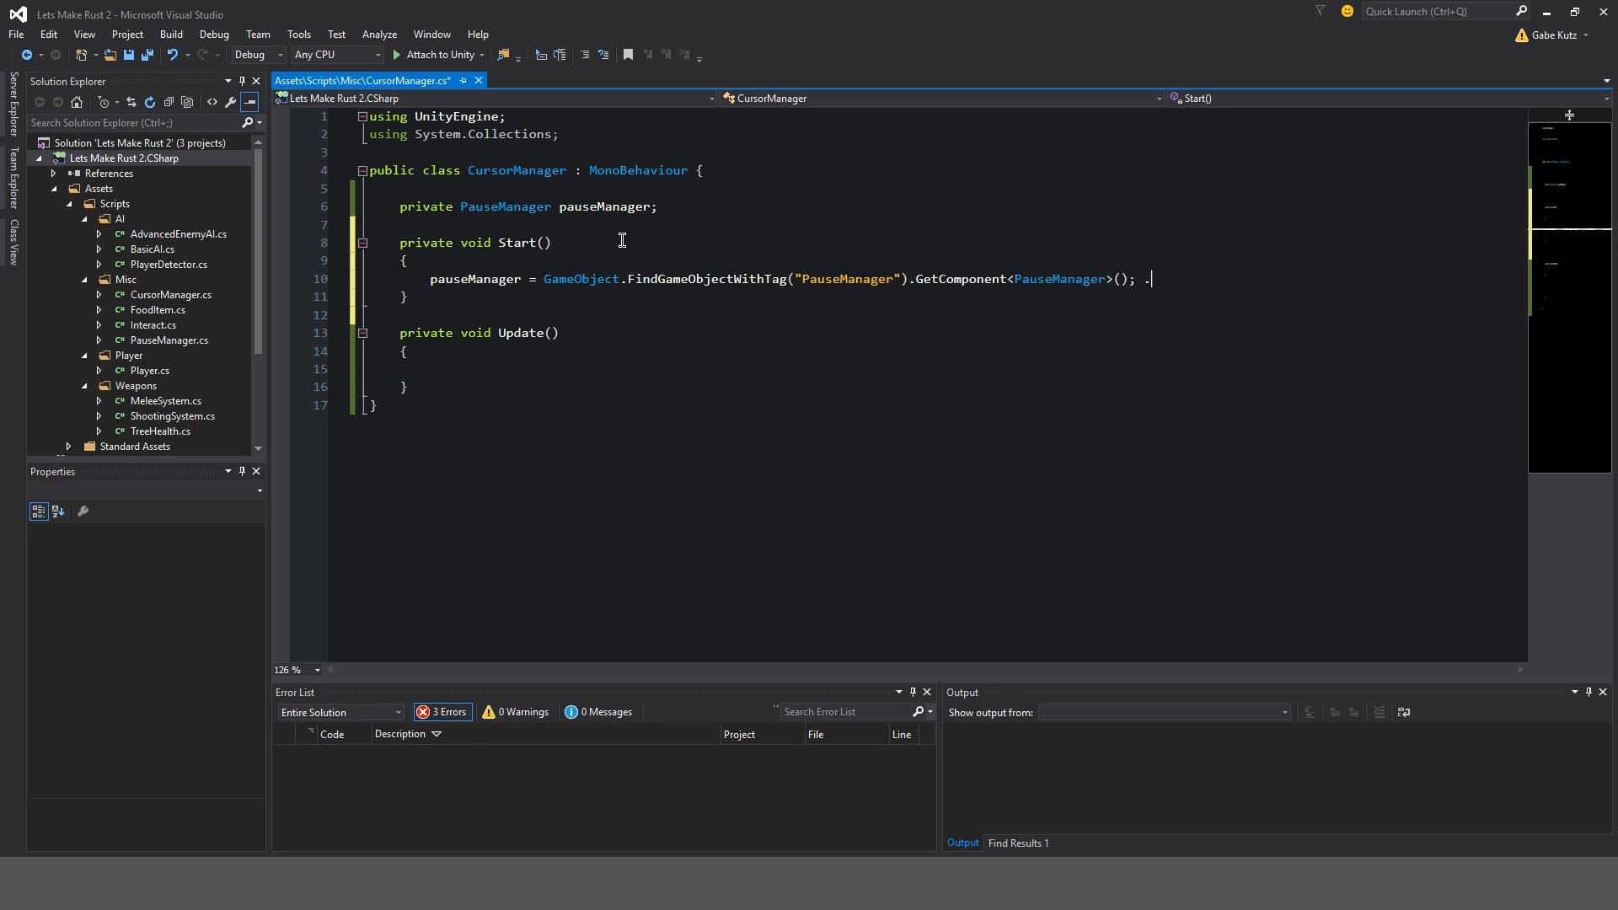
pyautogui.write('//')
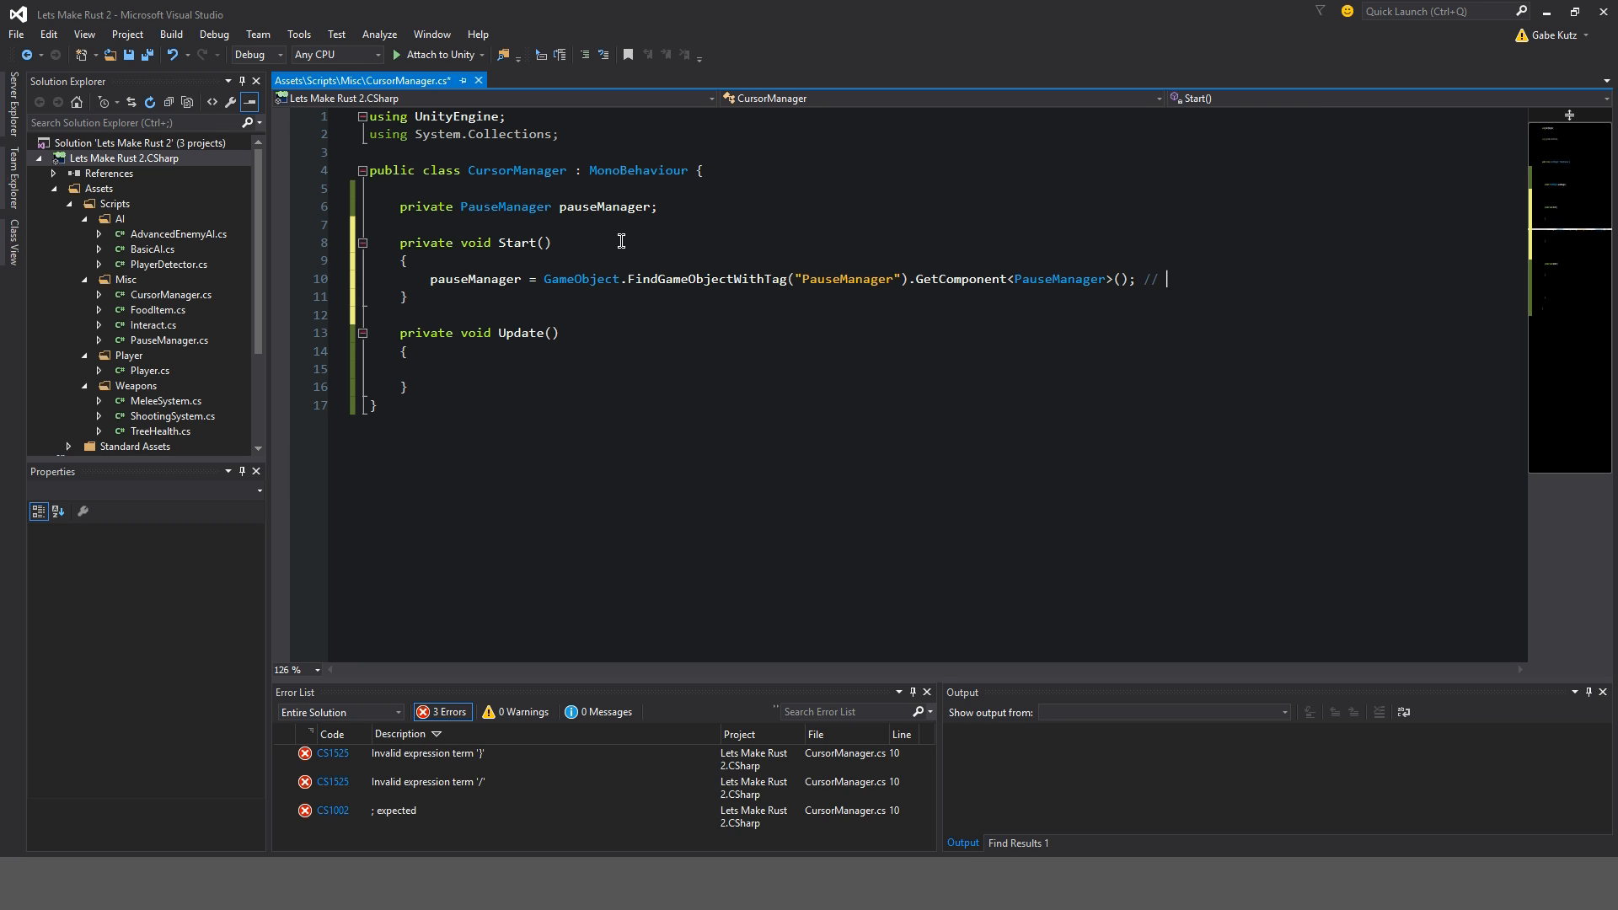
pyautogui.write('Pause Manager" Script;')
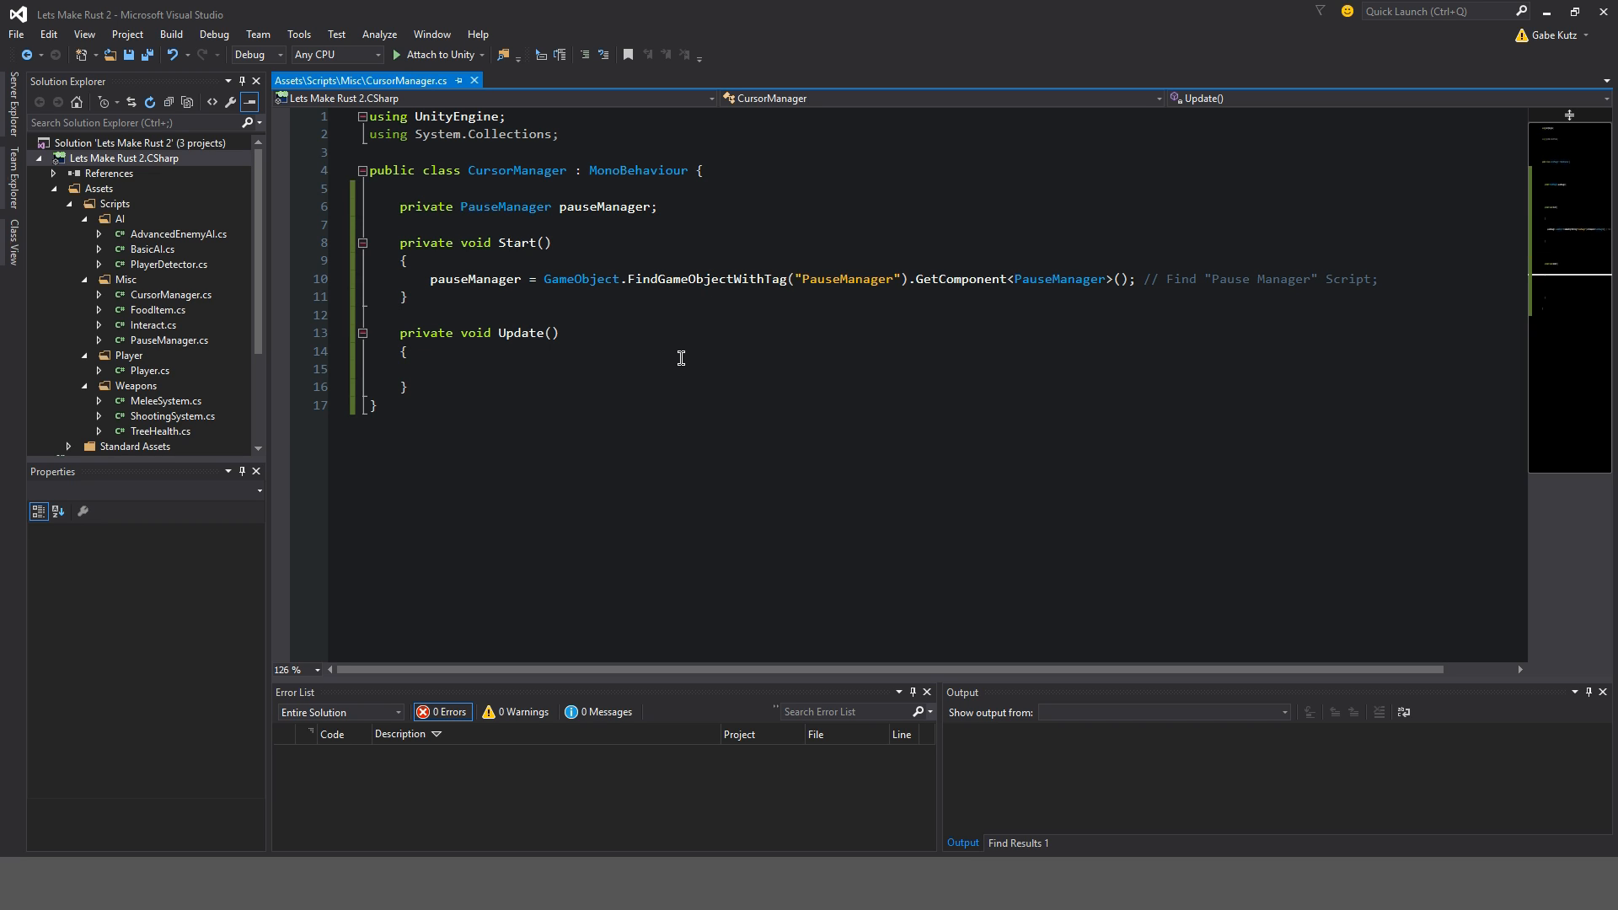
# - In Update, add if/else-if branches for pauseManager.isPaused true and false
pyautogui.write('if(')
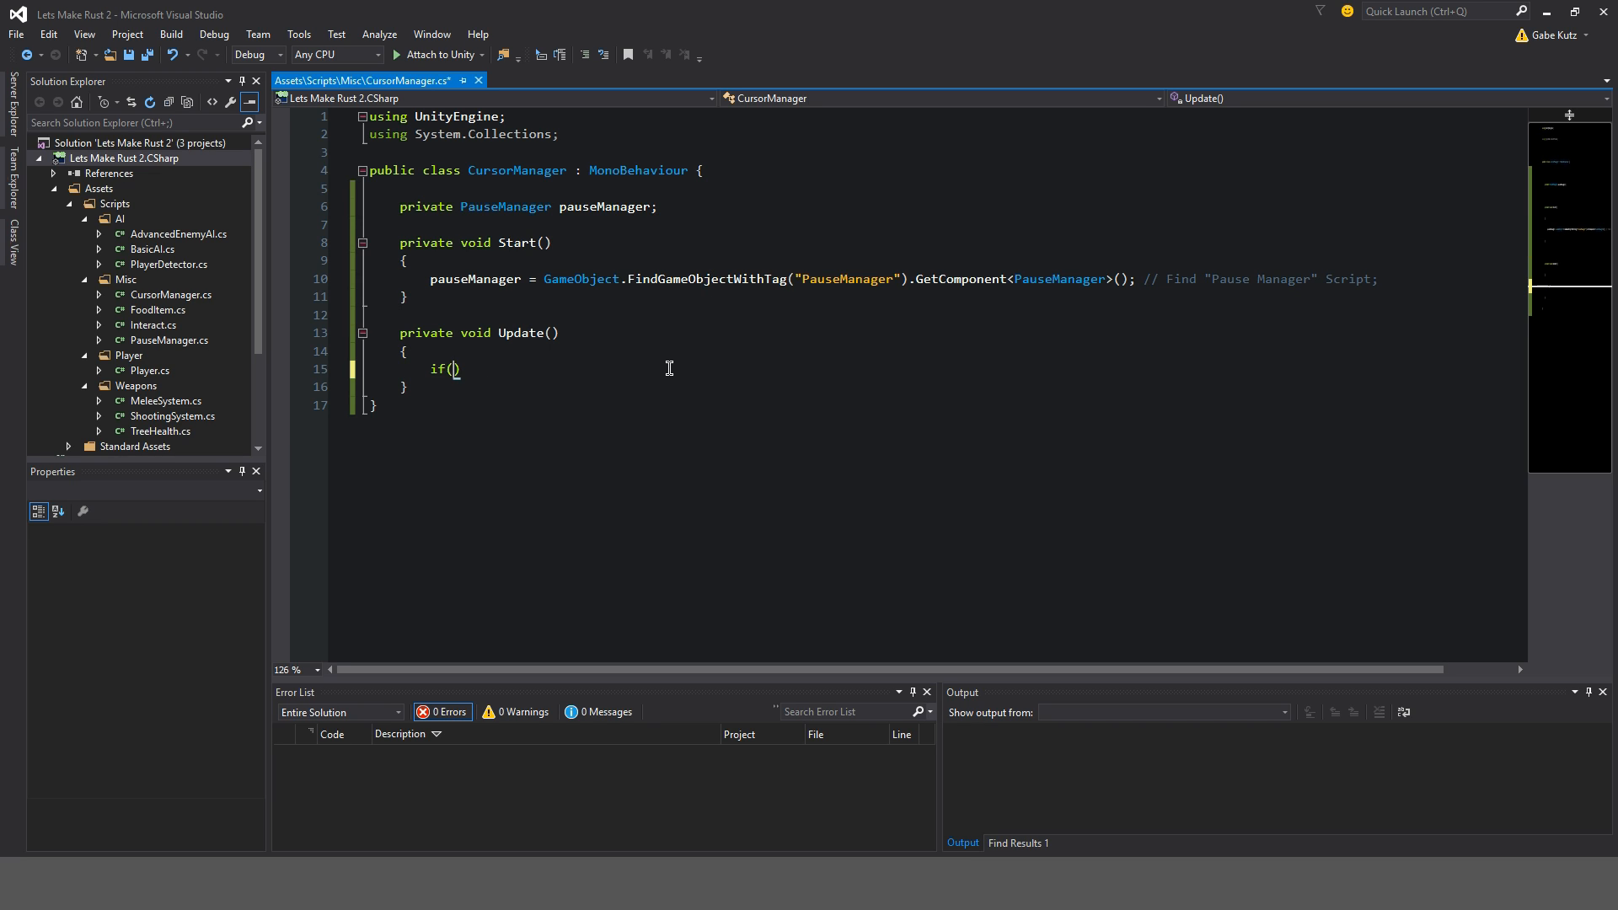
pyautogui.write('PauseManager')
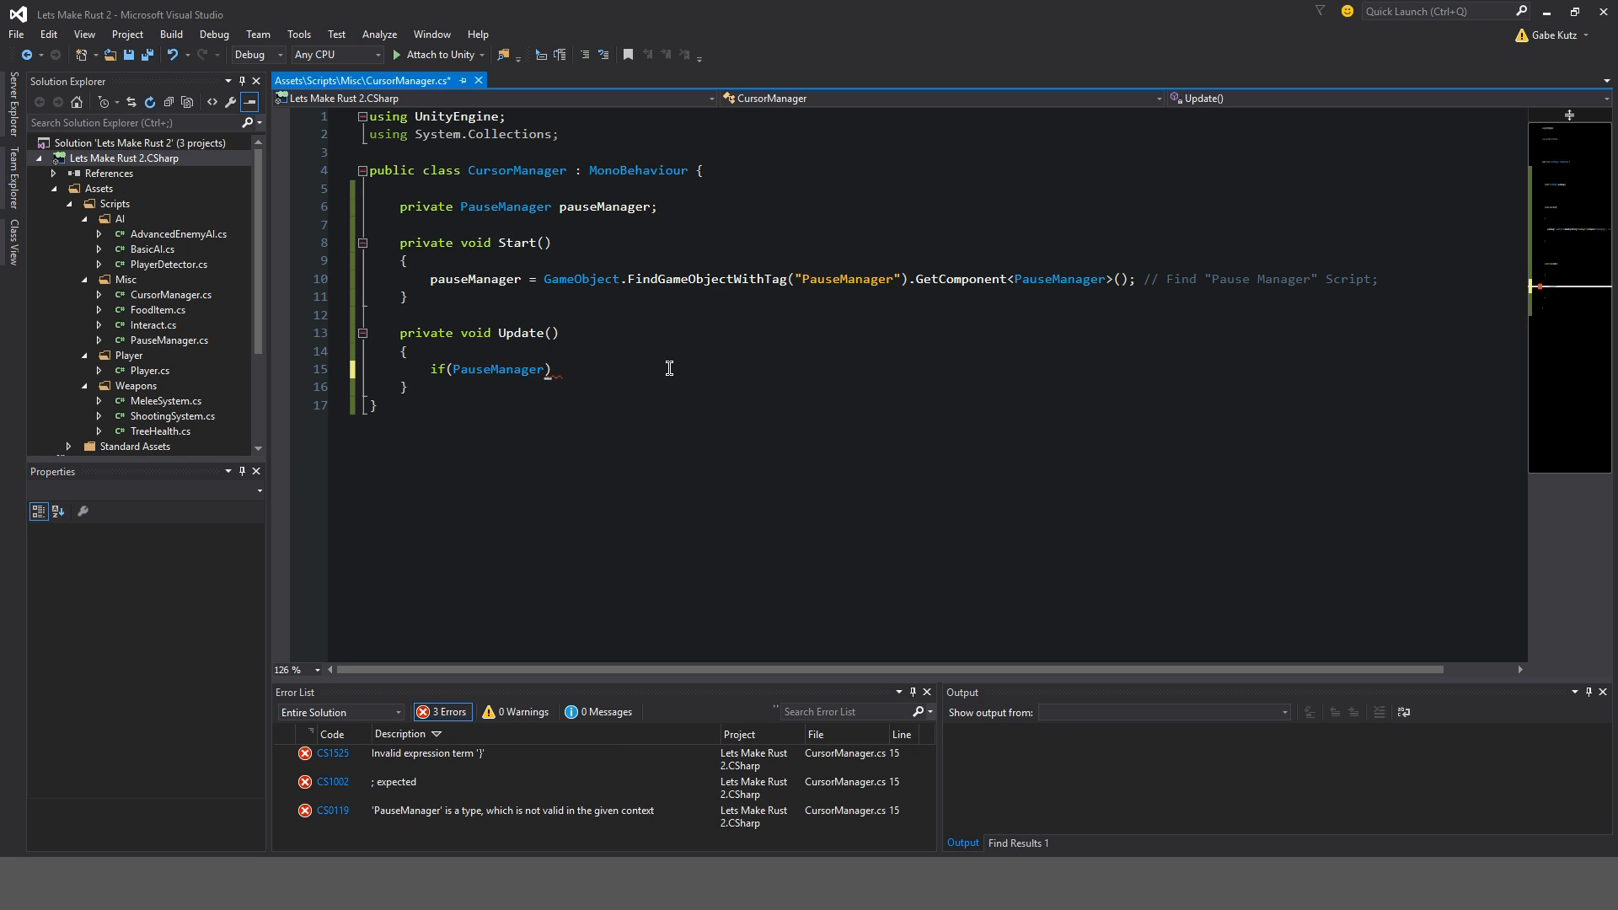
pyautogui.write('pauseManager.ispaused == tru')
pyautogui.write('{ ')
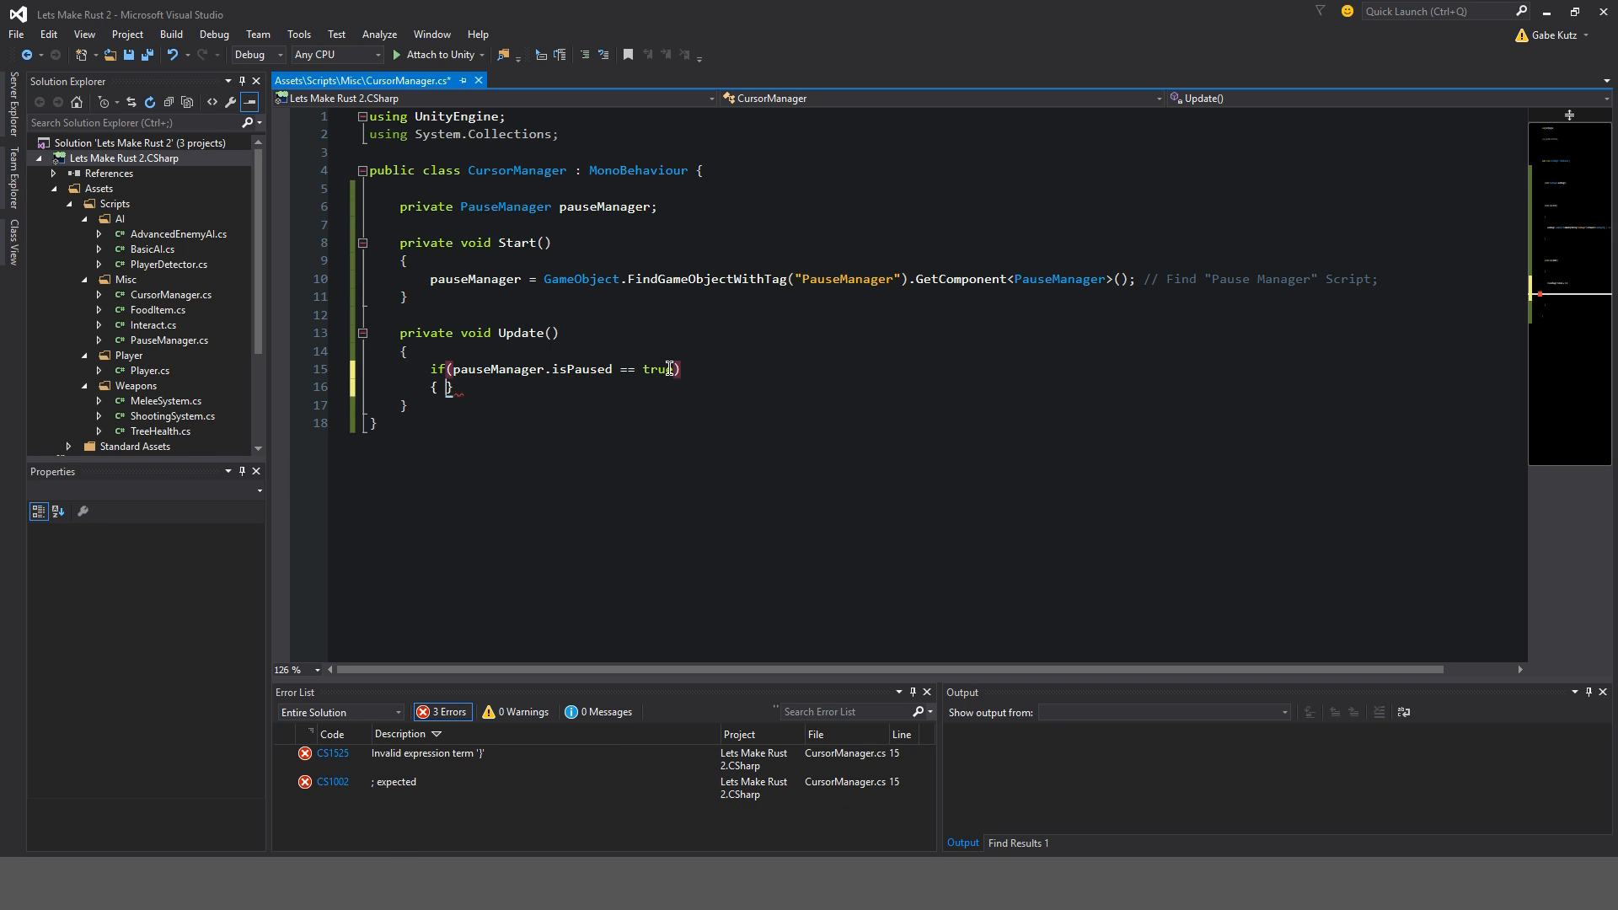
pyautogui.write('else if(')
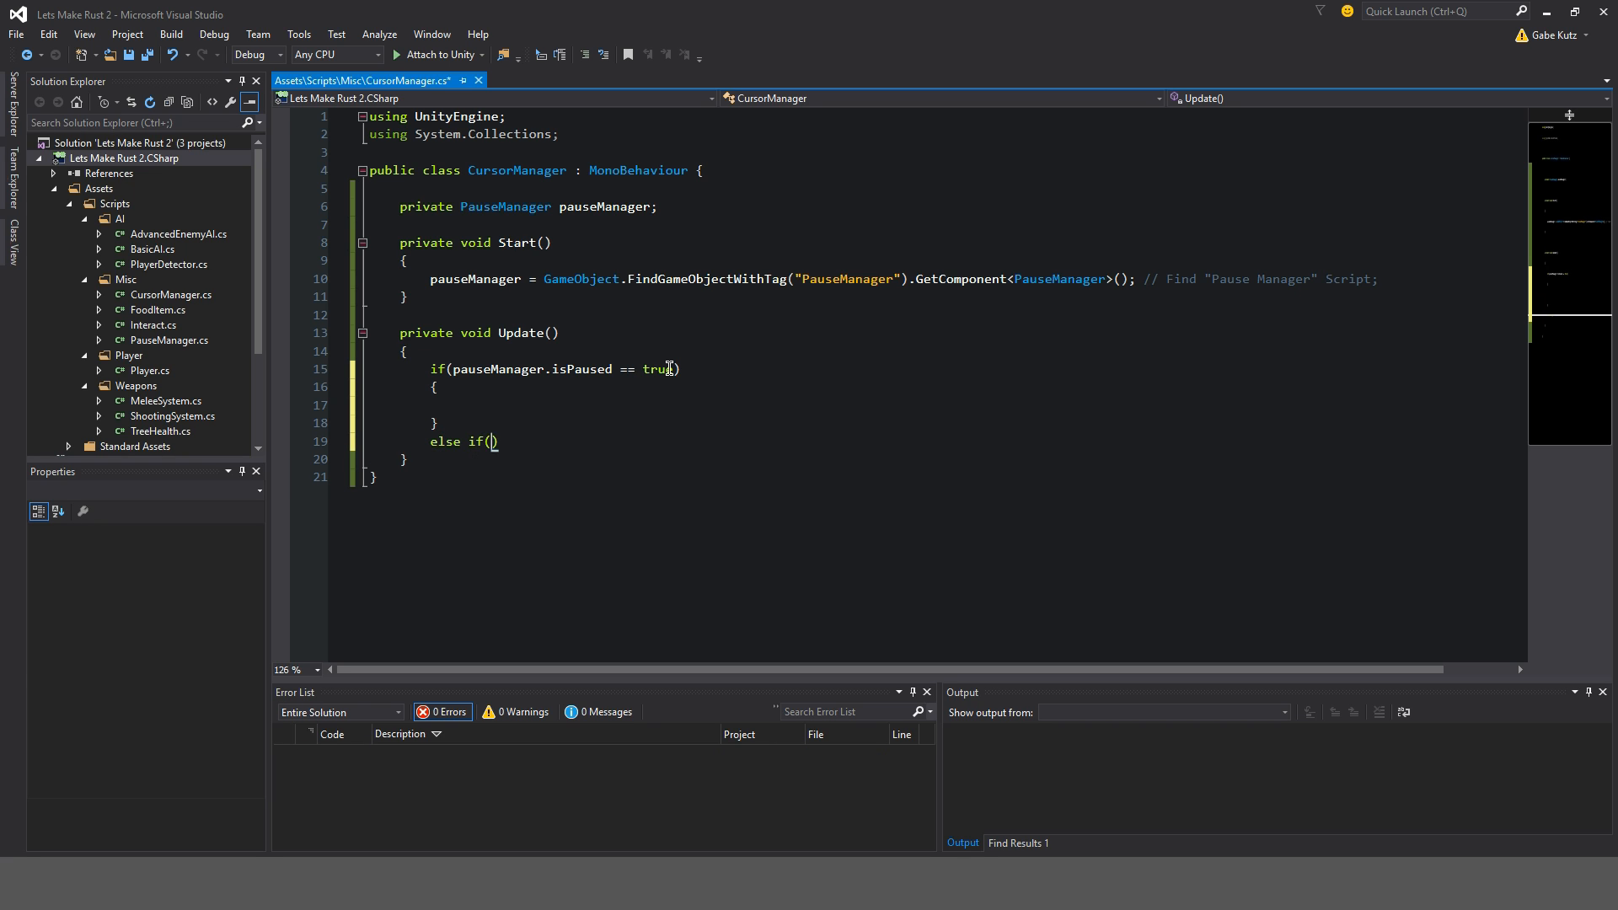
pyautogui.write('pauseManager.isPaused')
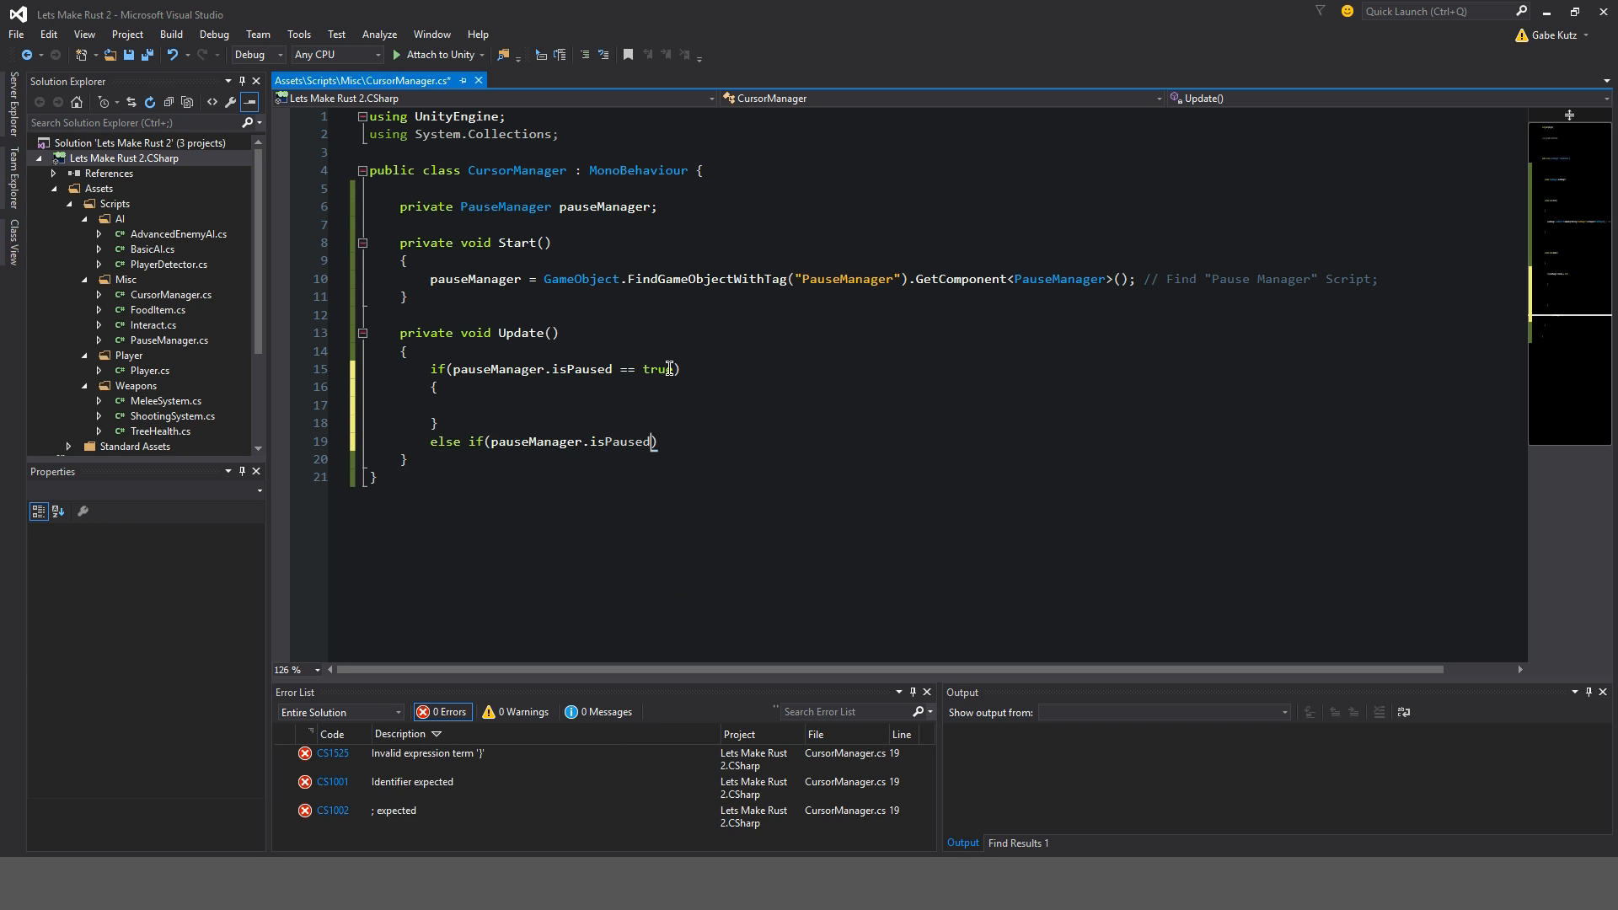
pyautogui.write('== false)')
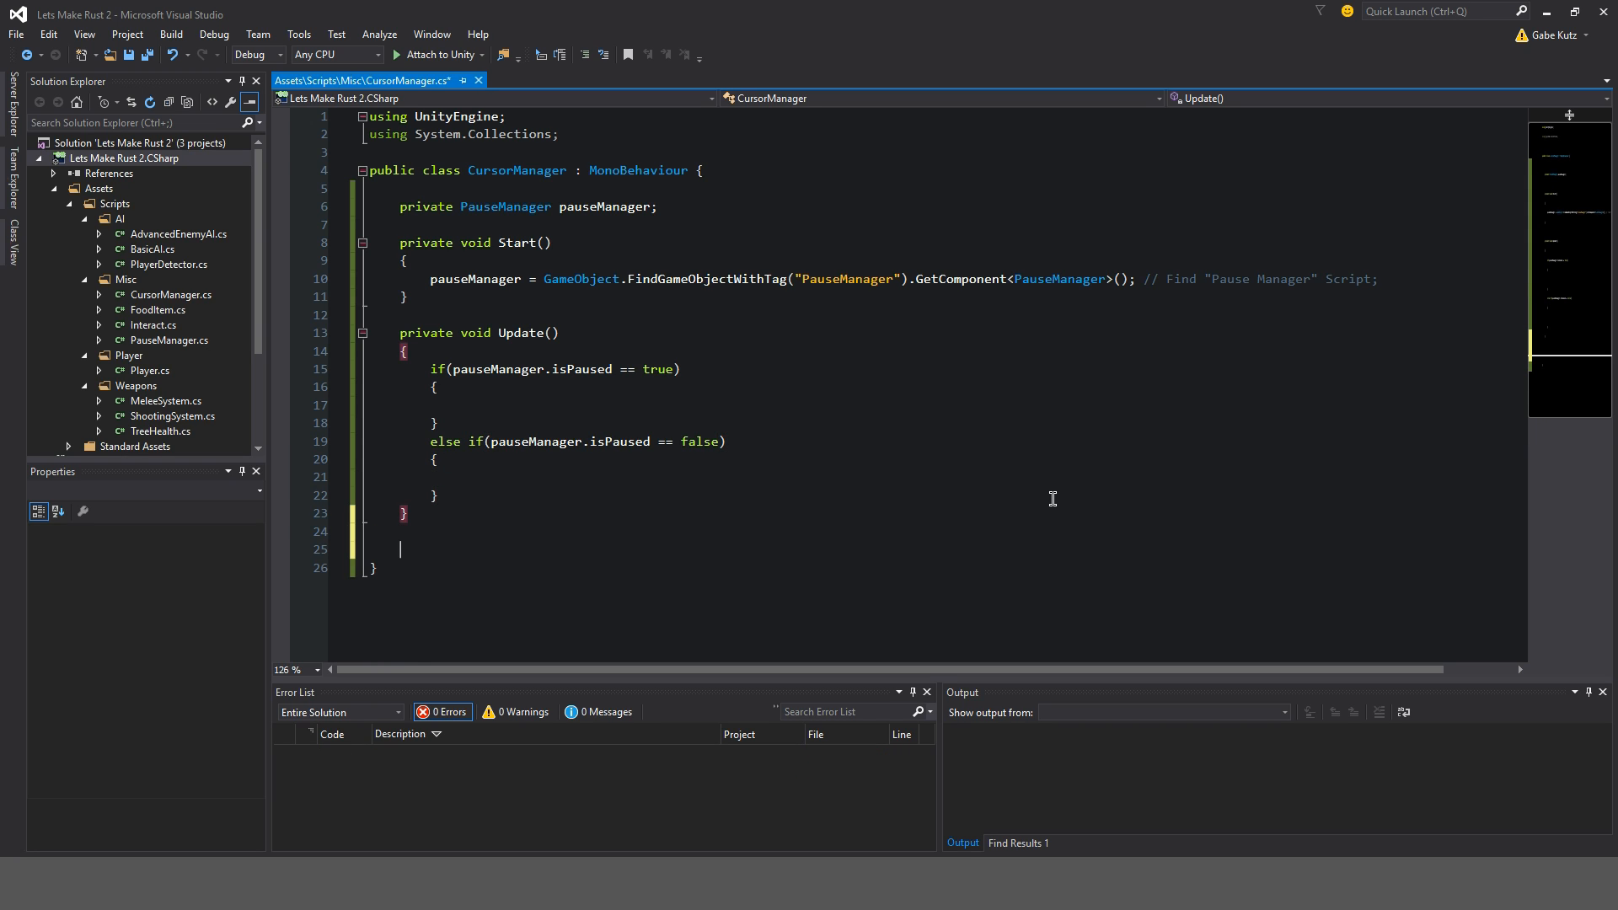
# - Add an empty private void HideLockCursor() method
pyautogui.write('private voi')
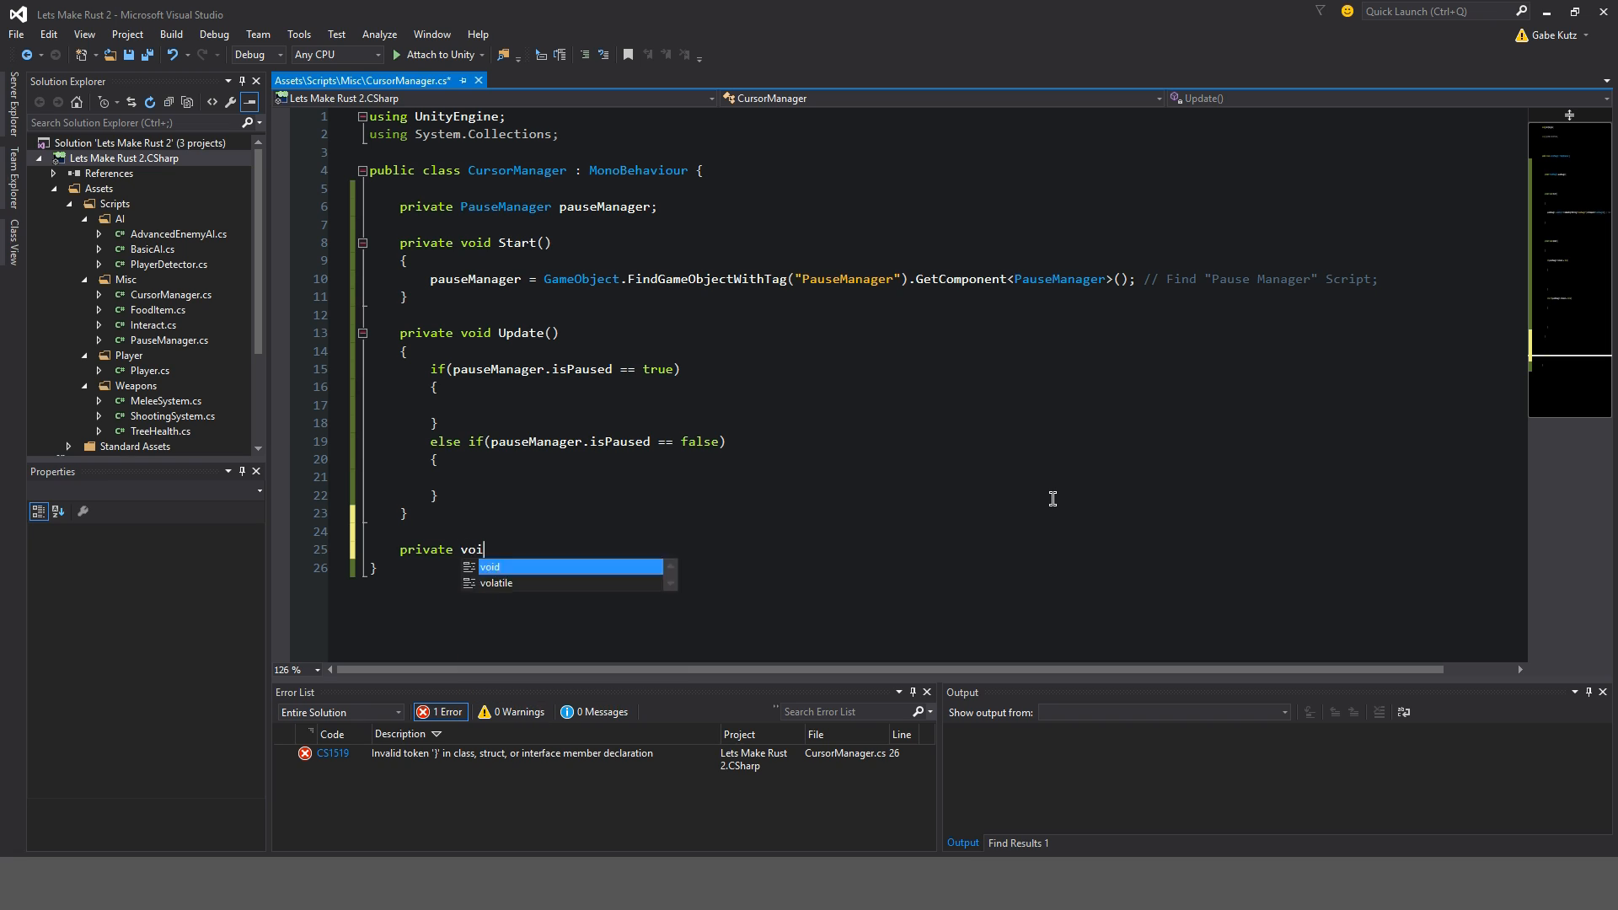
pyautogui.press('Tab')
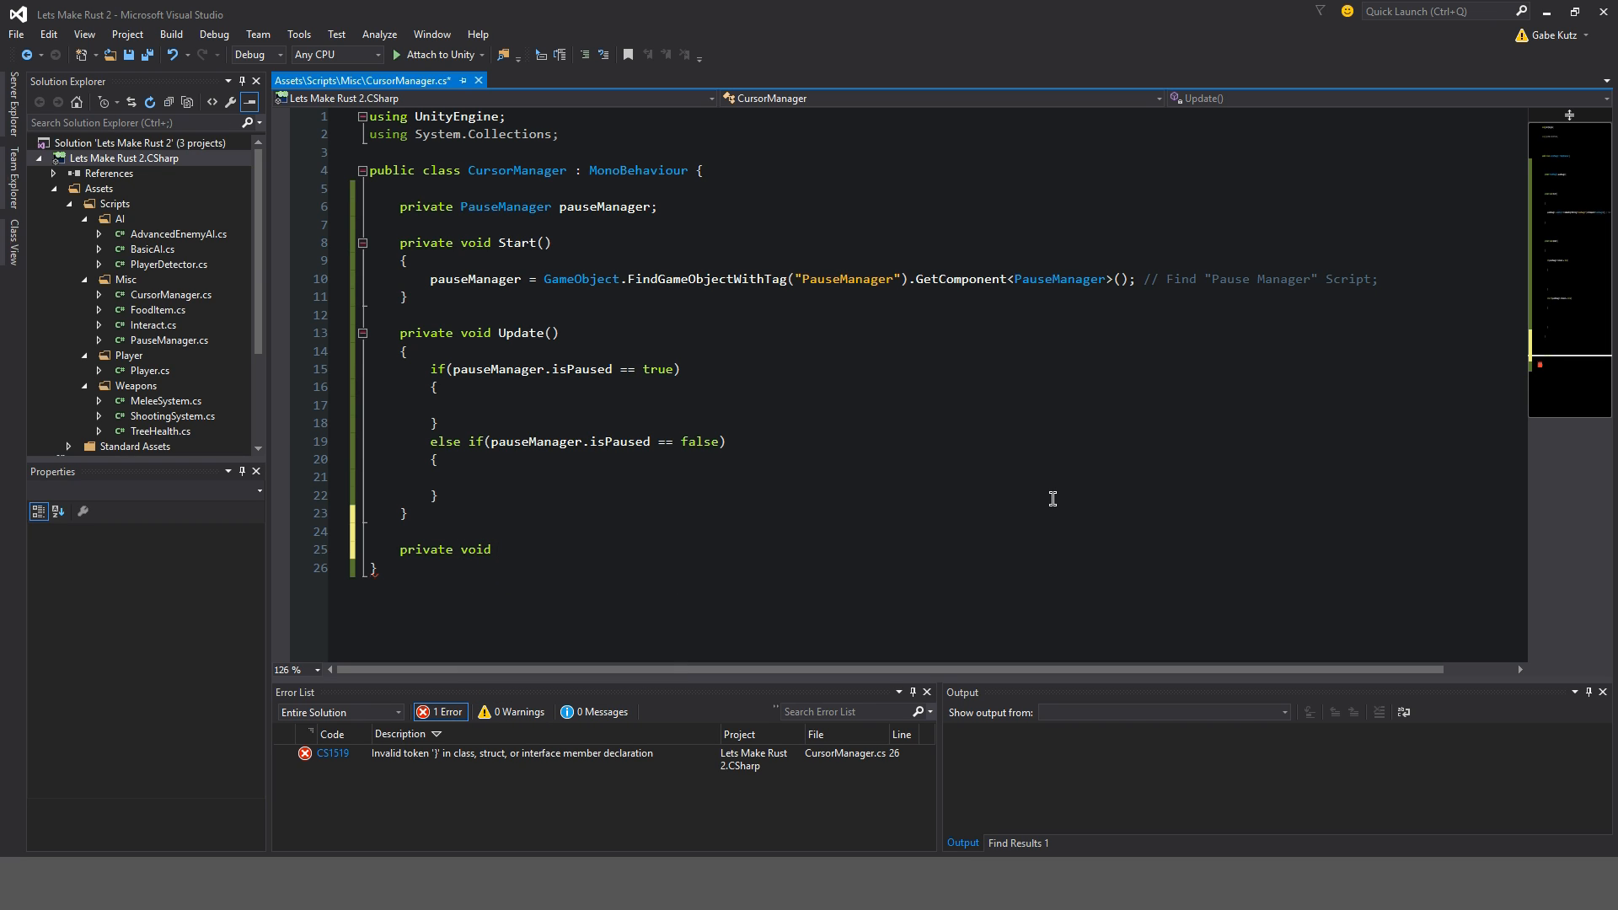
pyautogui.write('HideLockCurs')
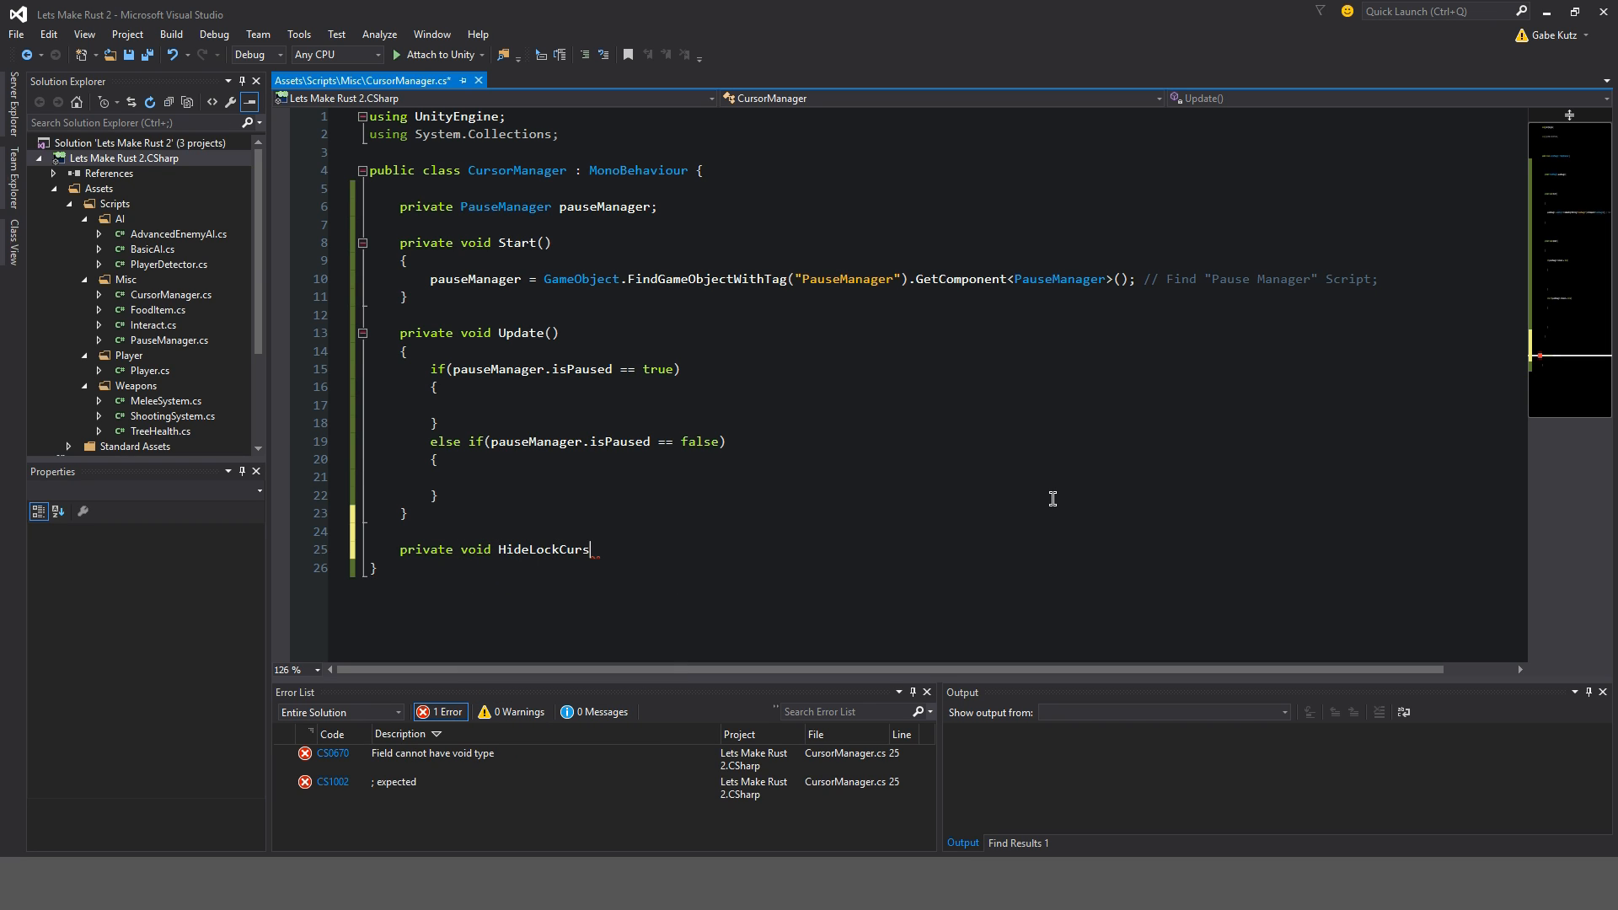
pyautogui.write('or()')
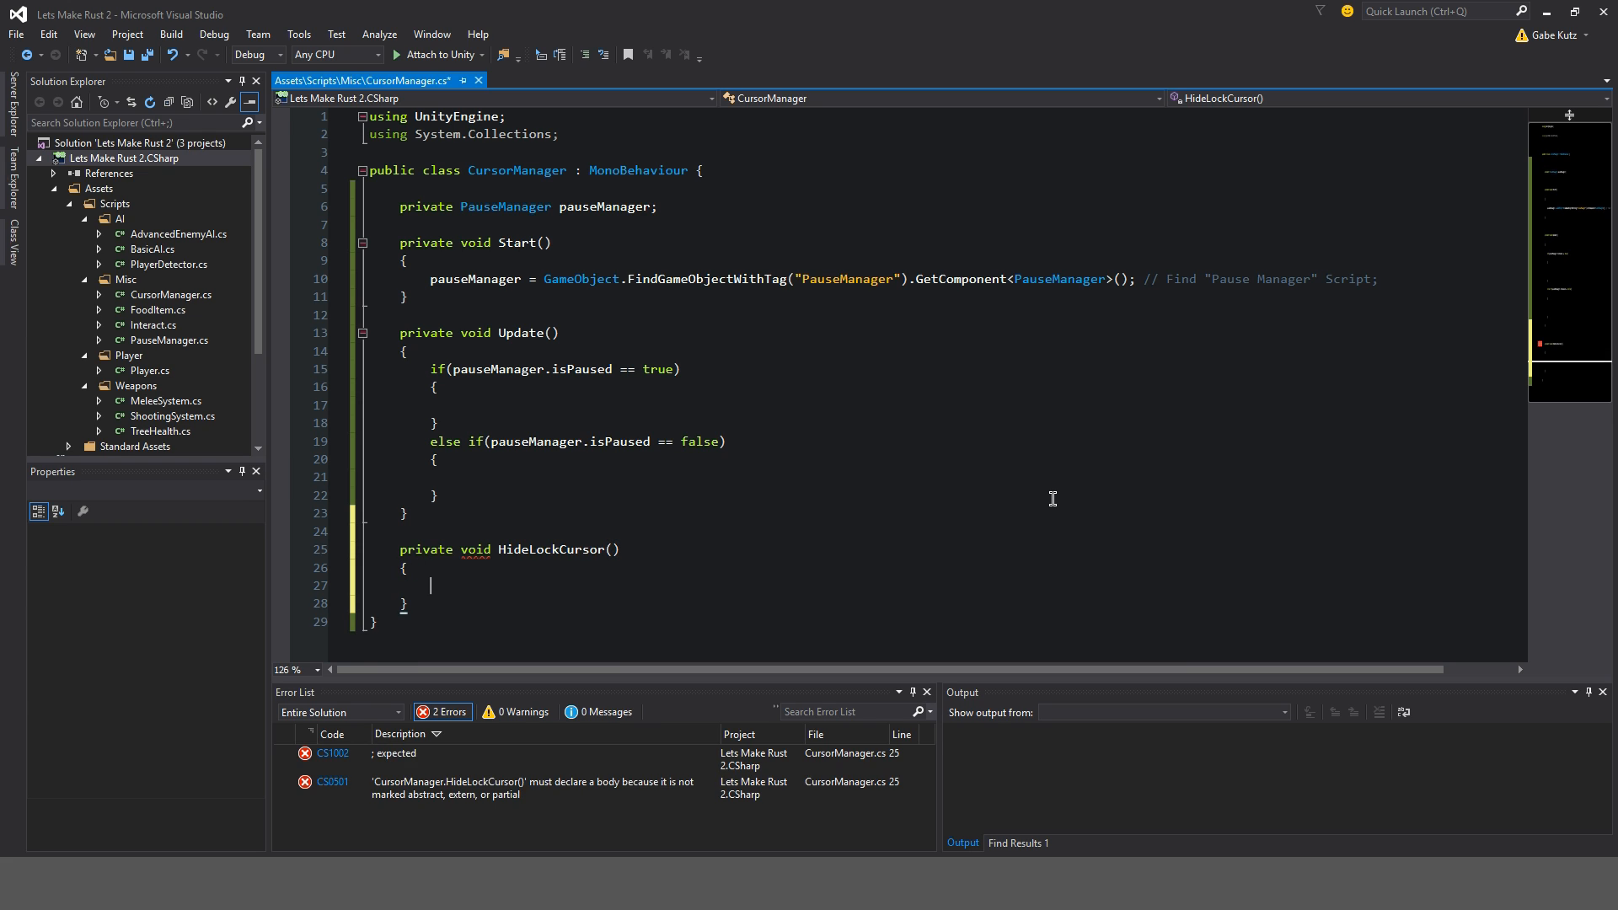
# - Add an empty private void ShowUnlockCusor() method below it
pyautogui.write('private void')
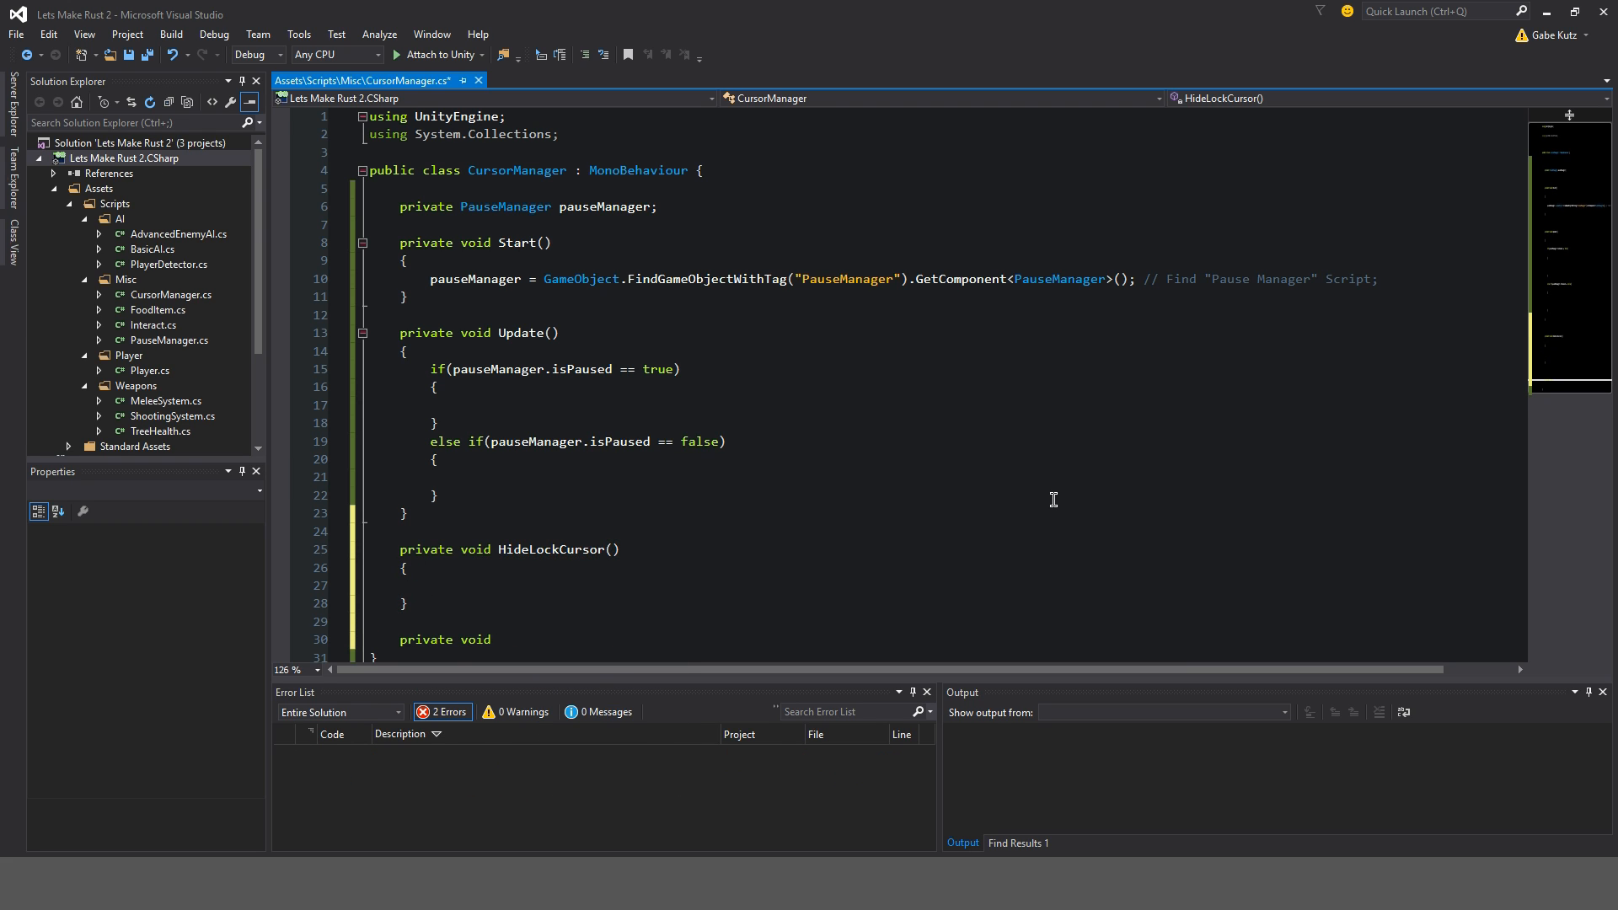
pyautogui.write('ShowUnlo')
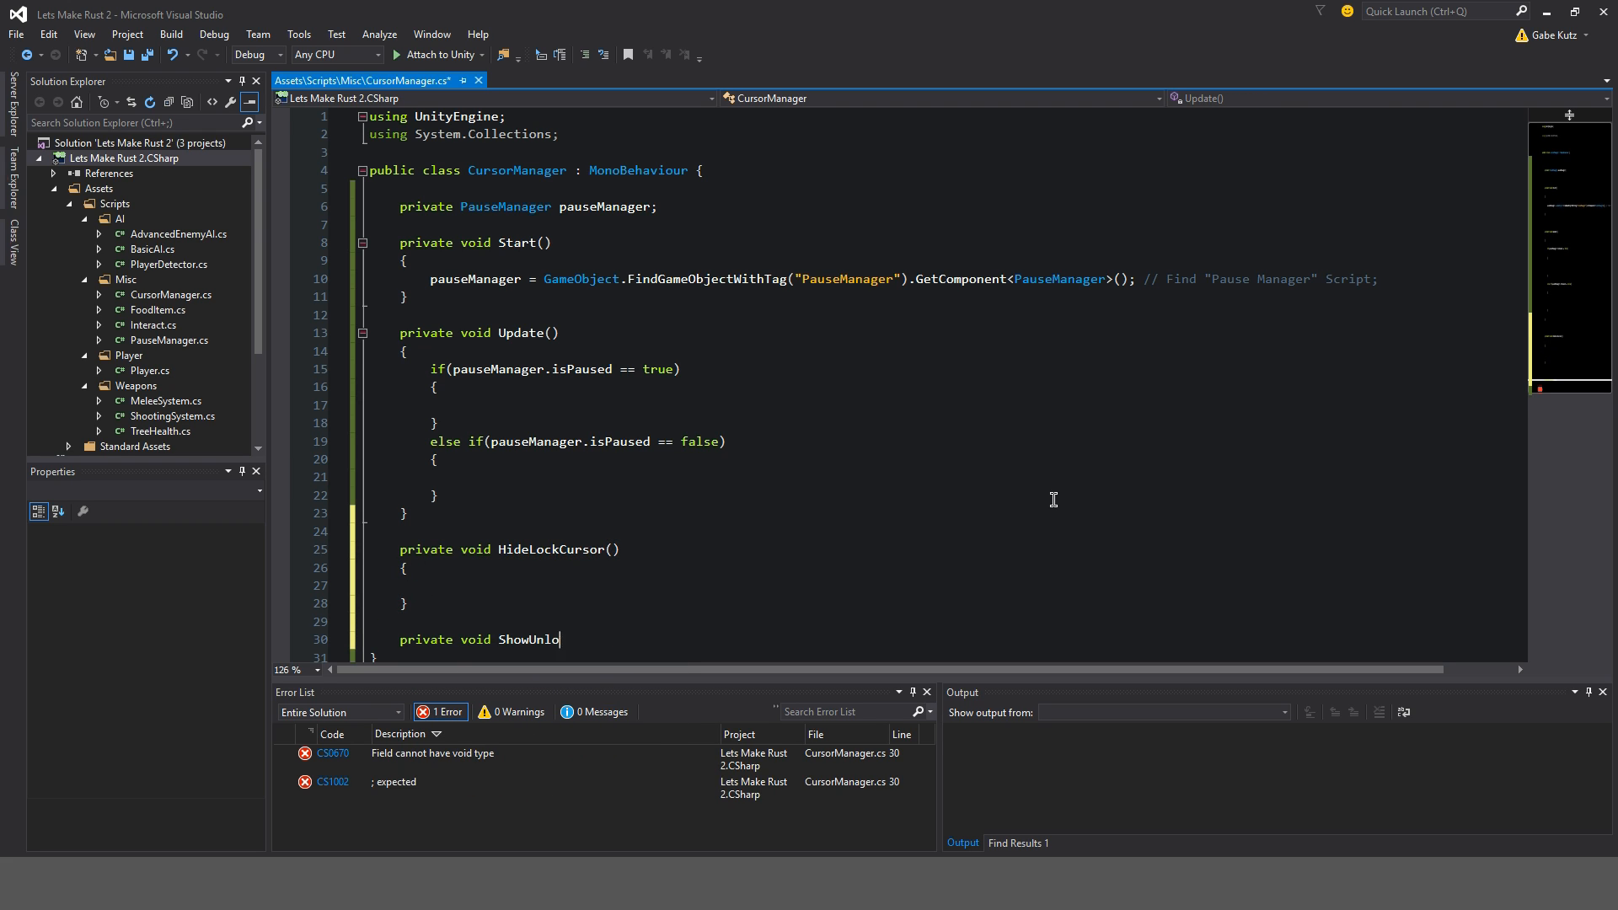
pyautogui.write('ckCursor9)')
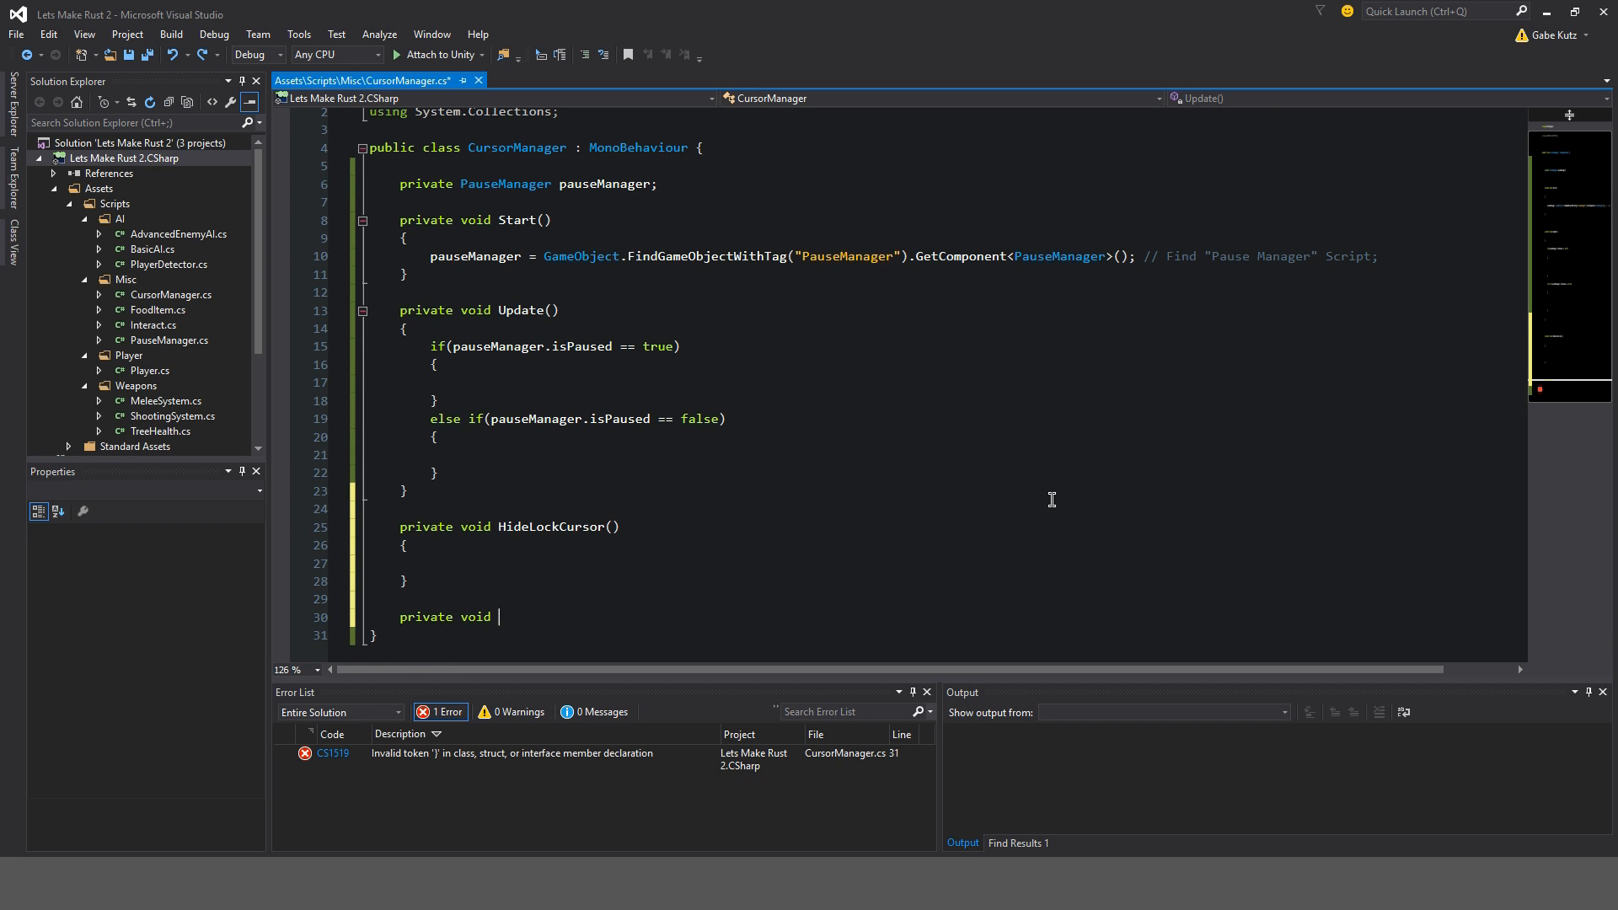
pyautogui.write('ShowUn')
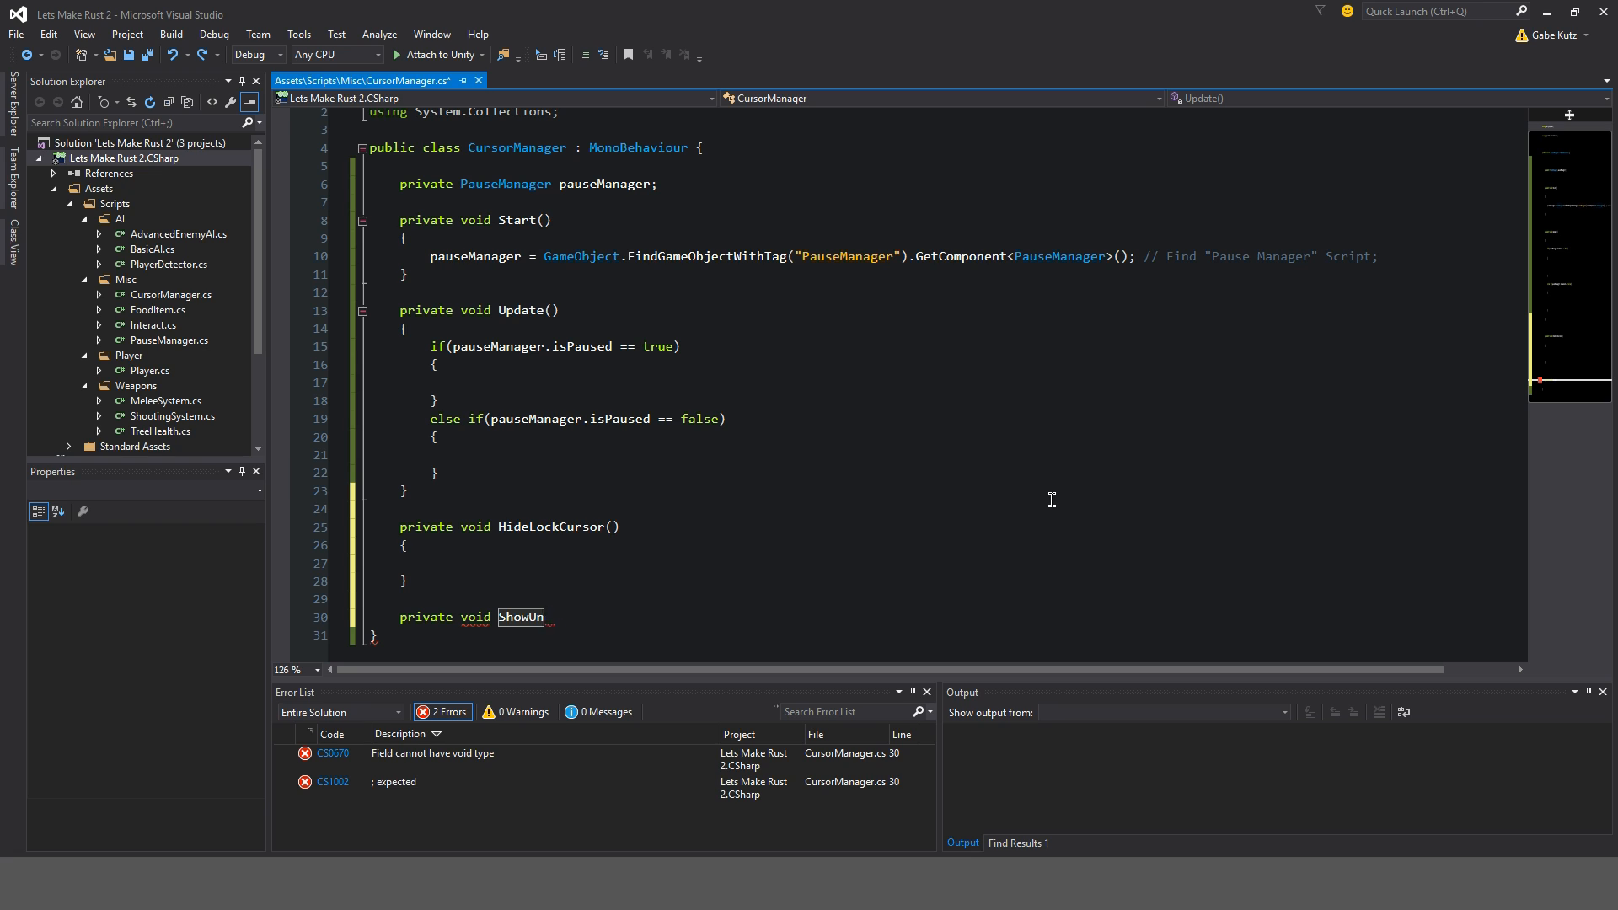
pyautogui.write('lockCusor()')
pyautogui.write('{')
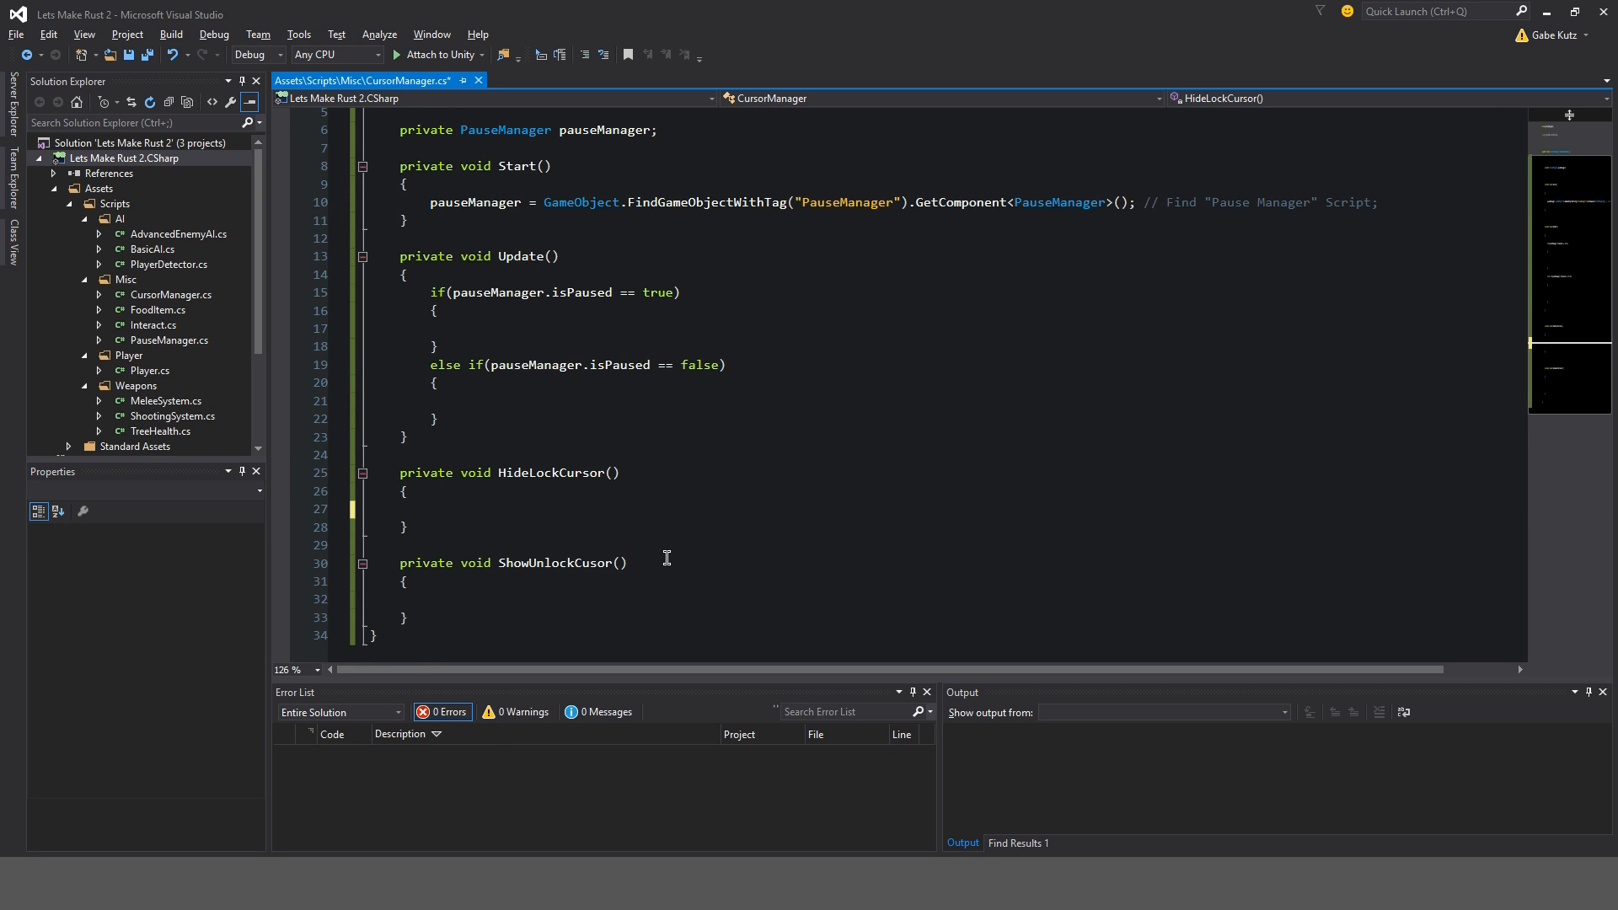
# - Make HideLockCursor set Cursor.visible false and lockState Locked, with comments
pyautogui.write('Cur')
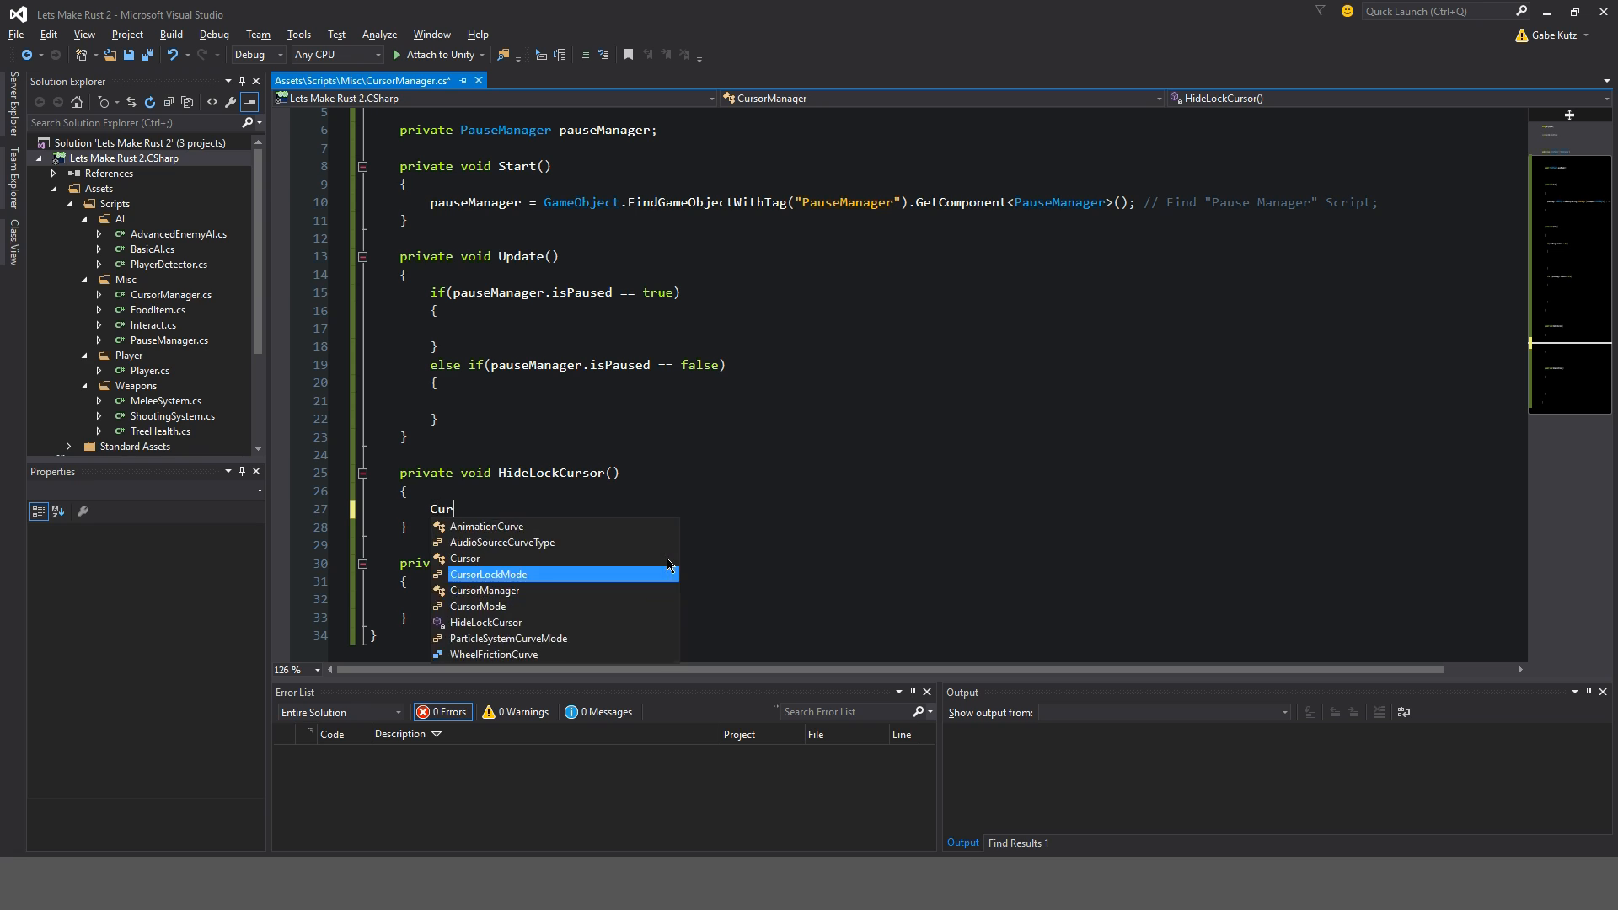
pyautogui.write('Cursor.visible = false;')
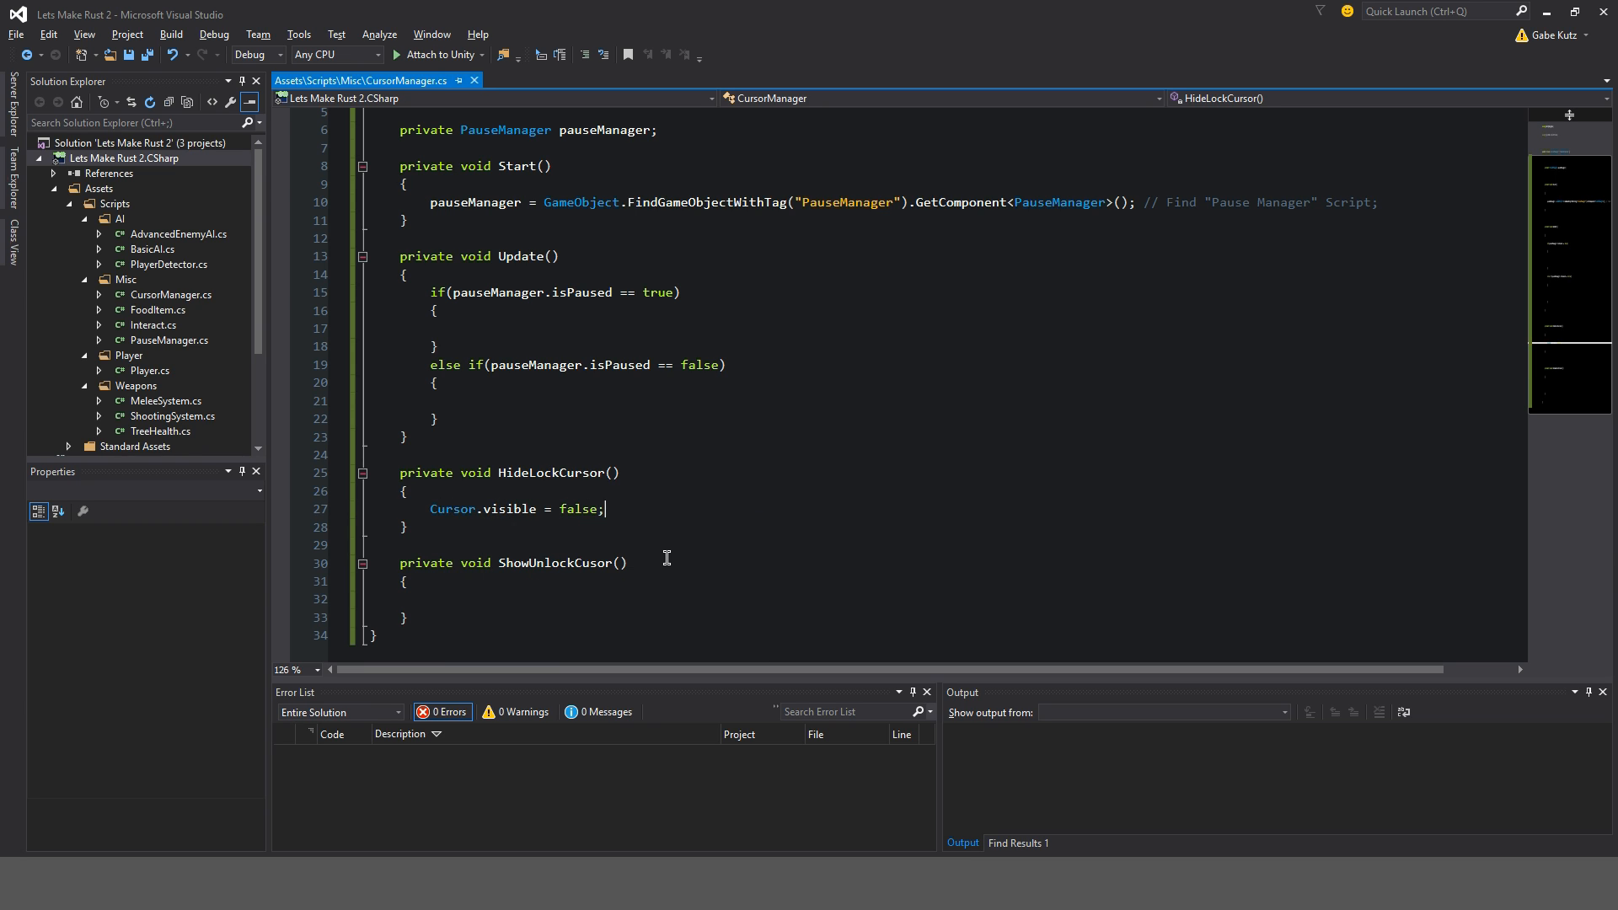
pyautogui.write('// Hide The')
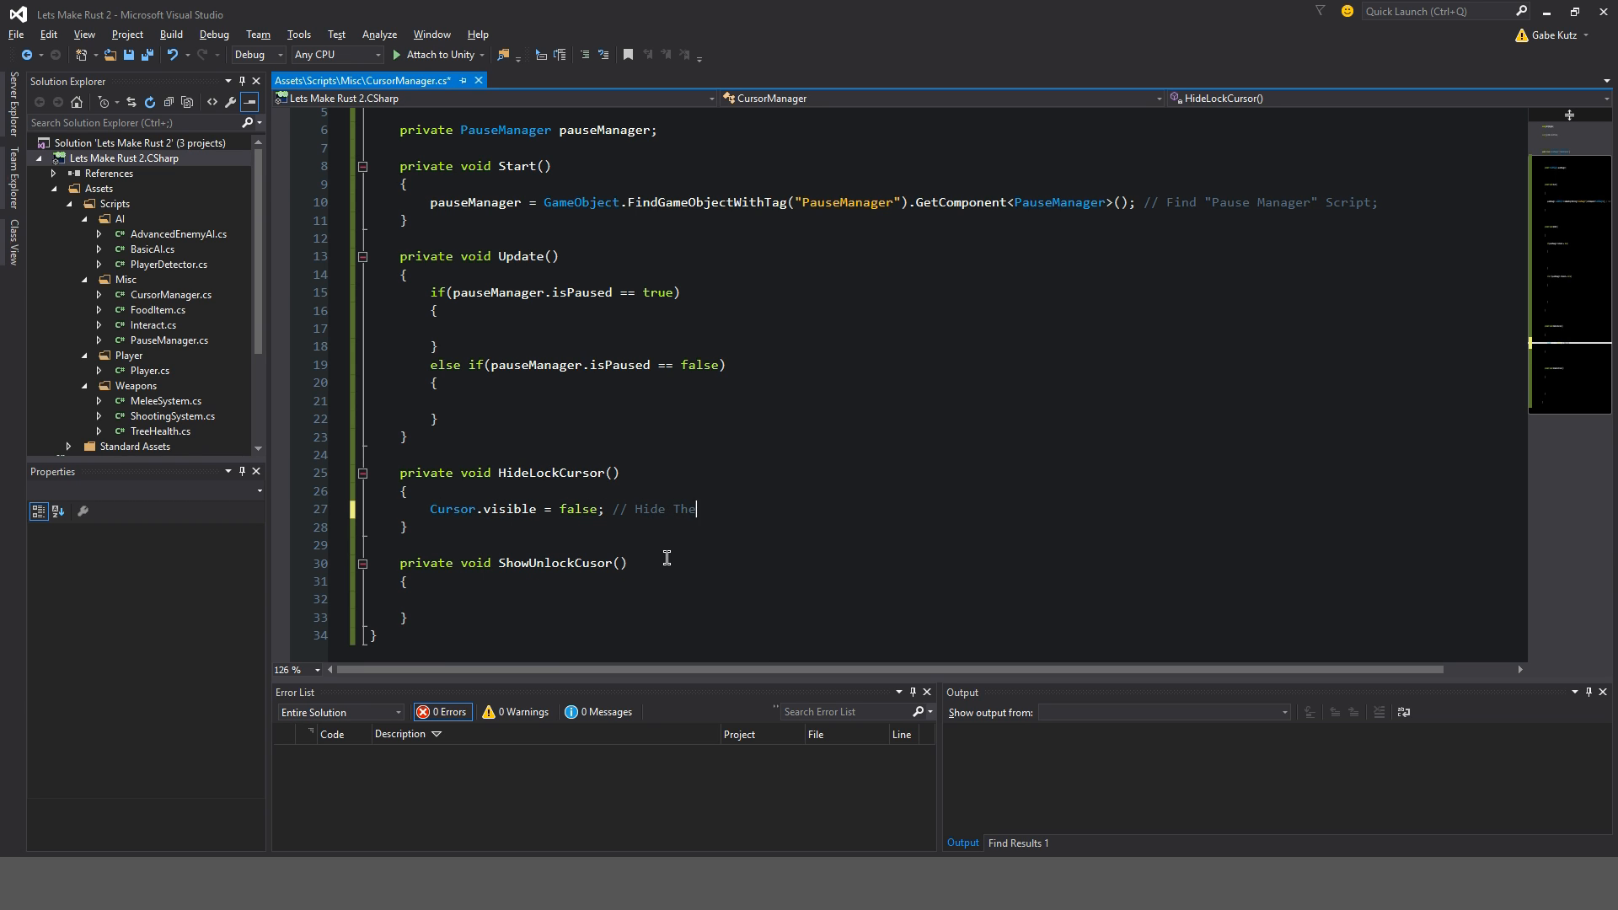
pyautogui.write('Mouse Cursor')
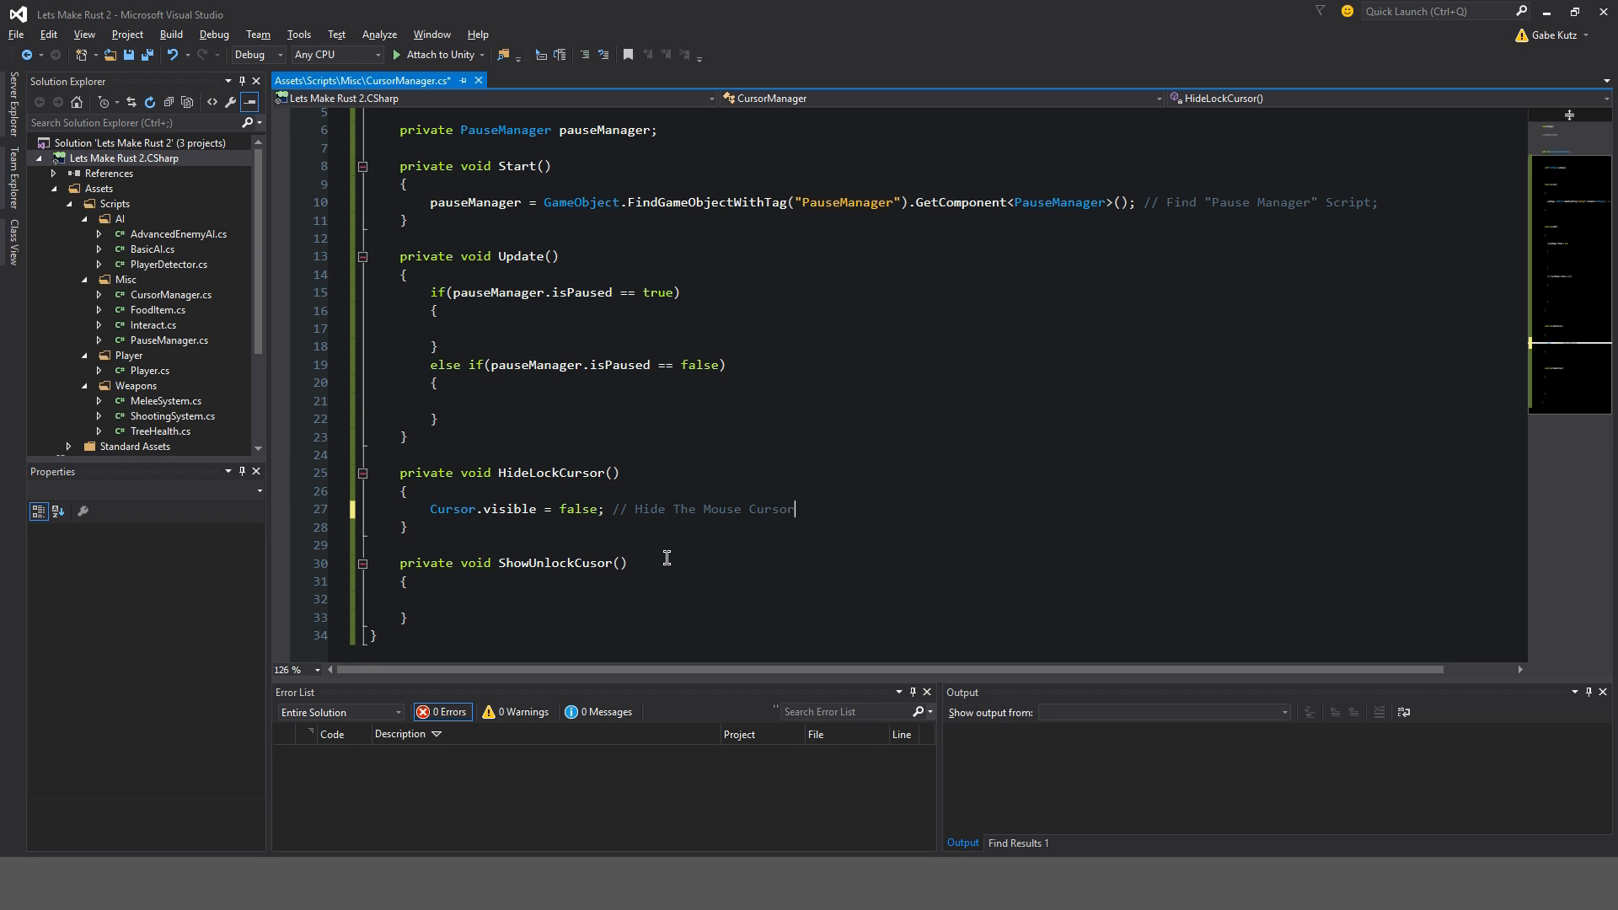
pyautogui.write('Cursor.lockState = CursorLockMode.Locked')
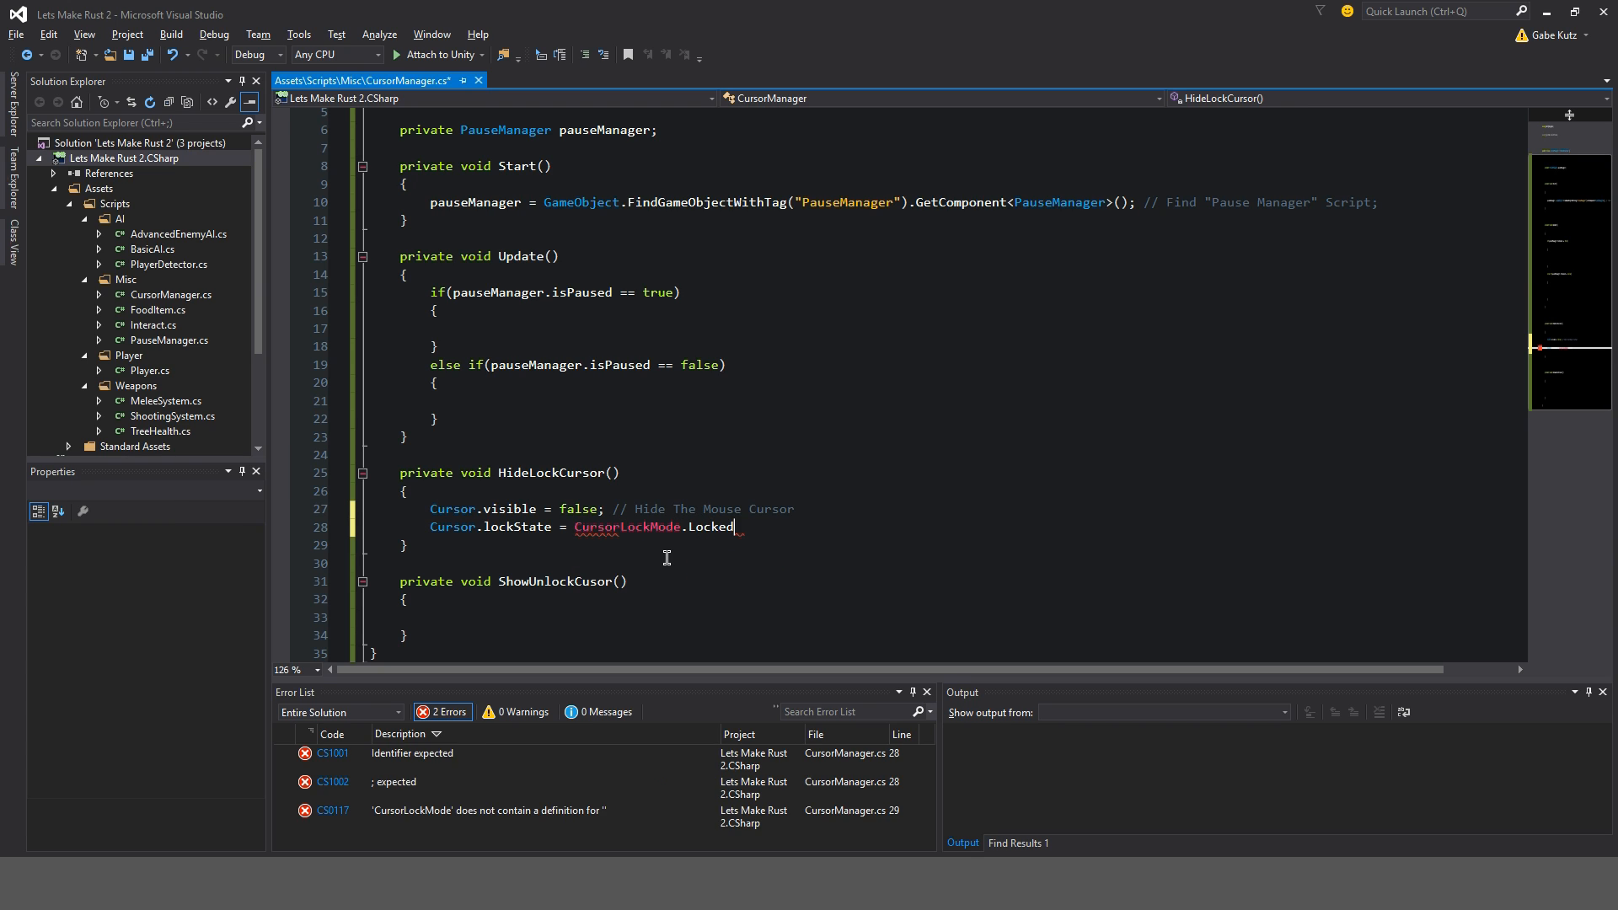
pyautogui.write('; // Lock The Mouse Cursor')
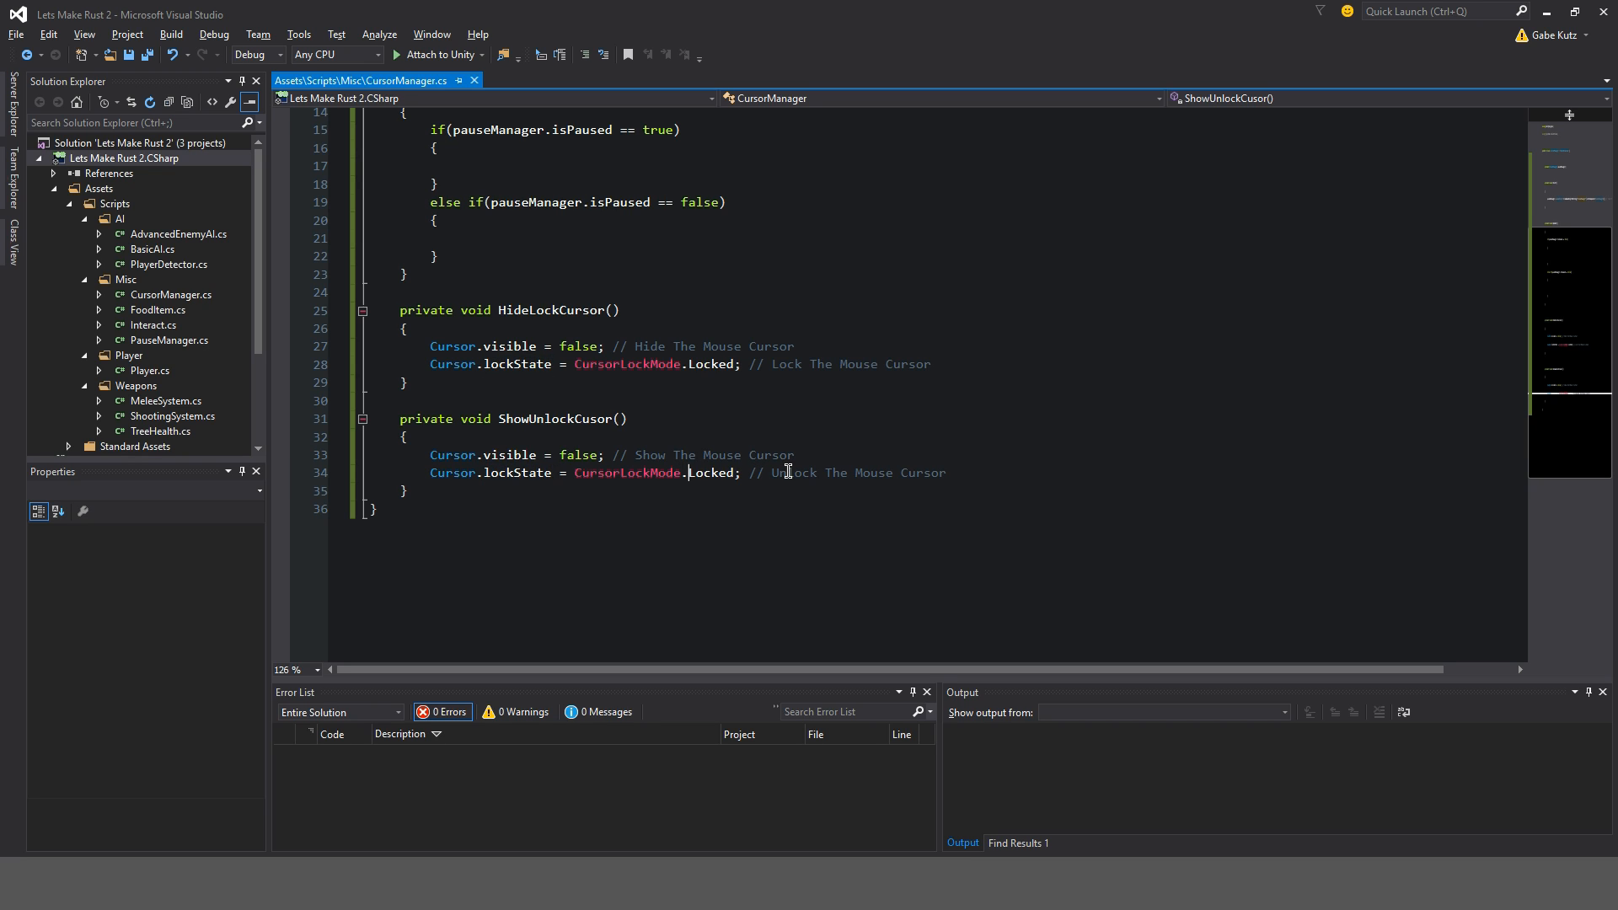
# - Make ShowUnlockCusor set Cursor.visible true and lockState CursorLockMode.None
pyautogui.write('Un')
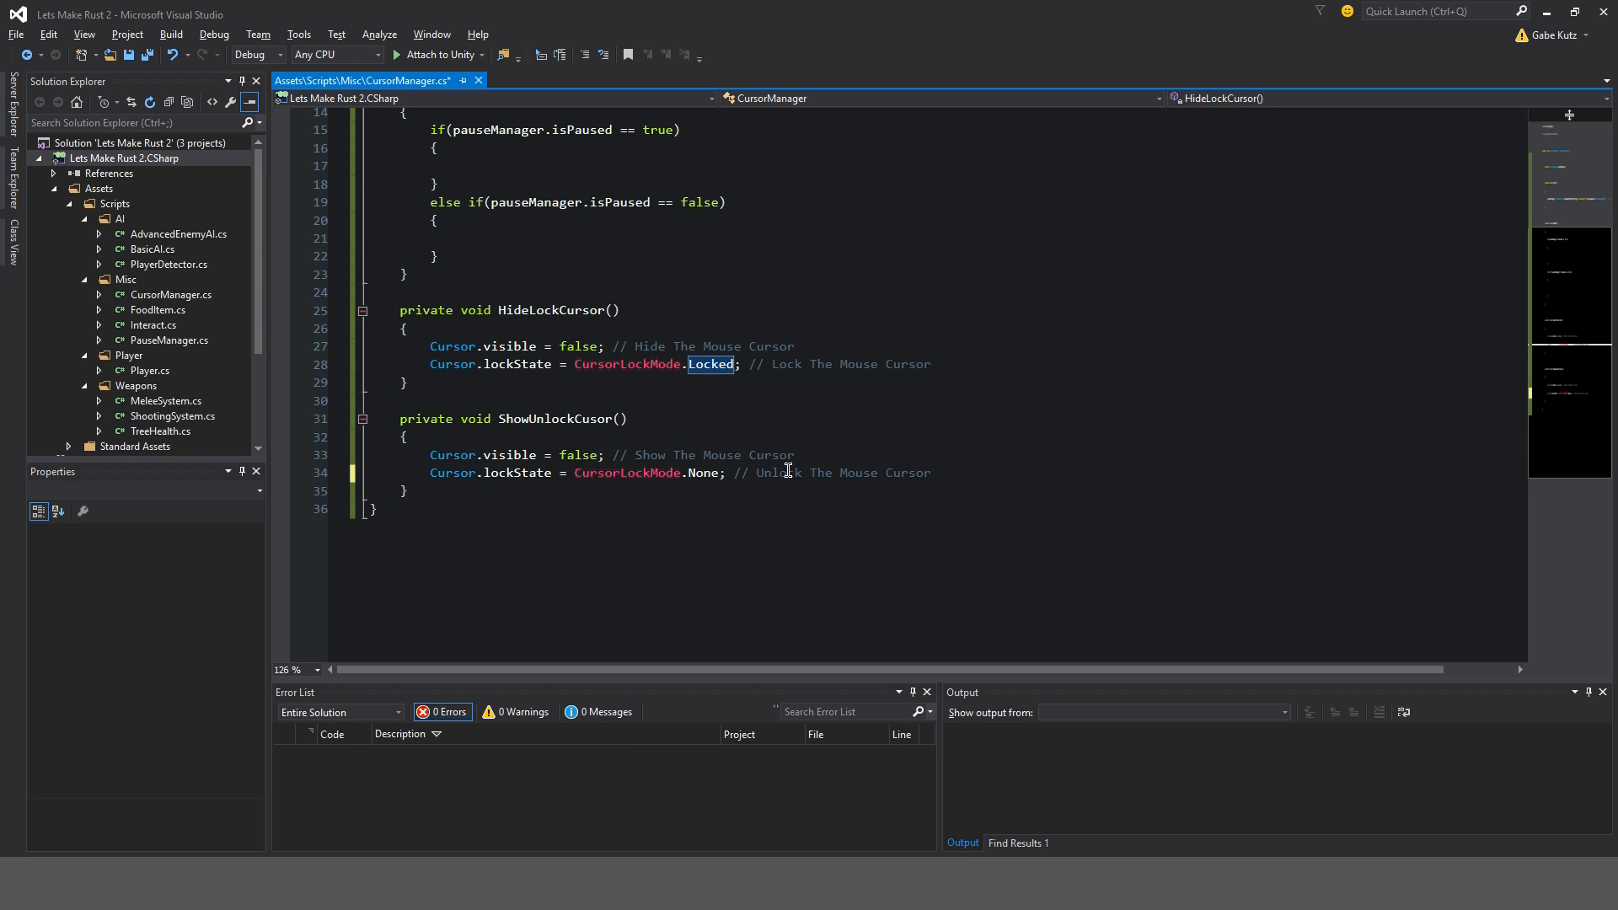
pyautogui.click(720, 454)
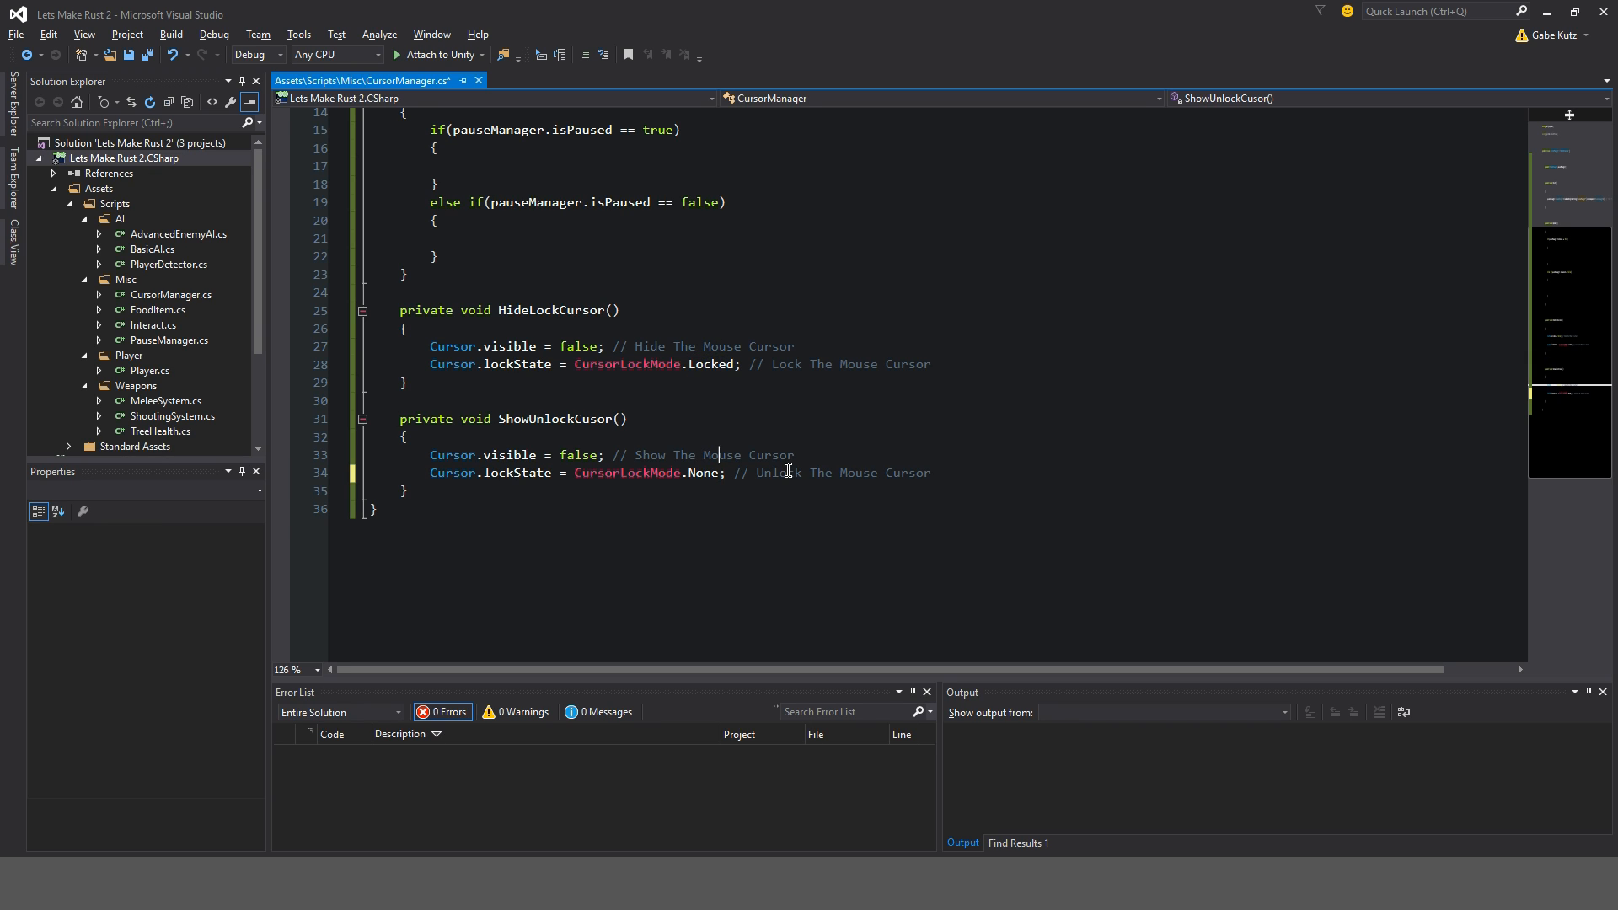
pyautogui.write('t')
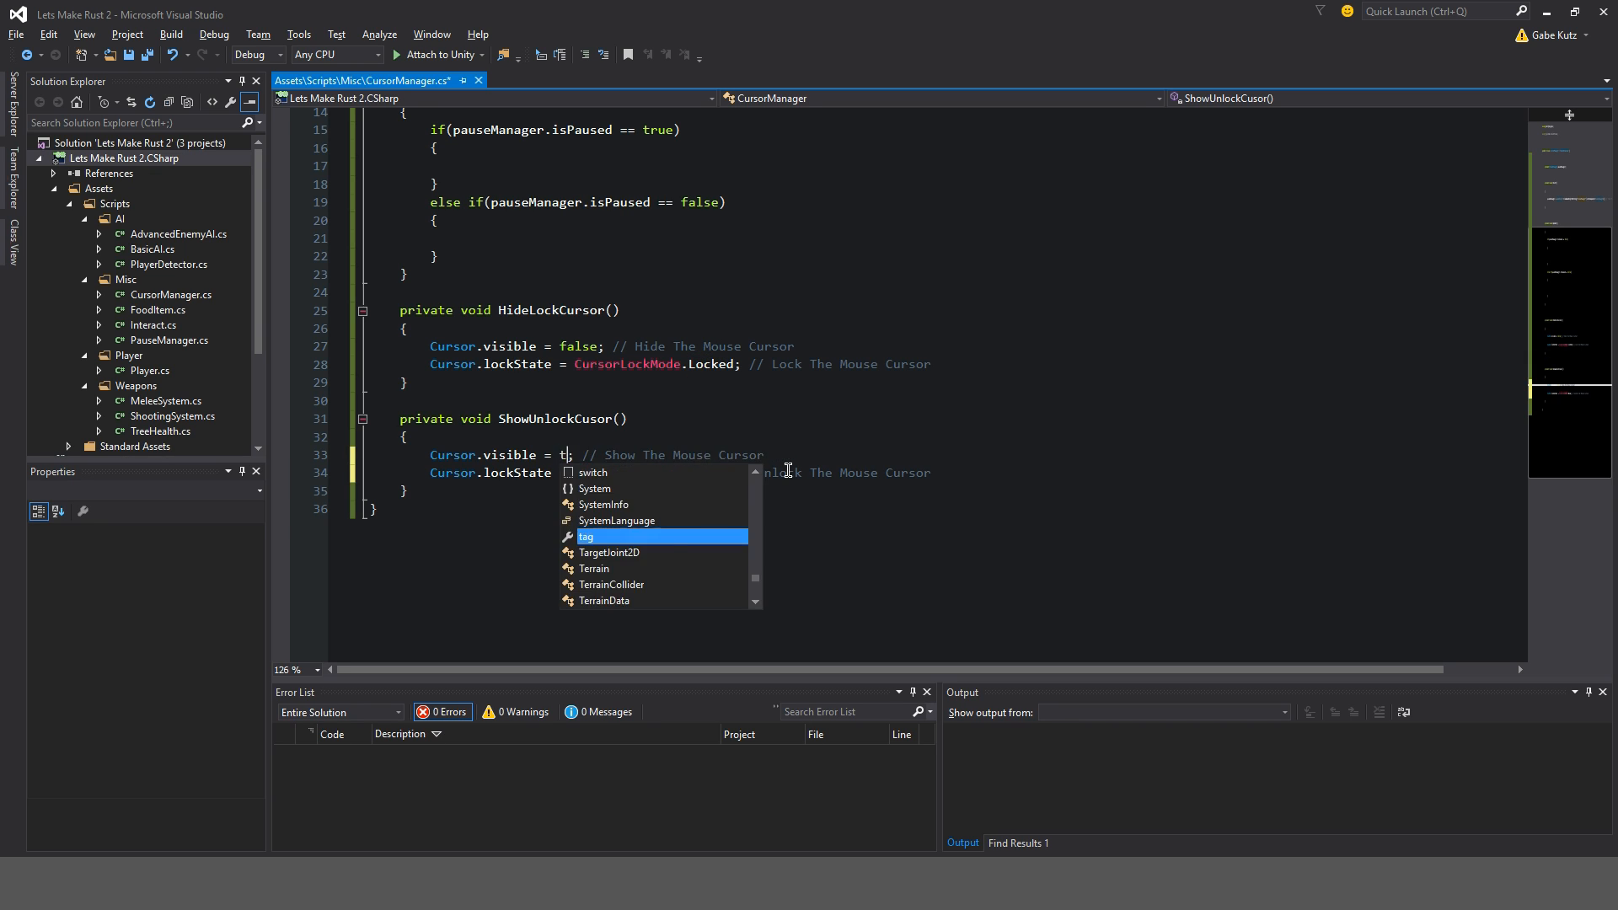
pyautogui.write('rue')
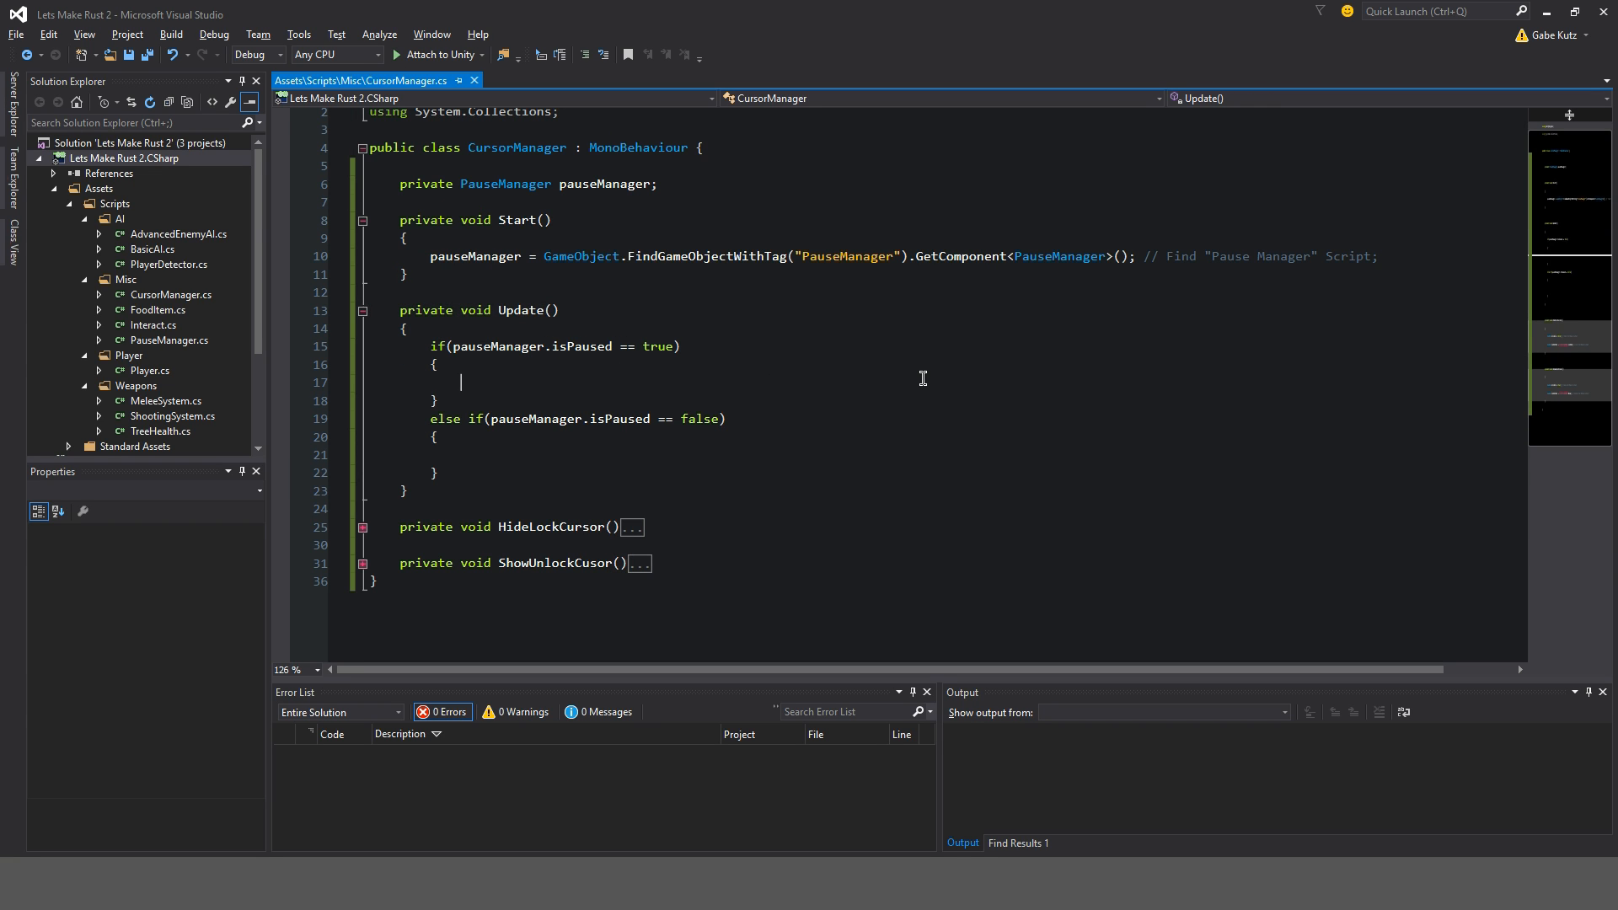
# - Call ShowUnlockCusor() in Update's paused branch and HideLockCursor() in the unpaused branch
pyautogui.write('ShowUnlockCusor();')
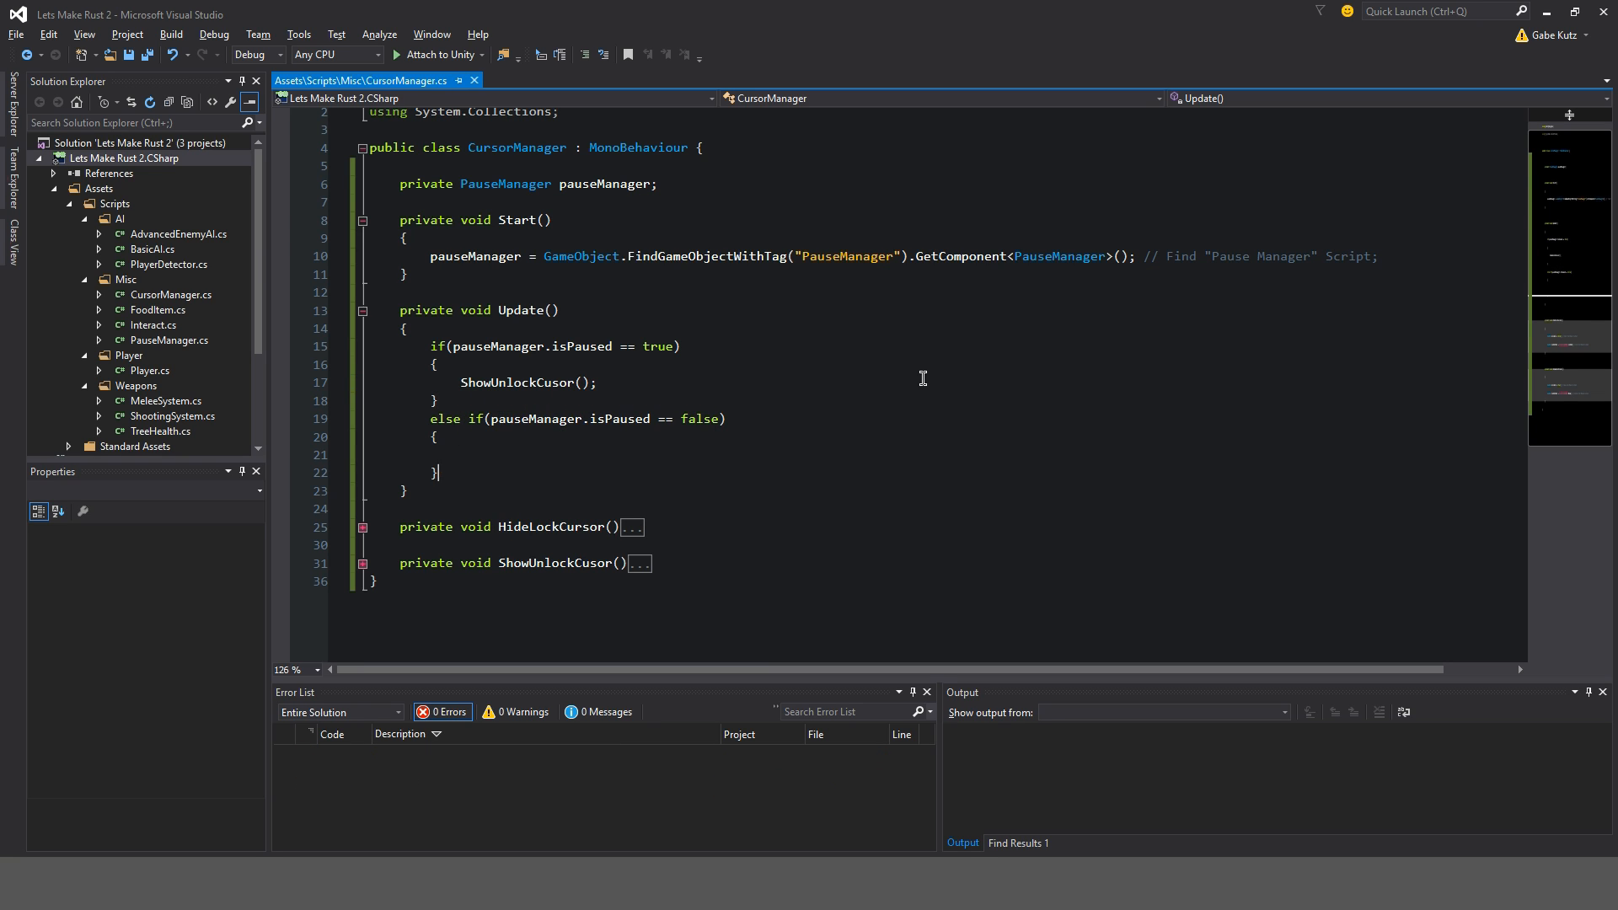
pyautogui.write('HideLockCursor();')
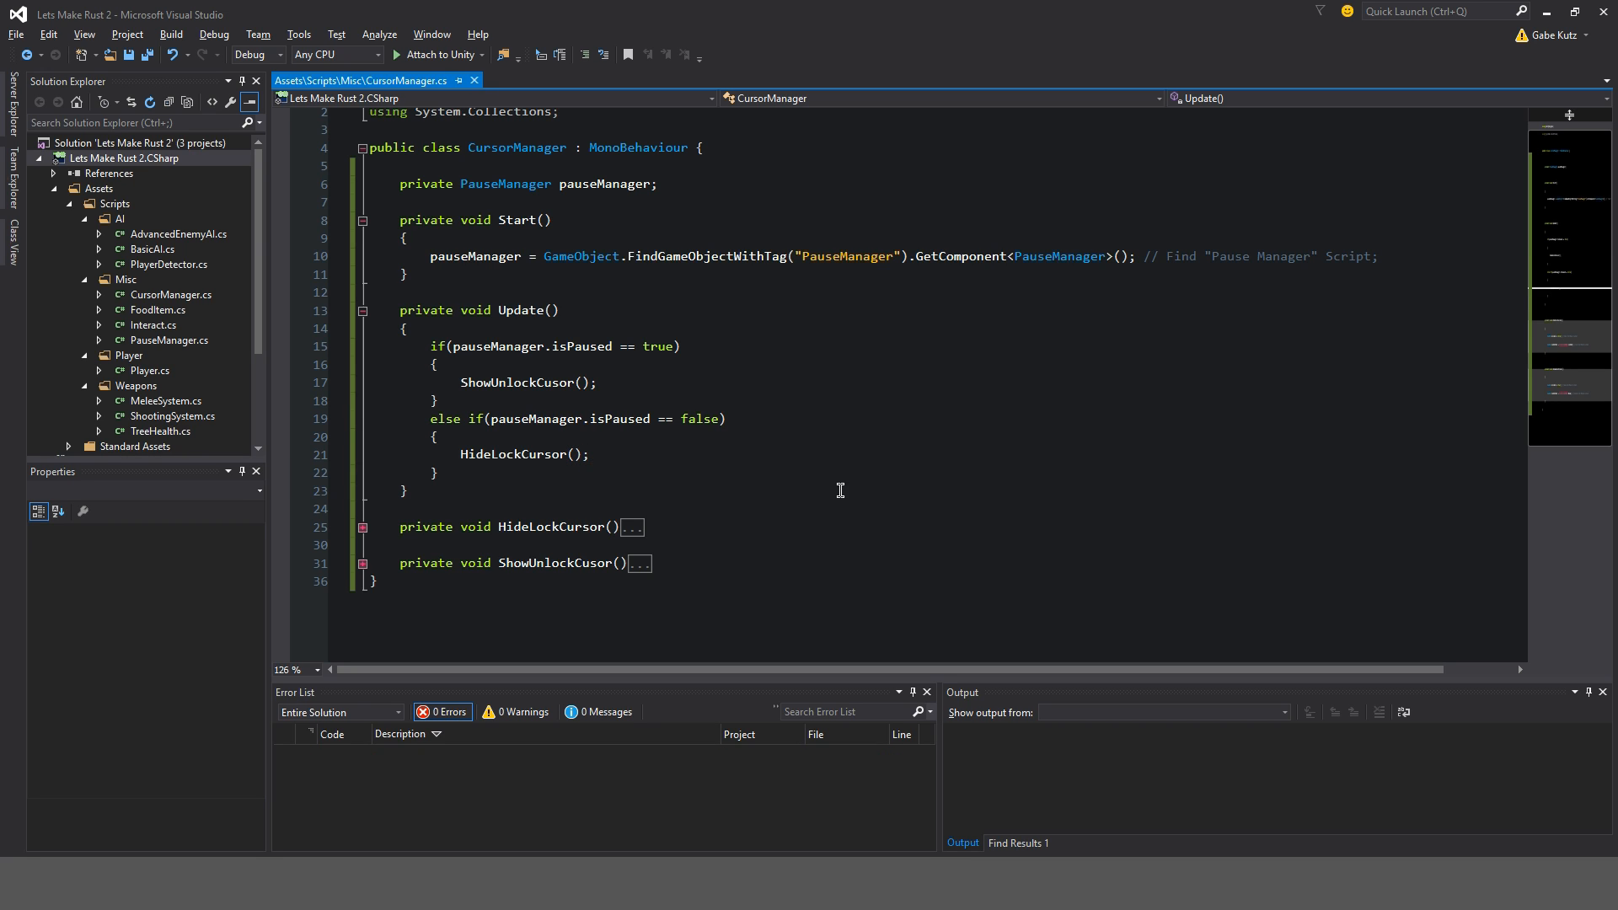
pyautogui.click(598, 382)
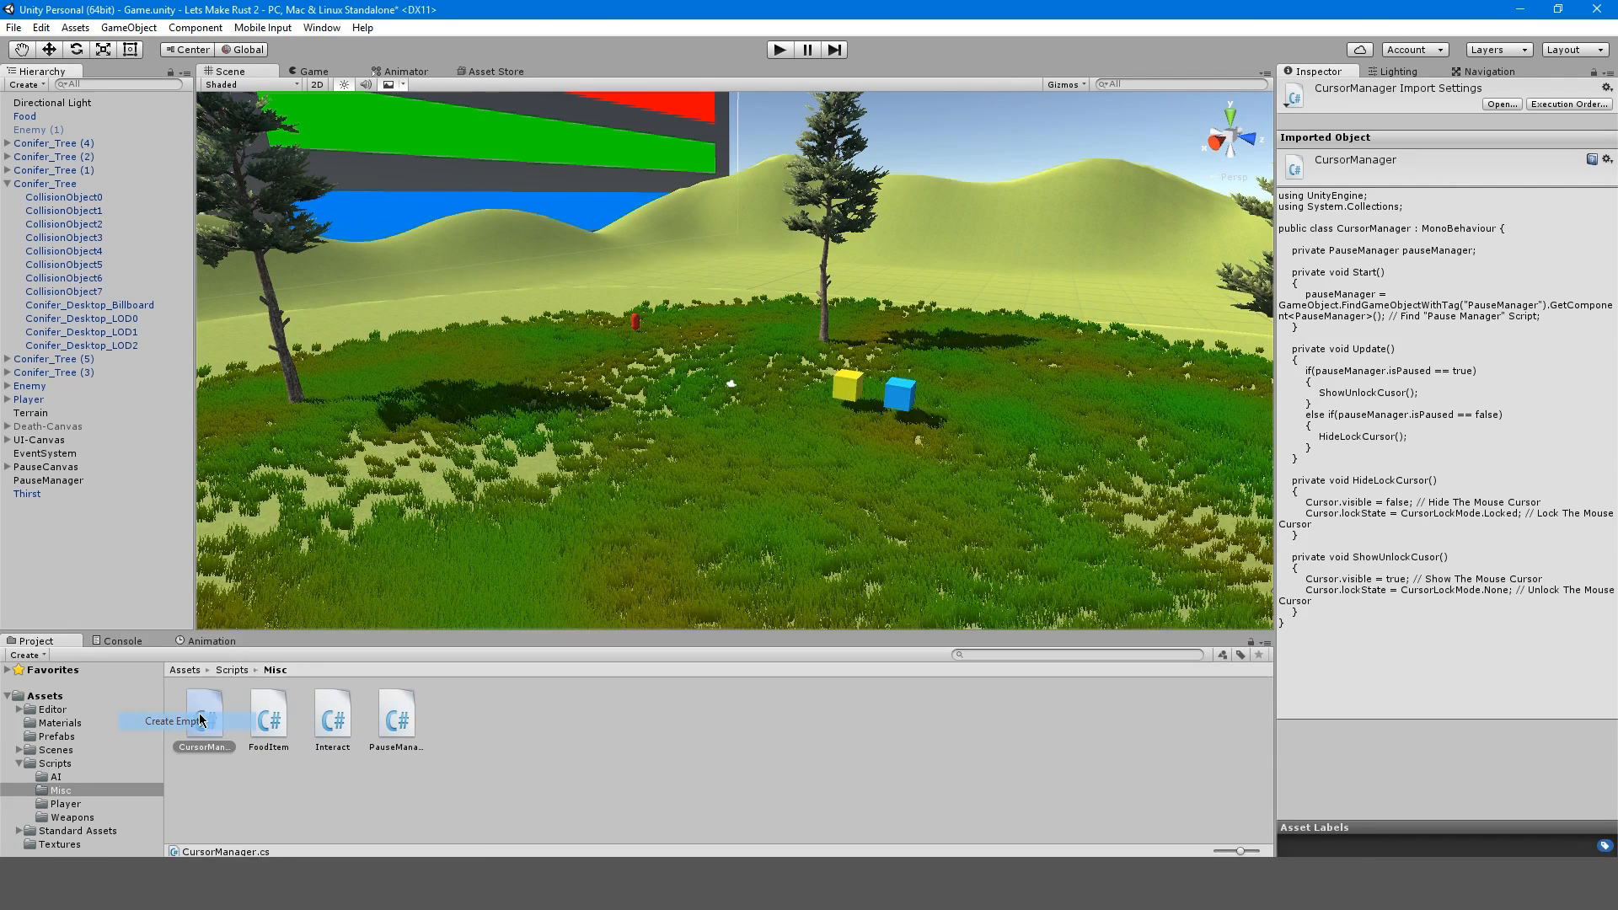
# - Add an empty CursorManager object at the origin with the CursorManager script, then Play
pyautogui.click(170, 720)
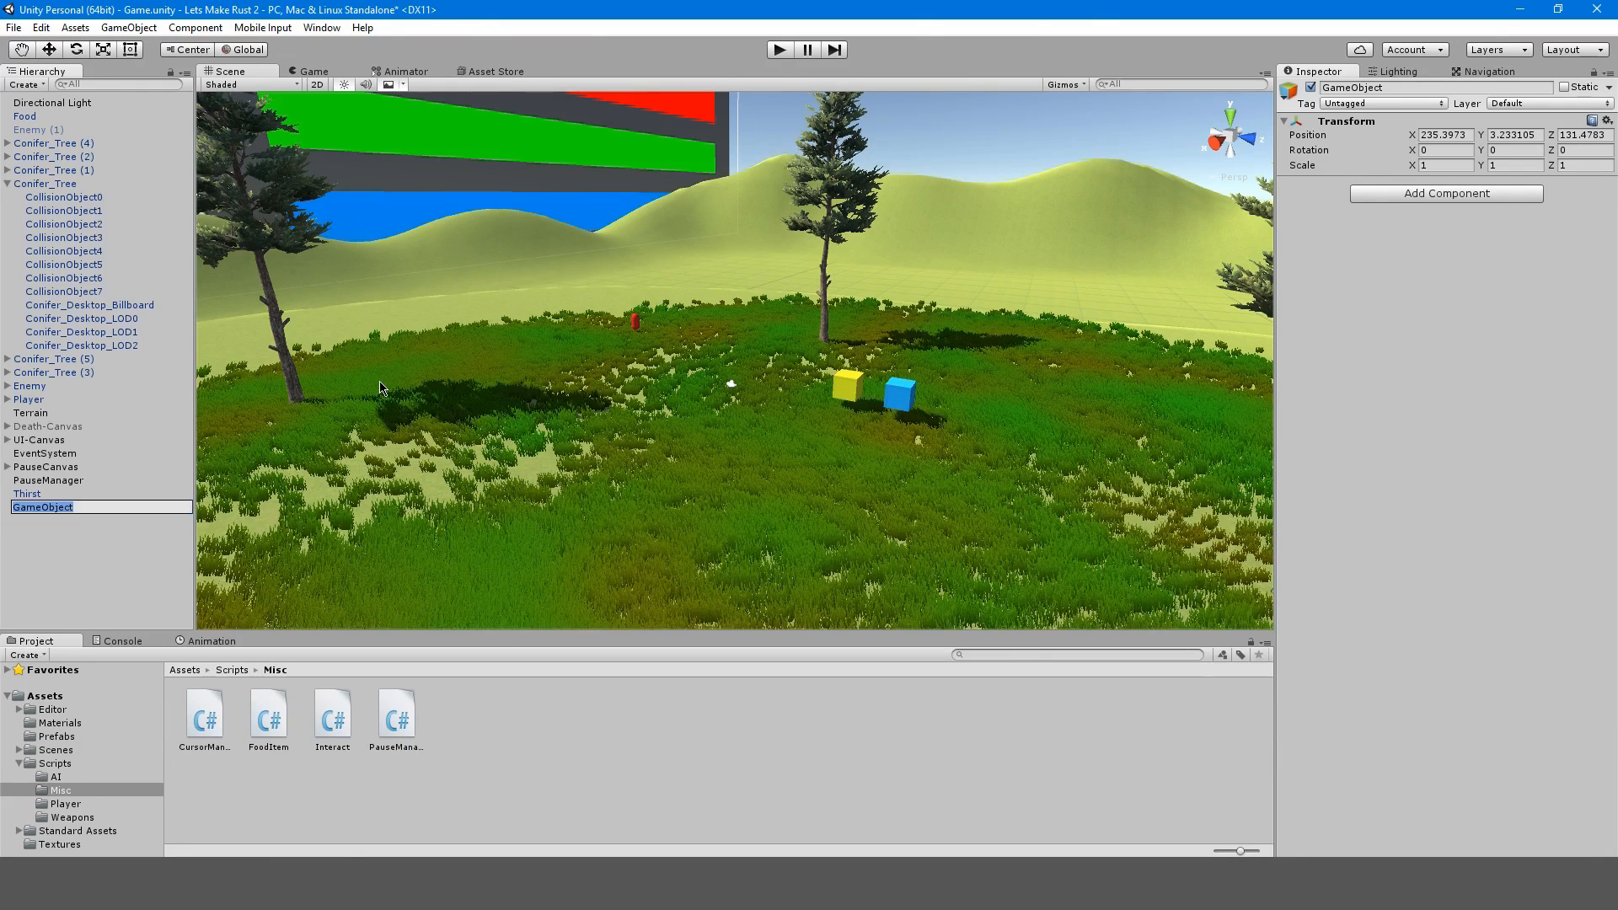
pyautogui.moveTo(496, 474)
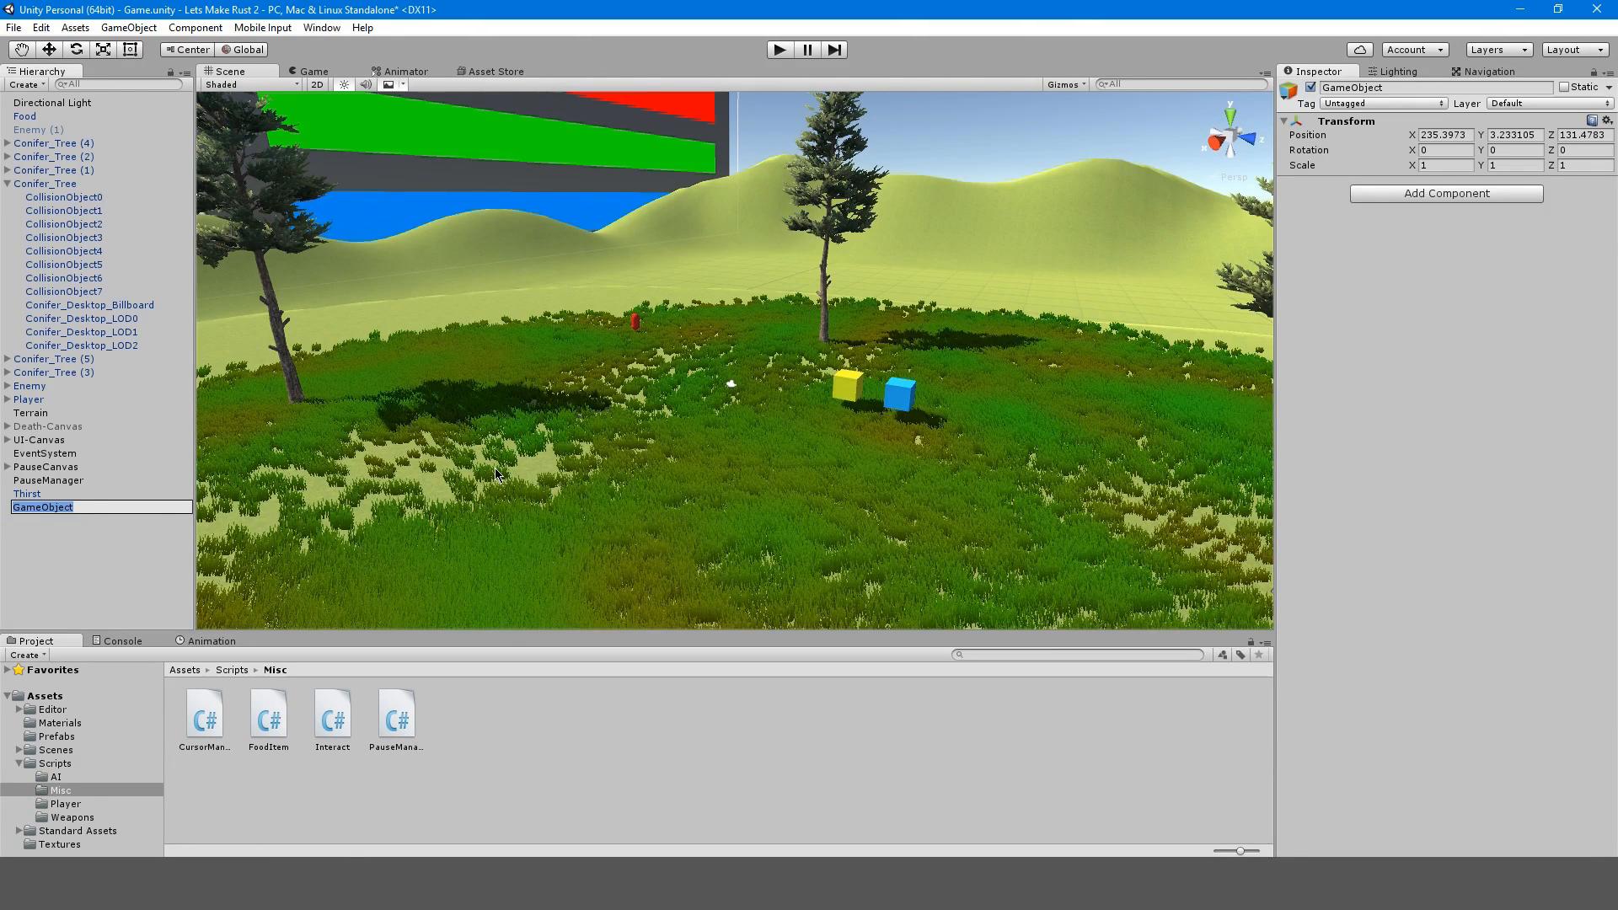
pyautogui.write('CursorManager')
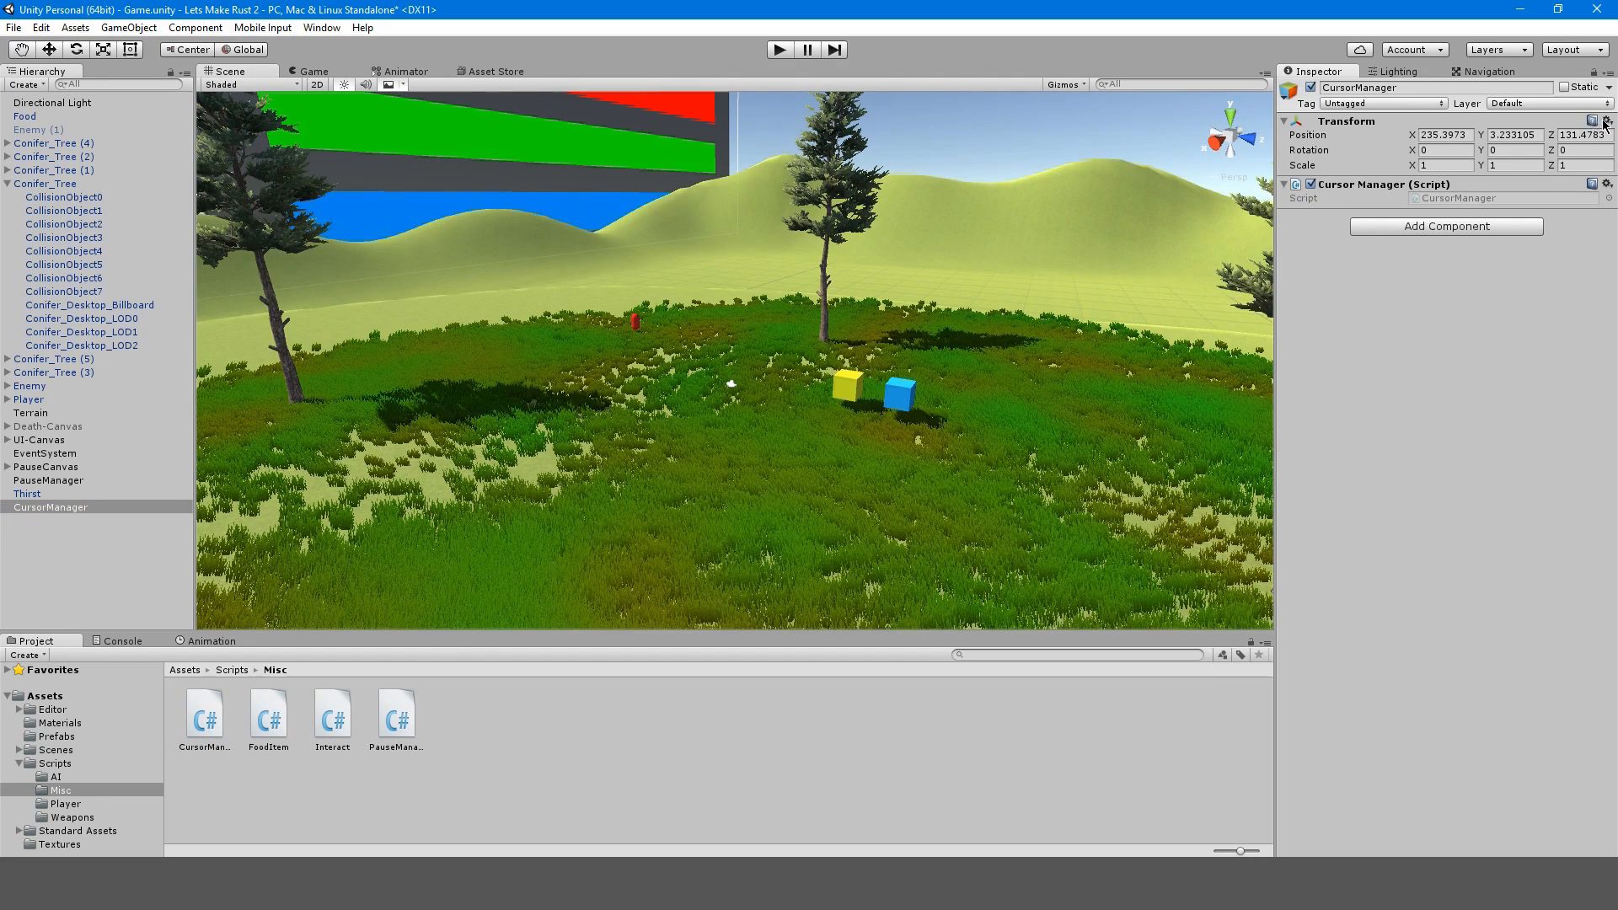
pyautogui.click(778, 49)
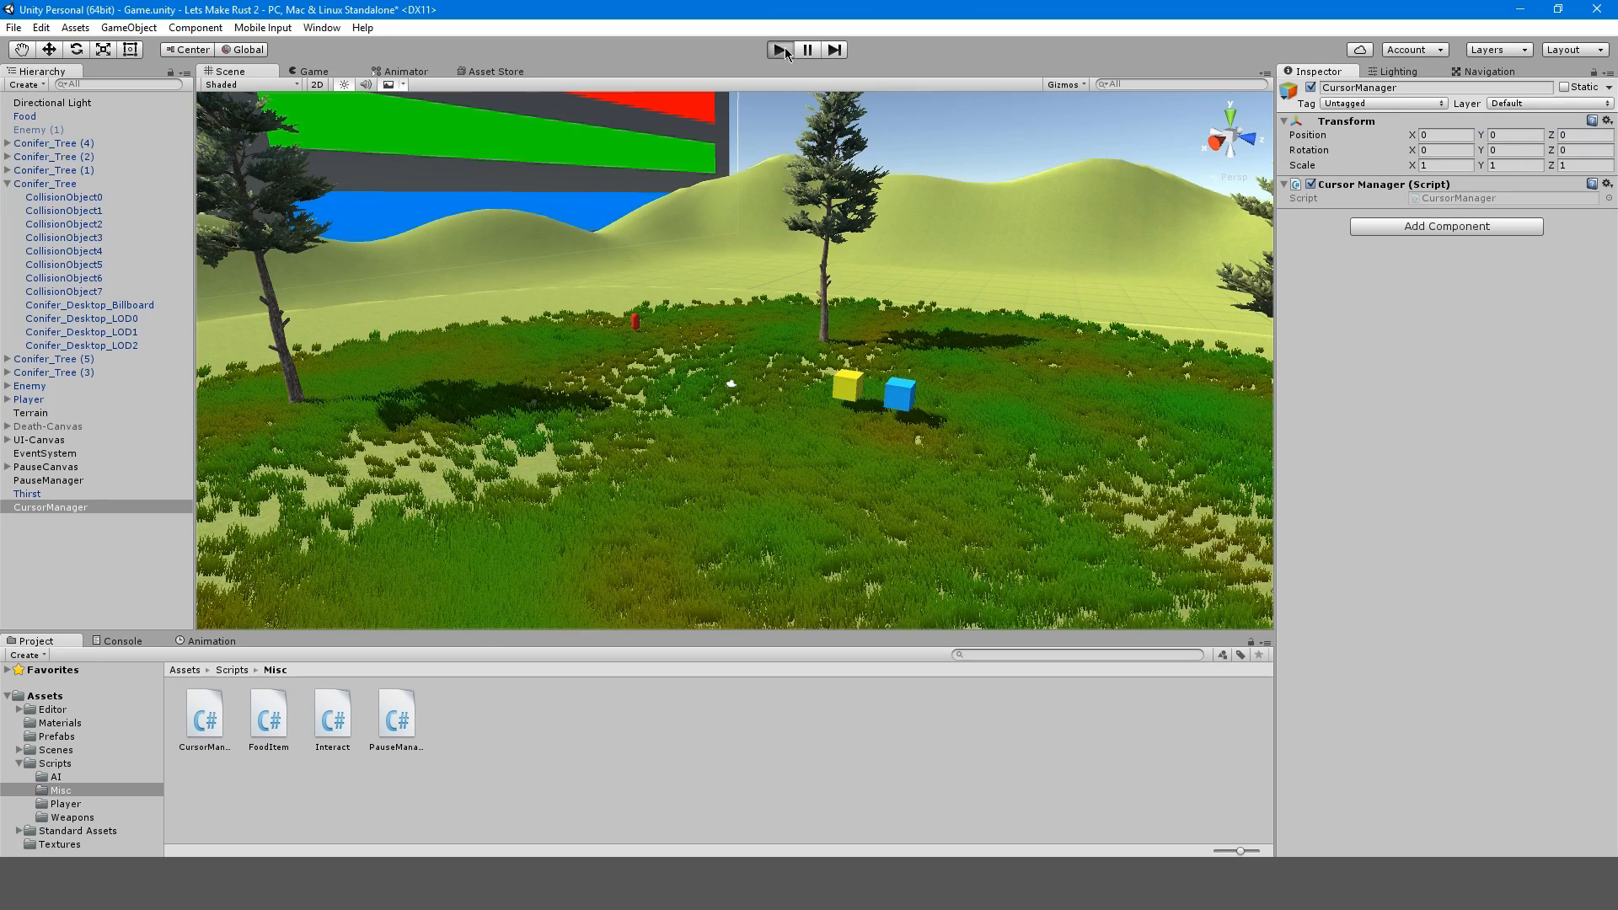
pyautogui.click(781, 49)
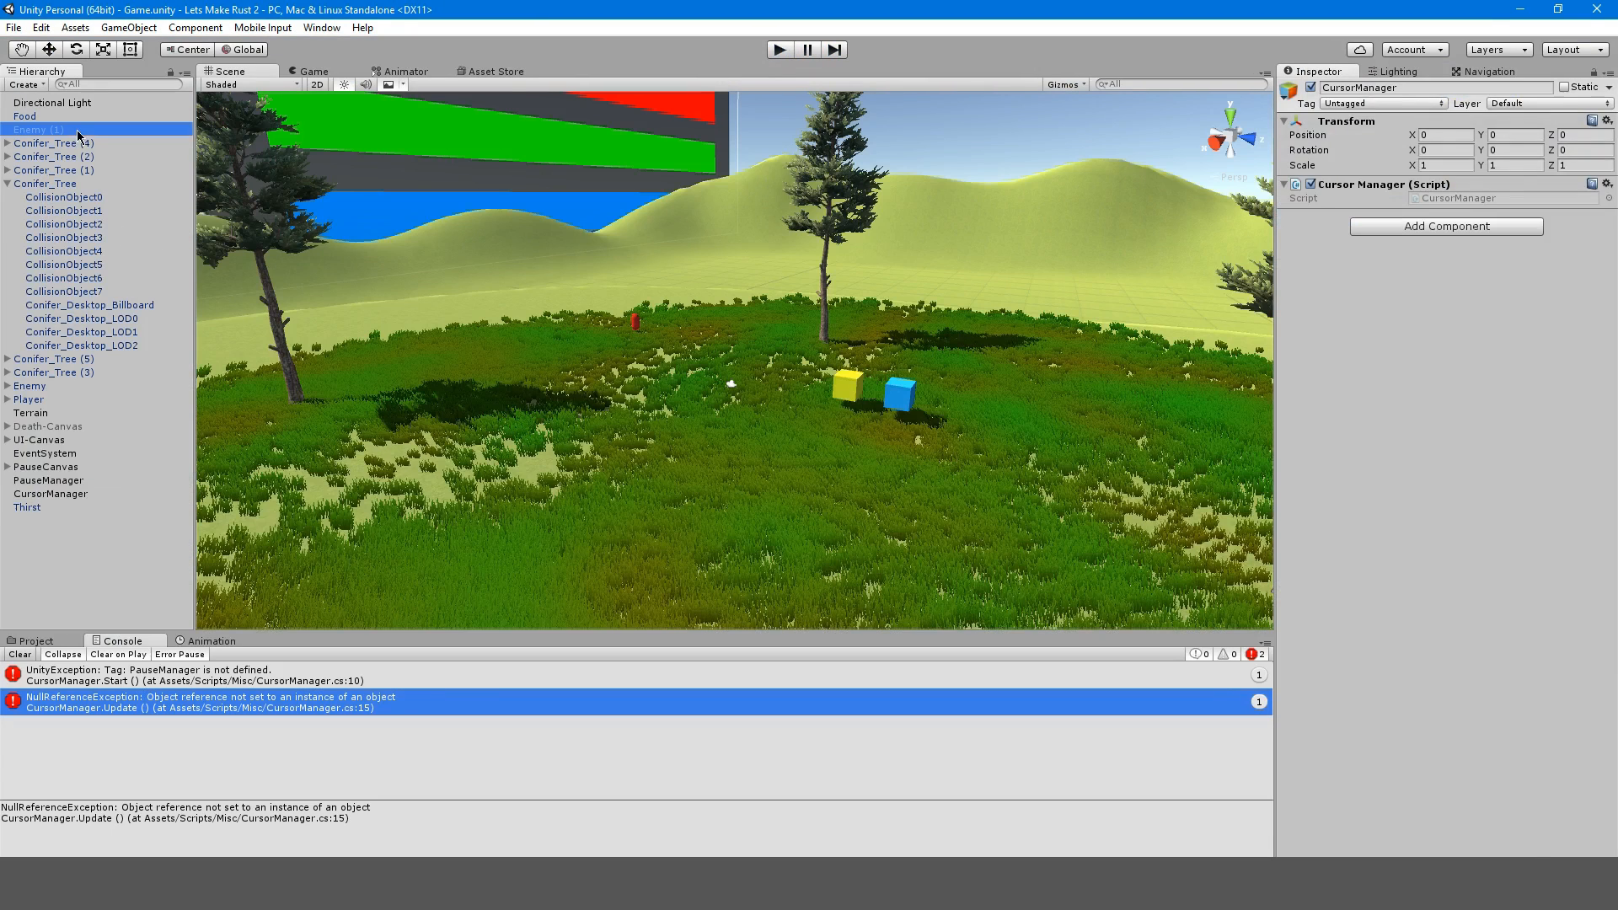
# - Add a 'PauseManager' tag, assign it to the PauseManager object, and play-test again
pyautogui.click(46, 466)
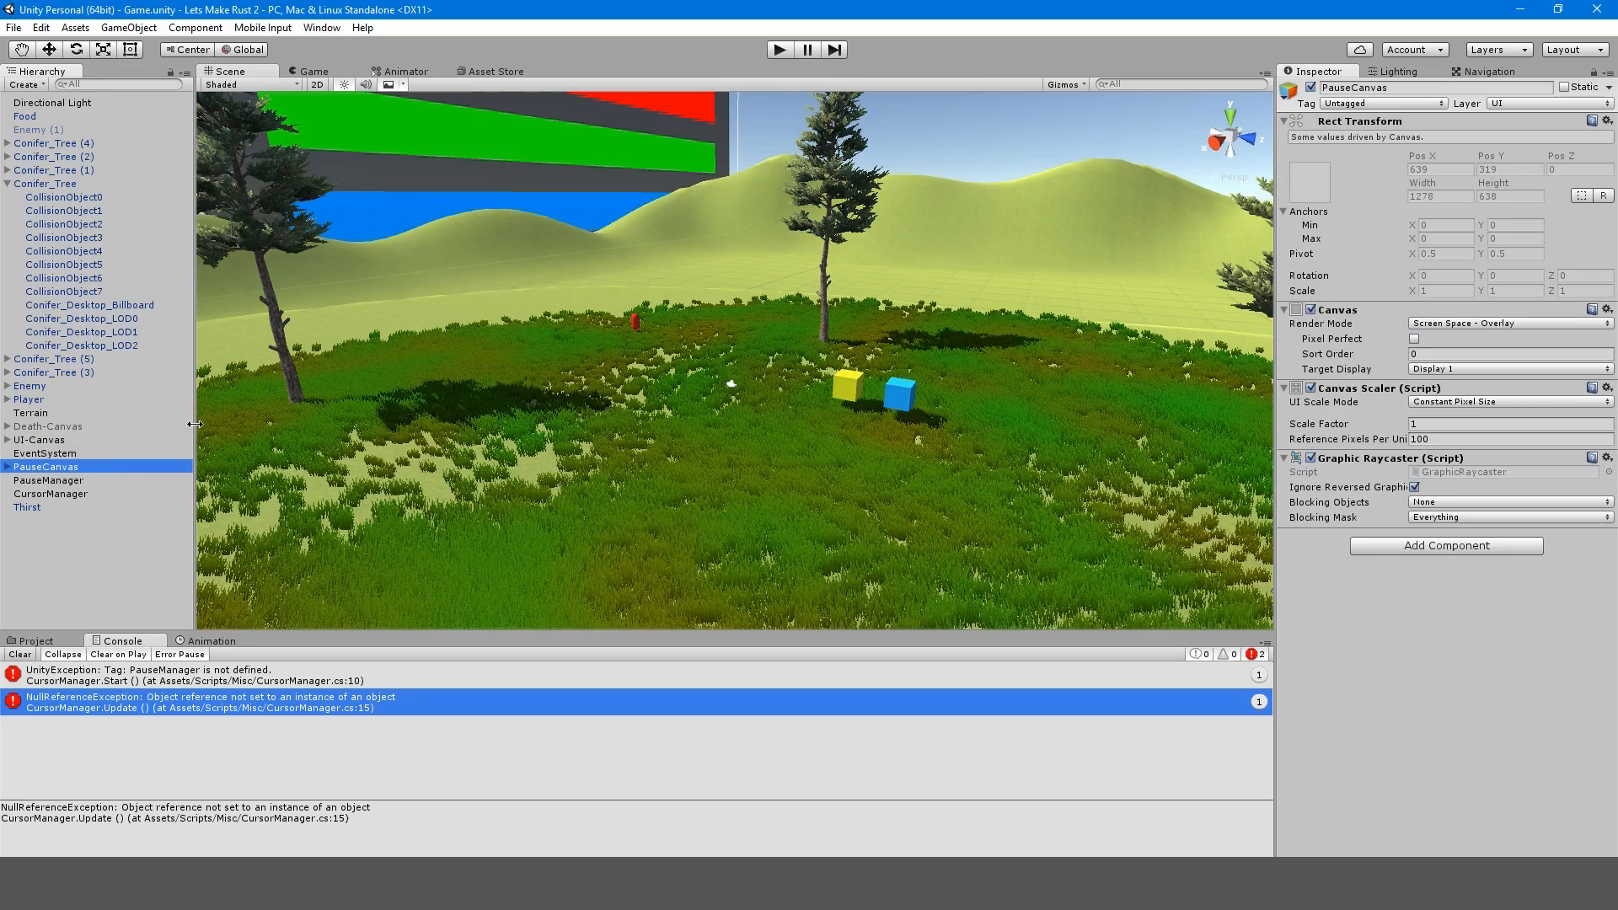
pyautogui.click(47, 479)
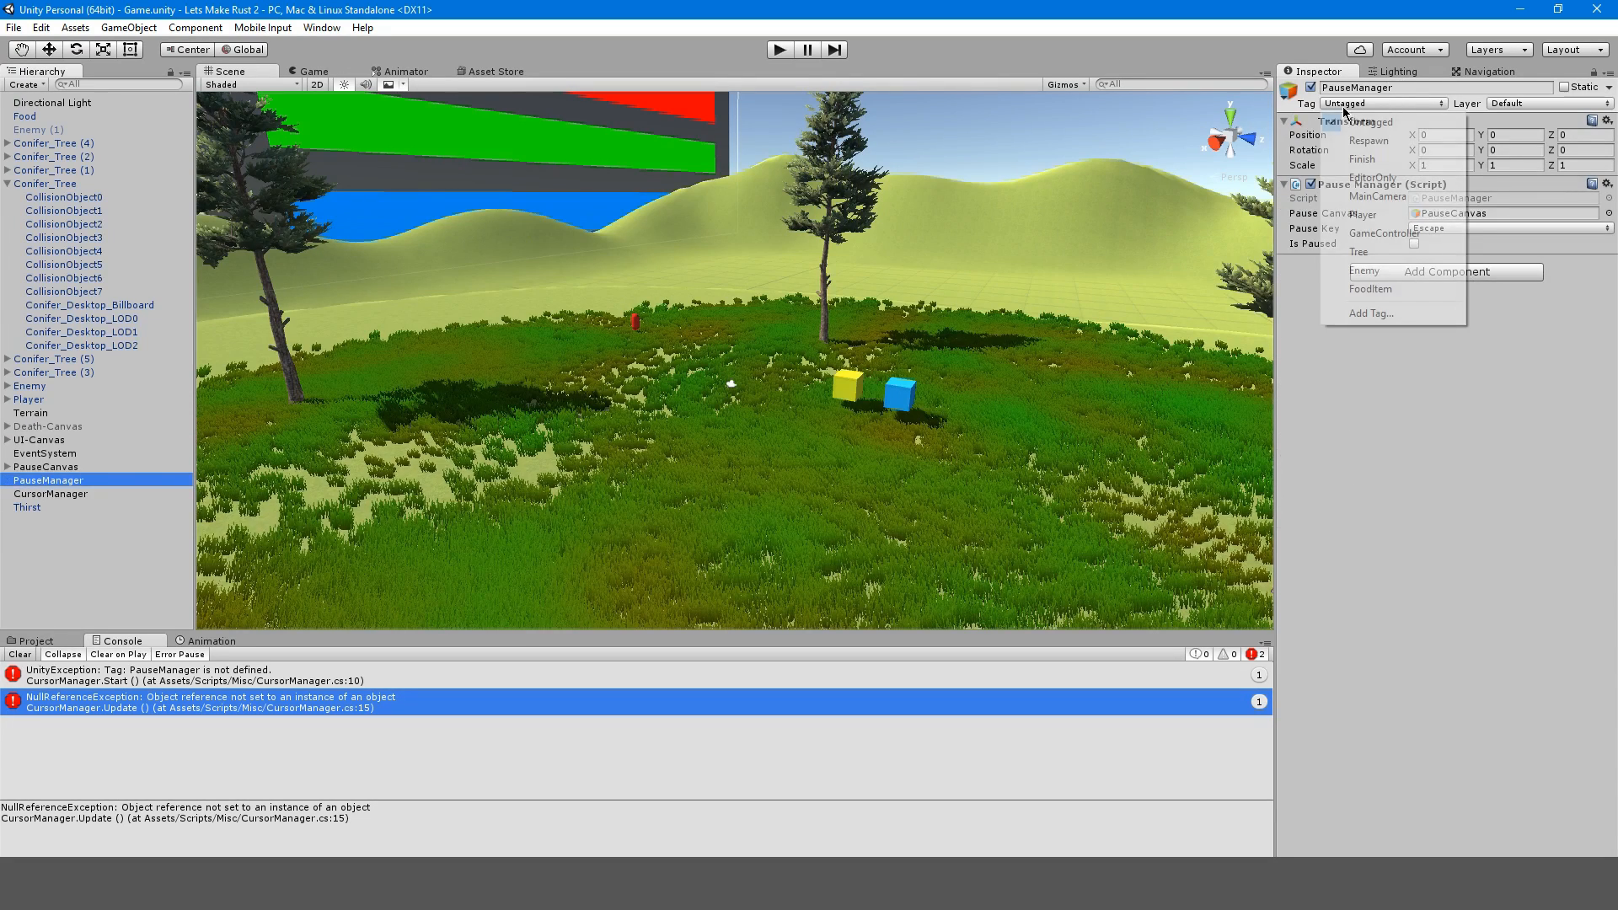
pyautogui.click(1371, 312)
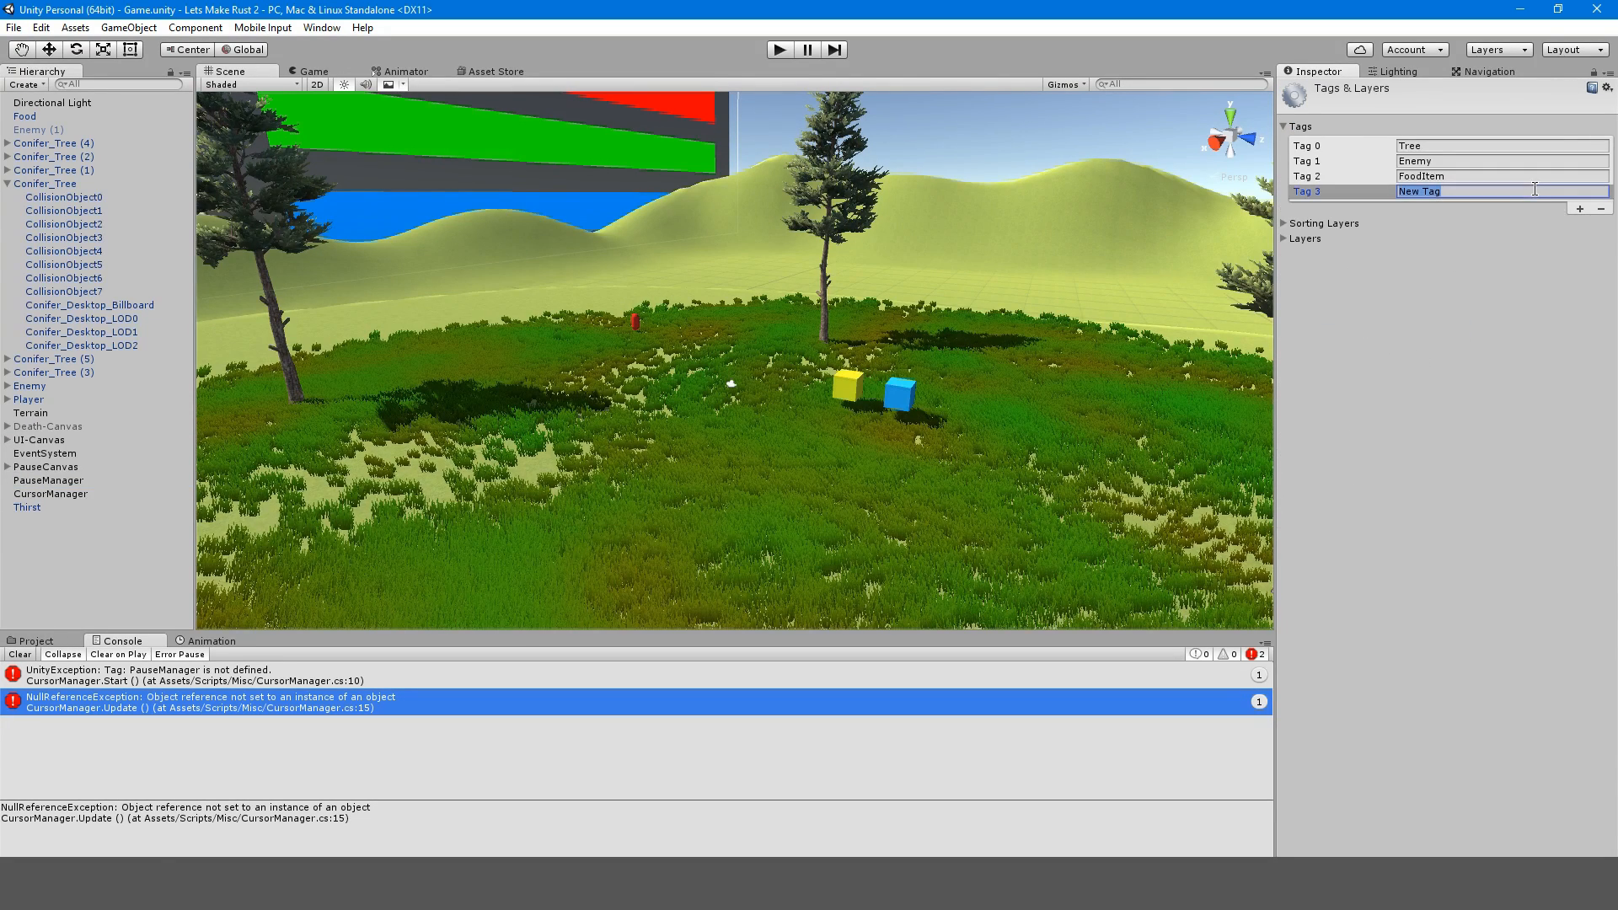
pyautogui.write('PauseMan')
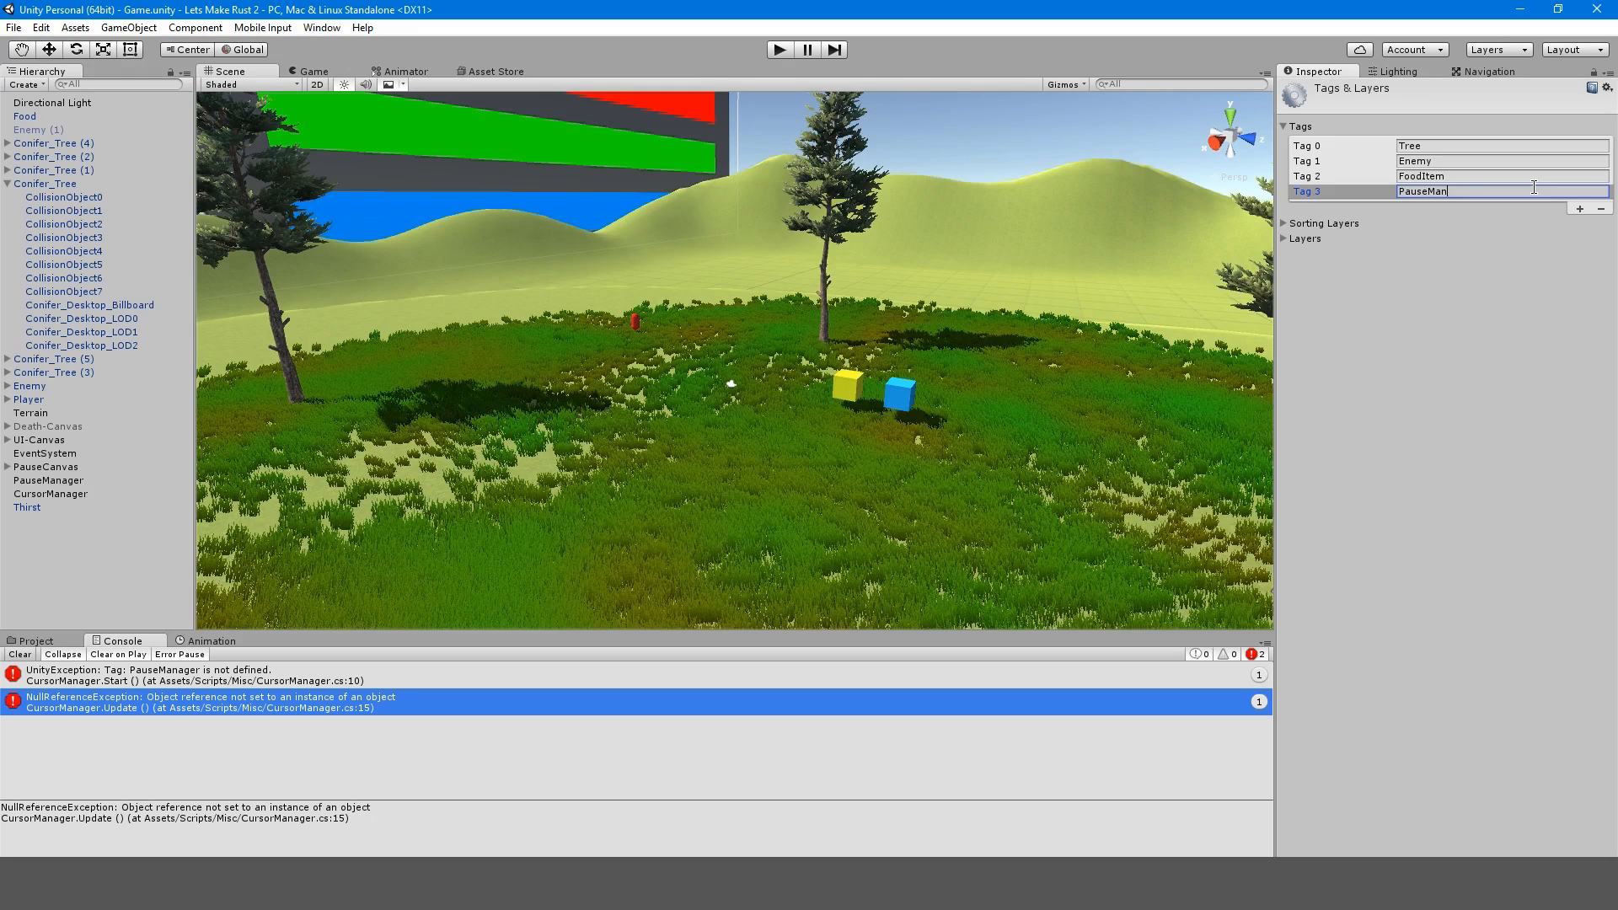
pyautogui.click(47, 479)
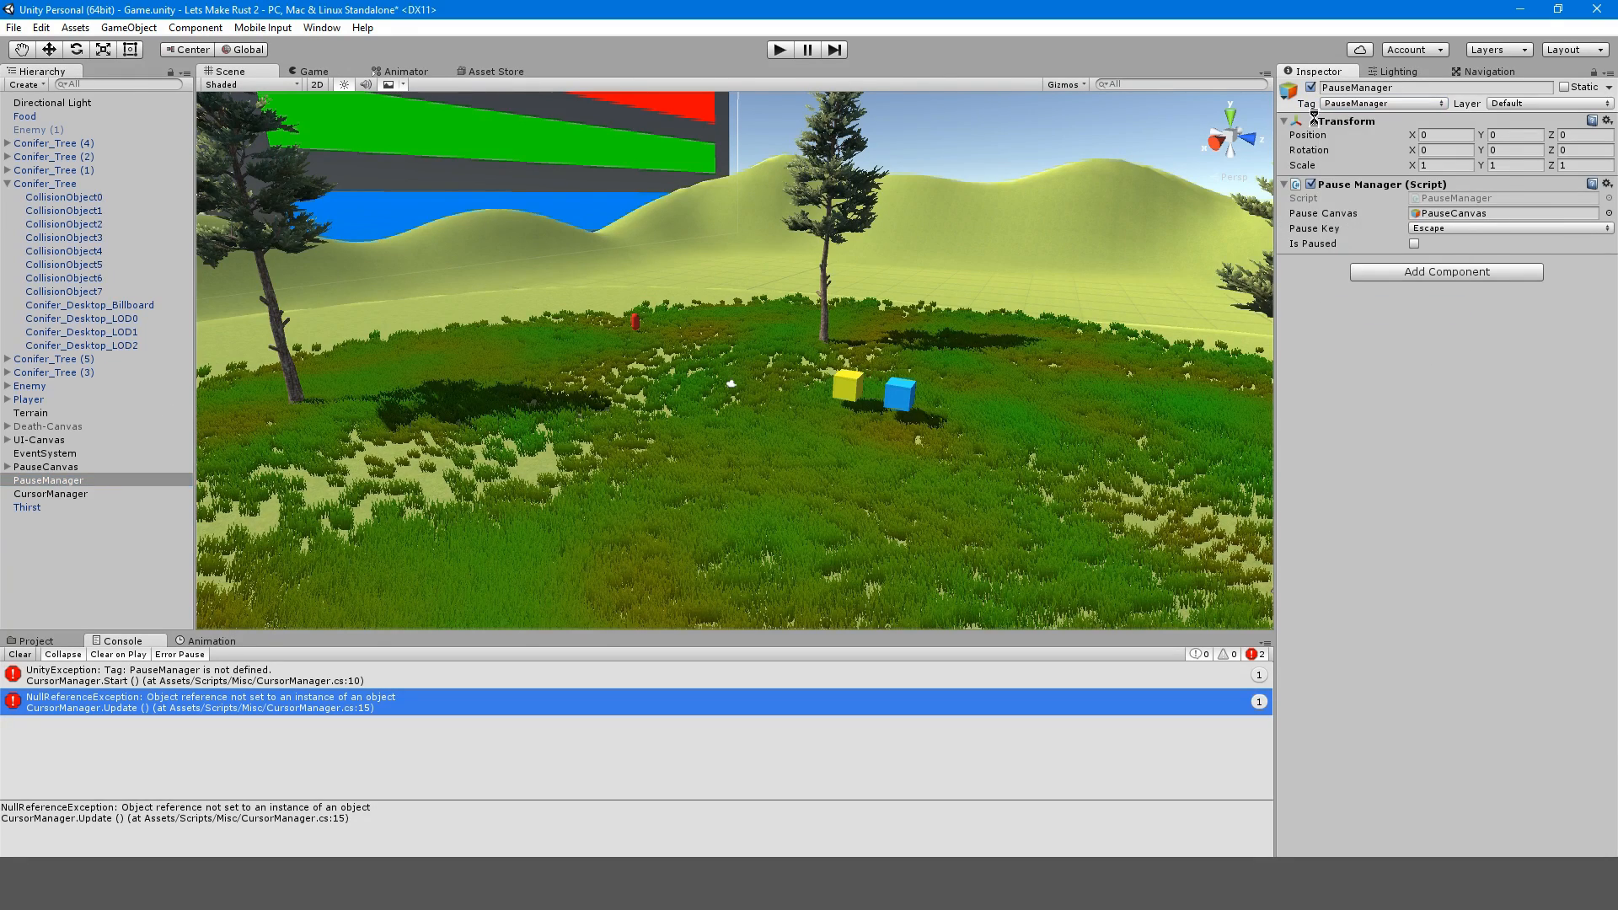
pyautogui.click(778, 49)
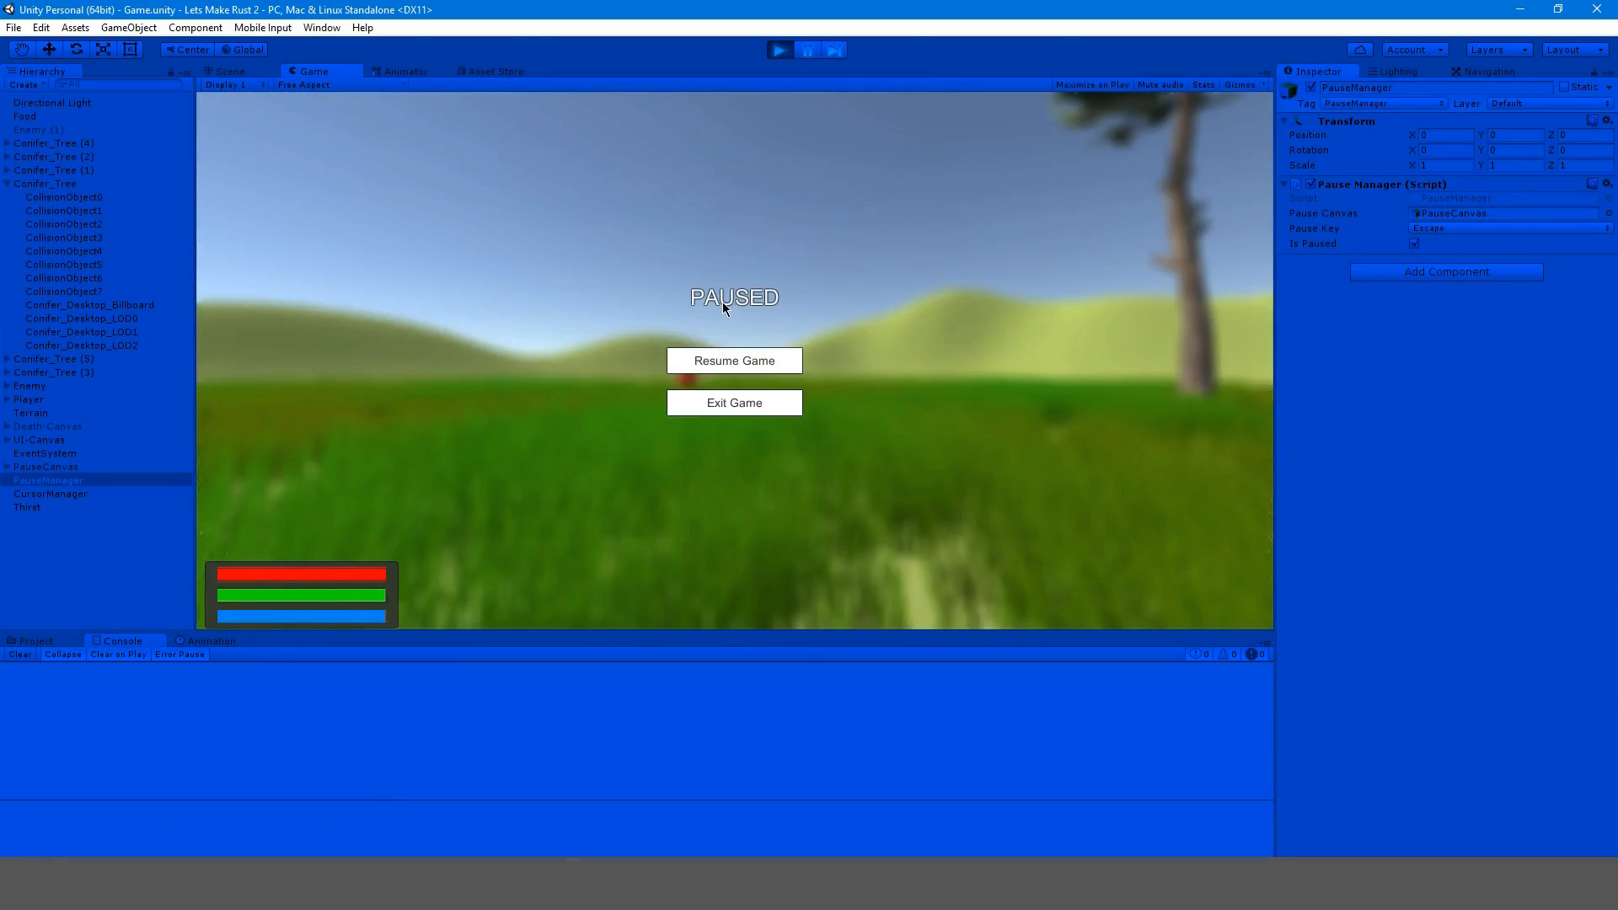
# - Resume gameplay from the PAUSED menu during the Unity play test
pyautogui.click(734, 360)
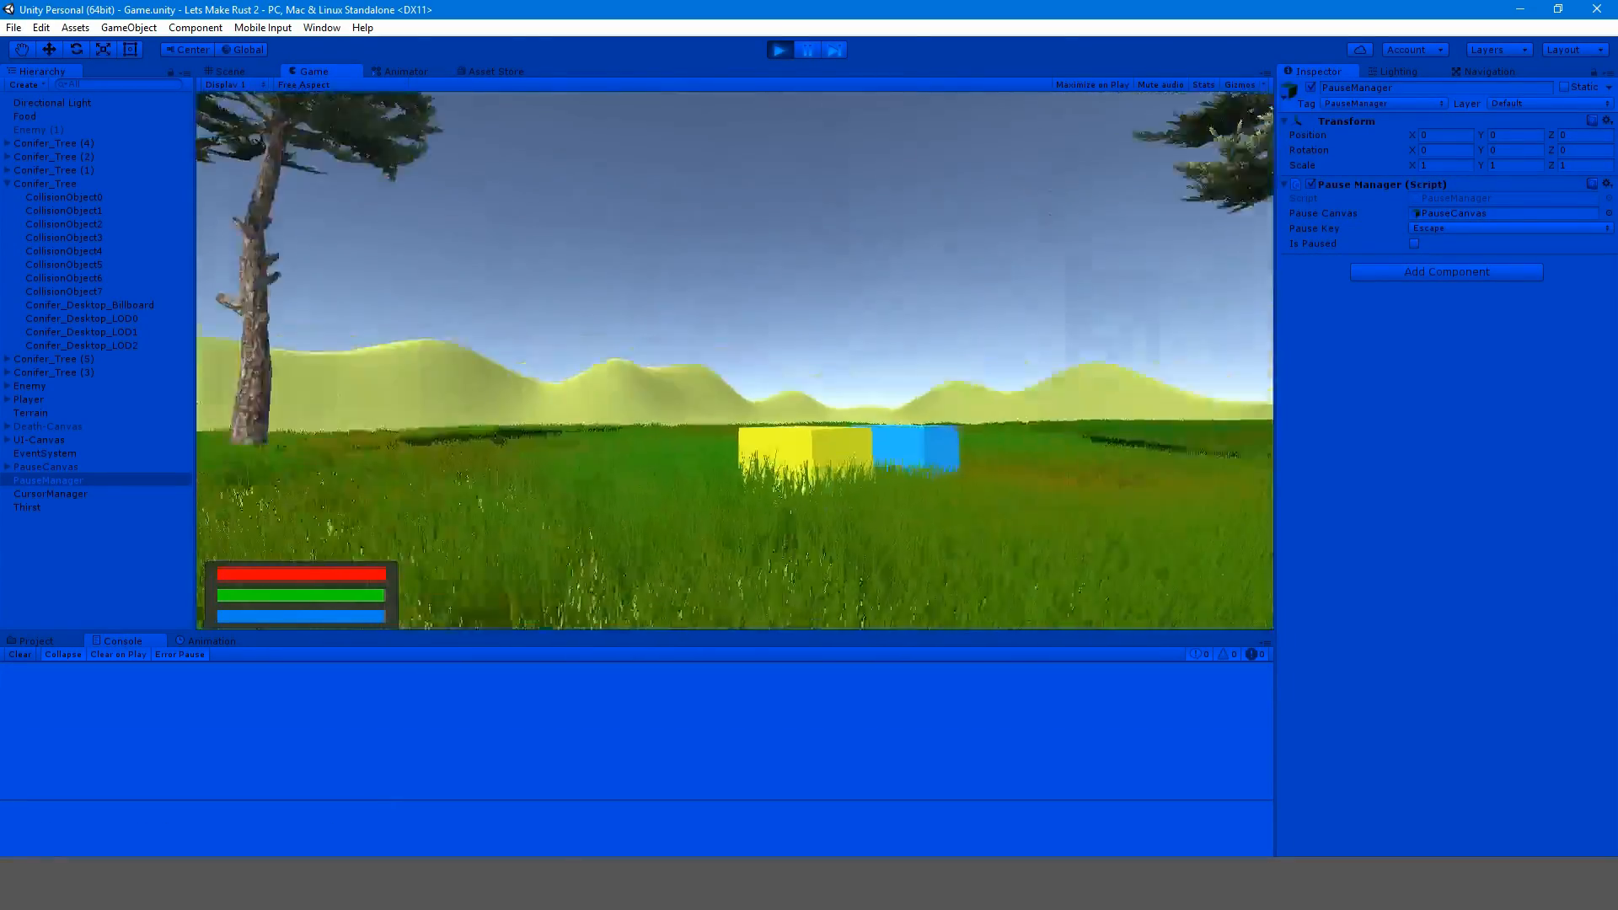